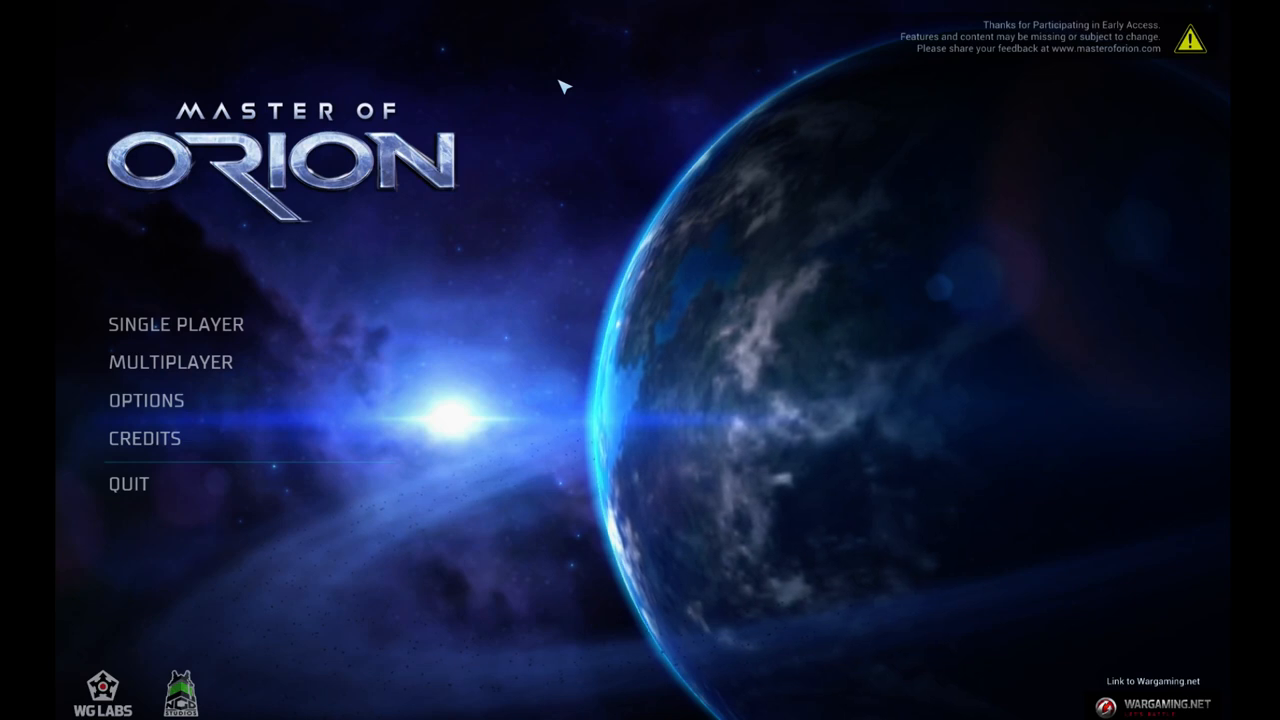
{"action": "mouse_move", "coordinate": [495, 152]}
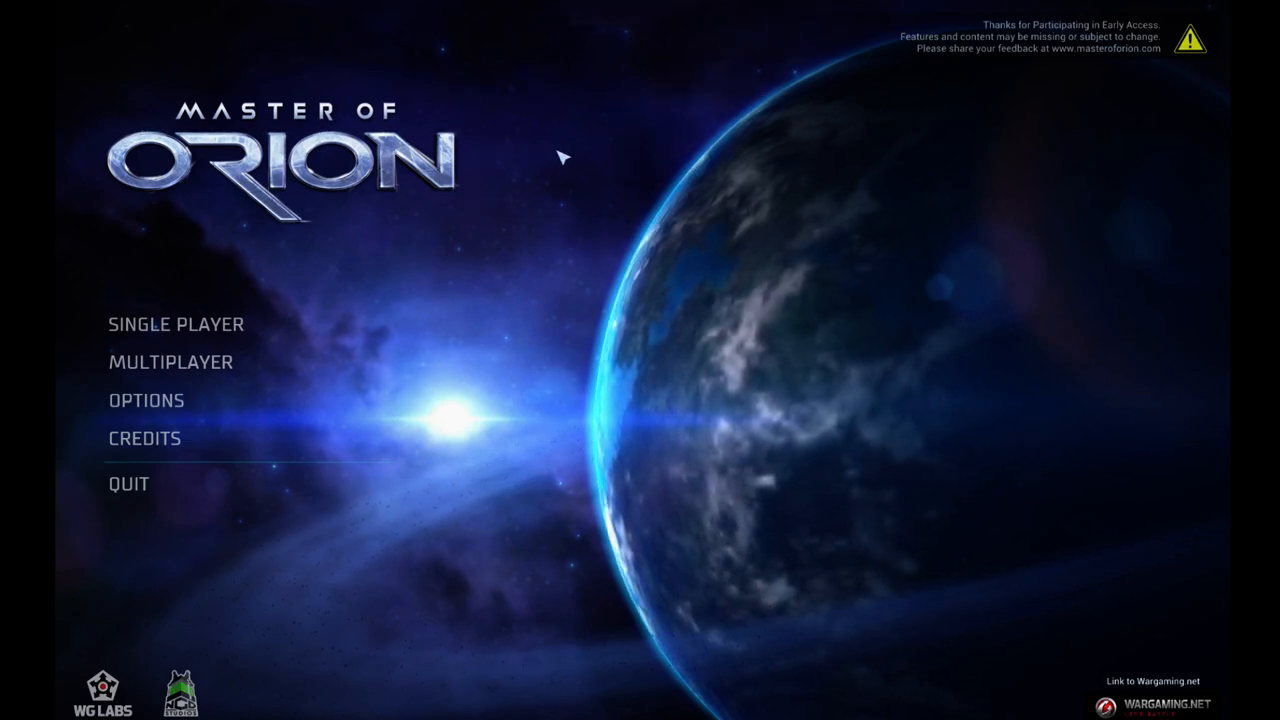
{"action": "mouse_move", "coordinate": [300, 245]}
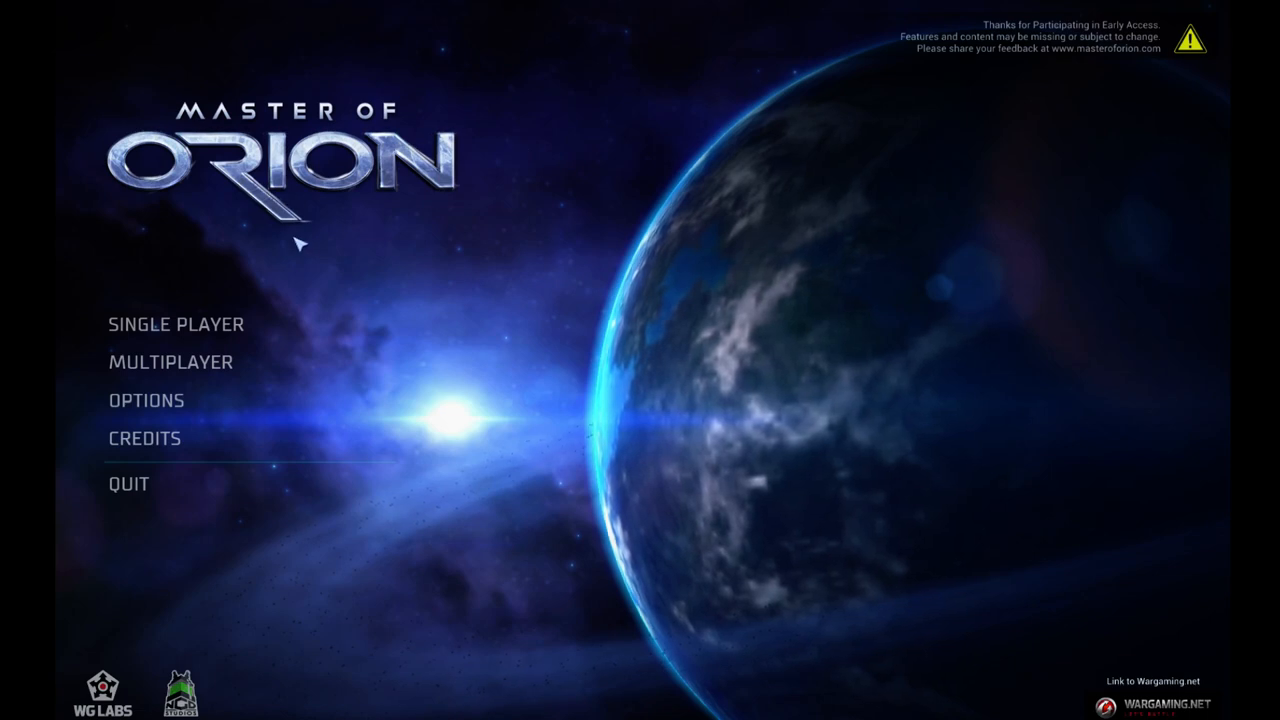
{"action": "mouse_move", "coordinate": [185, 324]}
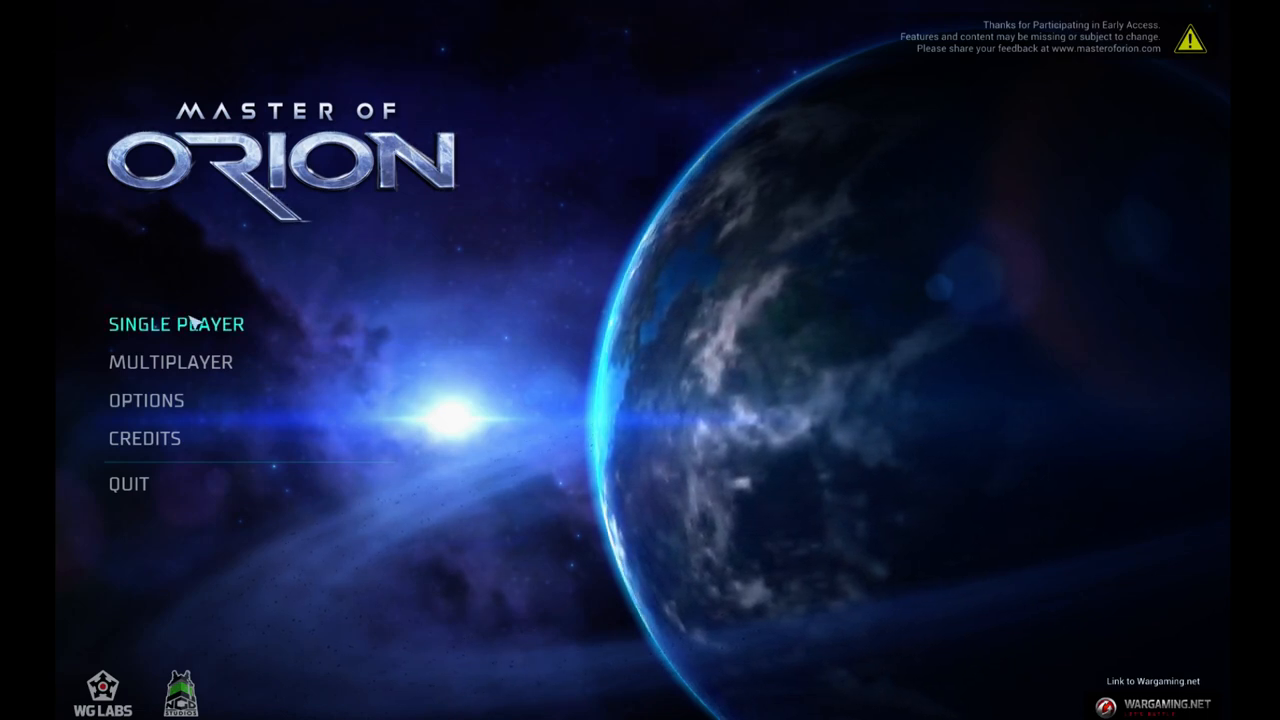
{"action": "mouse_move", "coordinate": [965, 73]}
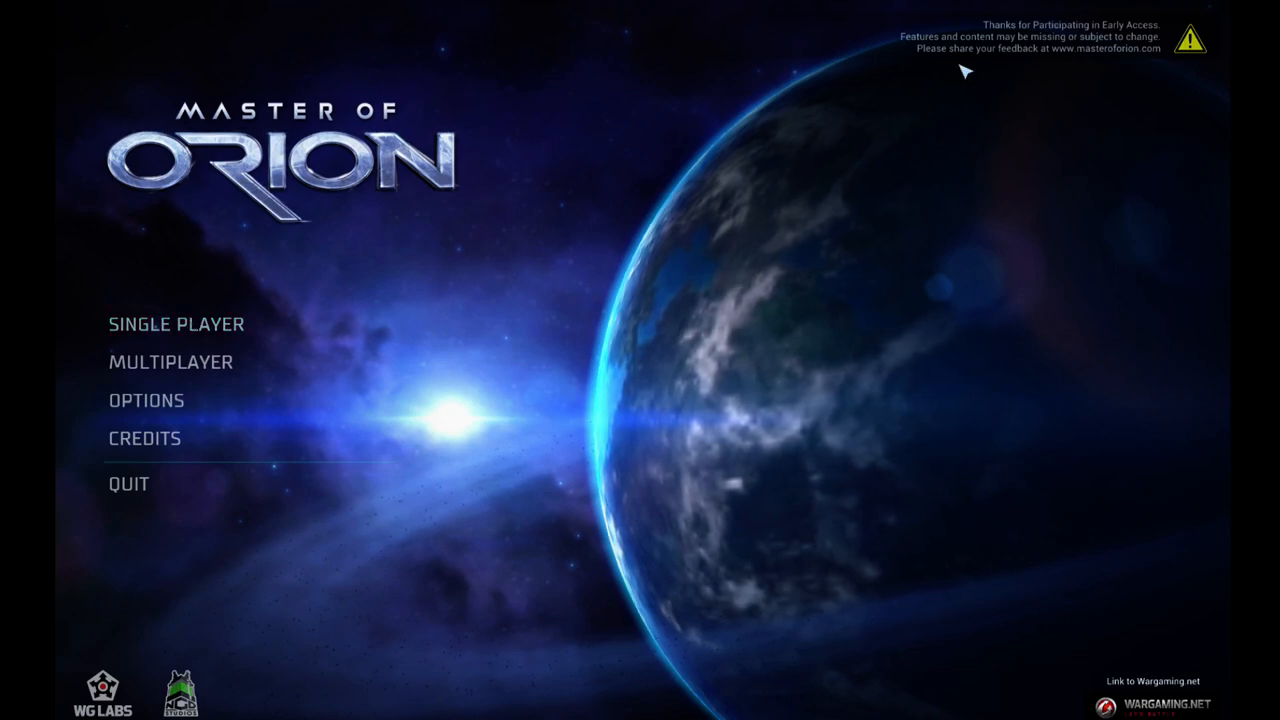
{"action": "mouse_move", "coordinate": [176, 324]}
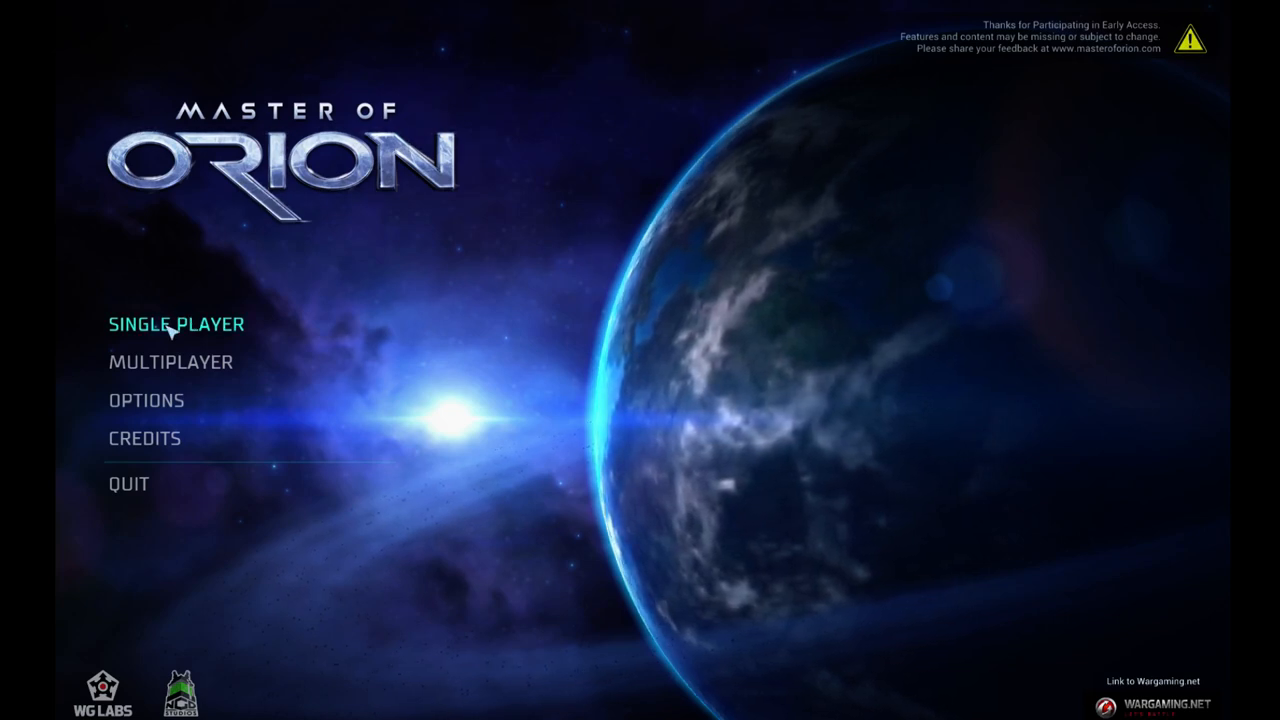
Start a new single-player game to reach the race selection screen.
{"action": "left_click", "coordinate": [176, 324]}
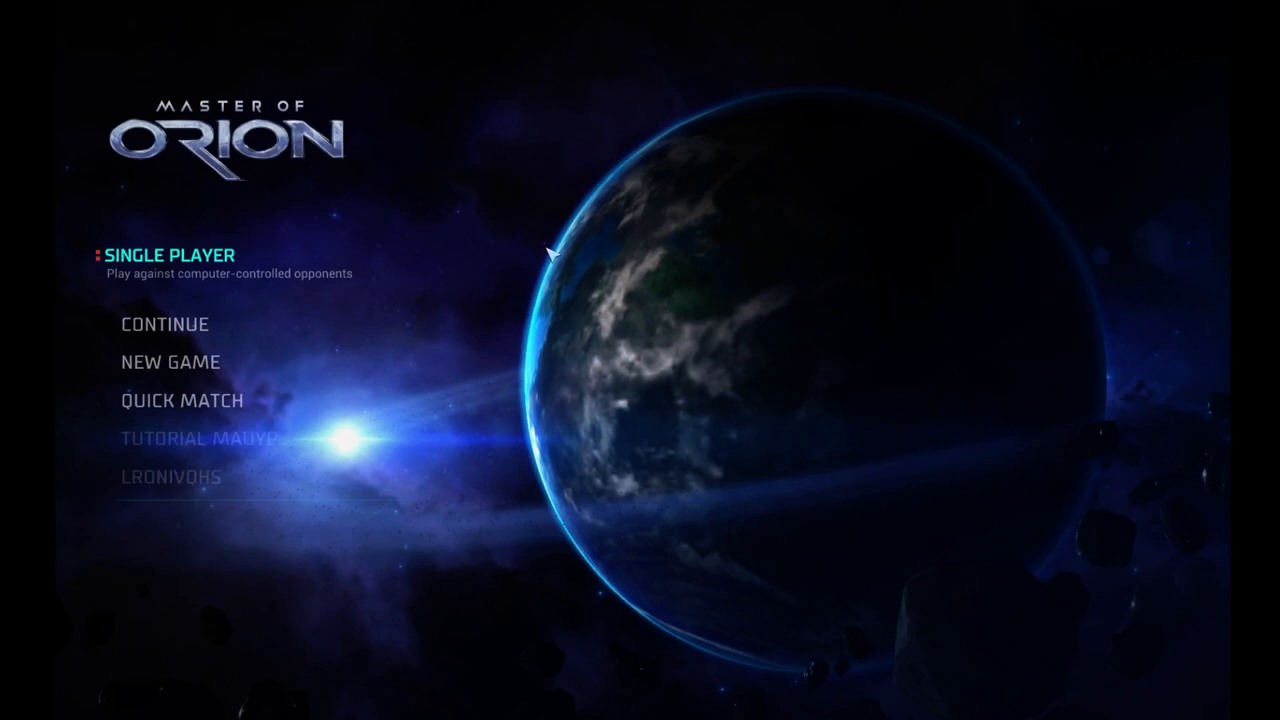
{"action": "left_click", "coordinate": [170, 361]}
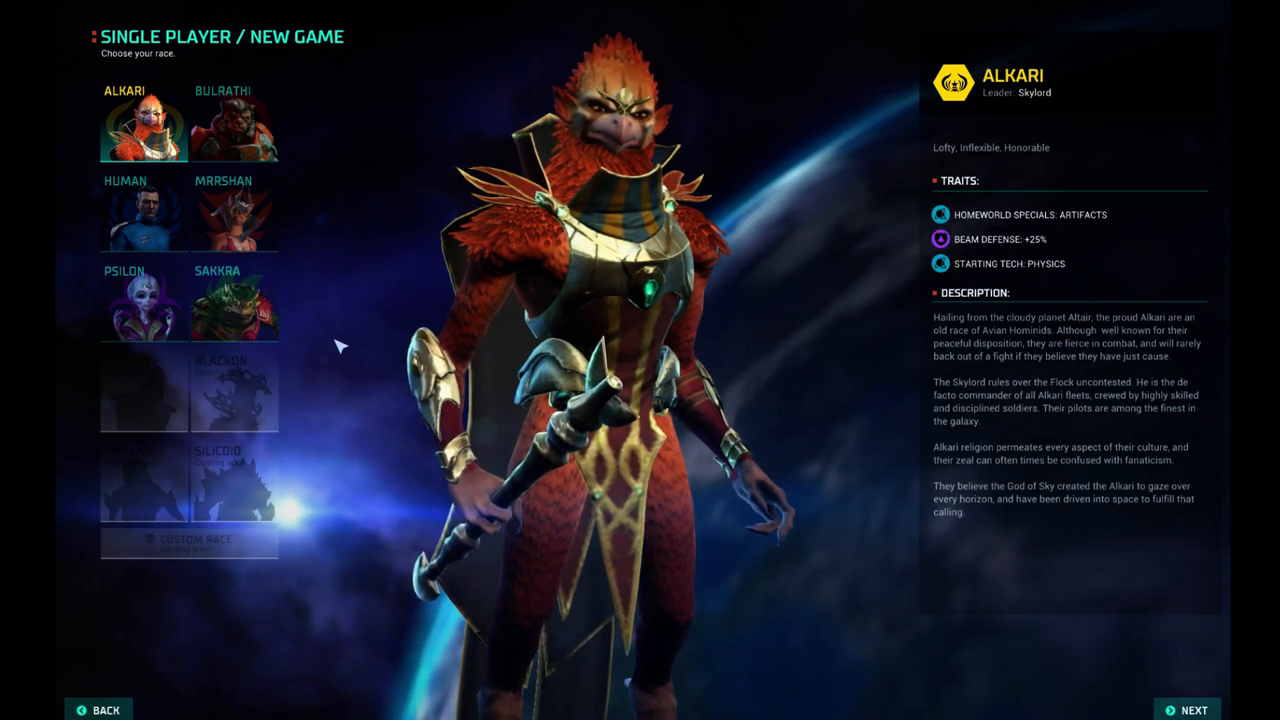
View the Bulrathi, Mrrshan, Human, Psilon and Sakkra profiles, then choose the Alkari.
{"action": "left_click", "coordinate": [235, 122]}
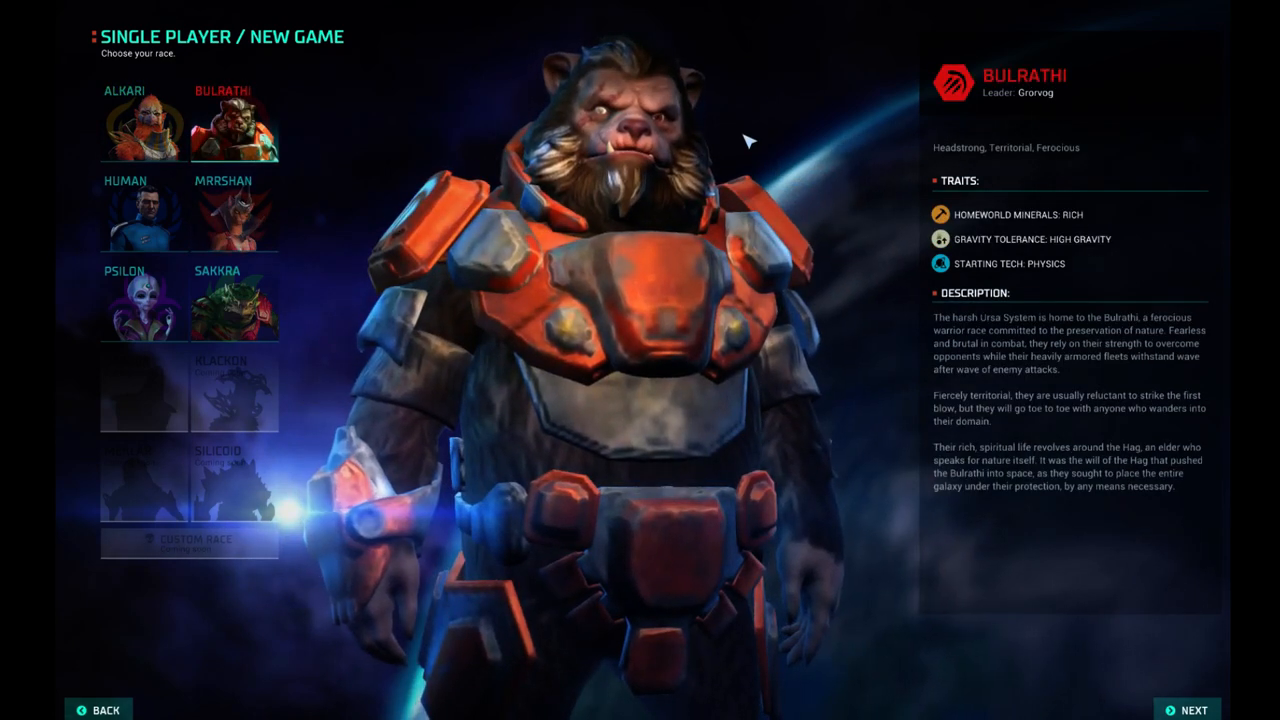
{"action": "left_click", "coordinate": [234, 210]}
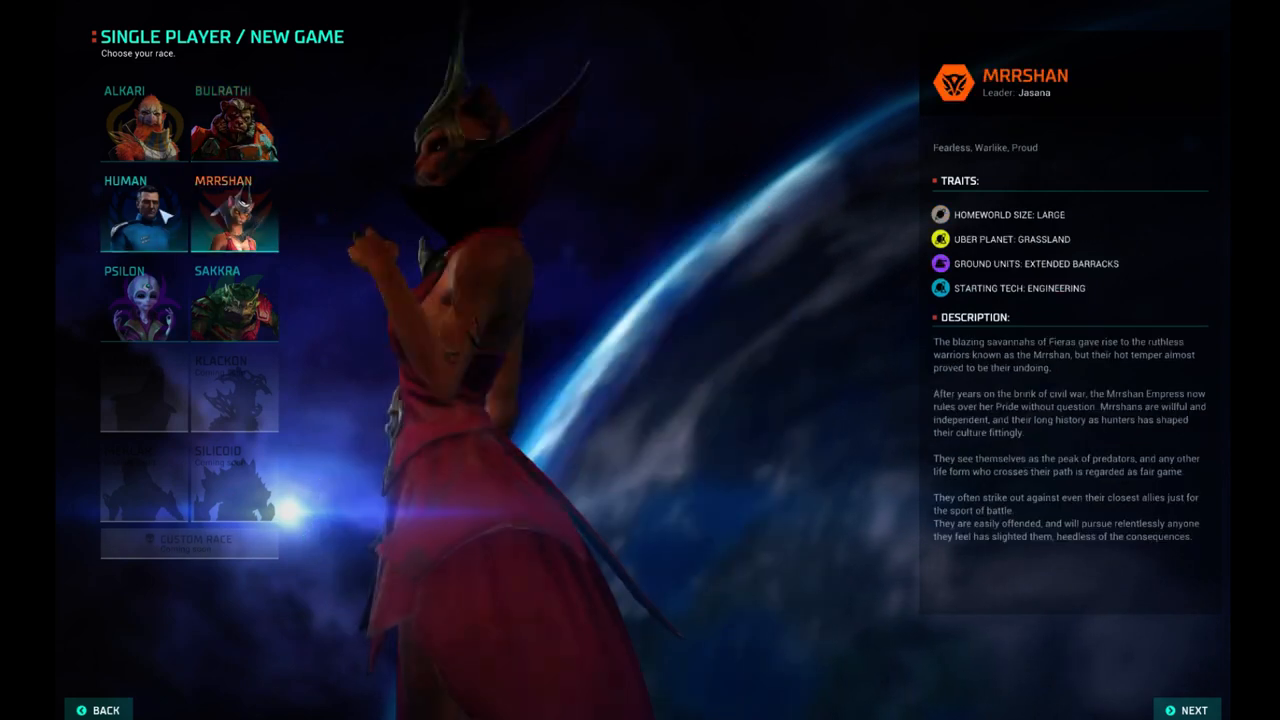
{"action": "left_click", "coordinate": [143, 120]}
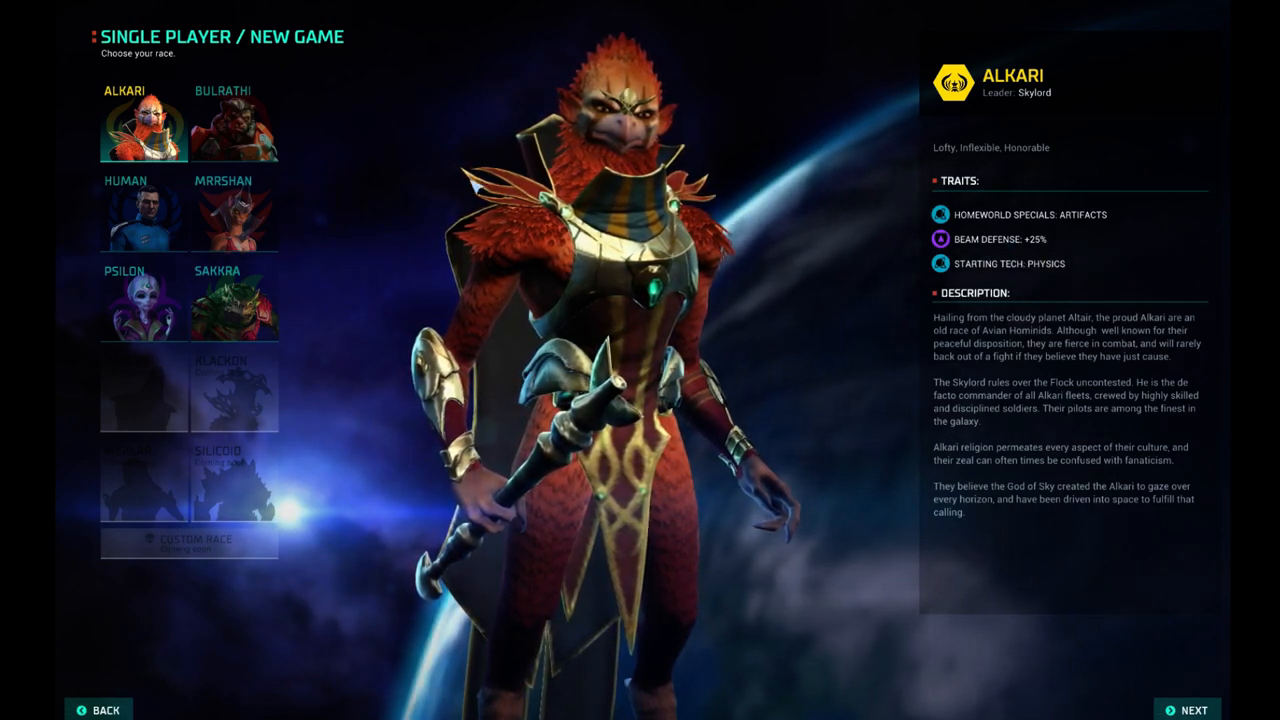
{"action": "left_click", "coordinate": [234, 120]}
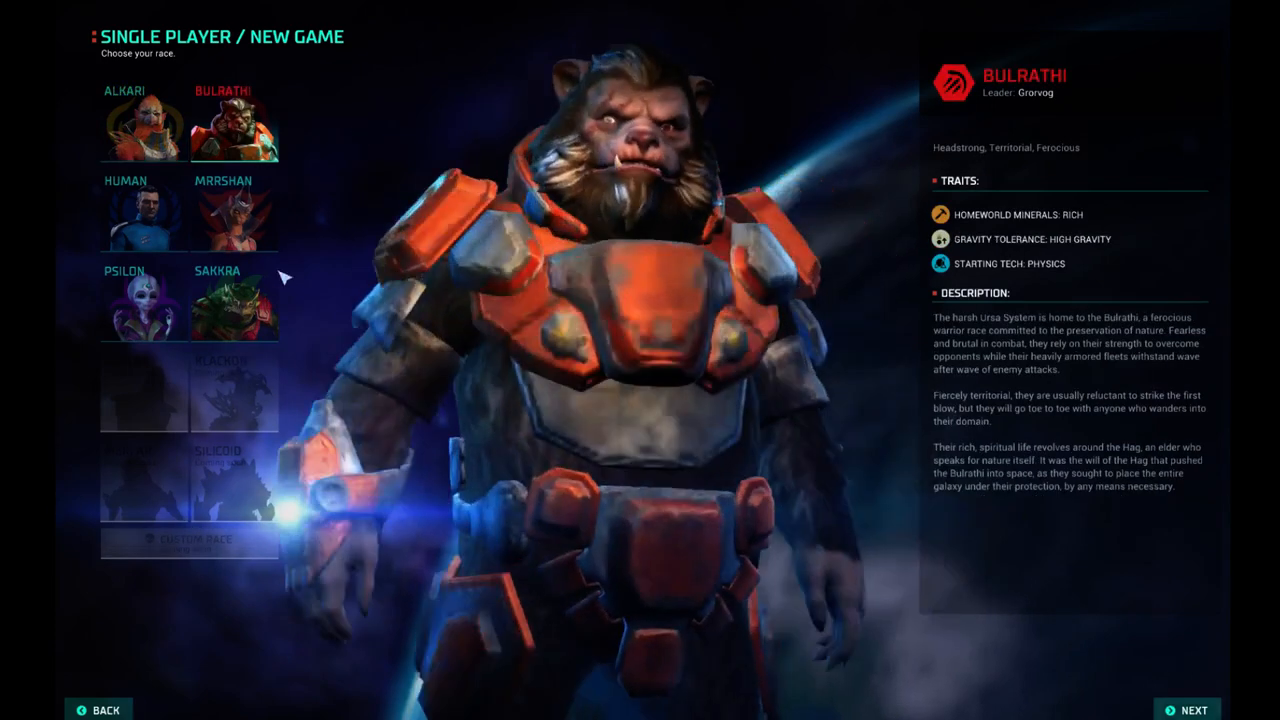
{"action": "left_click", "coordinate": [143, 210]}
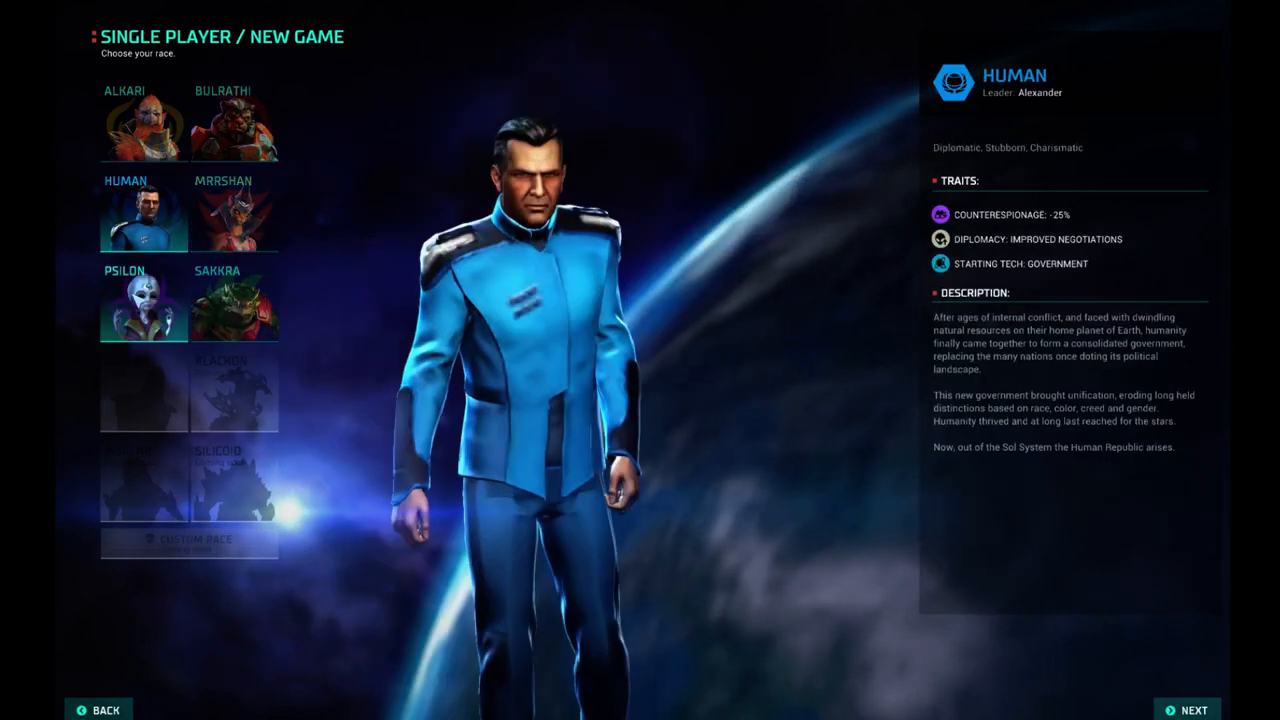
{"action": "left_click", "coordinate": [143, 300]}
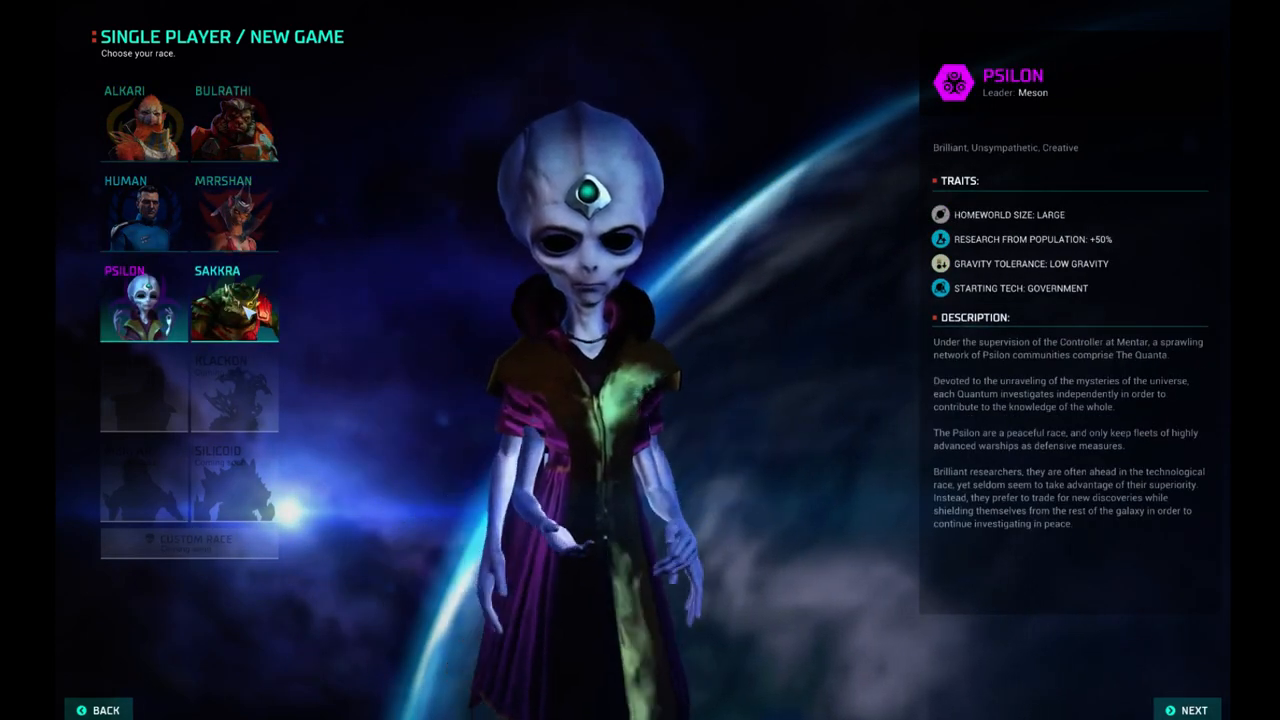
{"action": "left_click", "coordinate": [233, 305]}
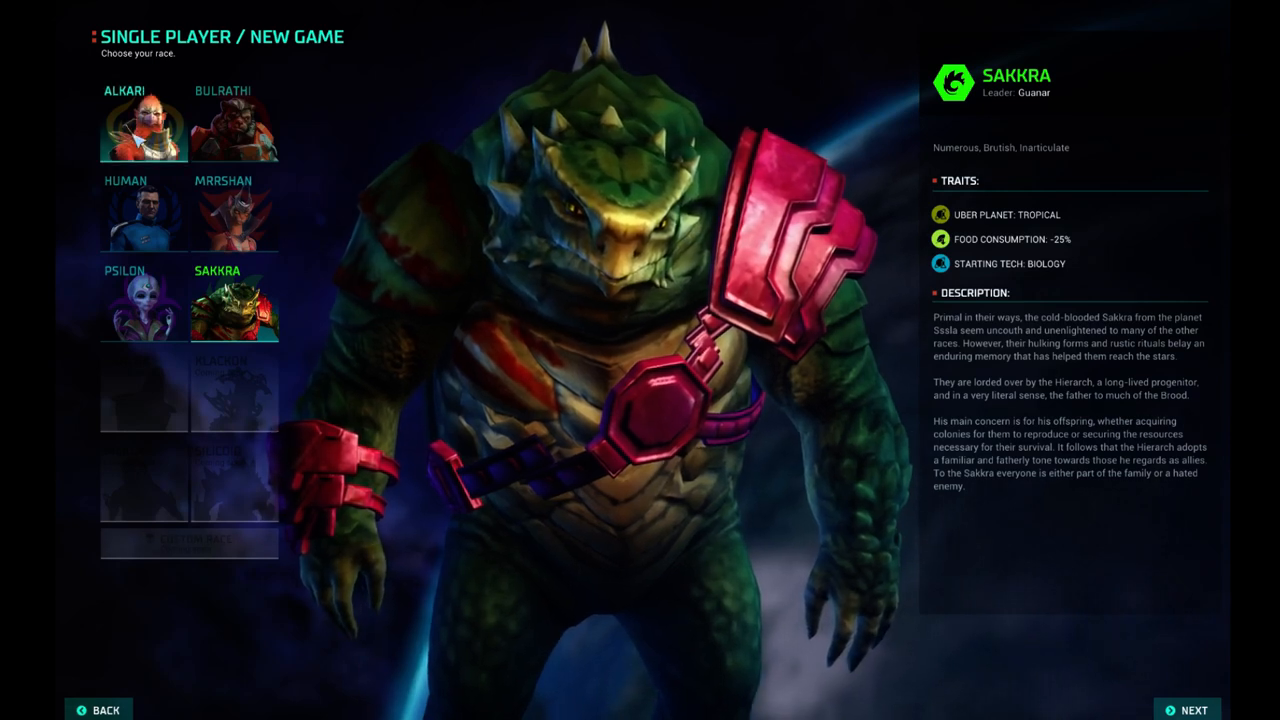
{"action": "left_click", "coordinate": [143, 117]}
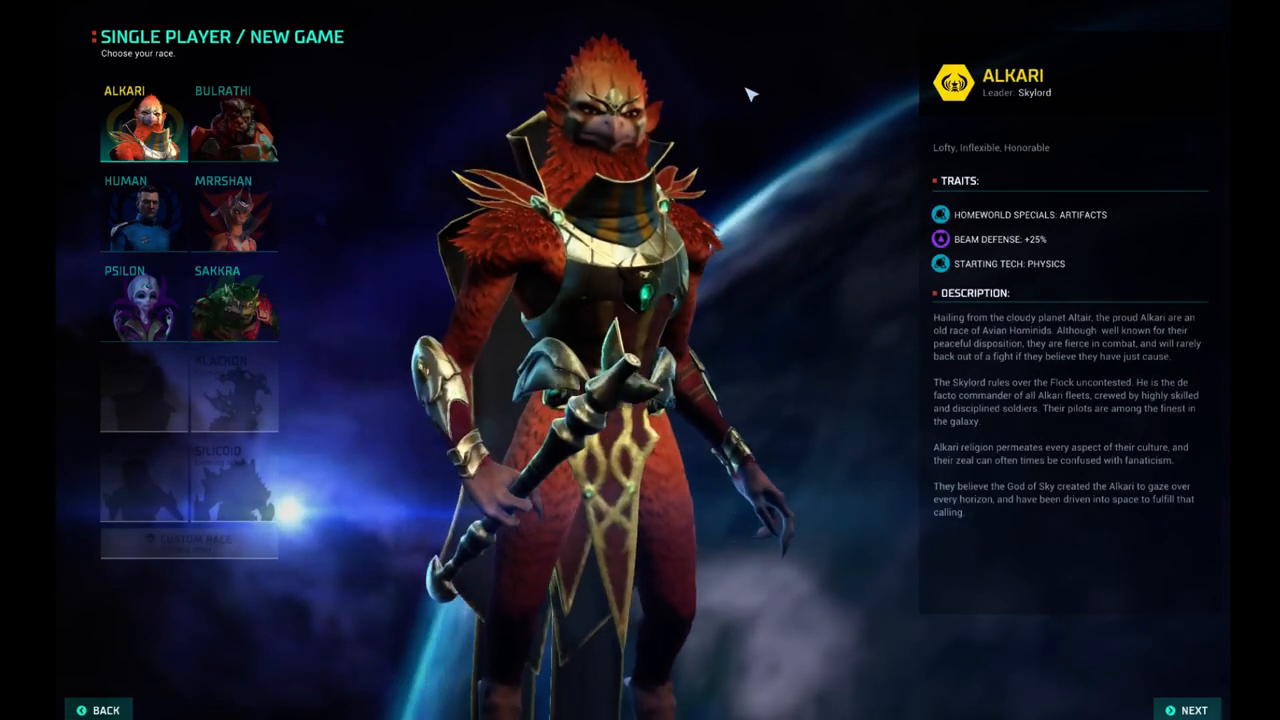
{"action": "mouse_move", "coordinate": [940, 214]}
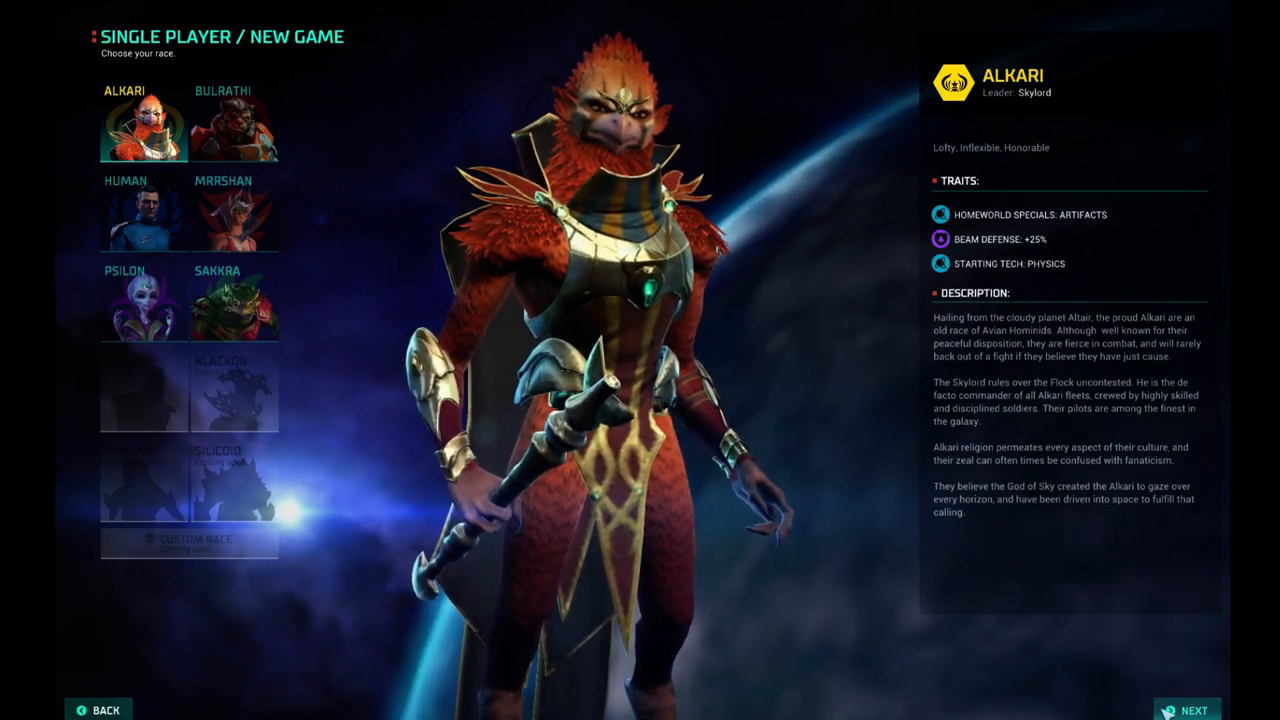
Move on to match setup and reroll the Big bang galaxy seed twice.
{"action": "left_click", "coordinate": [1186, 709]}
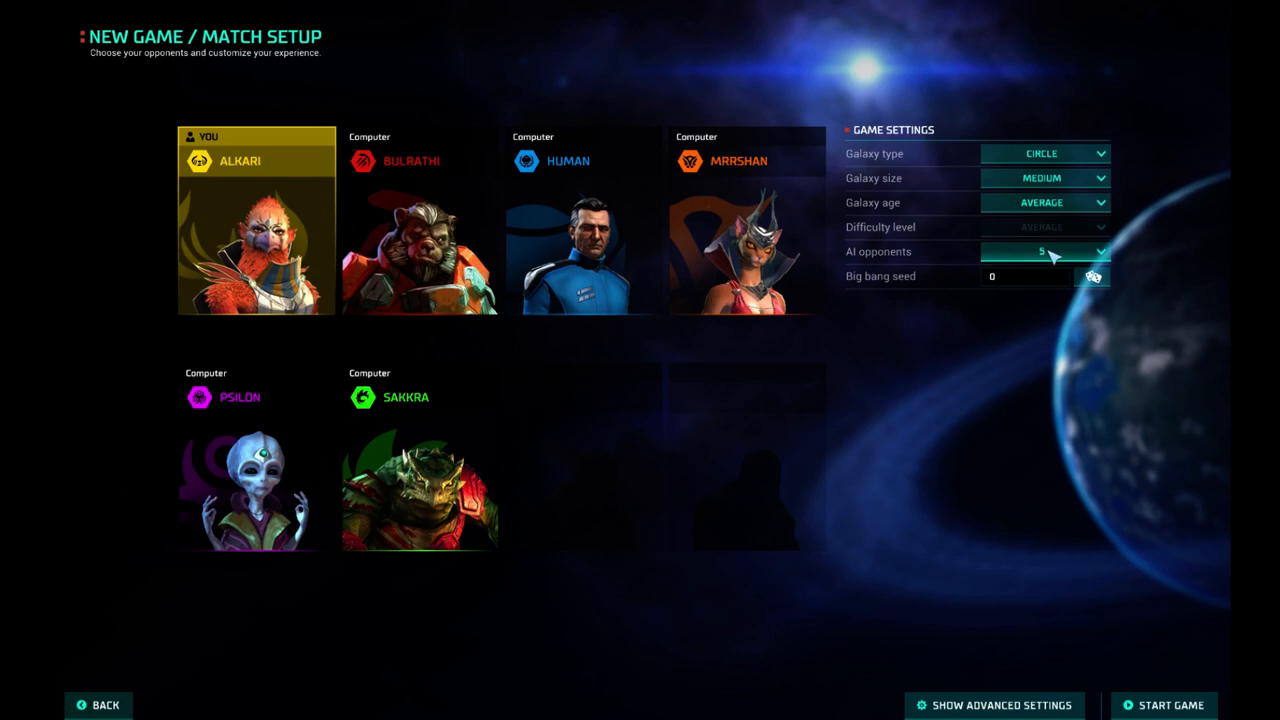
{"action": "left_click", "coordinate": [1093, 277]}
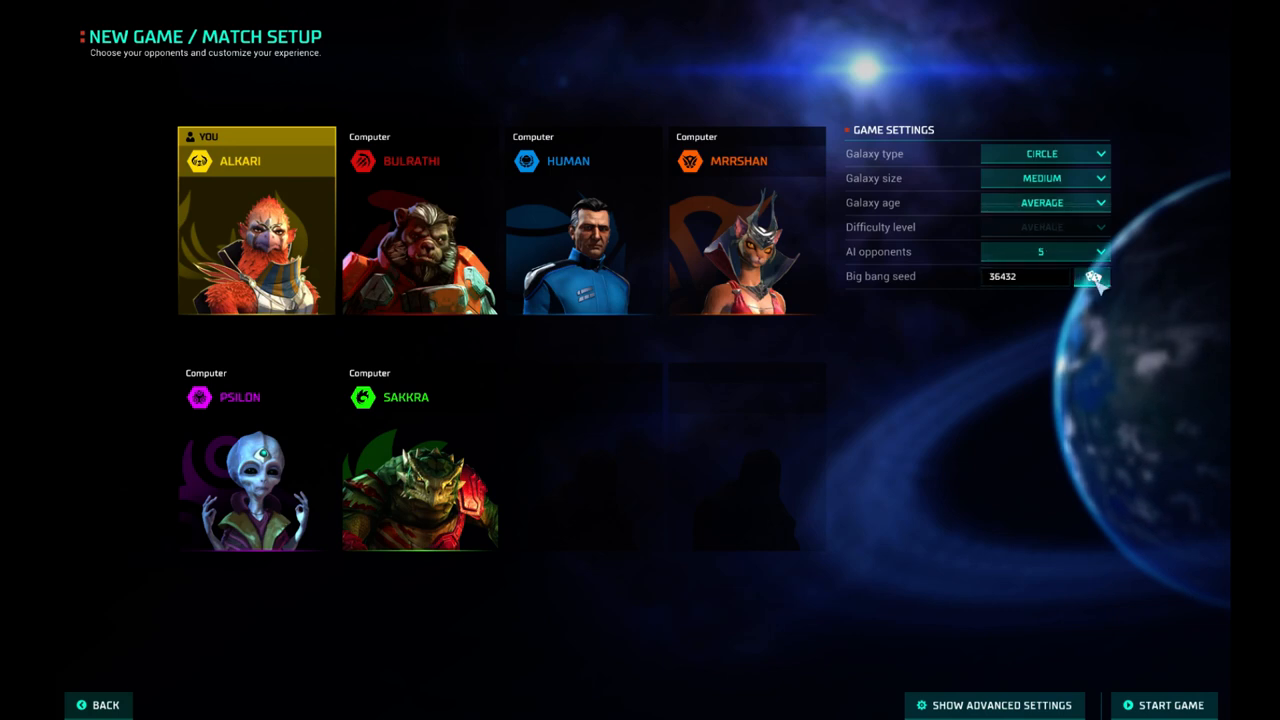
{"action": "left_click", "coordinate": [1093, 276]}
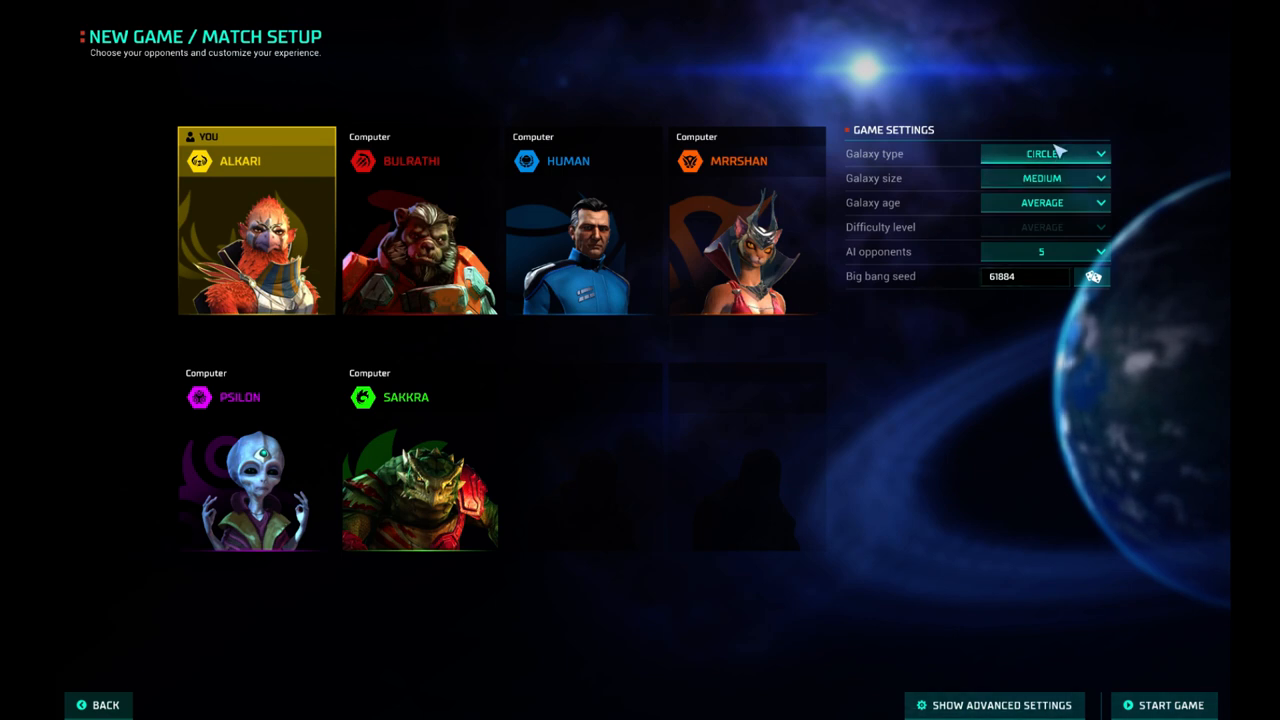
Set the galaxy type to Spiral and adjust the galaxy size to medium.
{"action": "left_click", "coordinate": [1045, 153]}
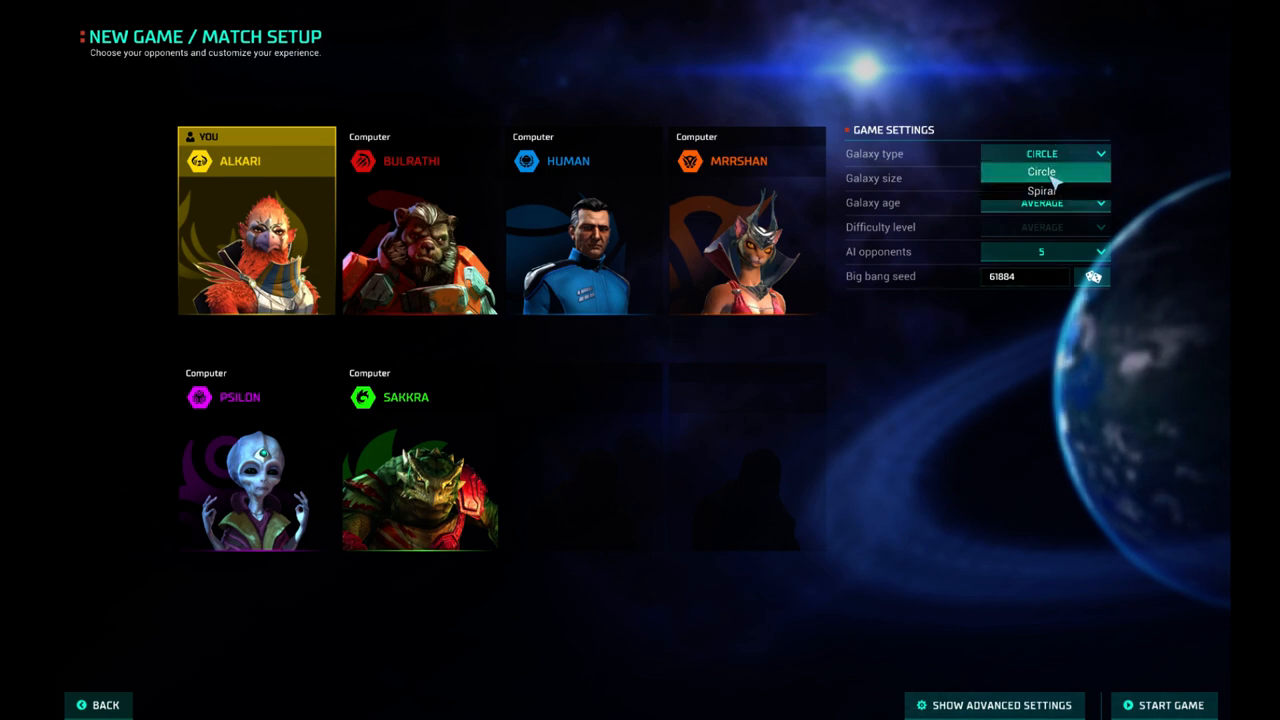
{"action": "left_click", "coordinate": [1041, 190]}
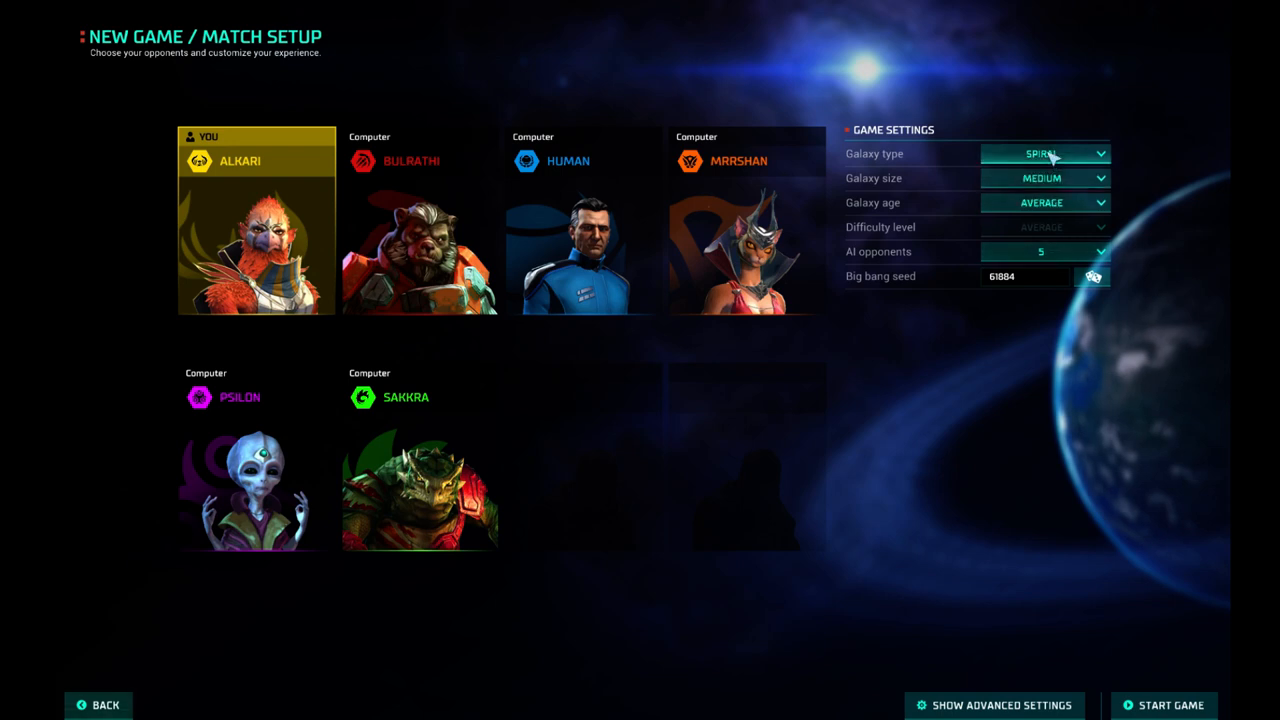
{"action": "left_click", "coordinate": [1043, 153]}
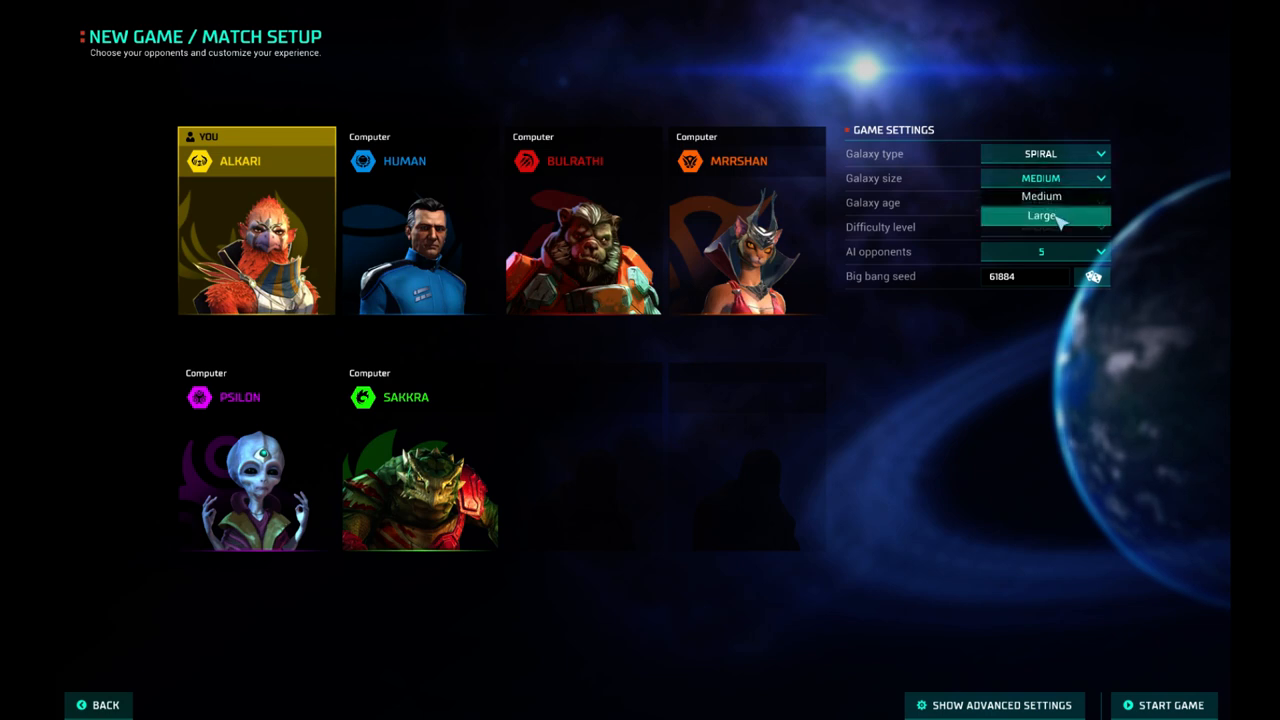
{"action": "left_click", "coordinate": [1040, 217]}
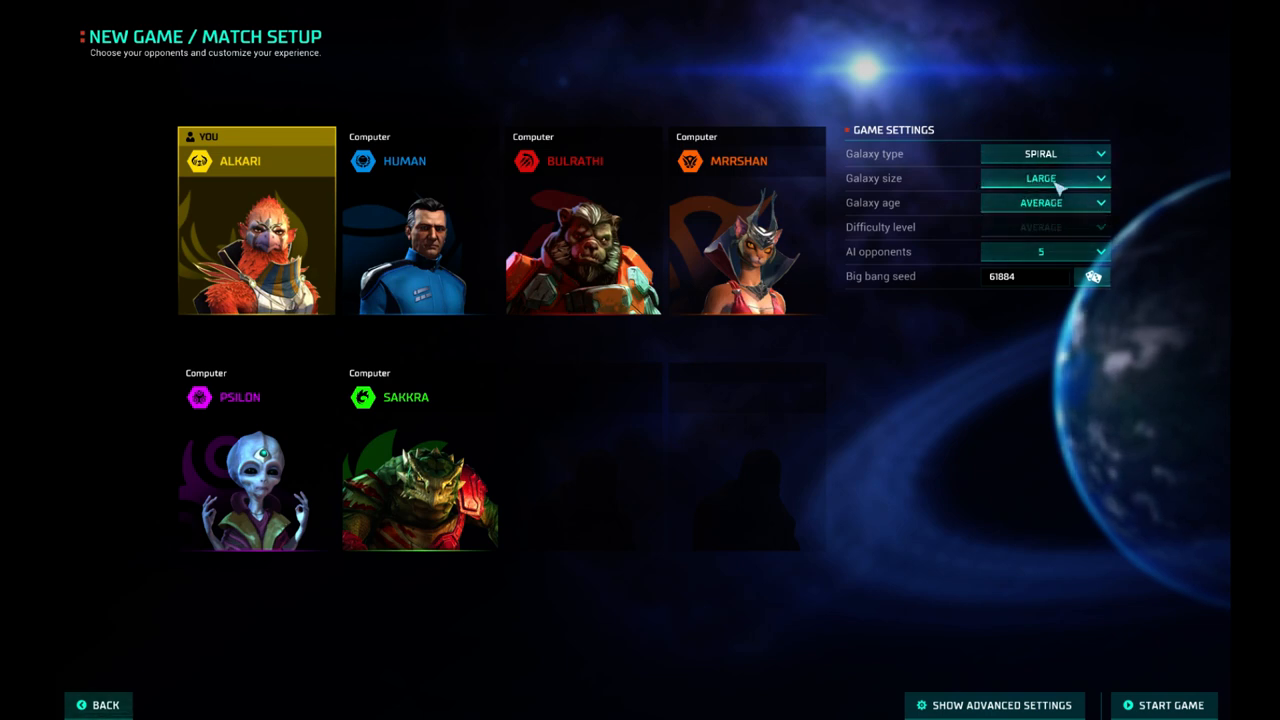
{"action": "left_click", "coordinate": [1042, 177]}
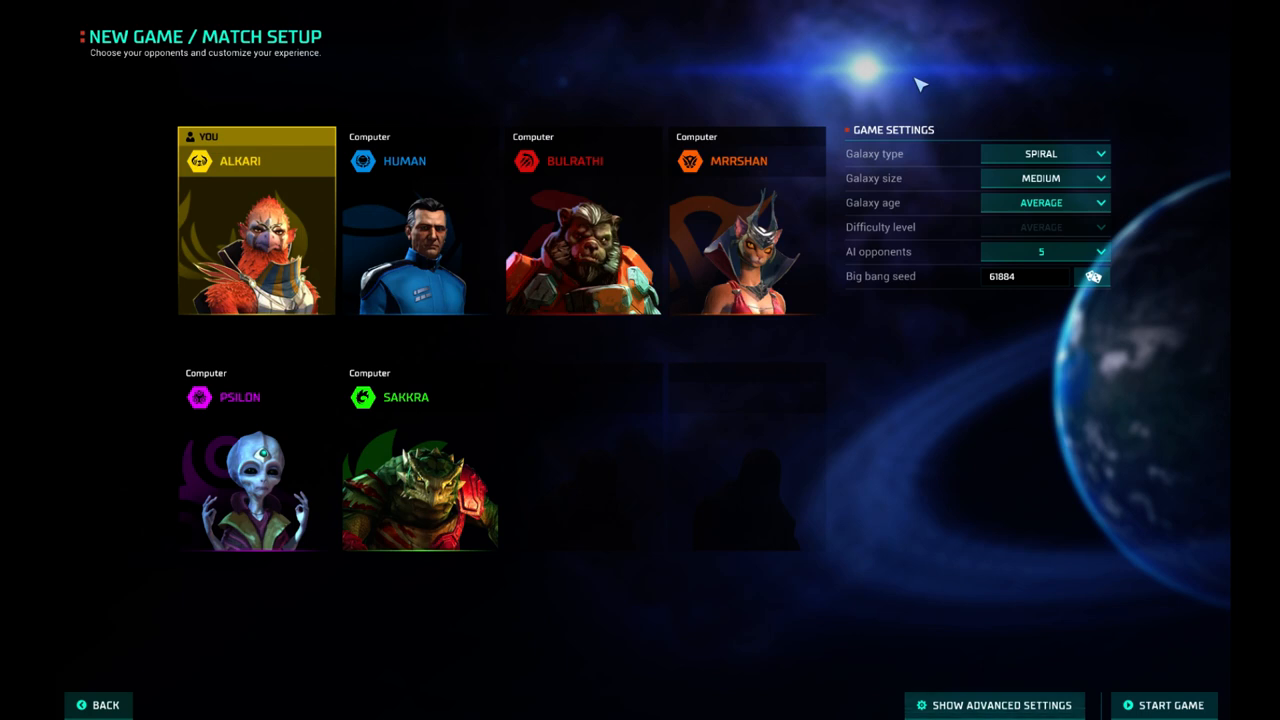
{"action": "mouse_move", "coordinate": [465, 250]}
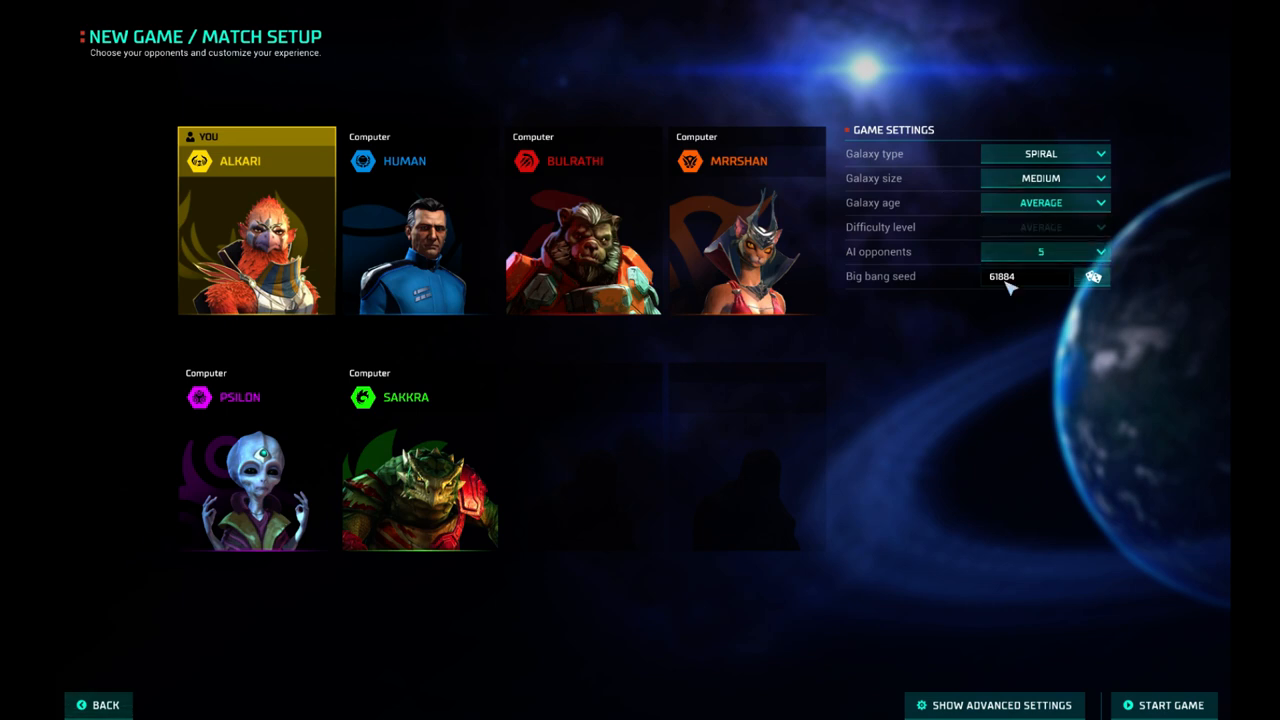
{"action": "mouse_move", "coordinate": [975, 165]}
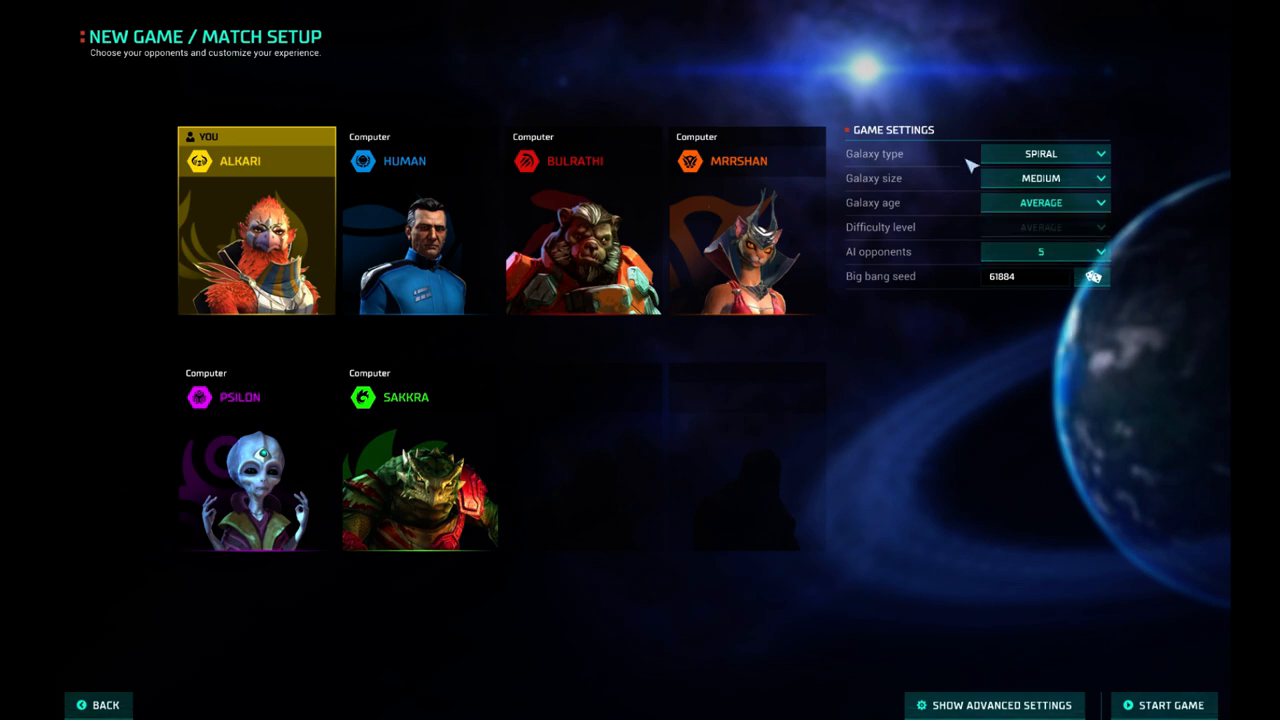
{"action": "mouse_move", "coordinate": [1080, 668]}
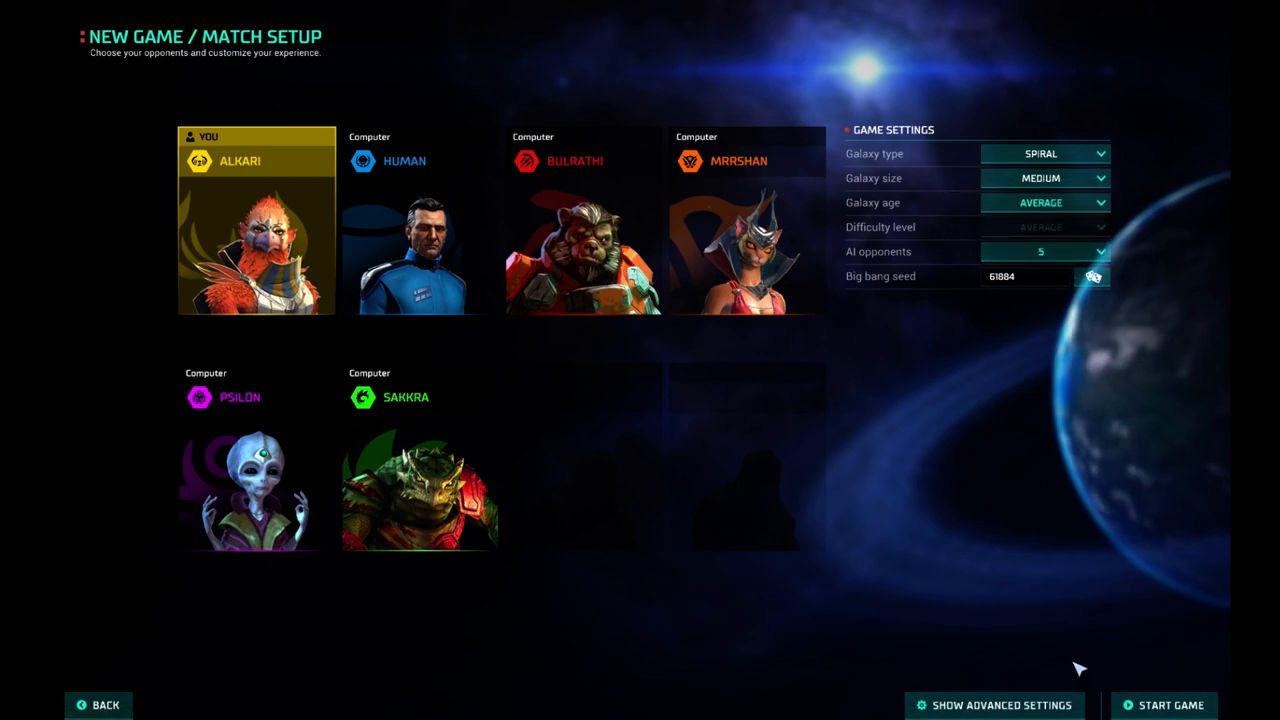
{"action": "left_click", "coordinate": [994, 705]}
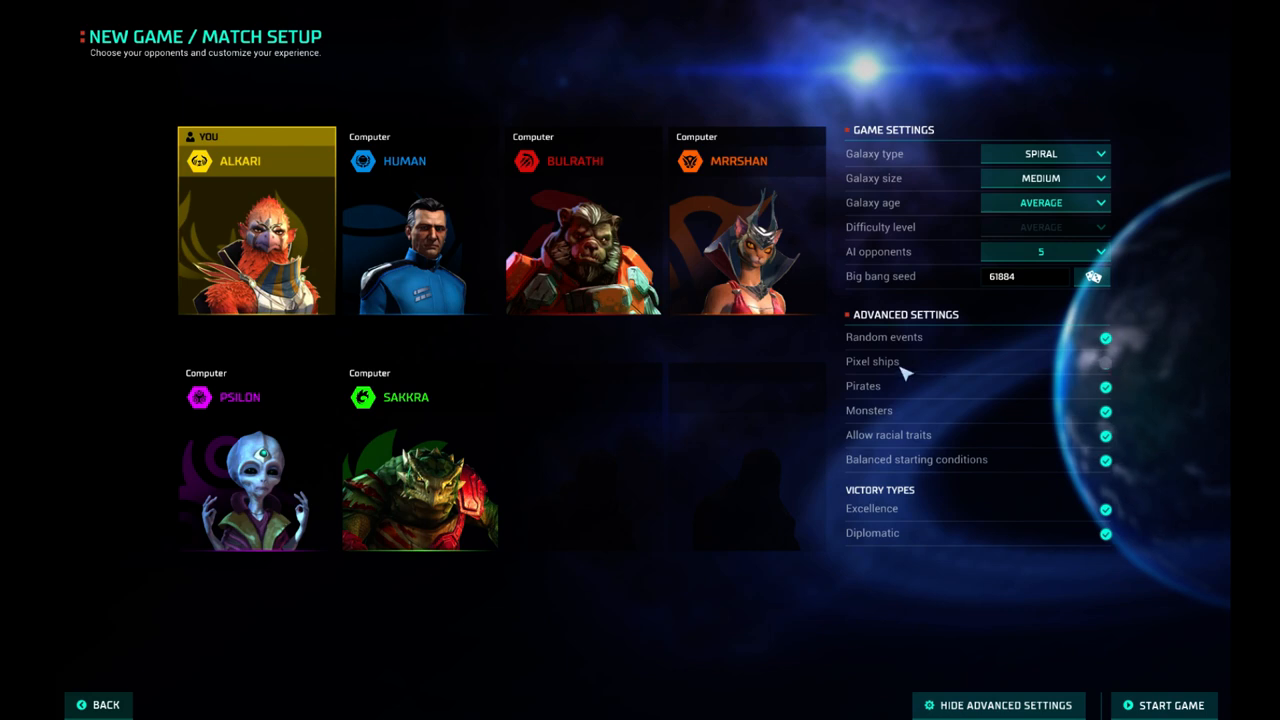
{"action": "mouse_move", "coordinate": [897, 398]}
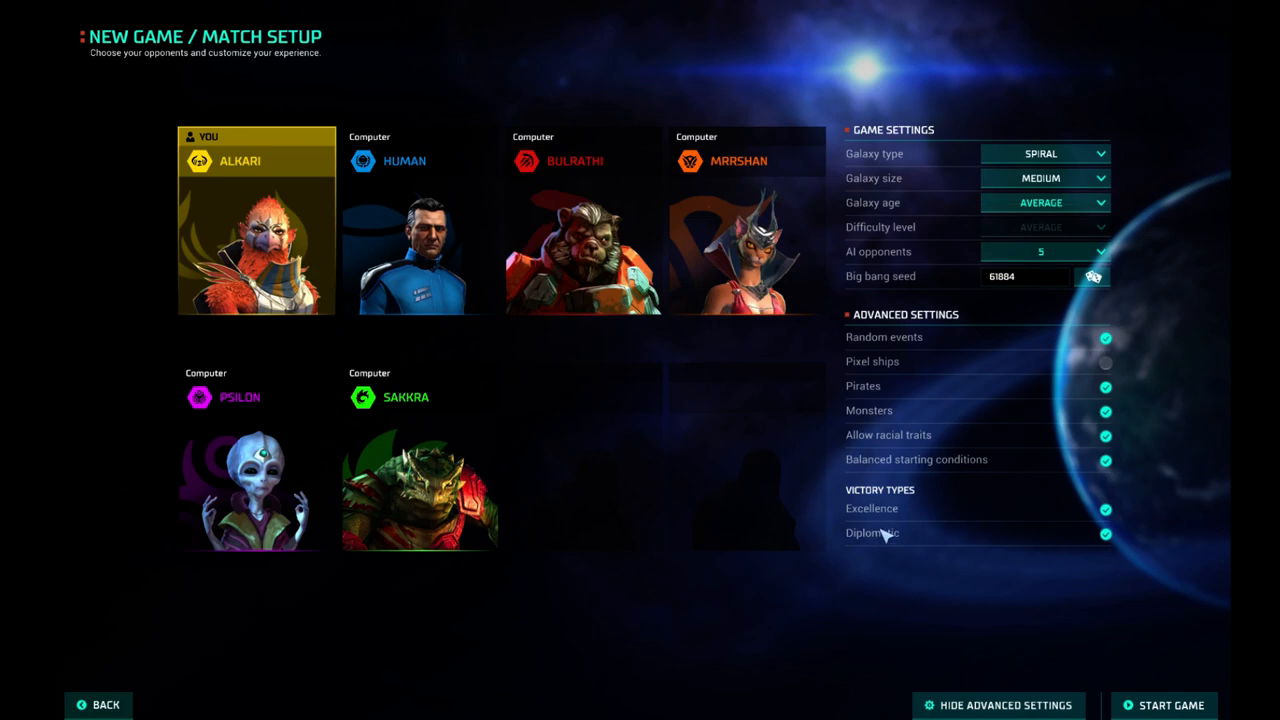
{"action": "mouse_move", "coordinate": [910, 558]}
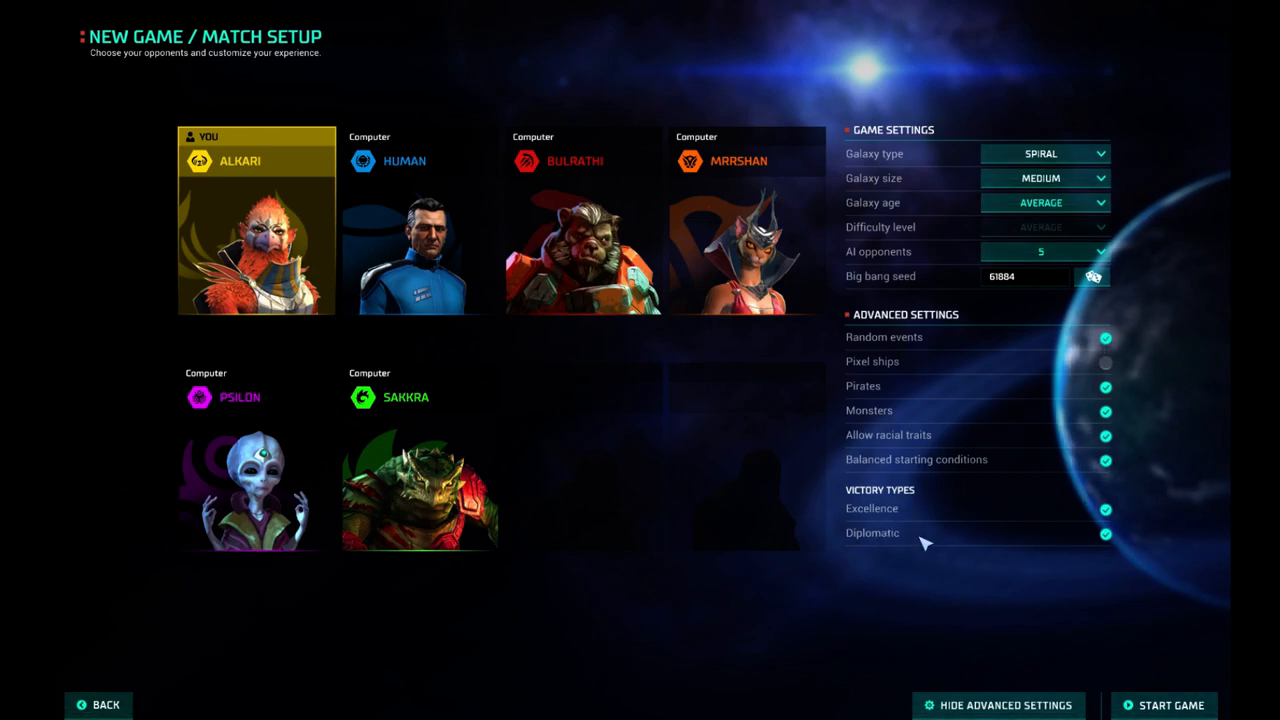
{"action": "mouse_move", "coordinate": [1145, 360]}
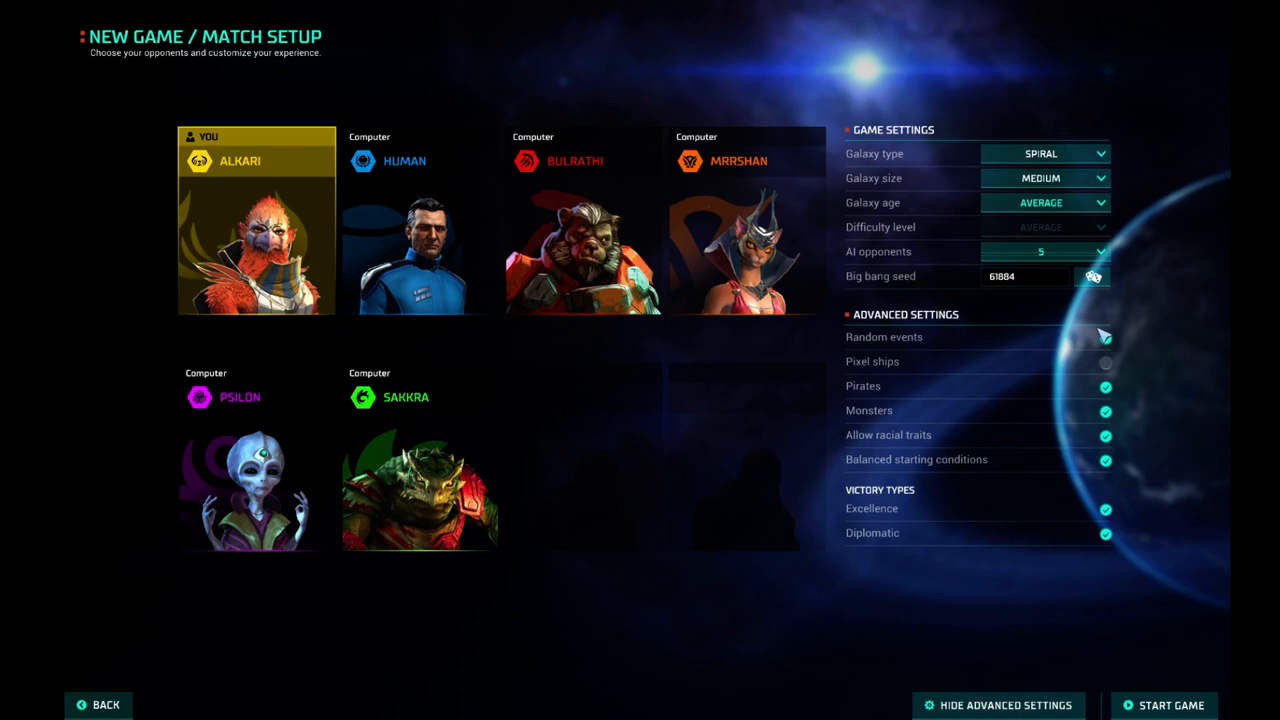
{"action": "left_click", "coordinate": [1105, 337]}
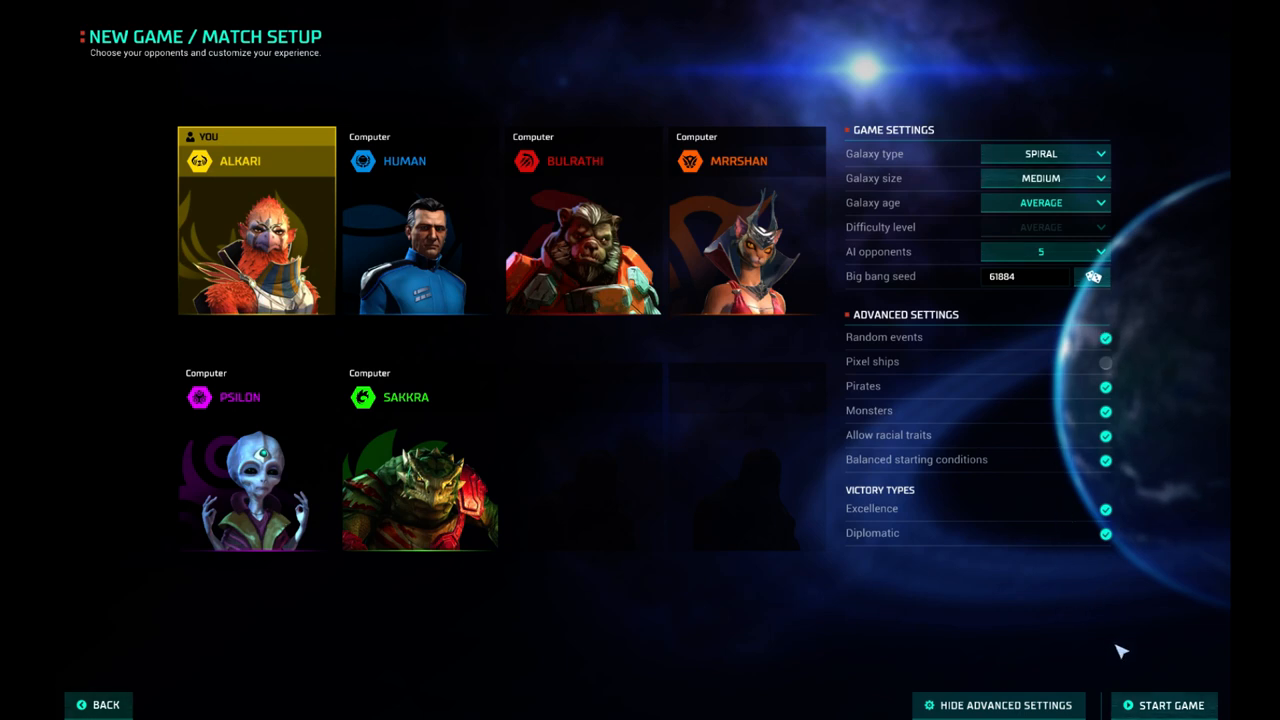
{"action": "left_click", "coordinate": [1165, 704]}
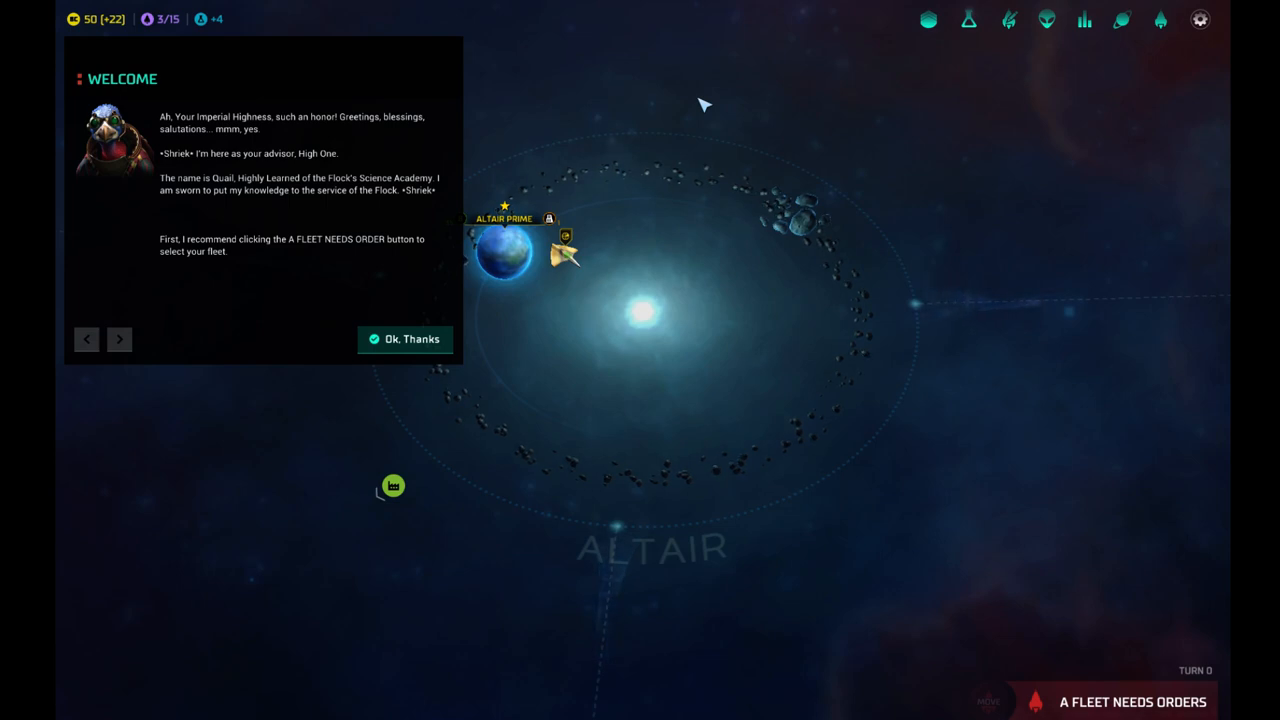
{"action": "mouse_move", "coordinate": [630, 128]}
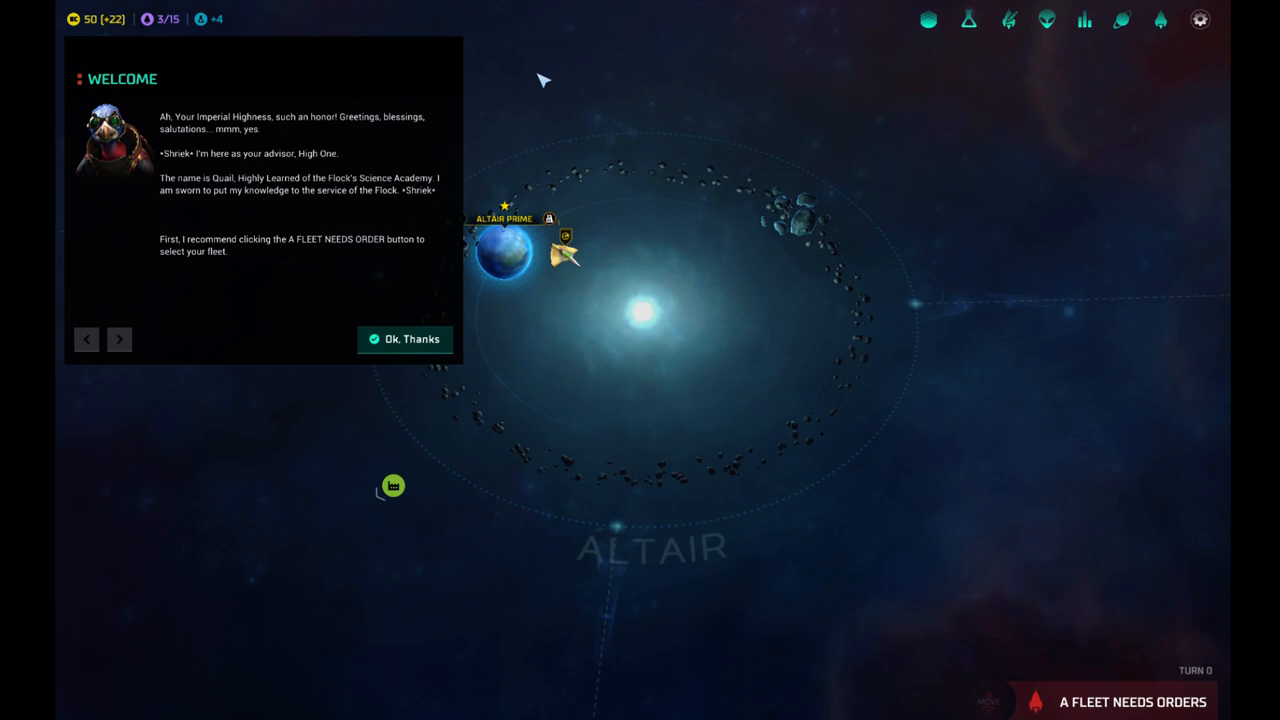
{"action": "mouse_move", "coordinate": [612, 61]}
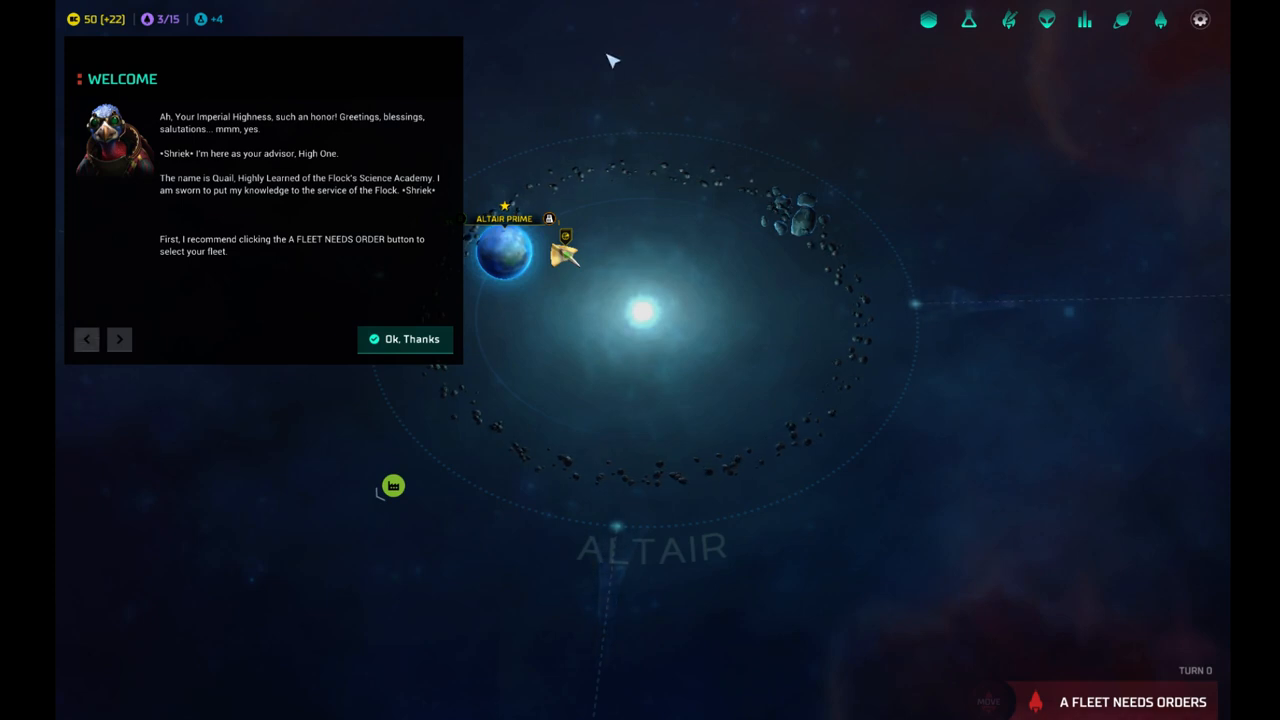
{"action": "mouse_move", "coordinate": [600, 115]}
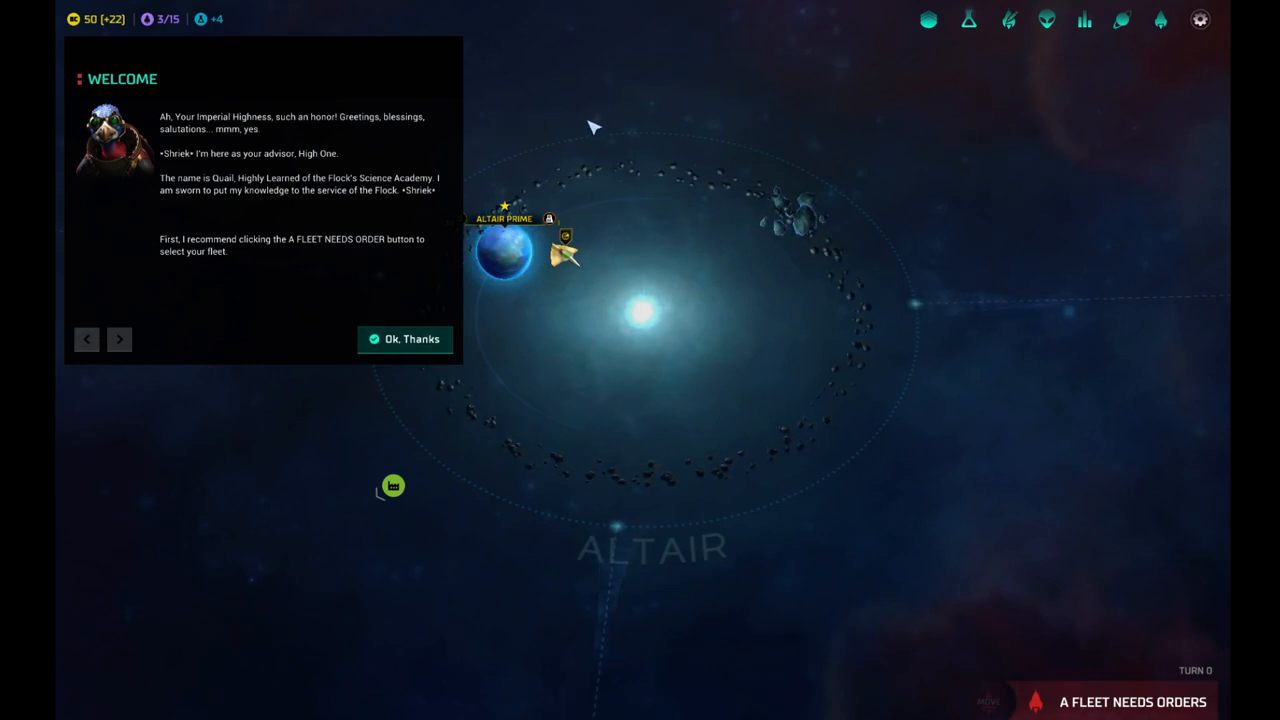
{"action": "mouse_move", "coordinate": [530, 190]}
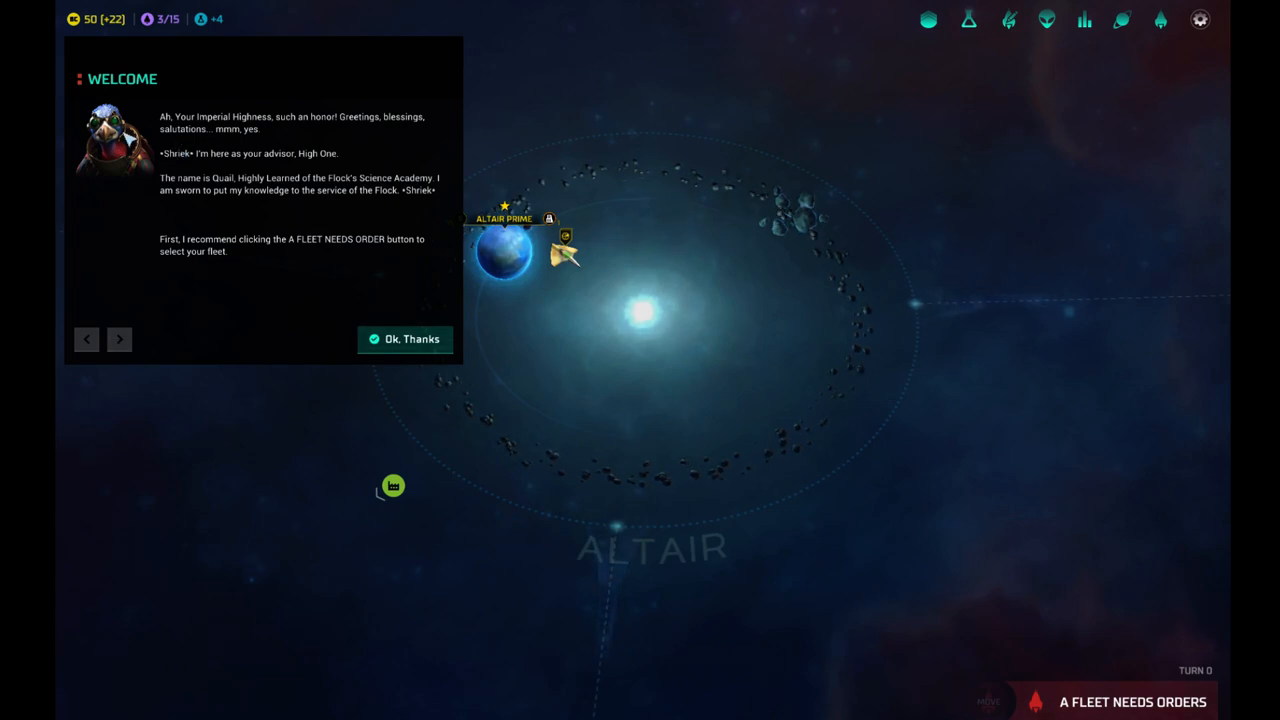
{"action": "mouse_move", "coordinate": [405, 339]}
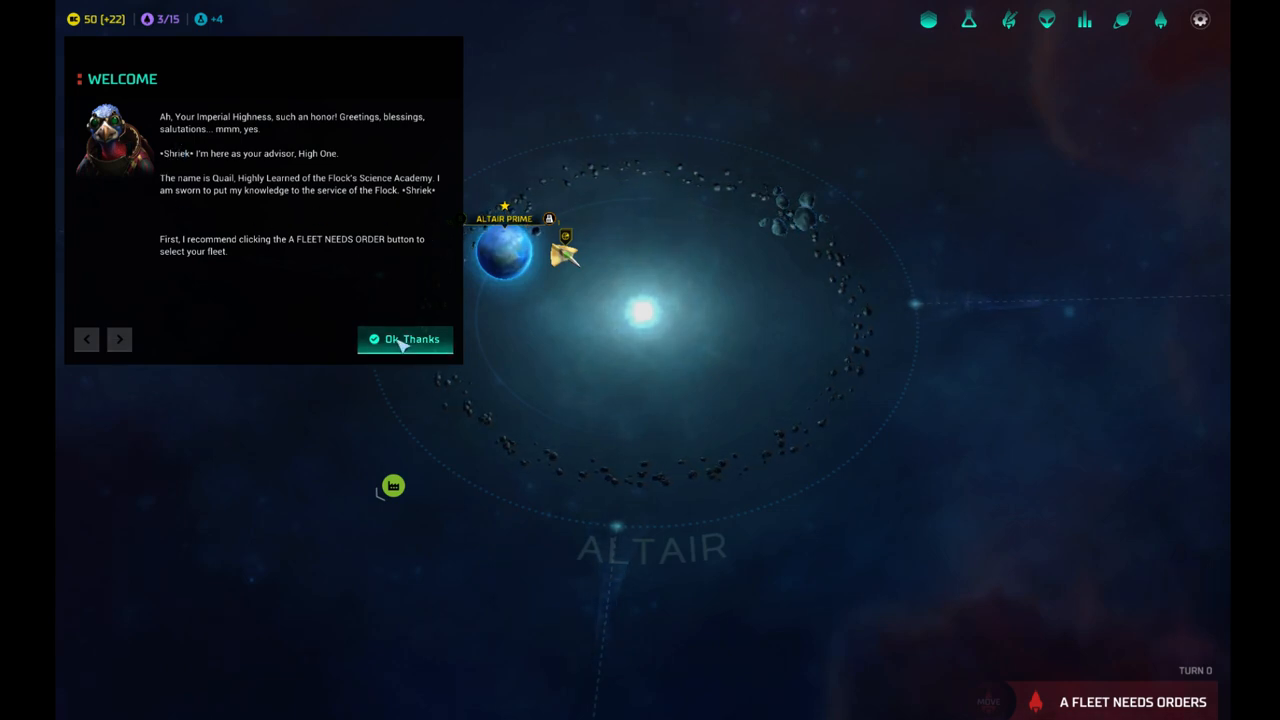
Dismiss the welcome message, look over Altair, and select the fleet awaiting orders.
{"action": "left_click", "coordinate": [405, 339]}
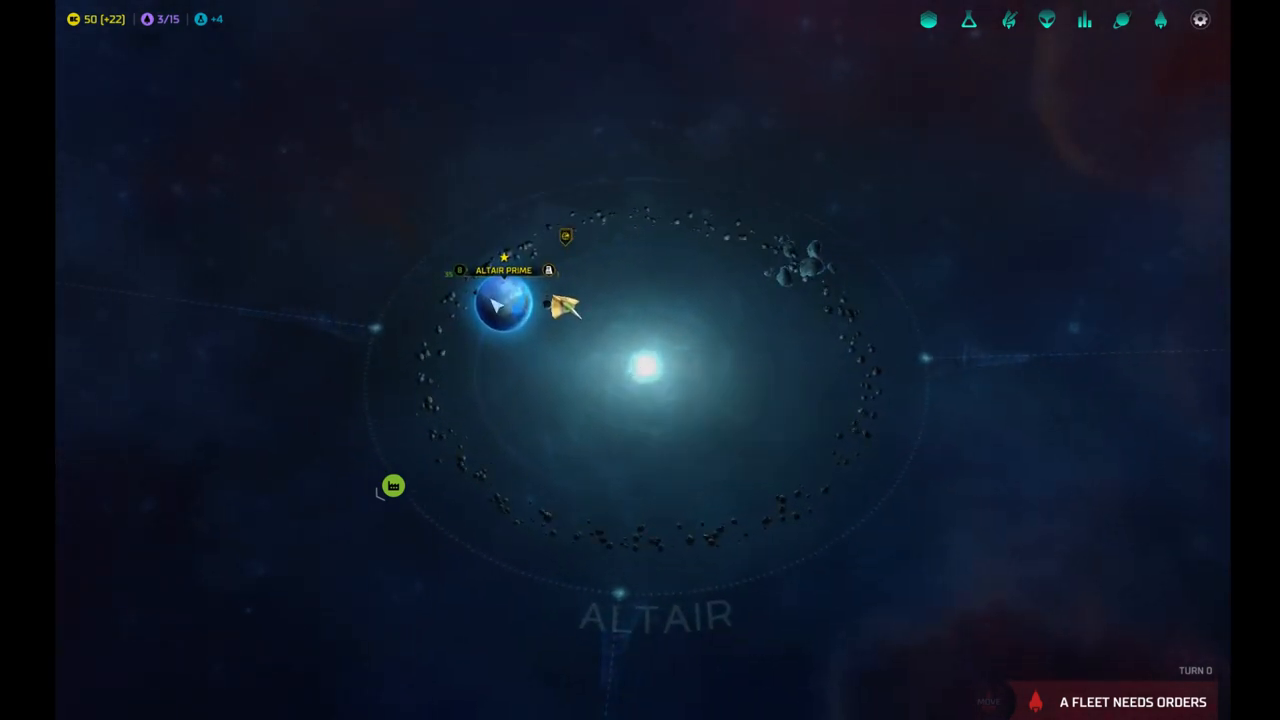
{"action": "left_click", "coordinate": [503, 305]}
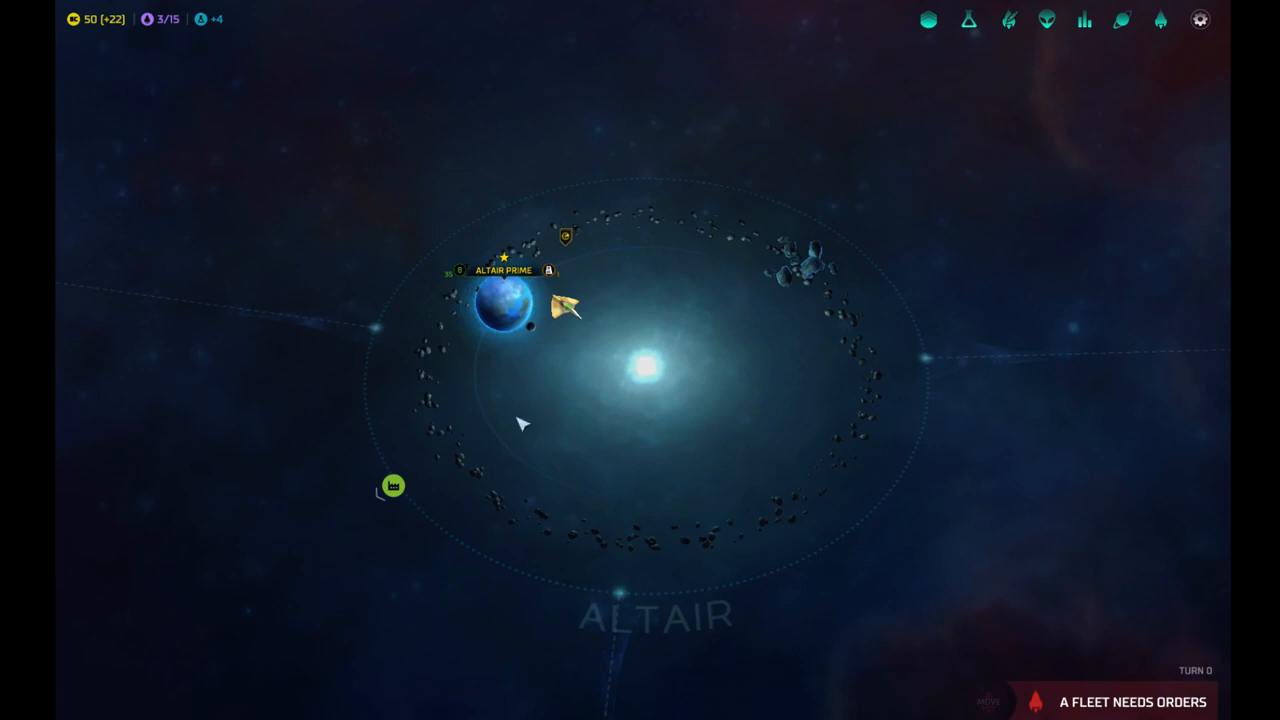
{"action": "mouse_move", "coordinate": [815, 273]}
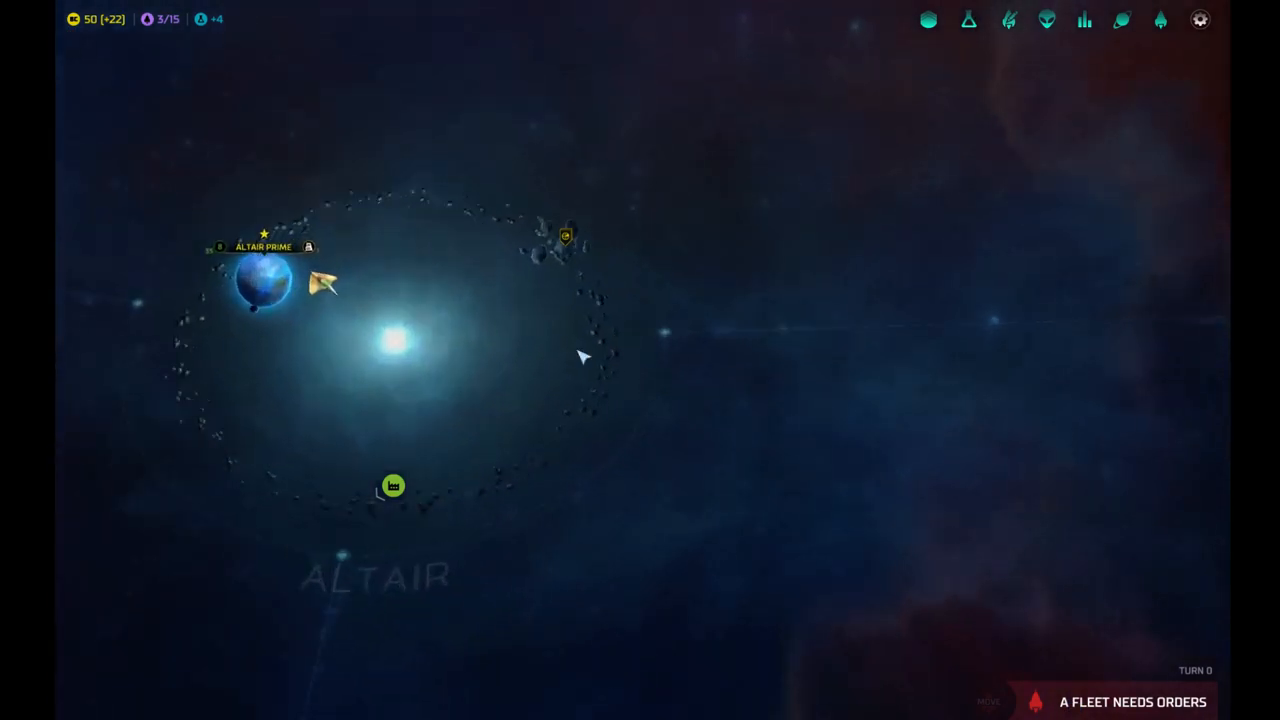
{"action": "left_click", "coordinate": [322, 285]}
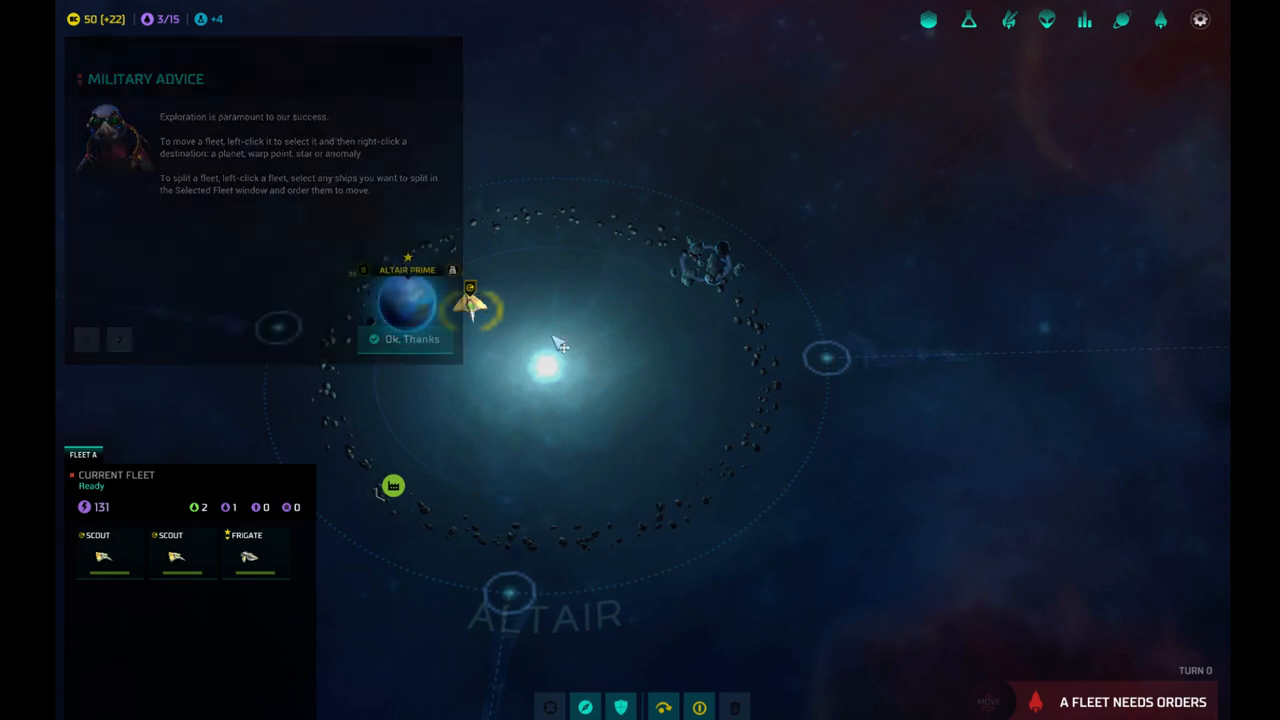
Close the military advice message and zoom out the galaxy map.
{"action": "left_click", "coordinate": [404, 338]}
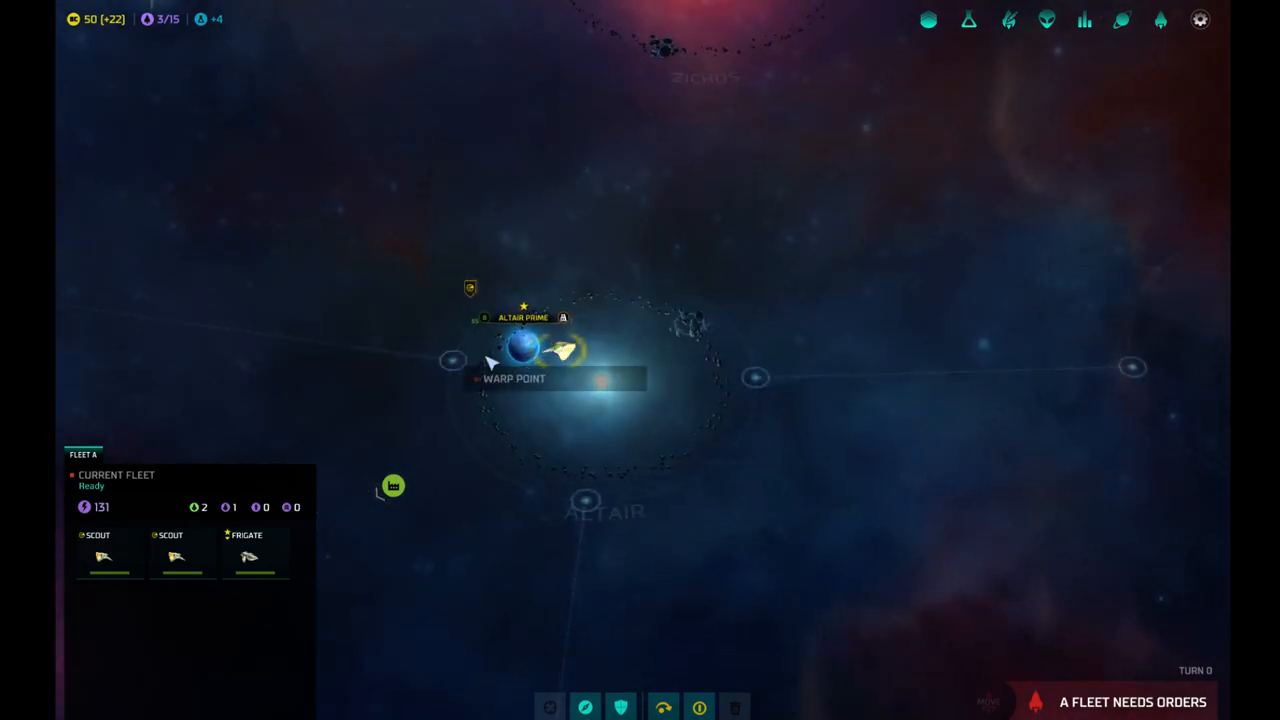
{"action": "scroll", "scroll_direction": "down", "scroll_amount": 3}
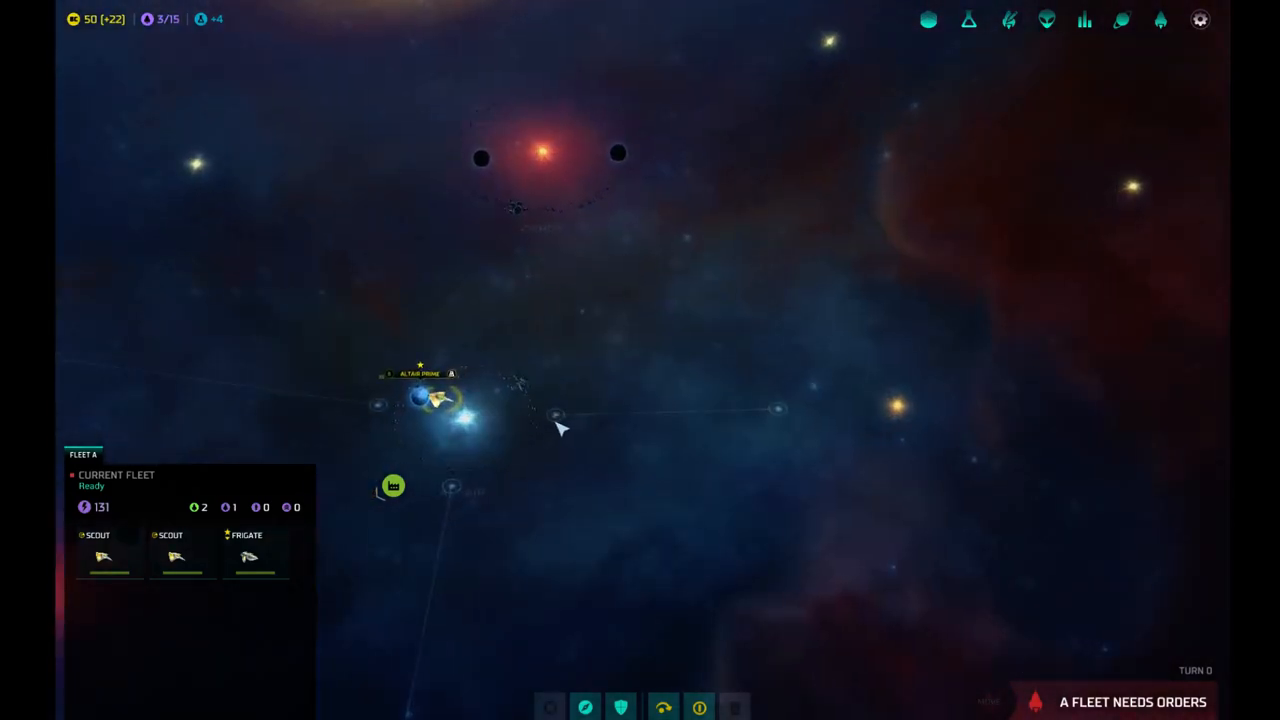
Send one scout and then the remaining ships out of Altair to explore.
{"action": "left_click", "coordinate": [182, 553]}
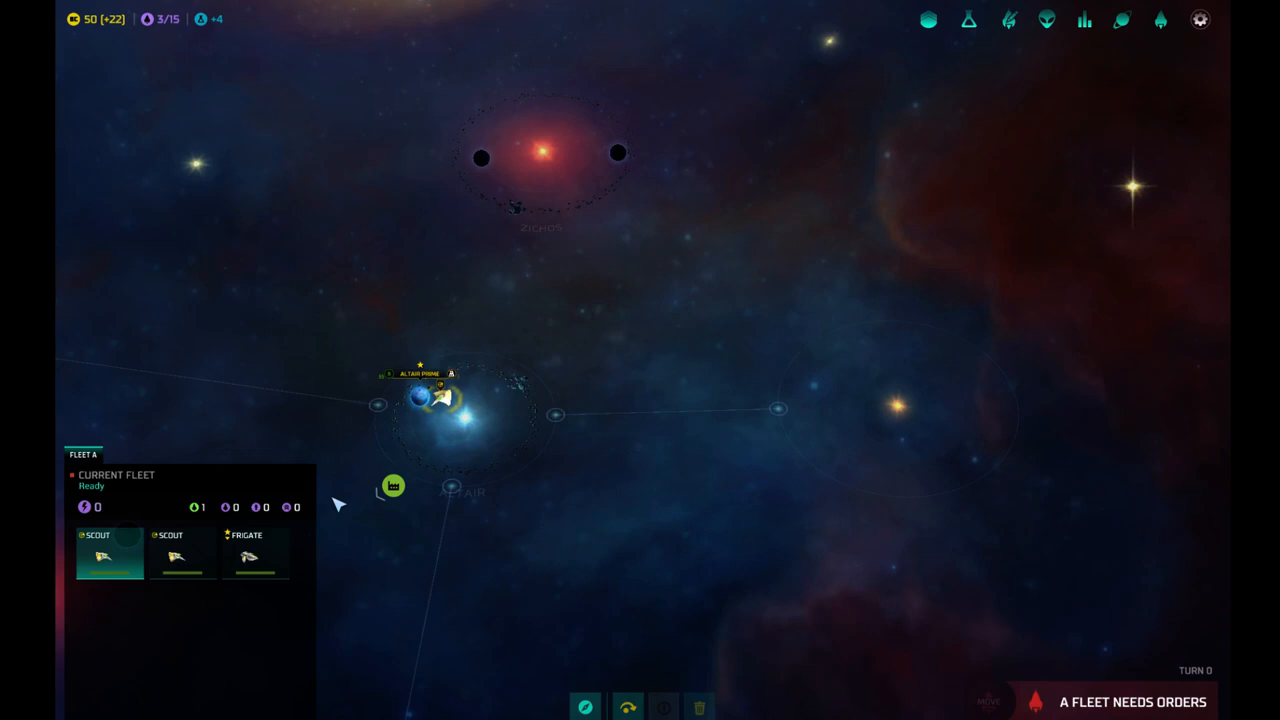
{"action": "mouse_move", "coordinate": [556, 415]}
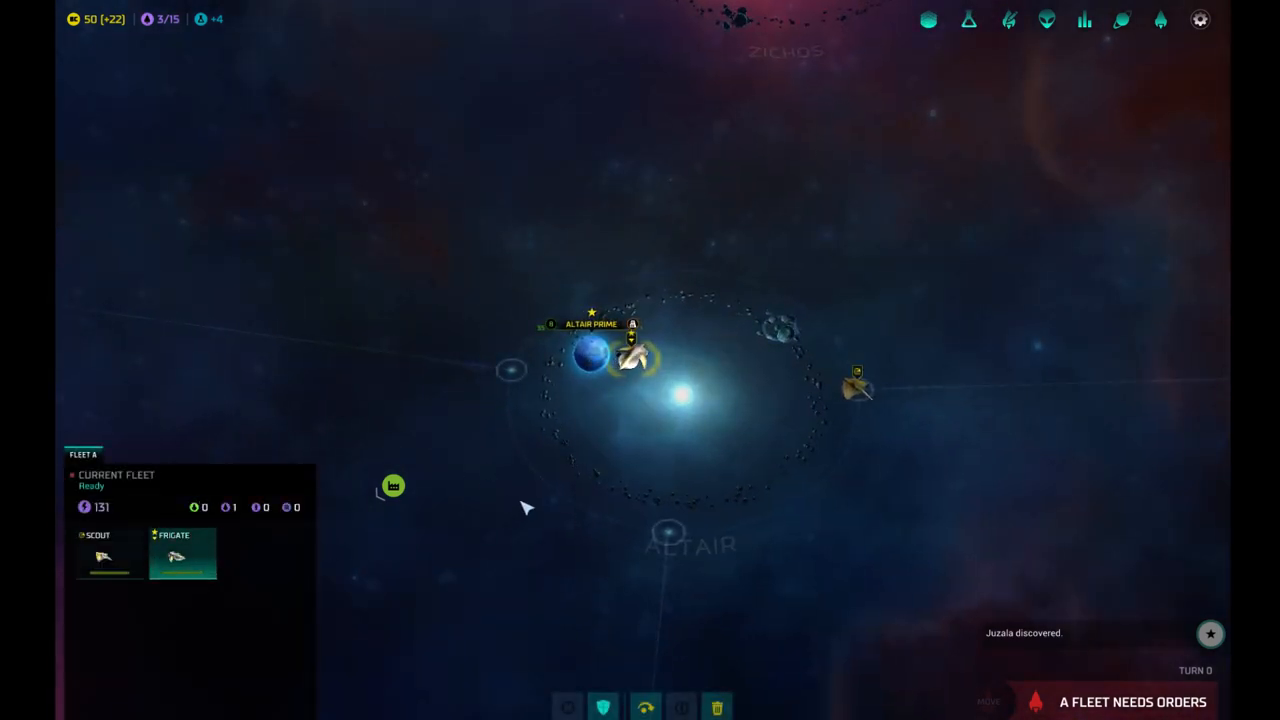
{"action": "left_click", "coordinate": [668, 530]}
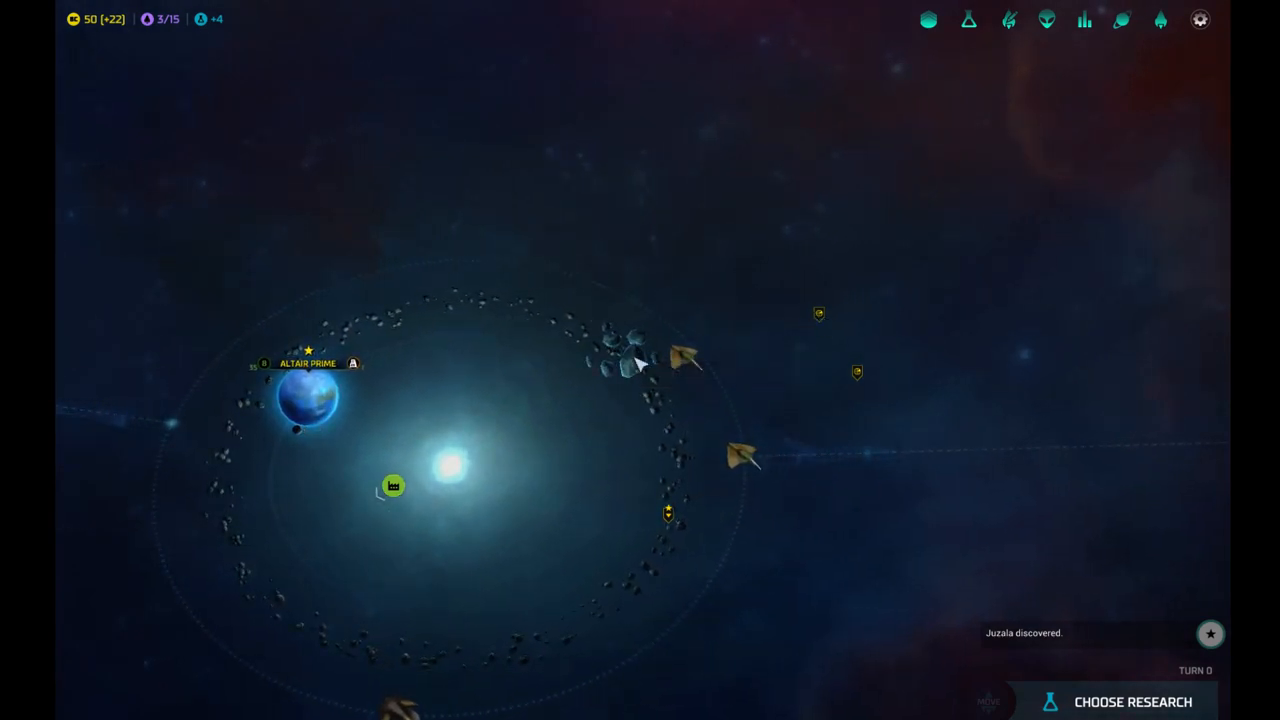
Select the home planet Altair Prime and open its colony screen.
{"action": "left_click", "coordinate": [685, 358]}
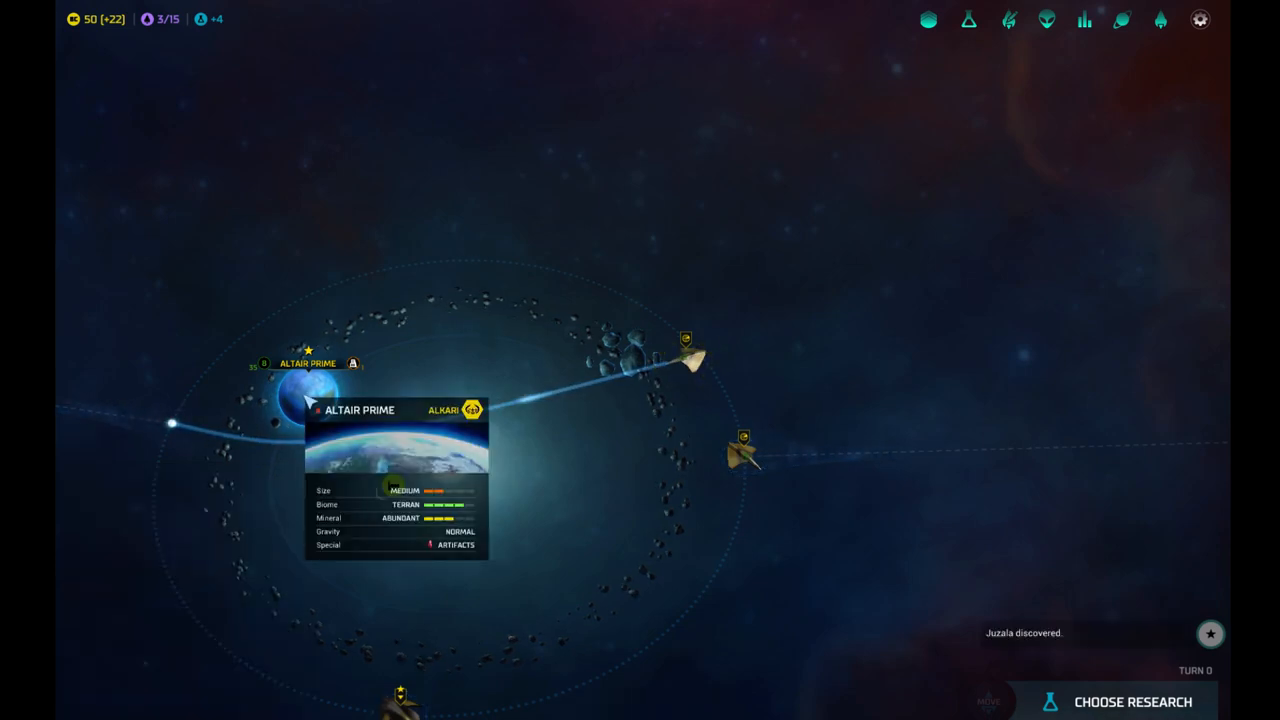
{"action": "left_click", "coordinate": [359, 410]}
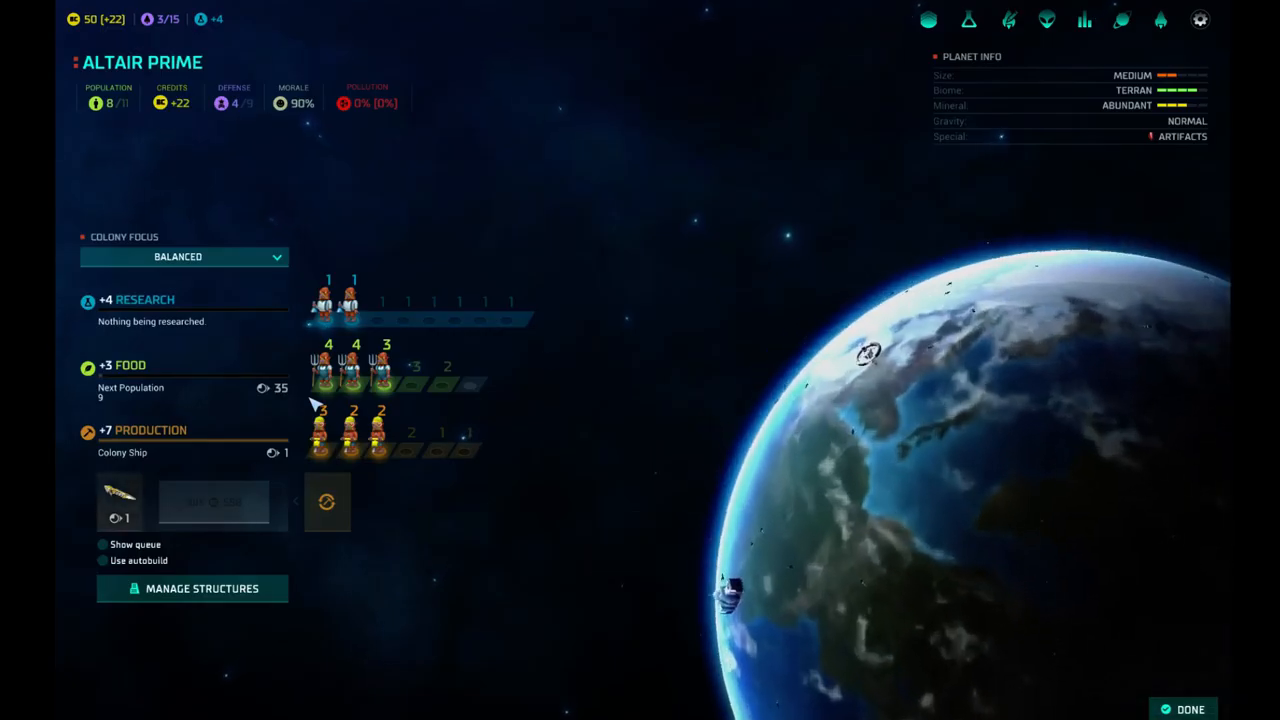
{"action": "mouse_move", "coordinate": [560, 365]}
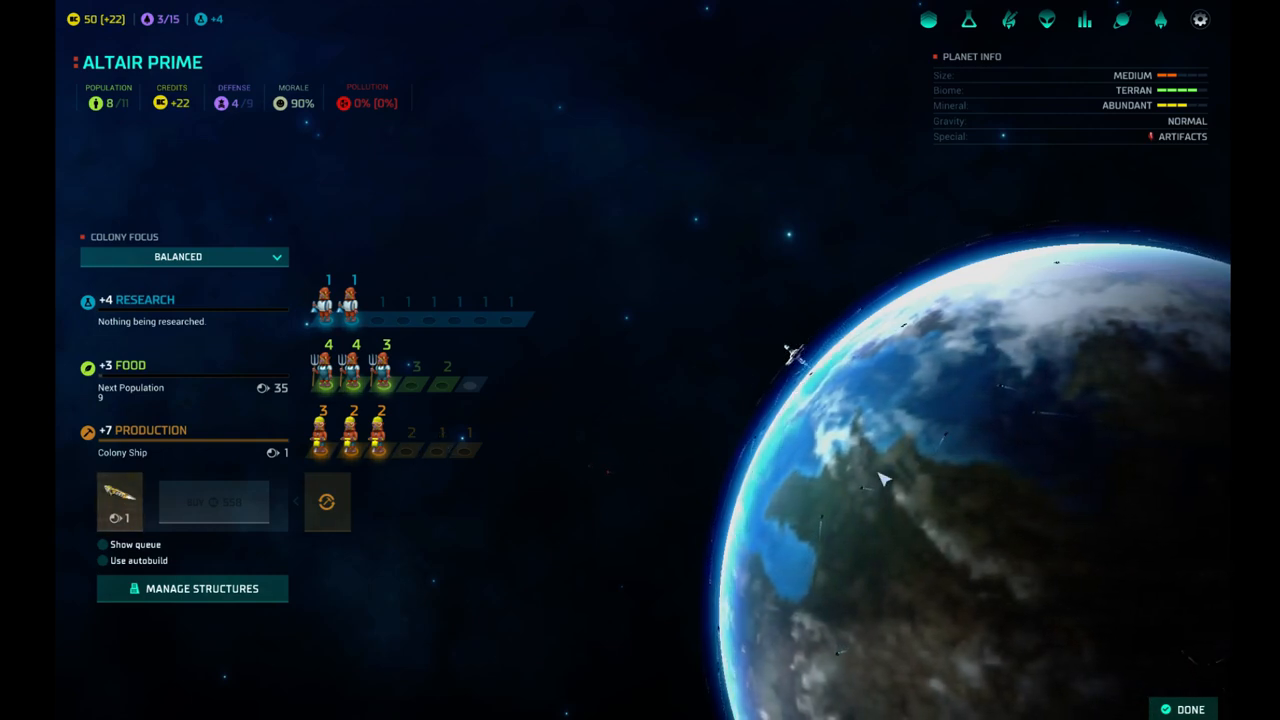
{"action": "mouse_move", "coordinate": [265, 388]}
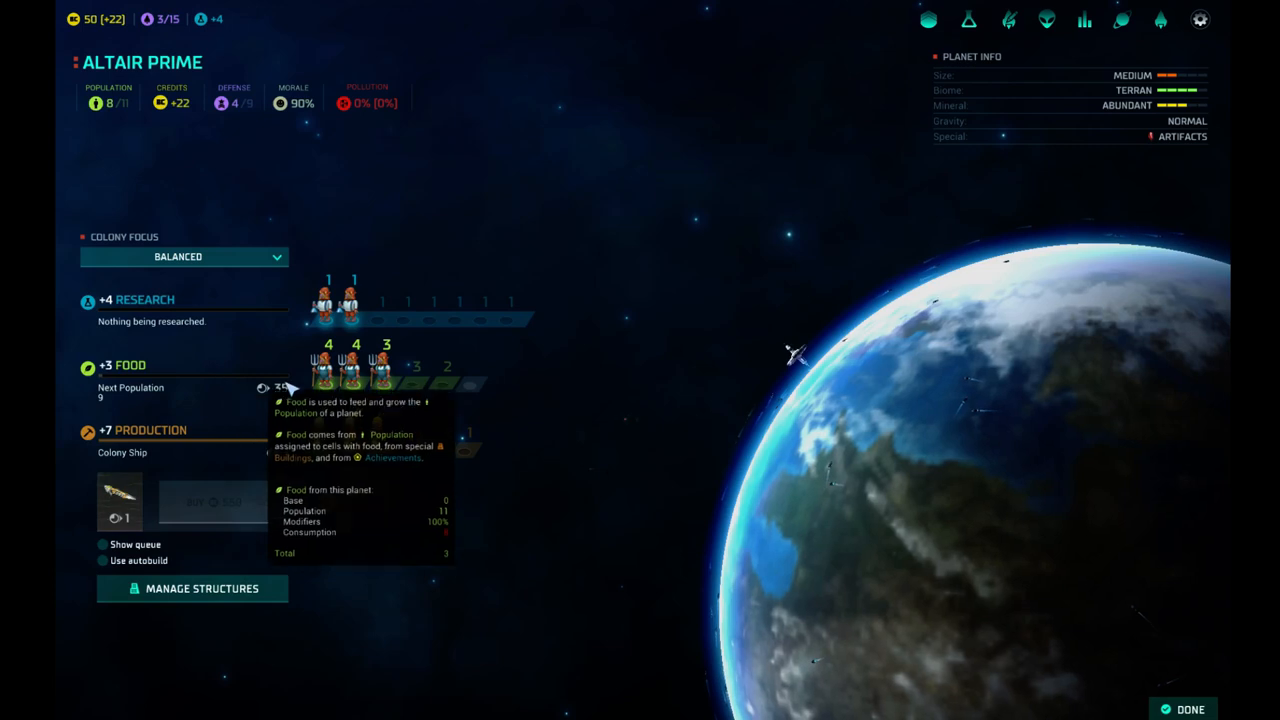
{"action": "mouse_move", "coordinate": [210, 355]}
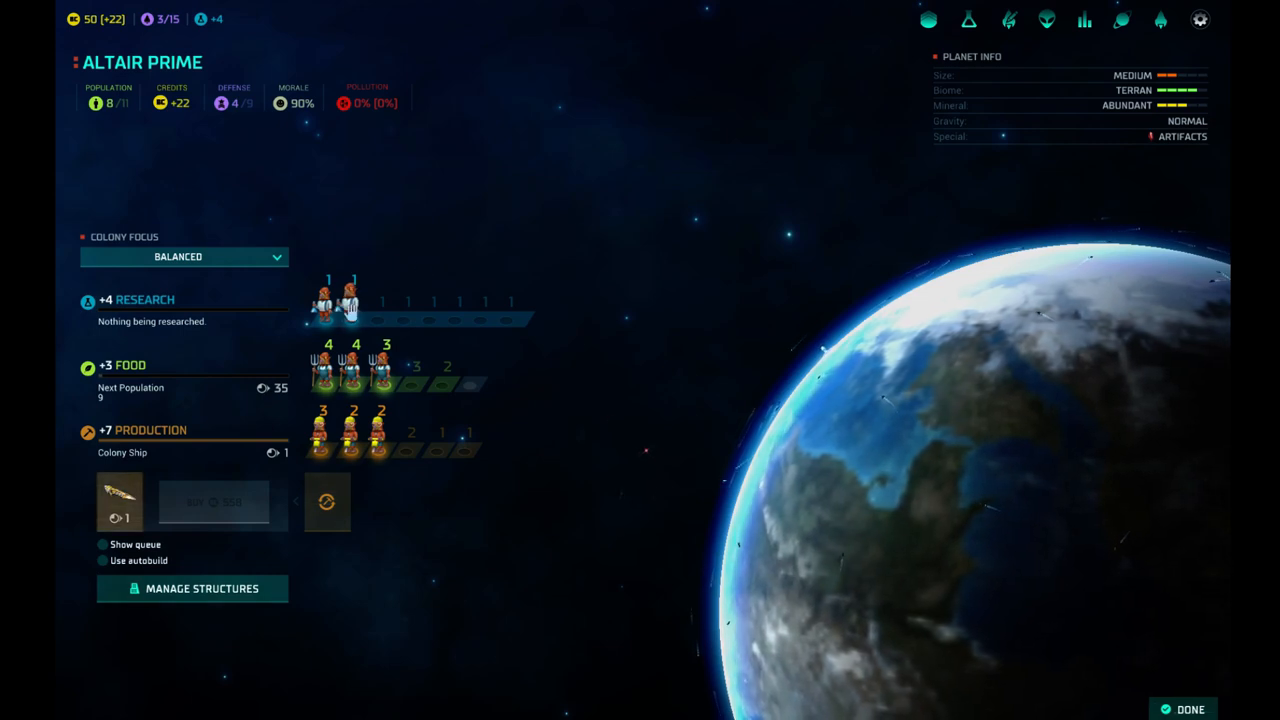
{"action": "mouse_move", "coordinate": [120, 305]}
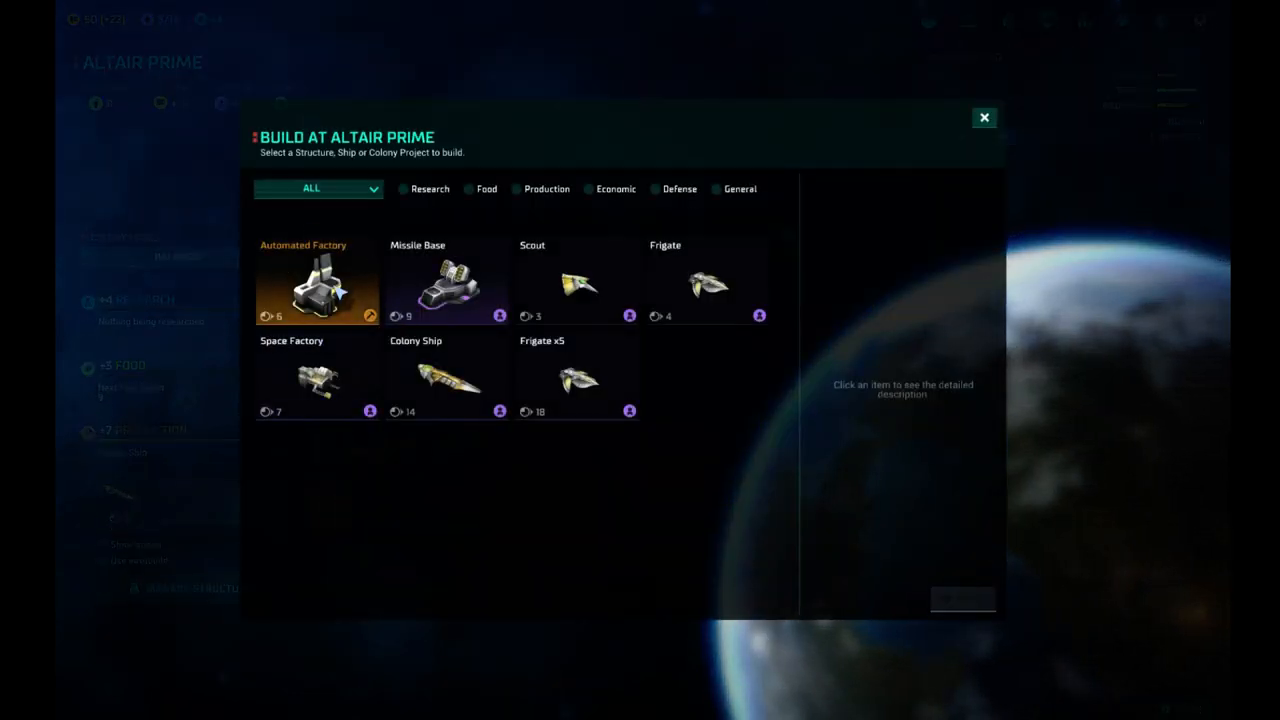
Pick the Automated Factory from Altair Prime's build list and order it built.
{"action": "left_click", "coordinate": [316, 280]}
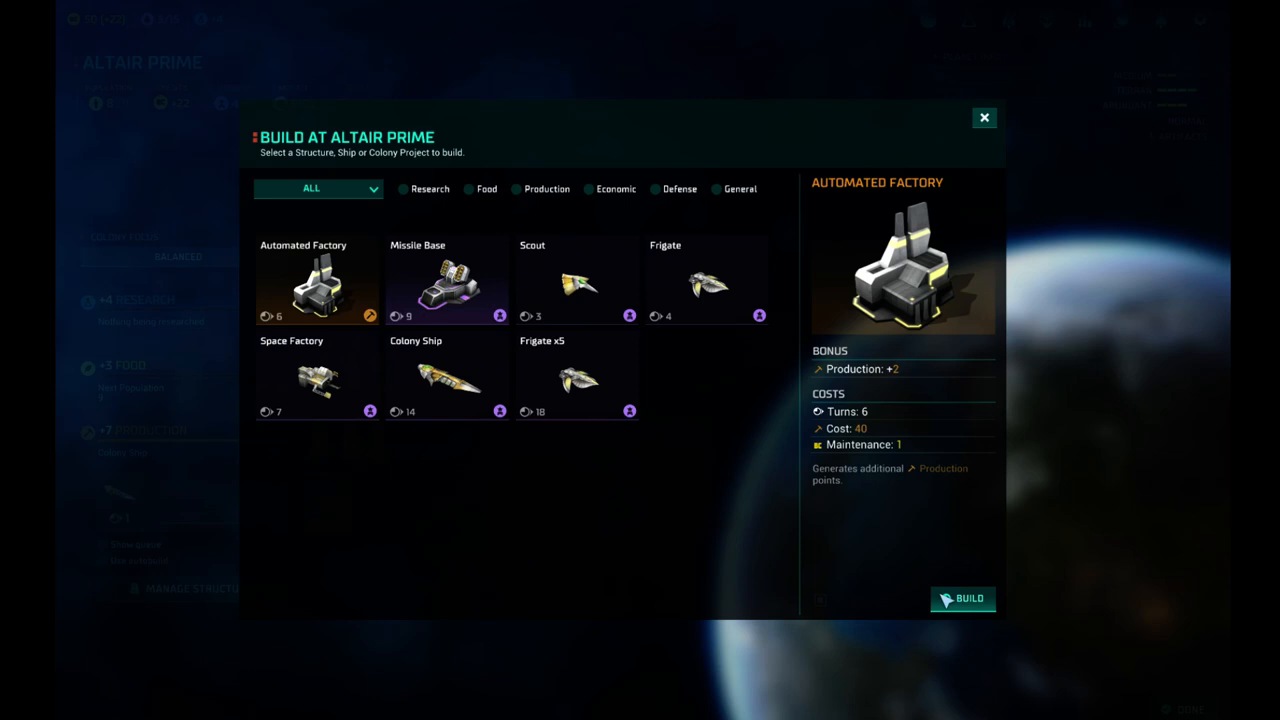
{"action": "left_click", "coordinate": [983, 117]}
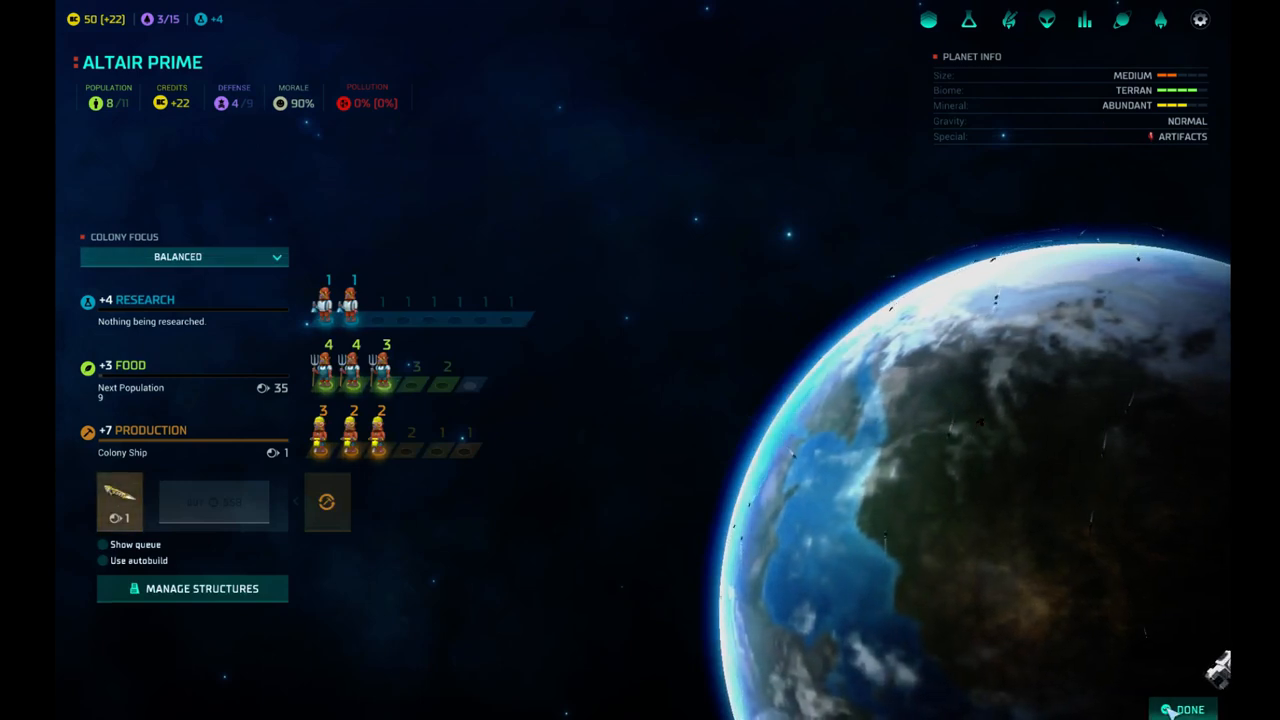
Close Altair Prime's colony screen and open the research choice screen.
{"action": "left_click", "coordinate": [1189, 709]}
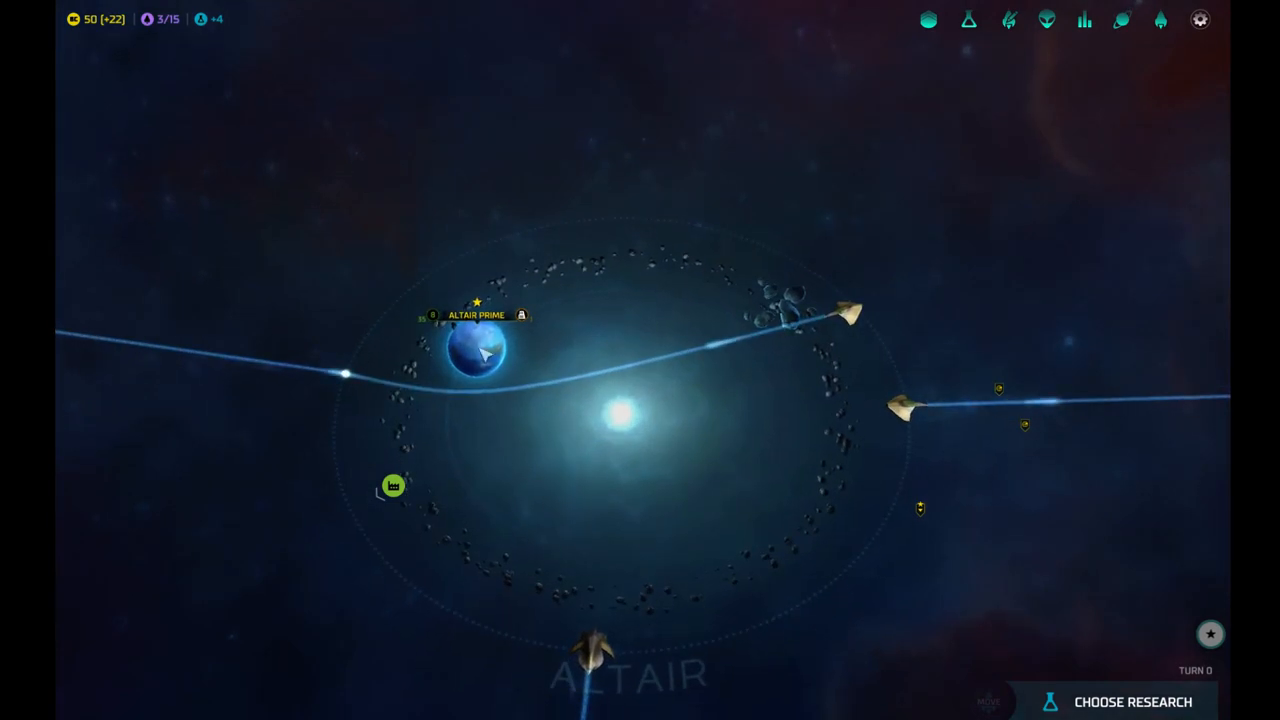
{"action": "left_click", "coordinate": [1133, 701]}
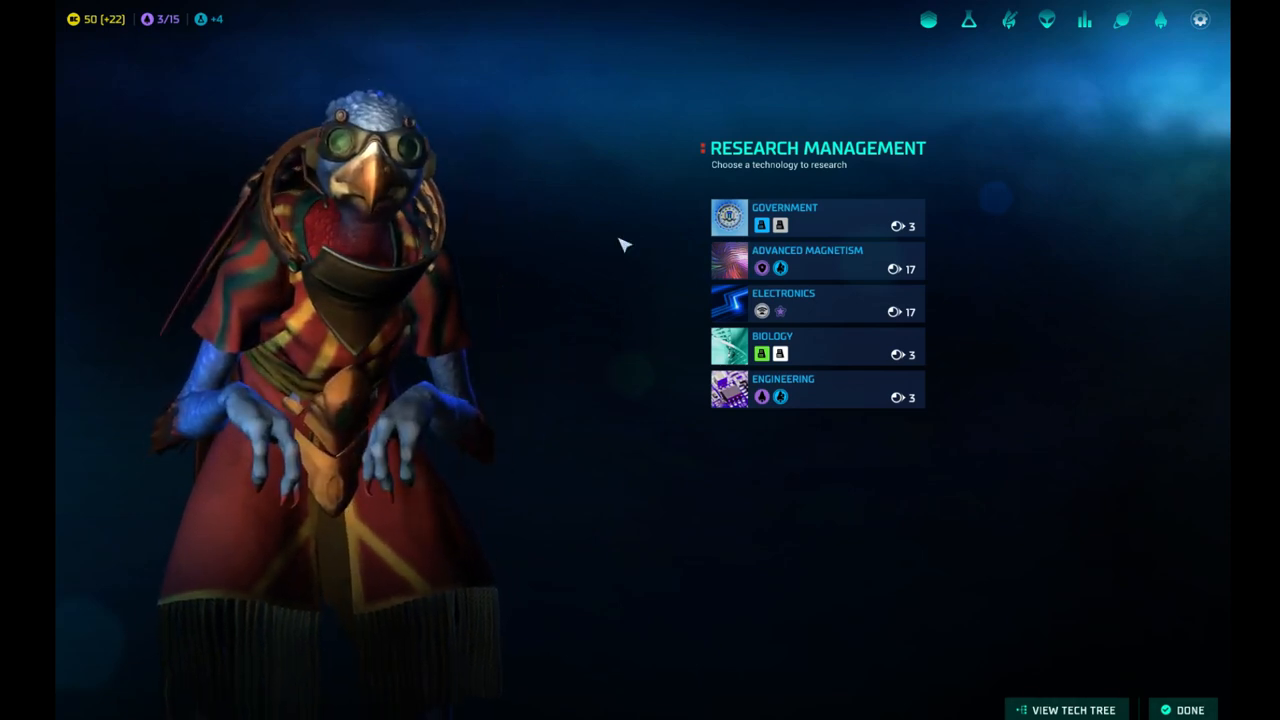
Open the full technology tree from Research Management.
{"action": "left_click", "coordinate": [1068, 710]}
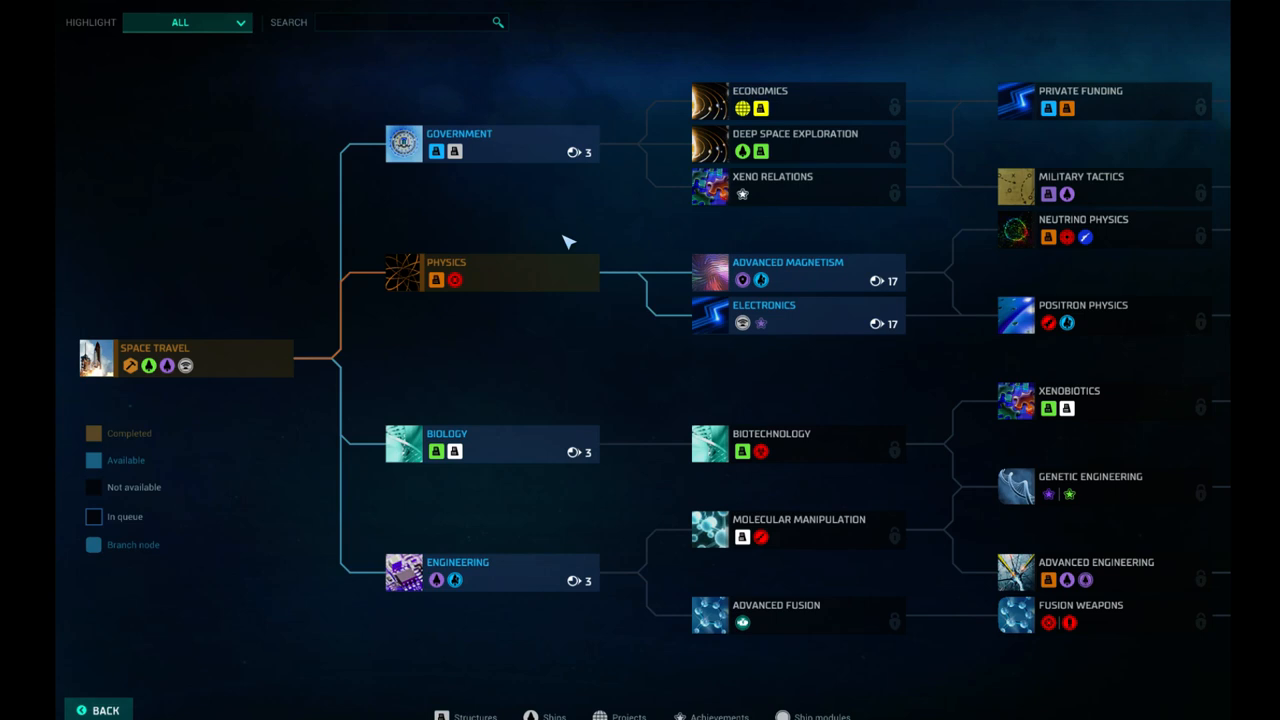
{"action": "mouse_move", "coordinate": [893, 320]}
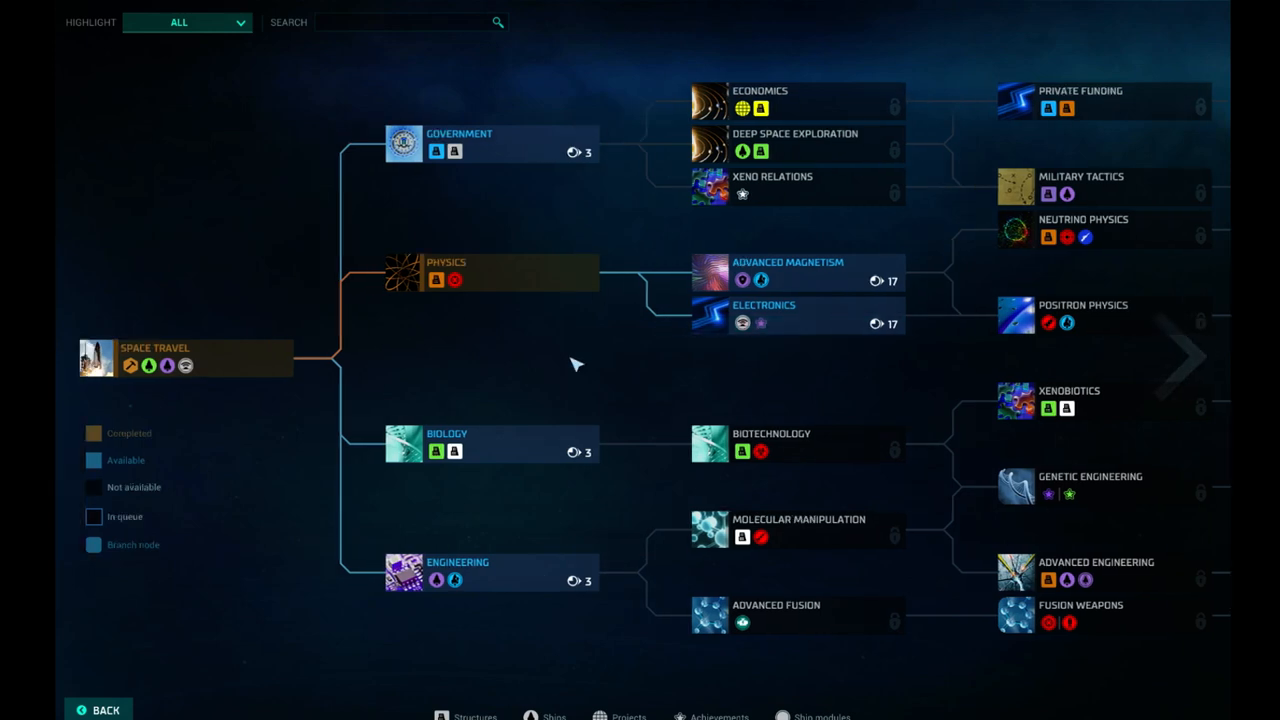
{"action": "mouse_move", "coordinate": [436, 451]}
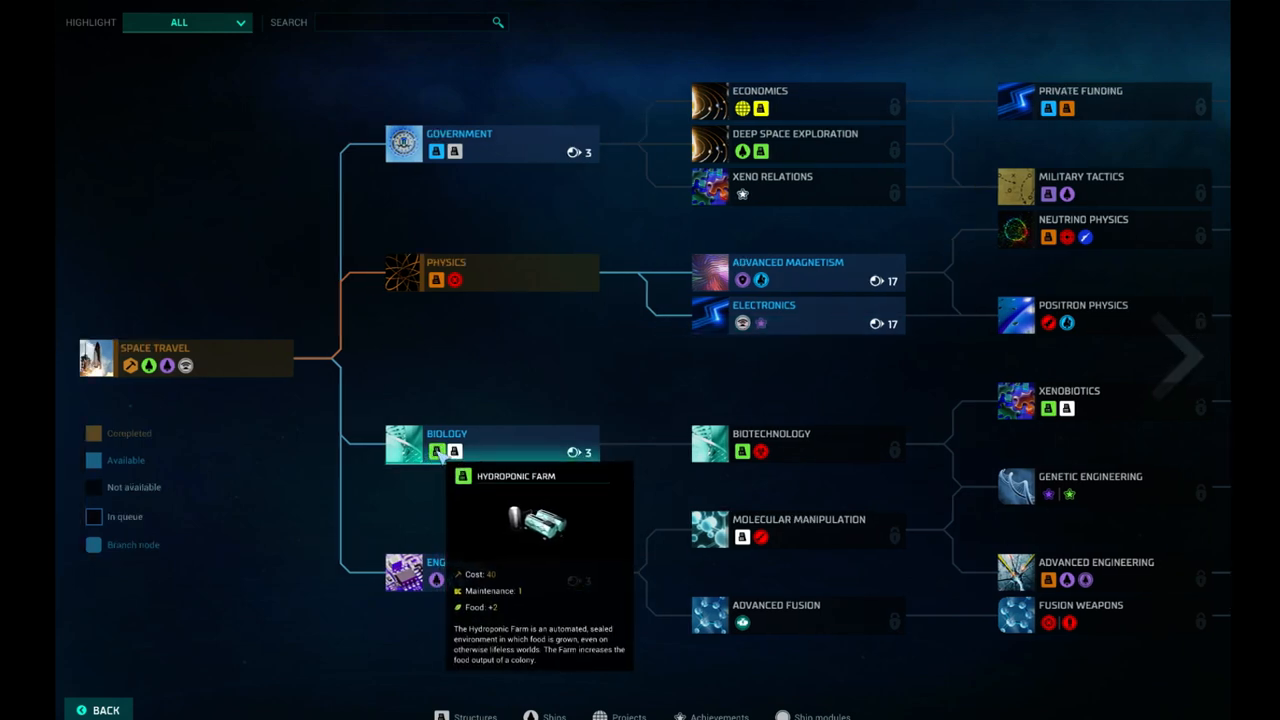
{"action": "mouse_move", "coordinate": [454, 451]}
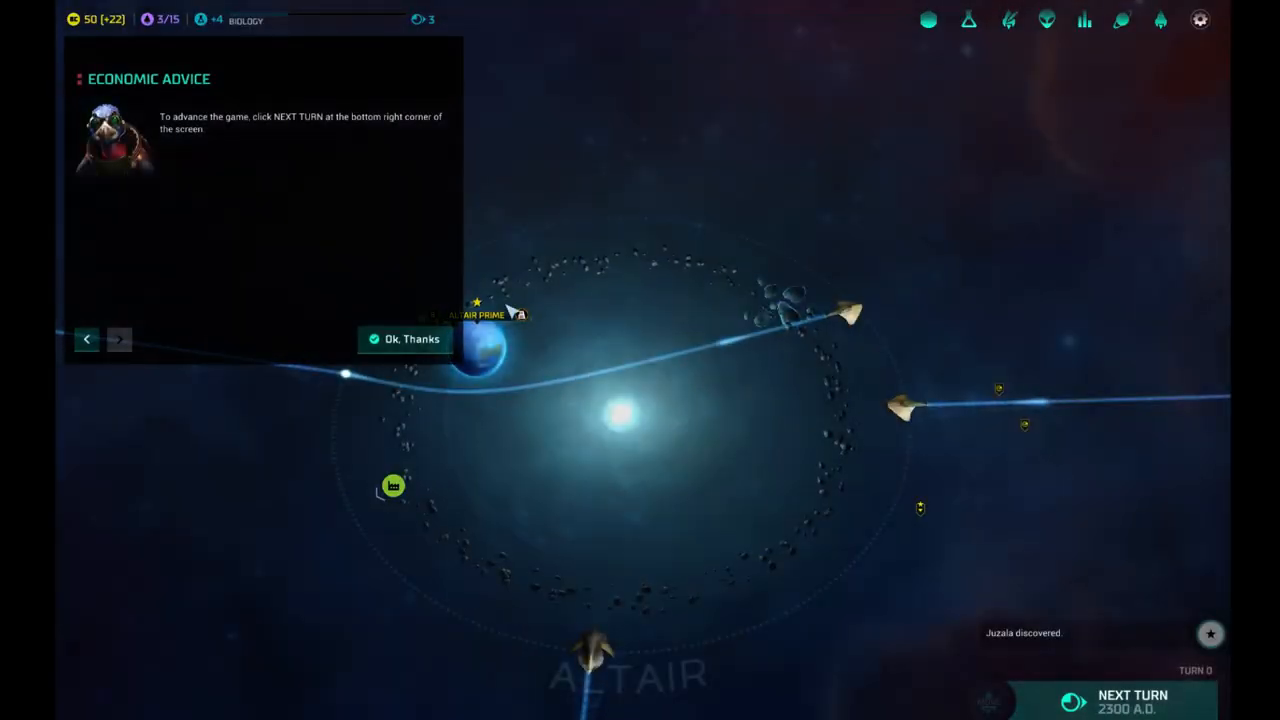
Open Empire Management, try a 5 BC tax rate, then revert to 3 BC.
{"action": "left_click", "coordinate": [405, 339]}
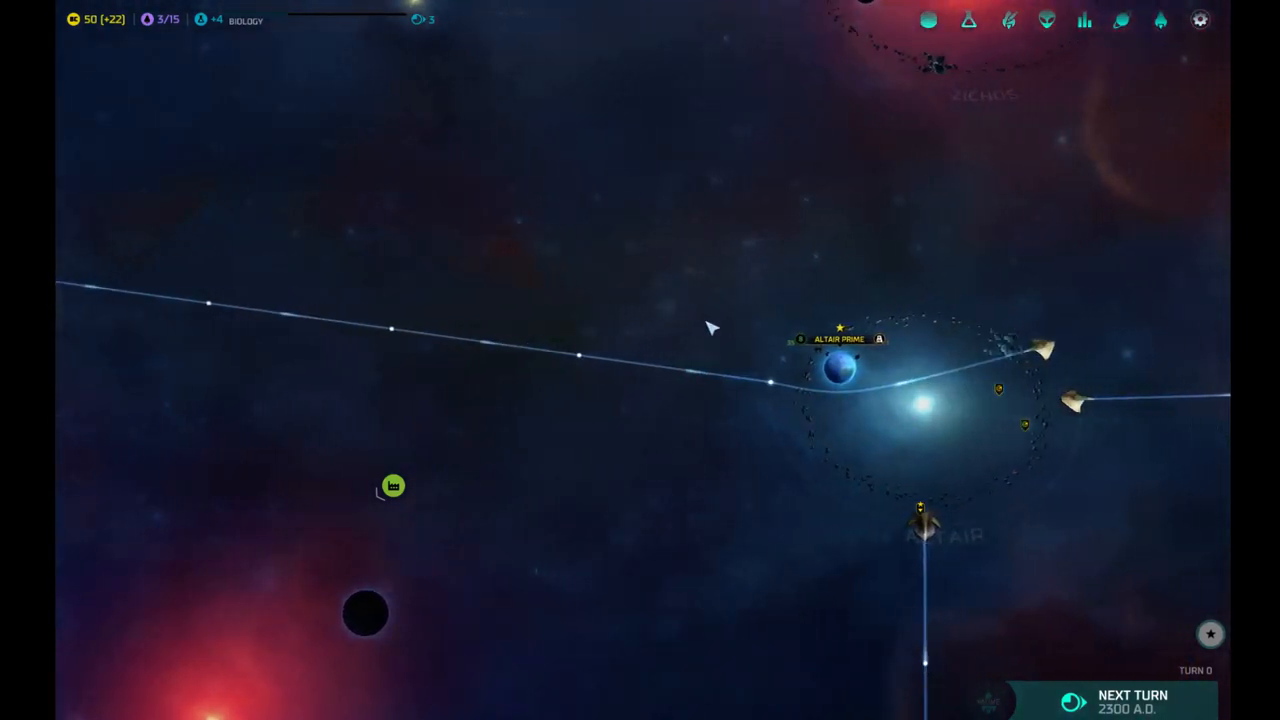
{"action": "left_click", "coordinate": [840, 365]}
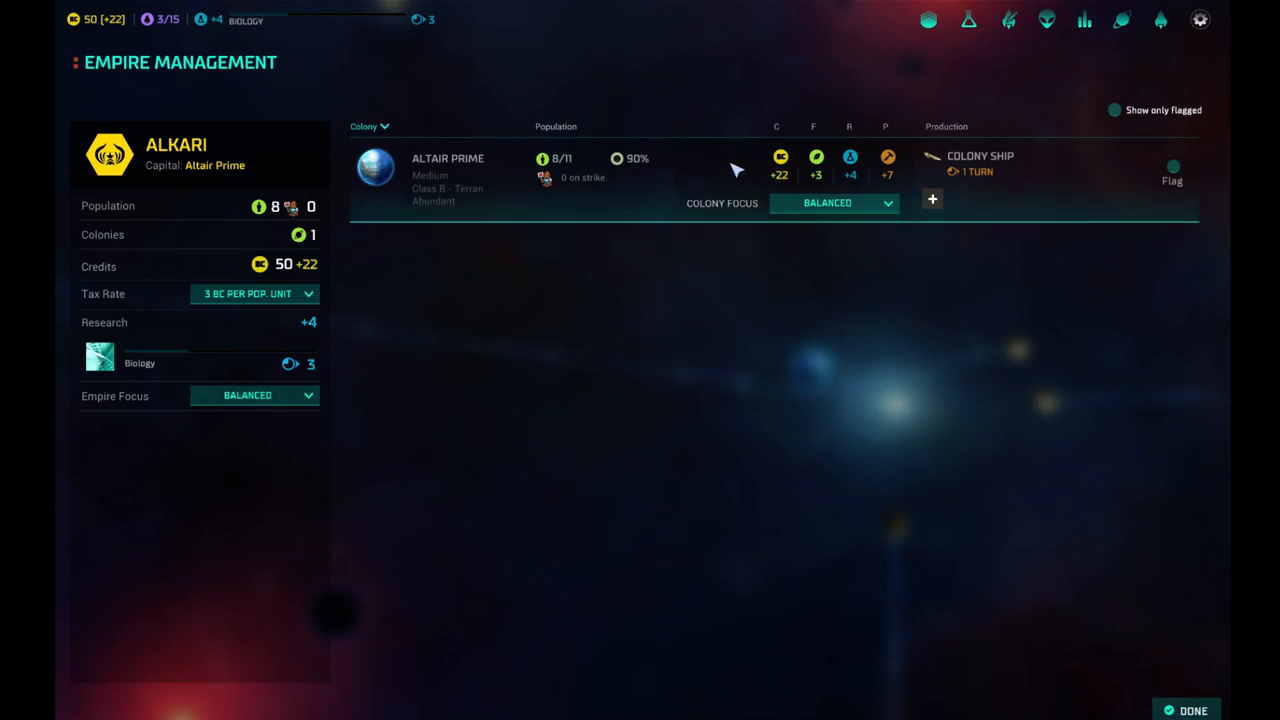
{"action": "mouse_move", "coordinate": [445, 200]}
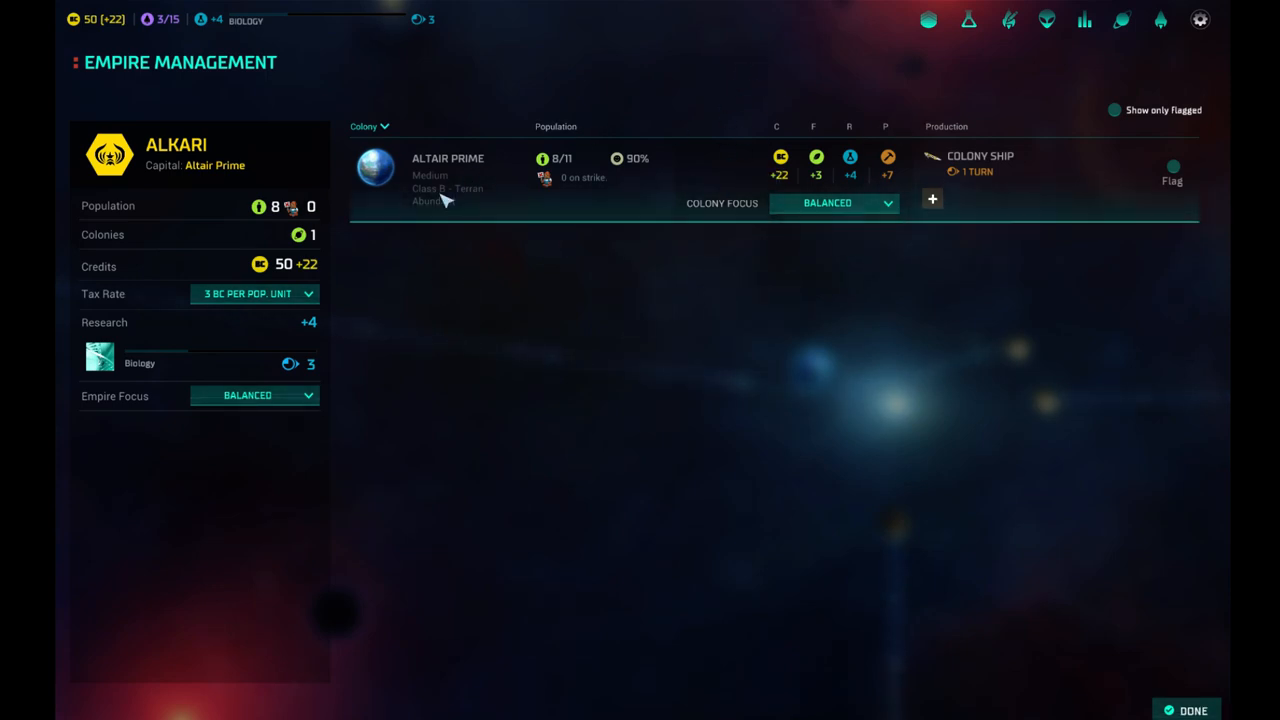
{"action": "mouse_move", "coordinate": [405, 170]}
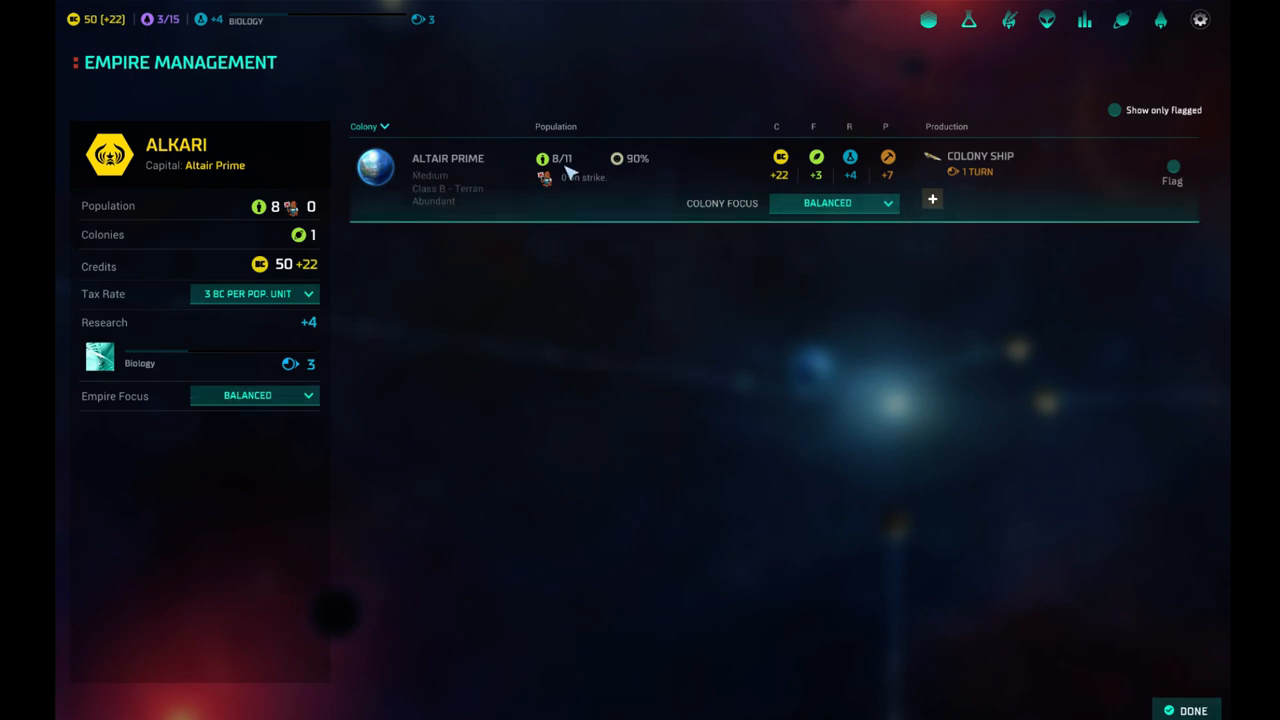
{"action": "mouse_move", "coordinate": [210, 206]}
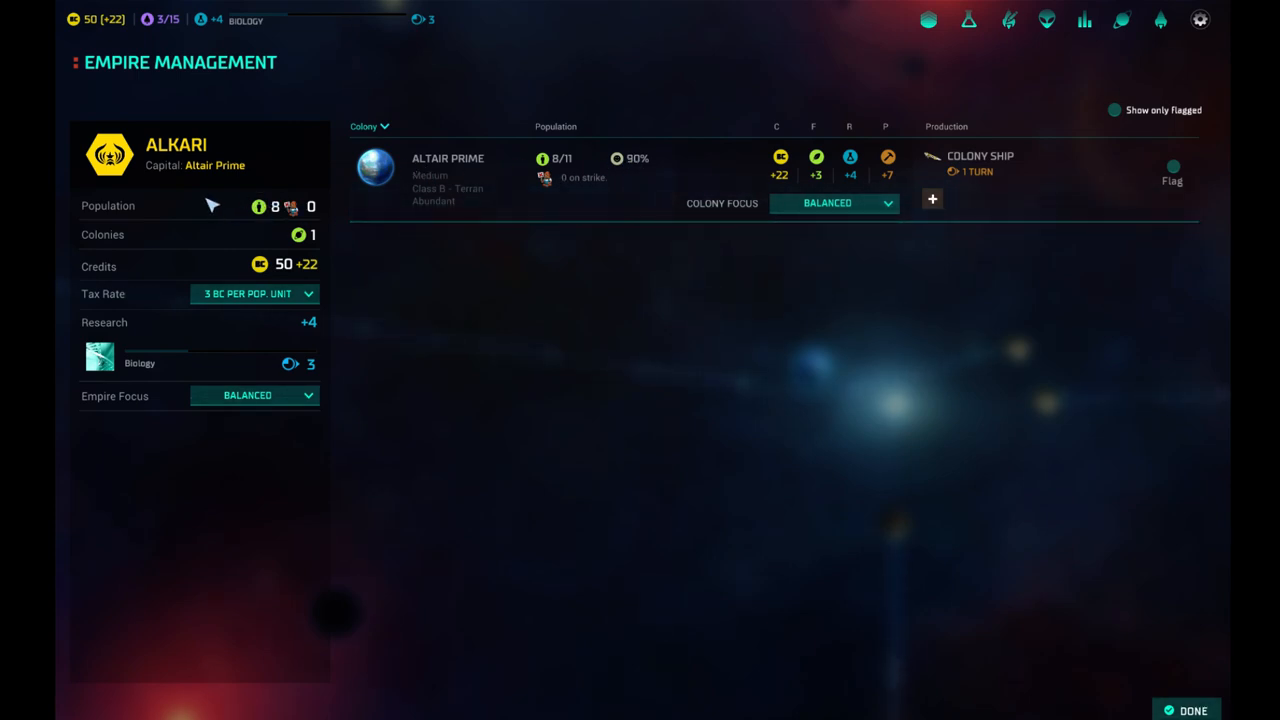
{"action": "mouse_move", "coordinate": [307, 275]}
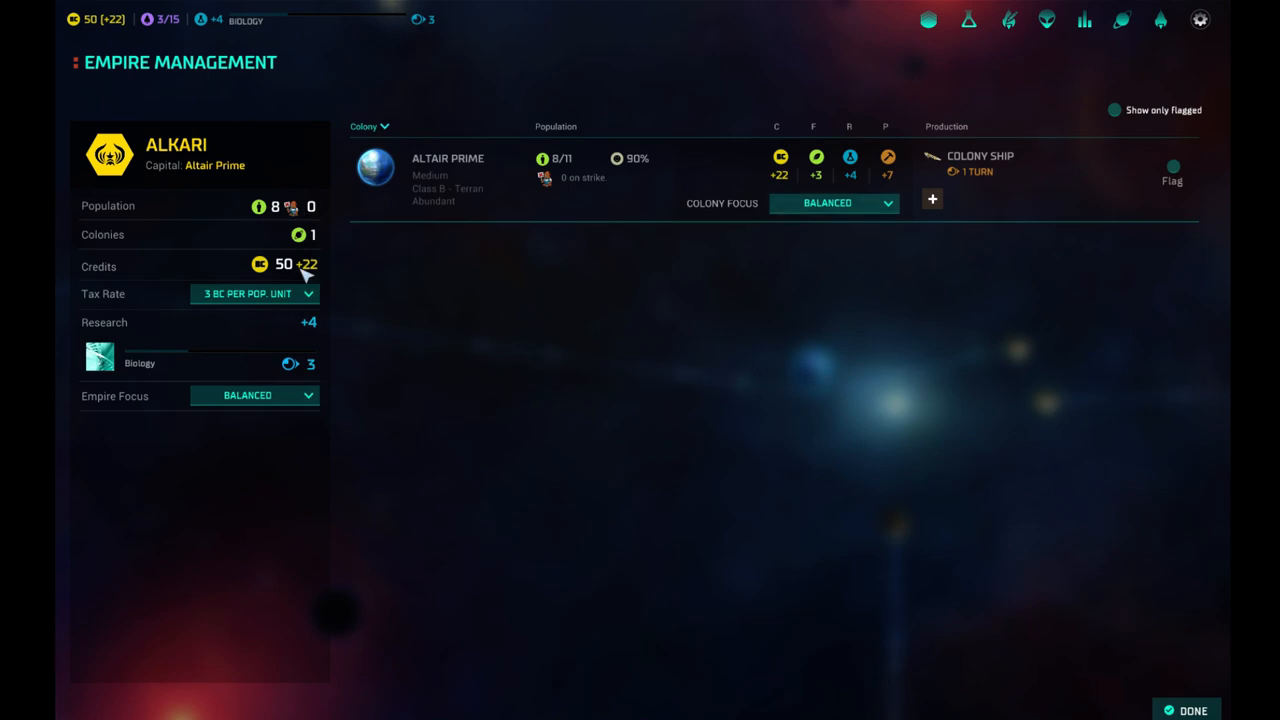
{"action": "left_click", "coordinate": [254, 293]}
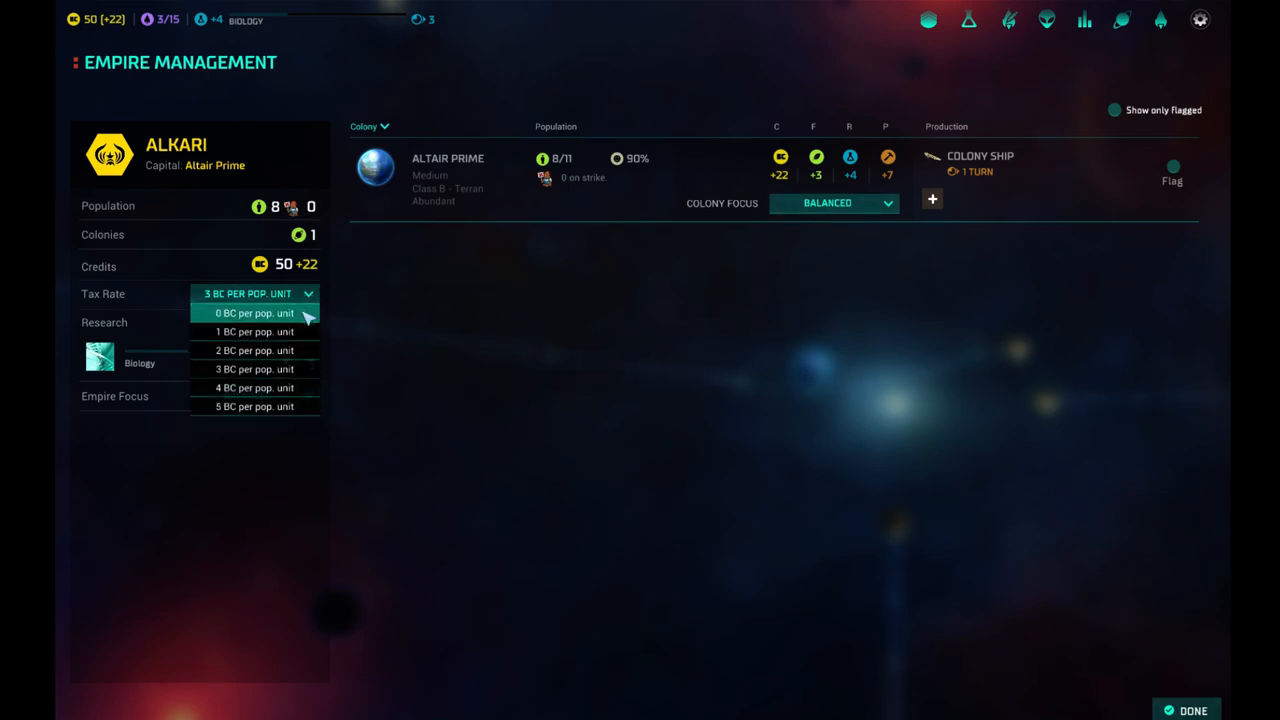
{"action": "left_click", "coordinate": [254, 406]}
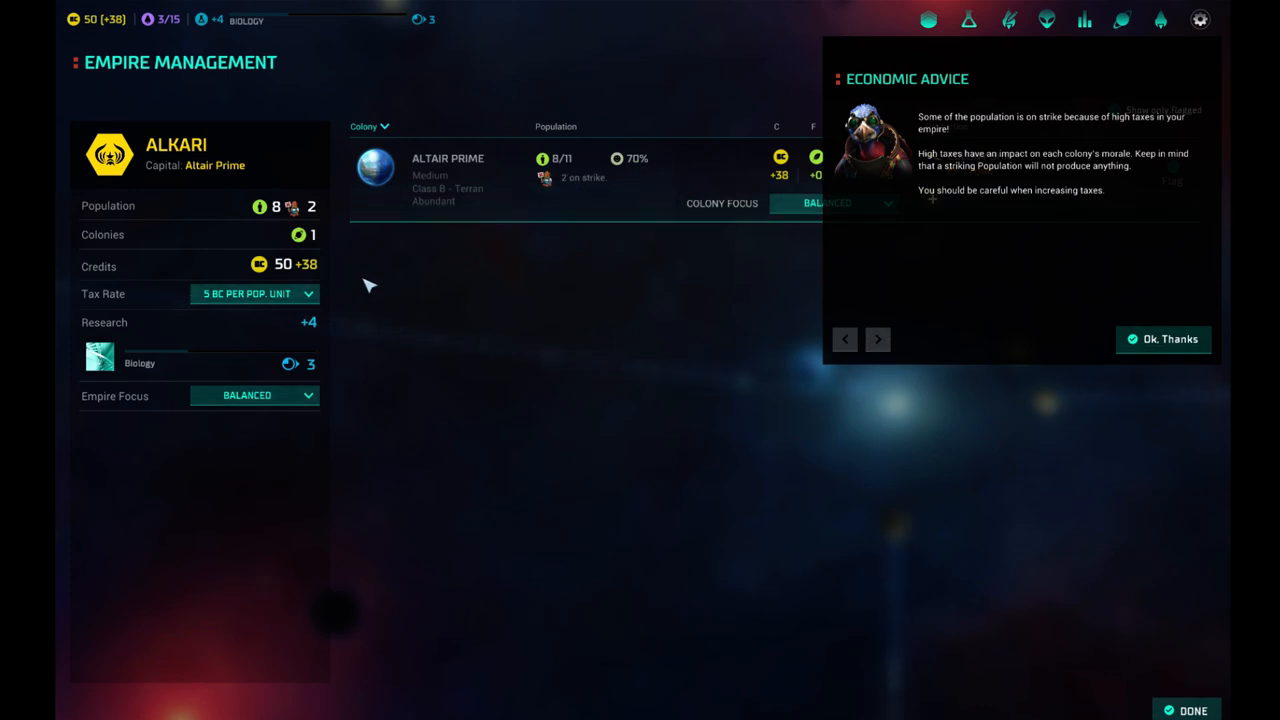
{"action": "left_click", "coordinate": [255, 293]}
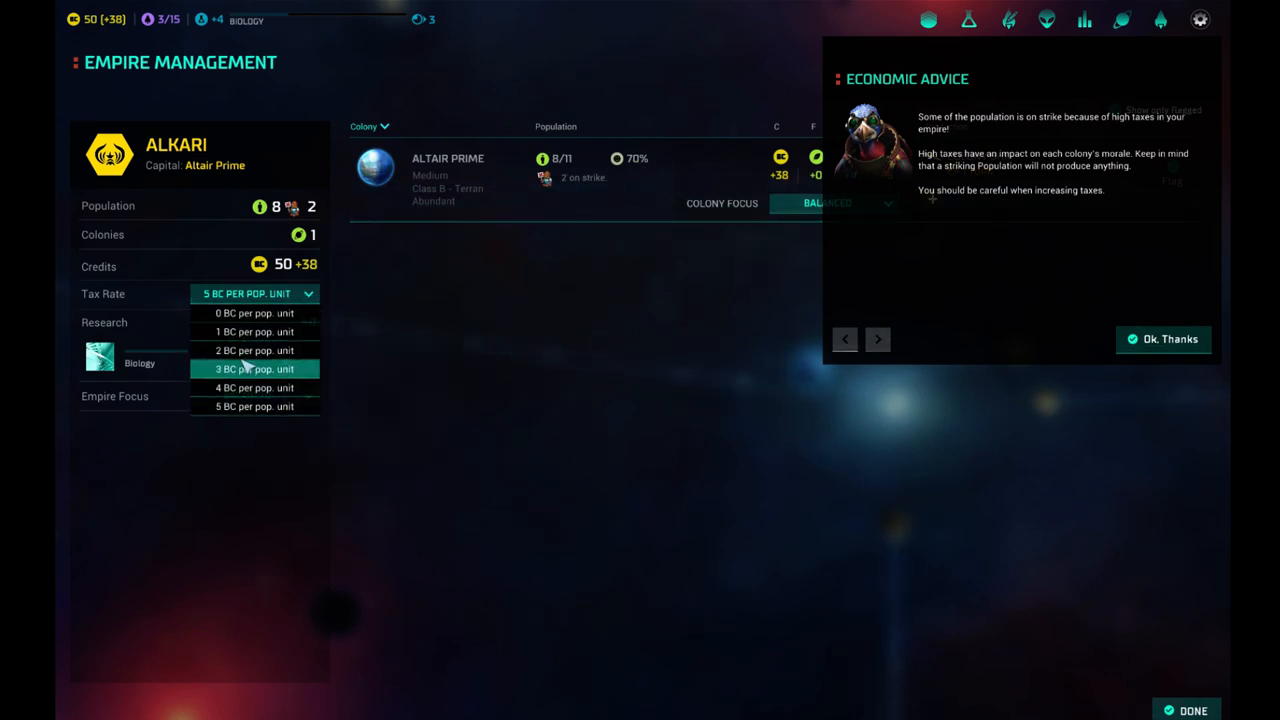
{"action": "left_click", "coordinate": [254, 368]}
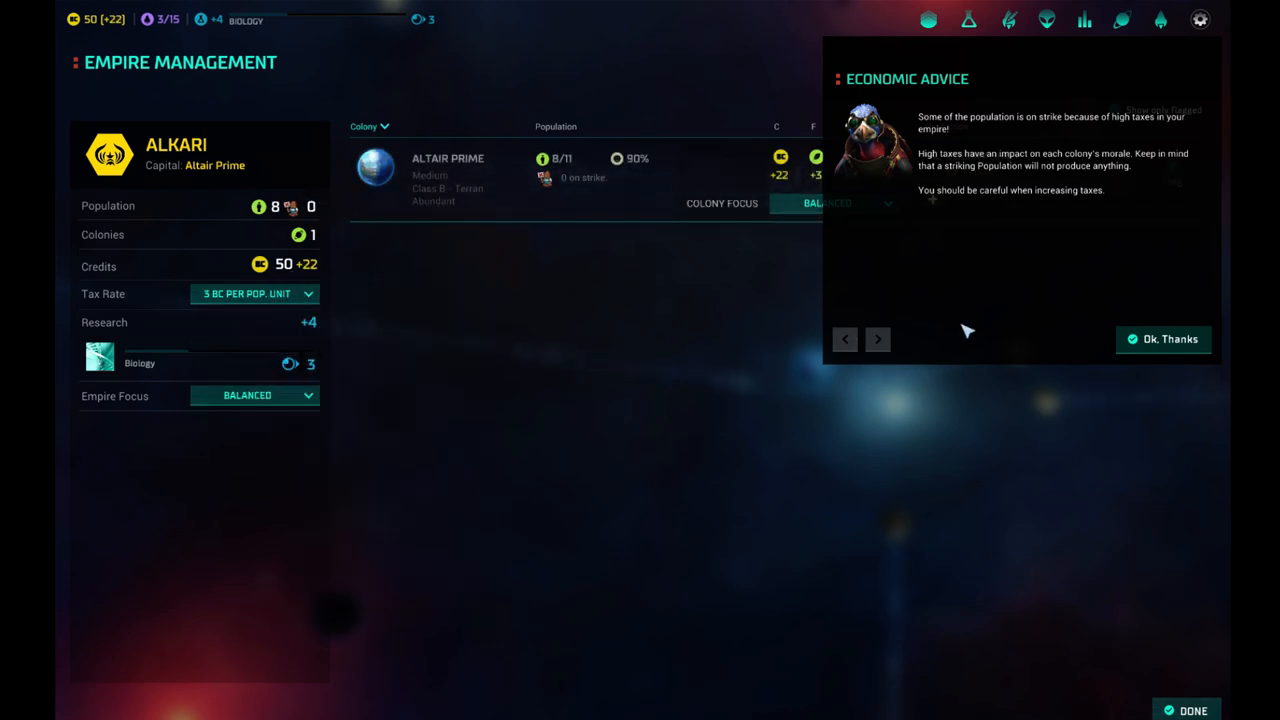
{"action": "left_click", "coordinate": [1162, 339]}
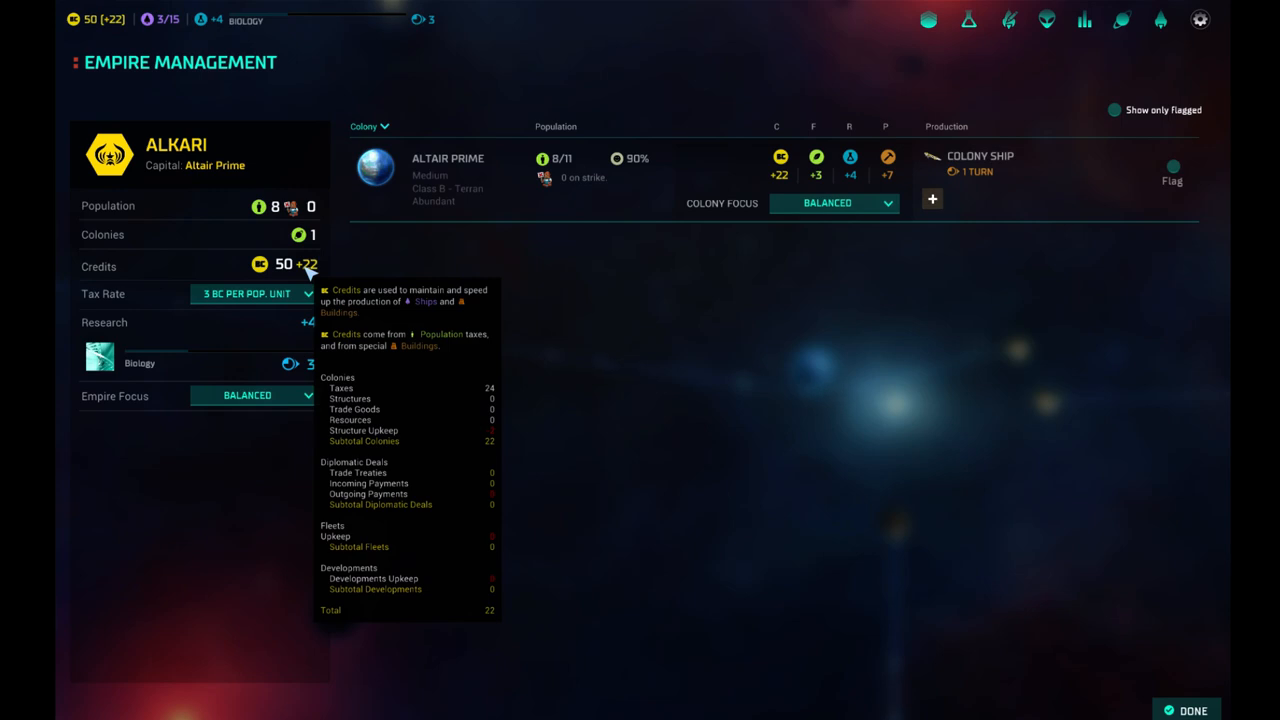
{"action": "mouse_move", "coordinate": [312, 363]}
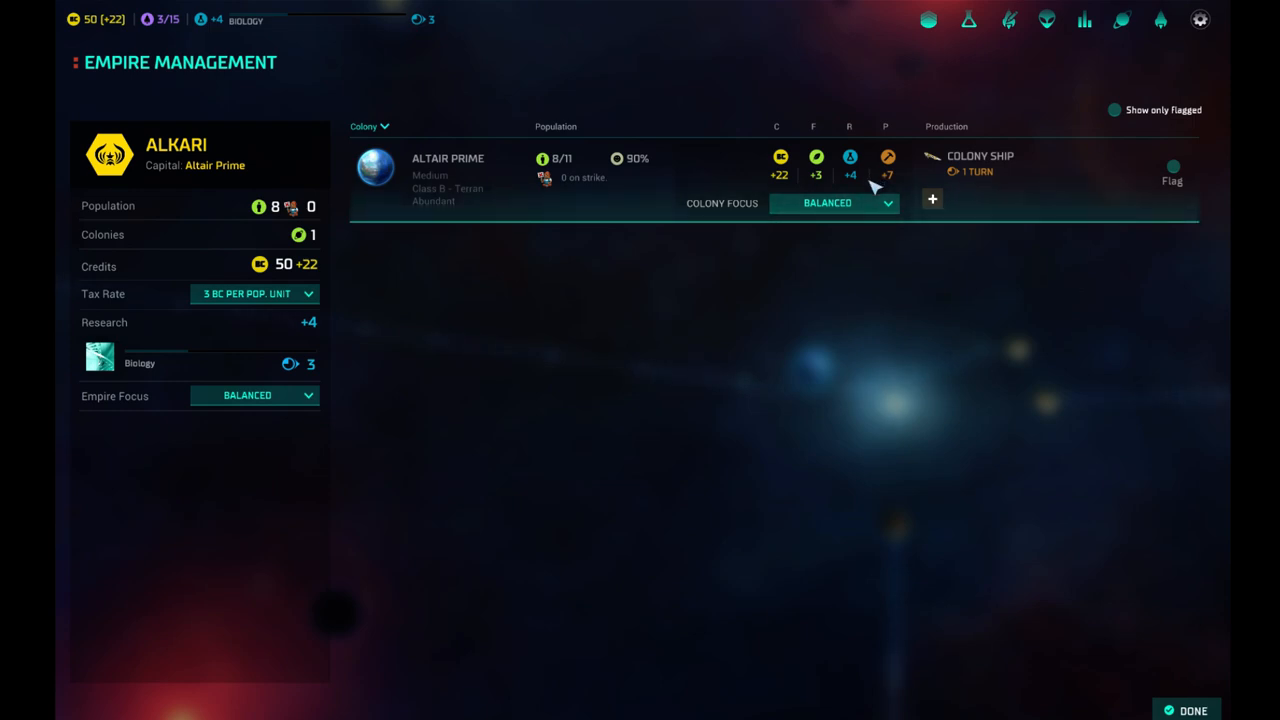
{"action": "mouse_move", "coordinate": [968, 20]}
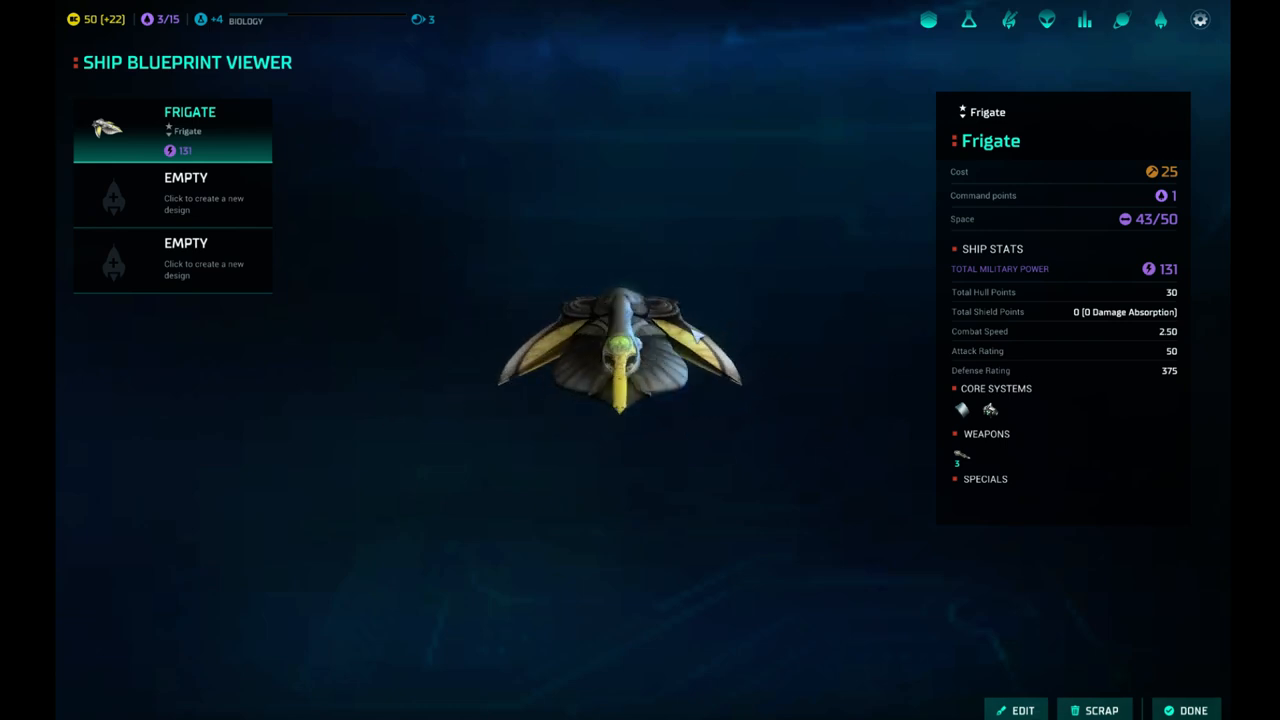
{"action": "mouse_move", "coordinate": [989, 410]}
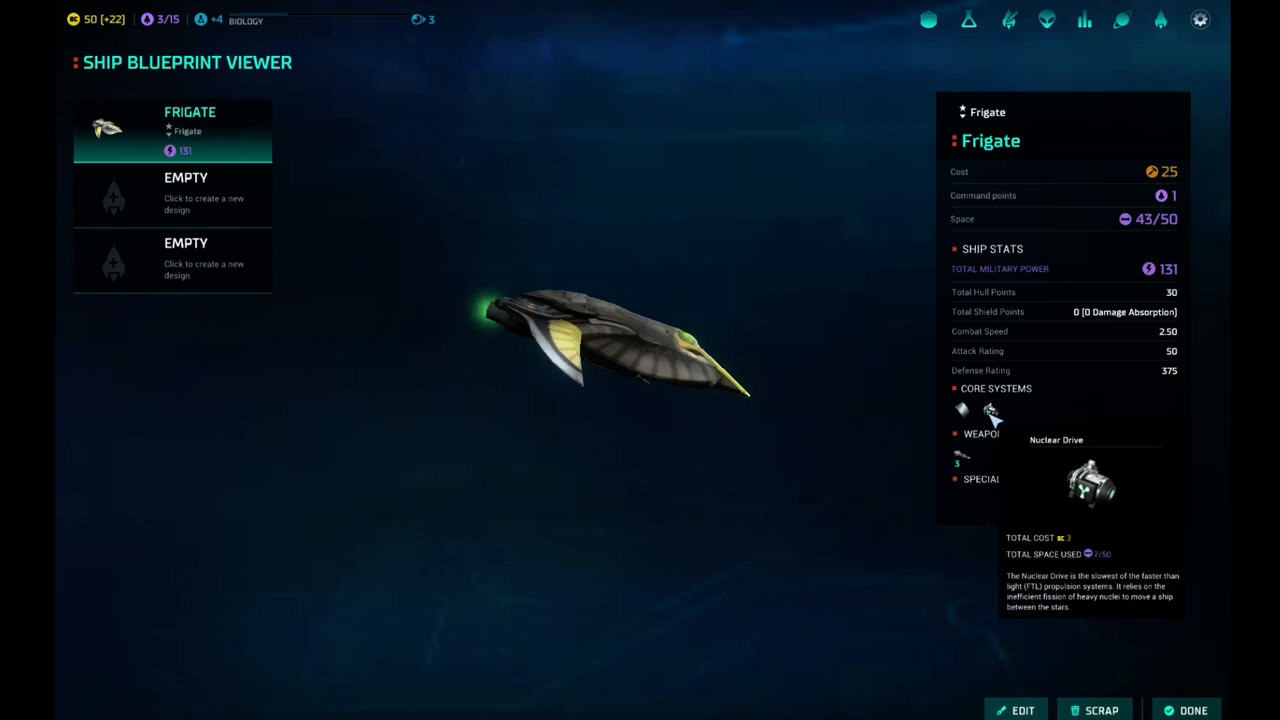
{"action": "mouse_move", "coordinate": [957, 458]}
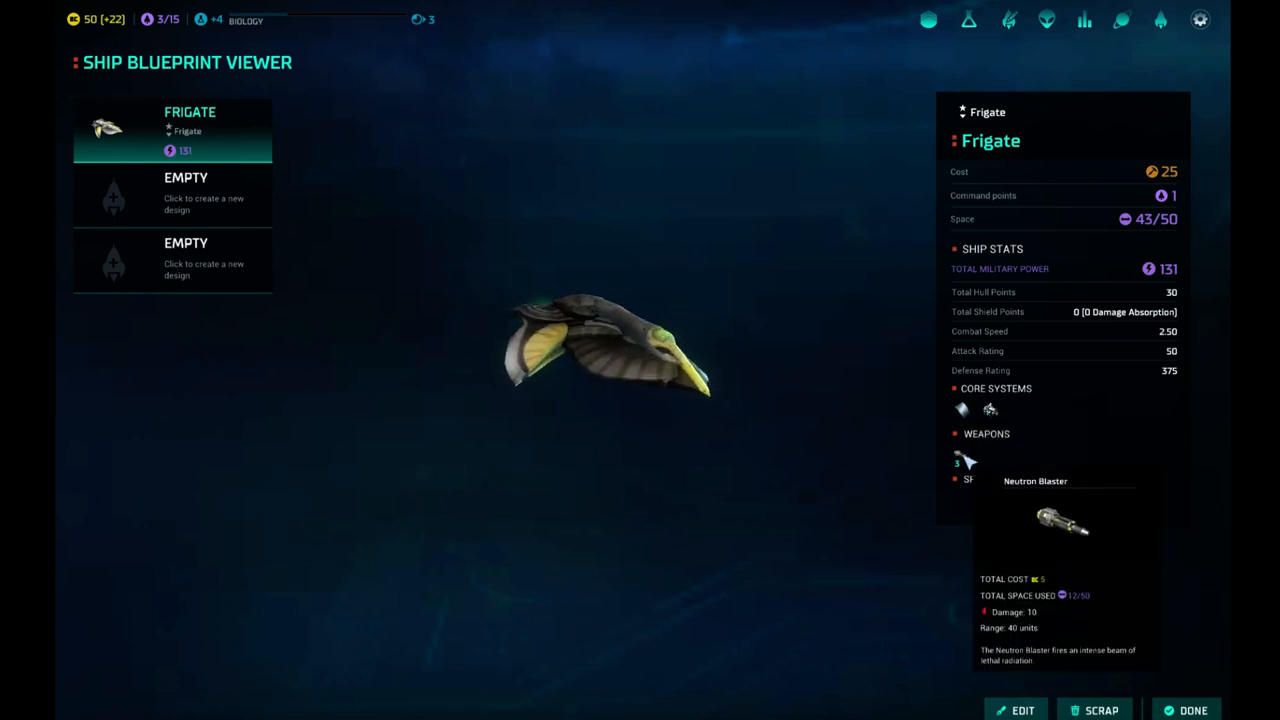
{"action": "mouse_move", "coordinate": [910, 429]}
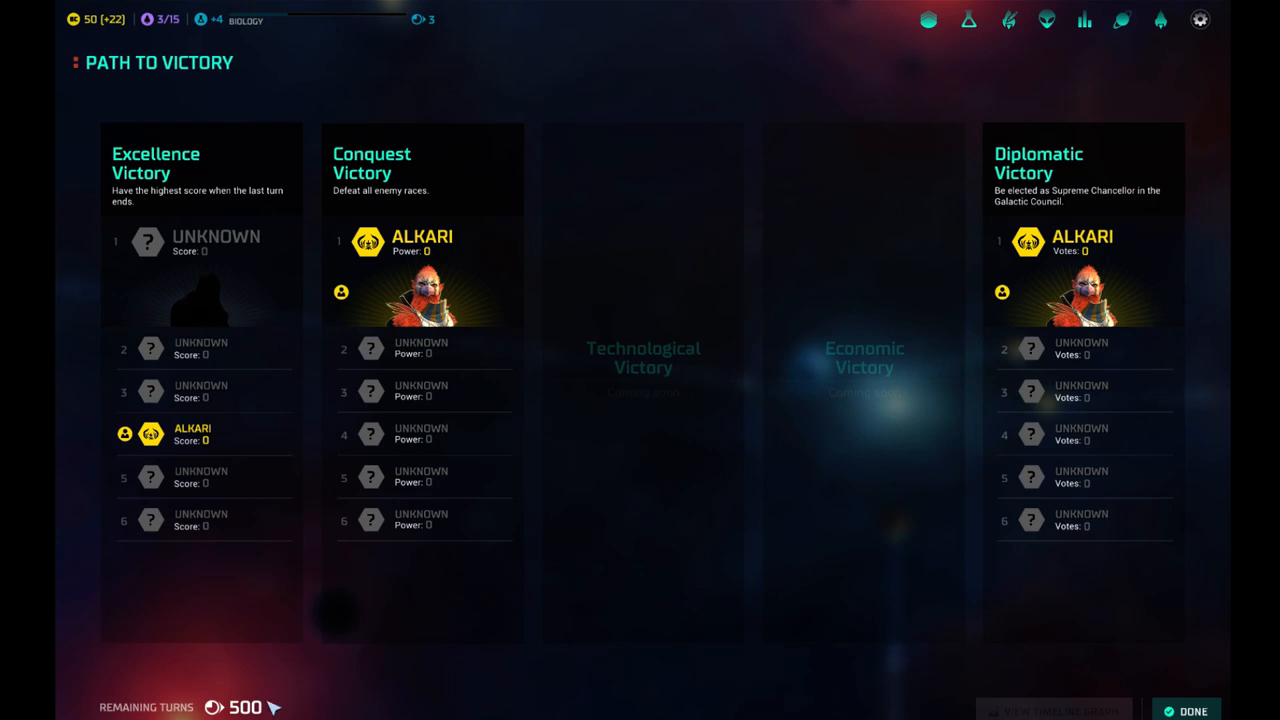
{"action": "mouse_move", "coordinate": [237, 369]}
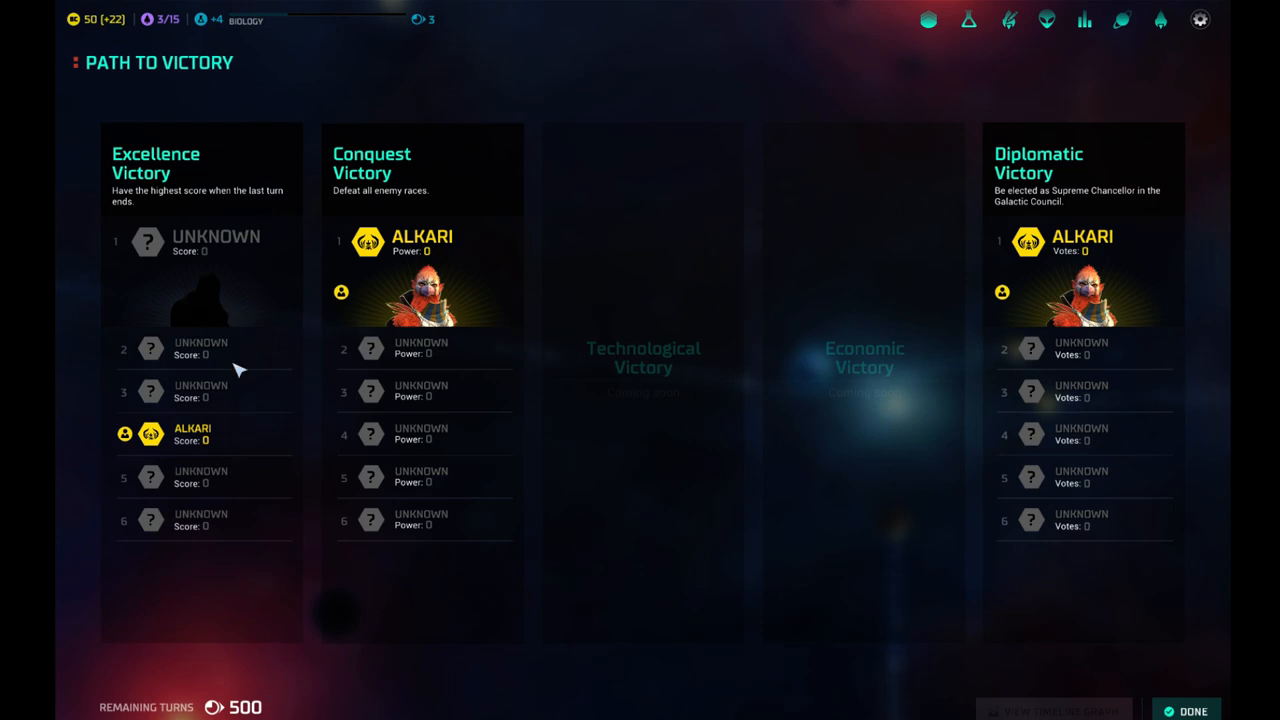
{"action": "mouse_move", "coordinate": [403, 489]}
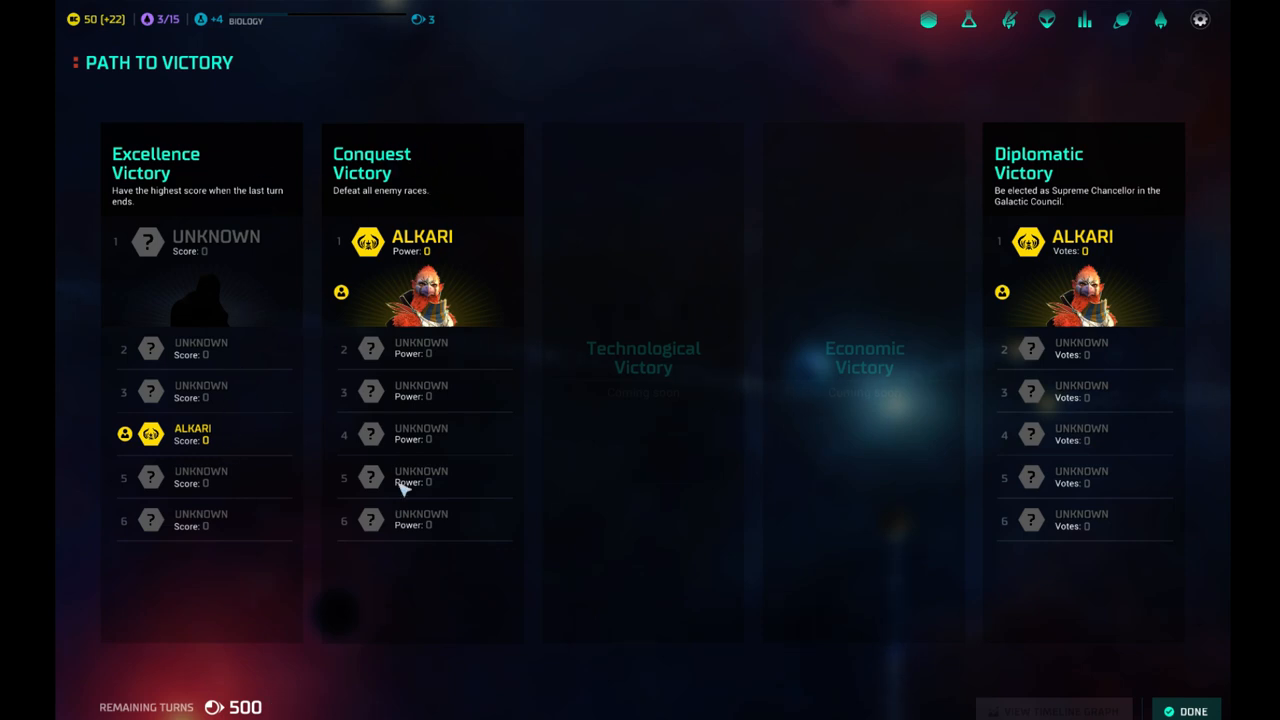
{"action": "mouse_move", "coordinate": [470, 207]}
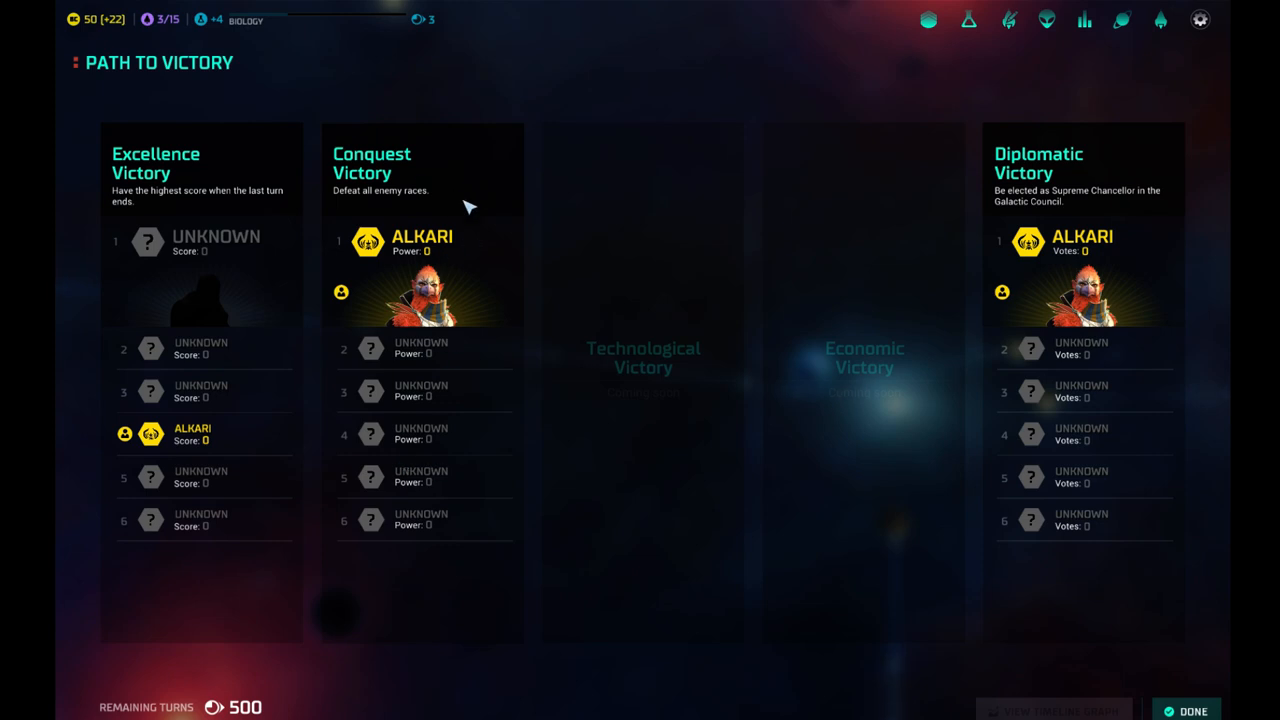
{"action": "mouse_move", "coordinate": [1070, 103]}
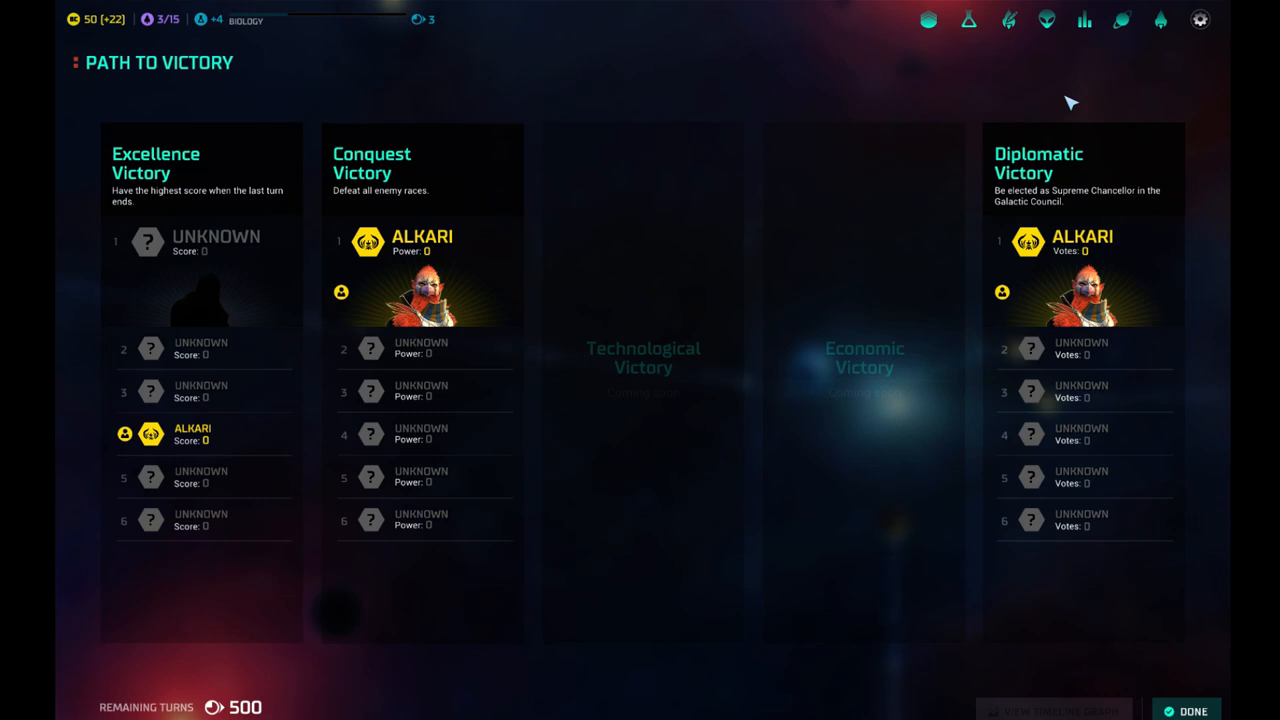
{"action": "mouse_move", "coordinate": [1058, 453]}
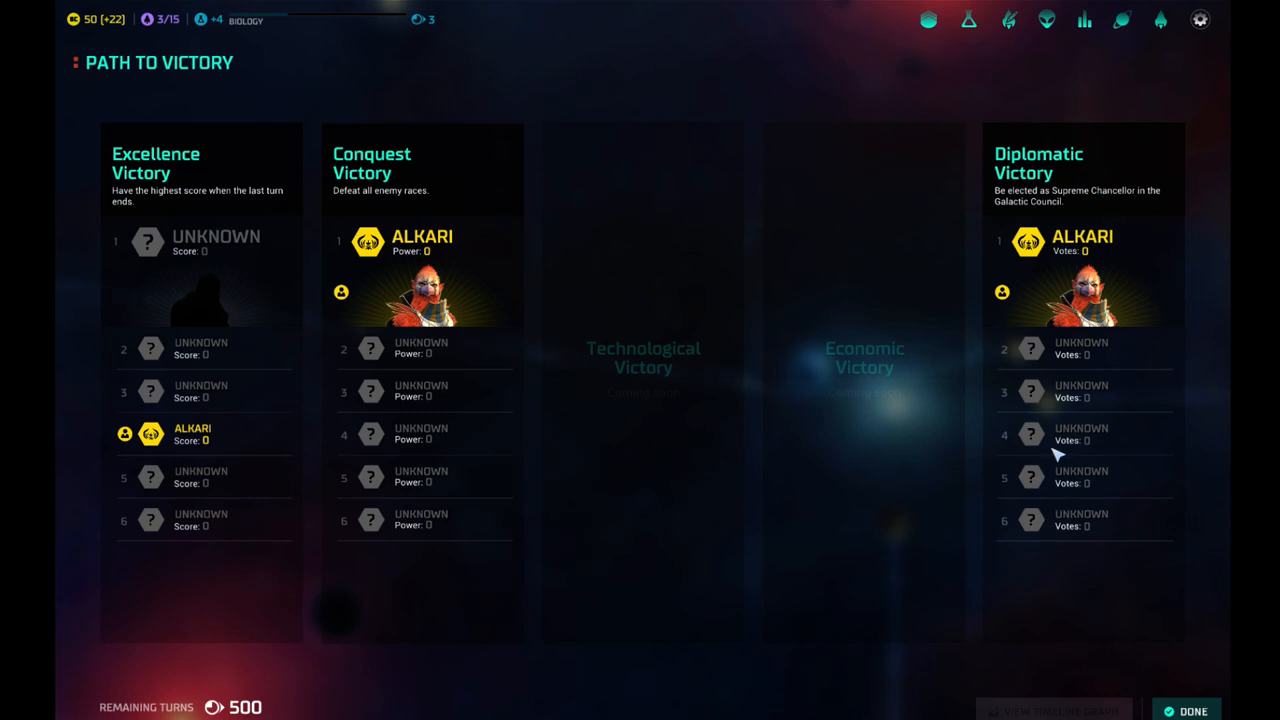
{"action": "mouse_move", "coordinate": [848, 356]}
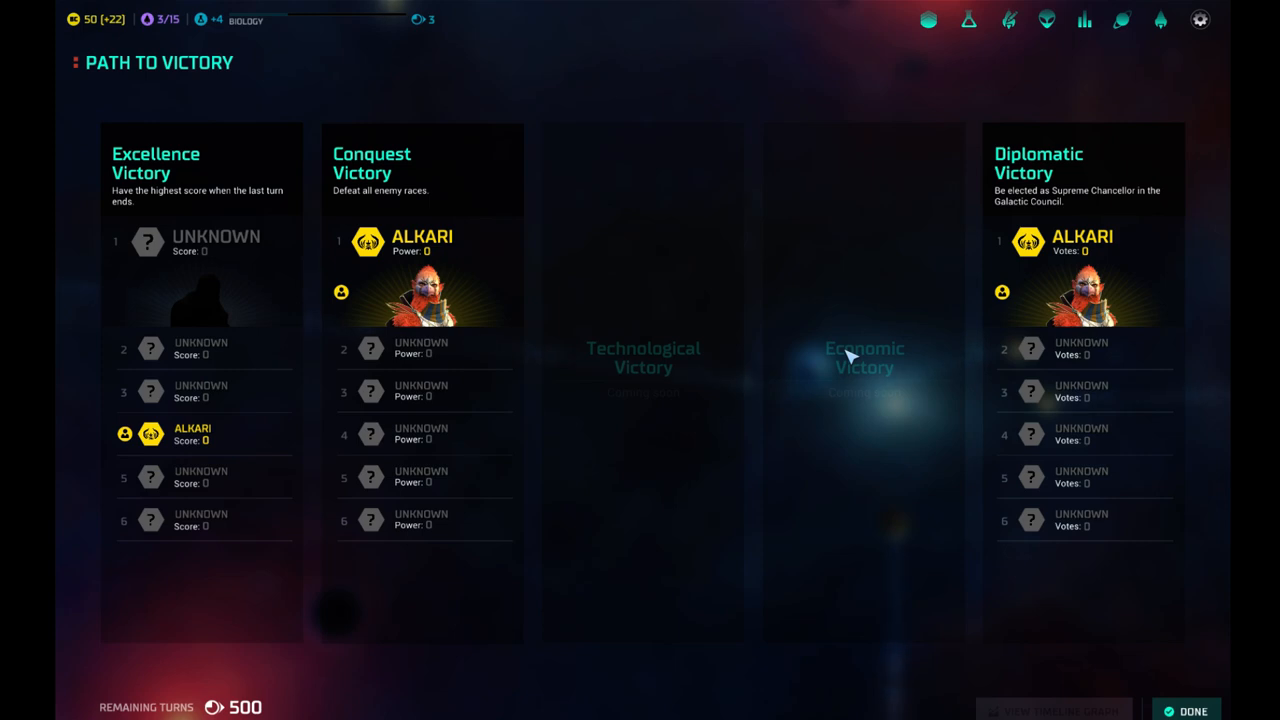
{"action": "mouse_move", "coordinate": [849, 346]}
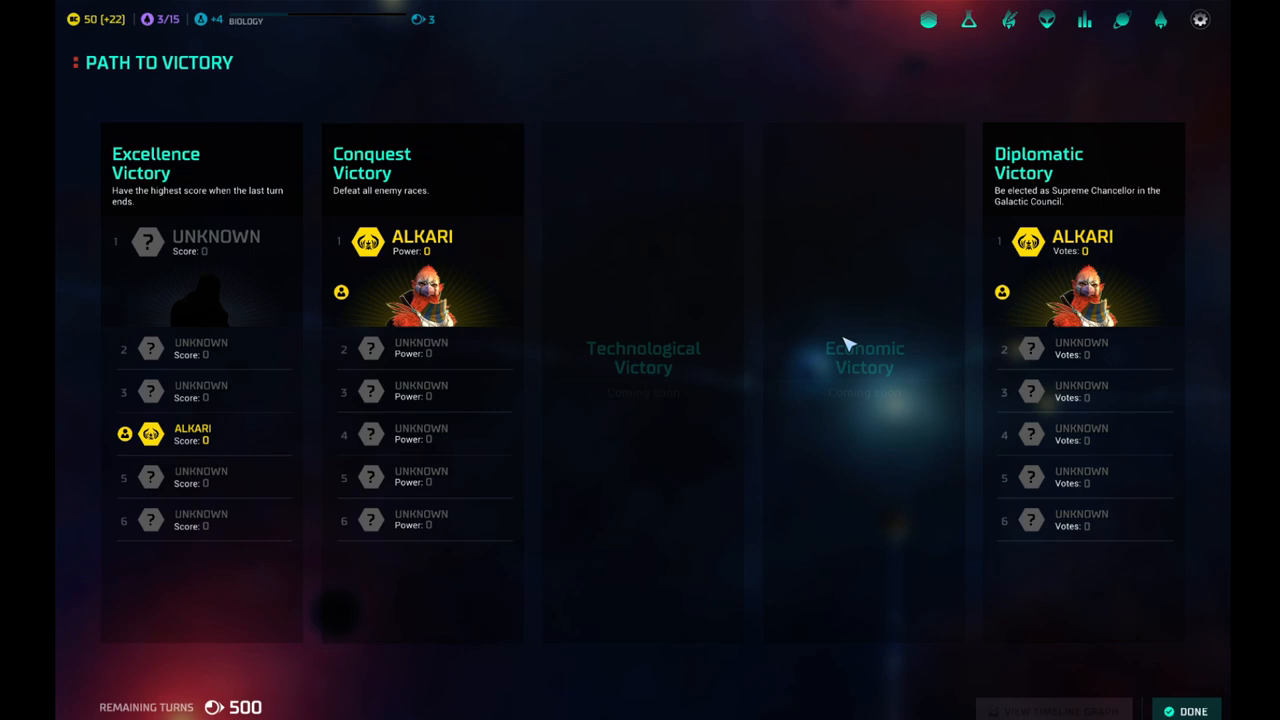
{"action": "mouse_move", "coordinate": [842, 302]}
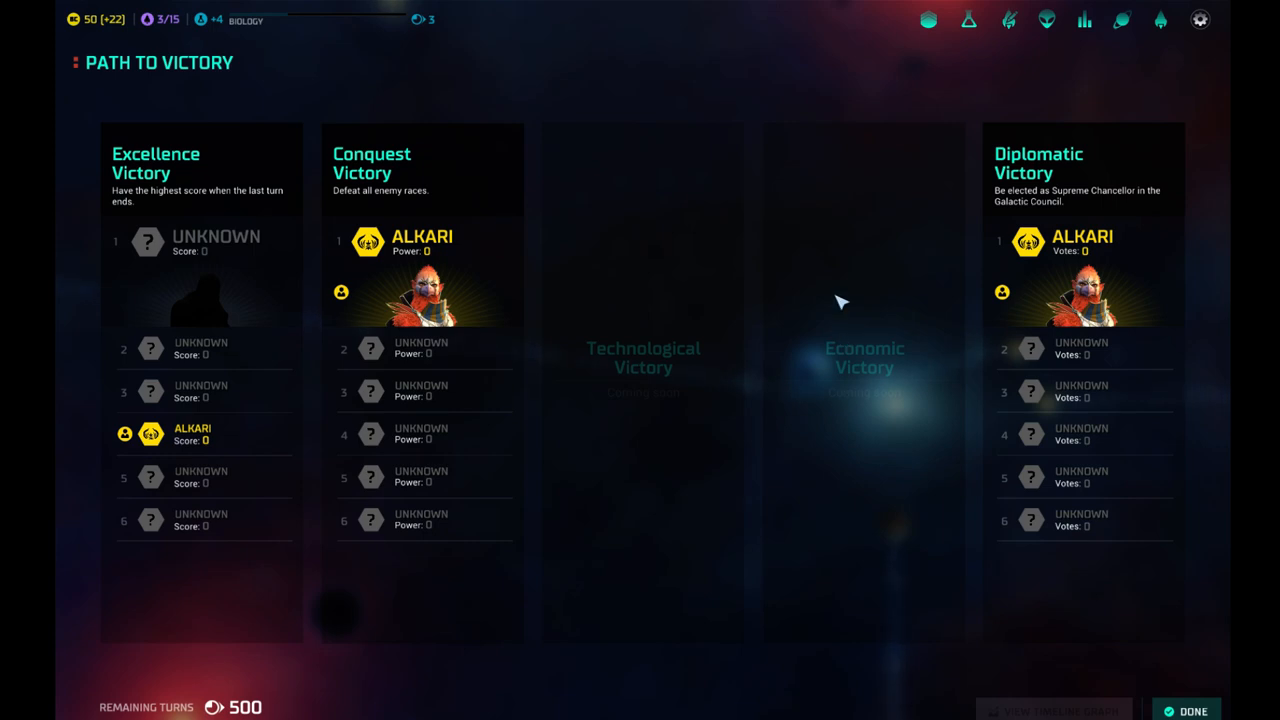
{"action": "mouse_move", "coordinate": [643, 247]}
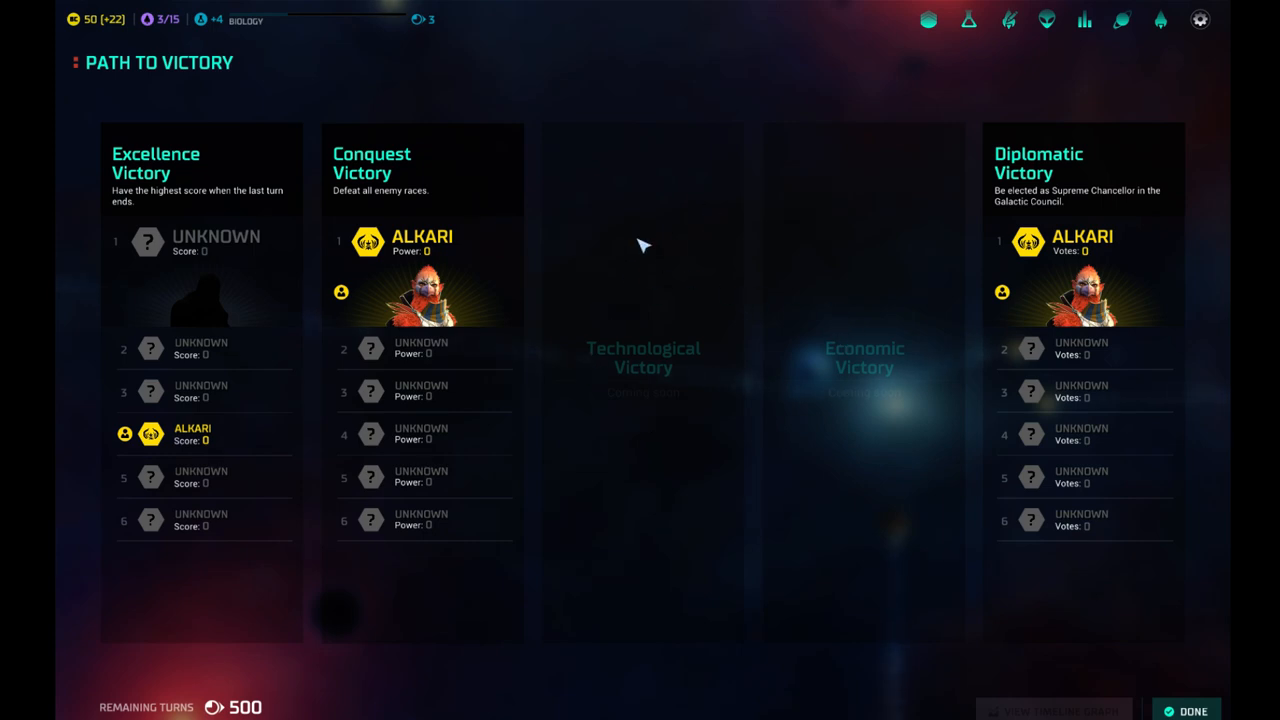
{"action": "mouse_move", "coordinate": [667, 293]}
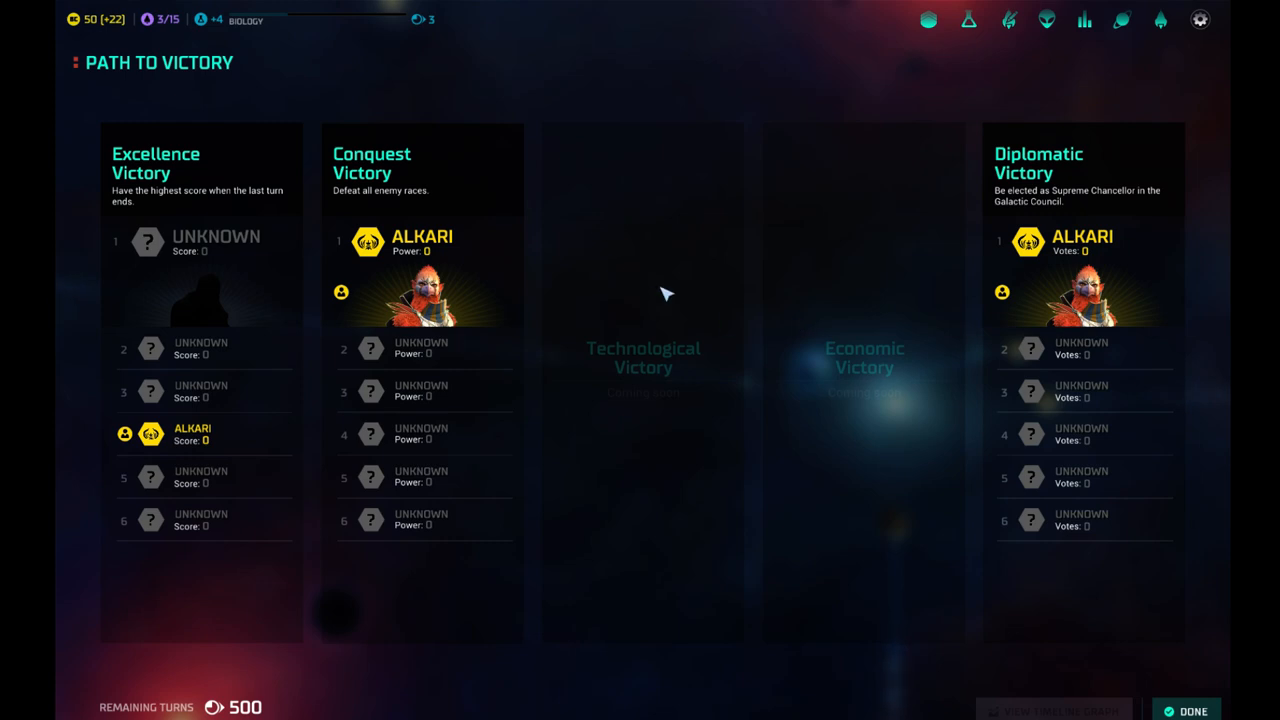
{"action": "mouse_move", "coordinate": [912, 115]}
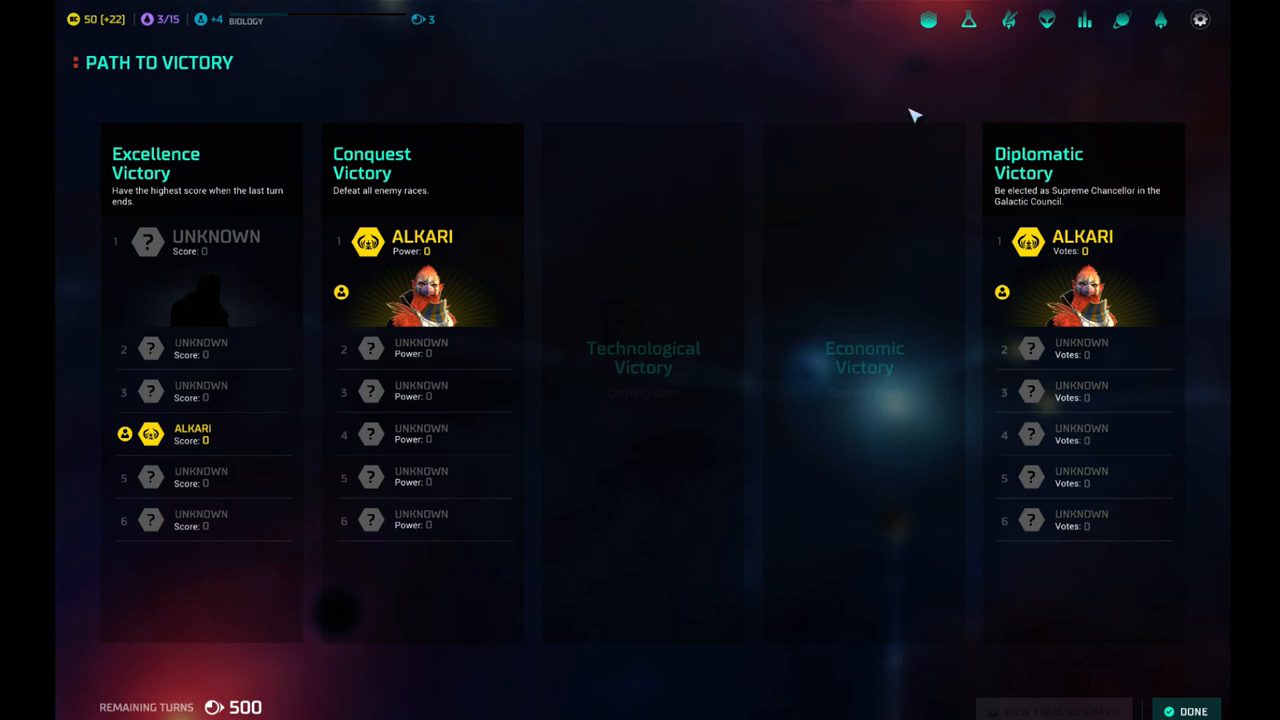
{"action": "mouse_move", "coordinate": [663, 318]}
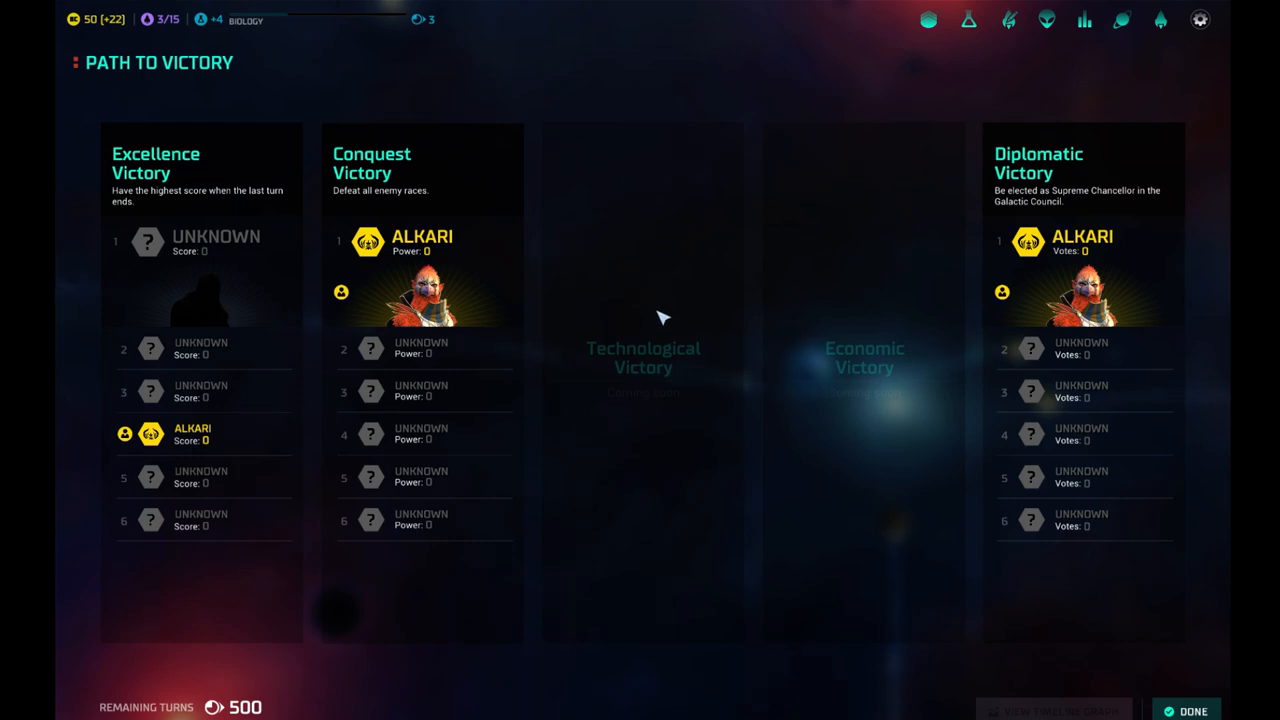
{"action": "mouse_move", "coordinate": [1121, 20]}
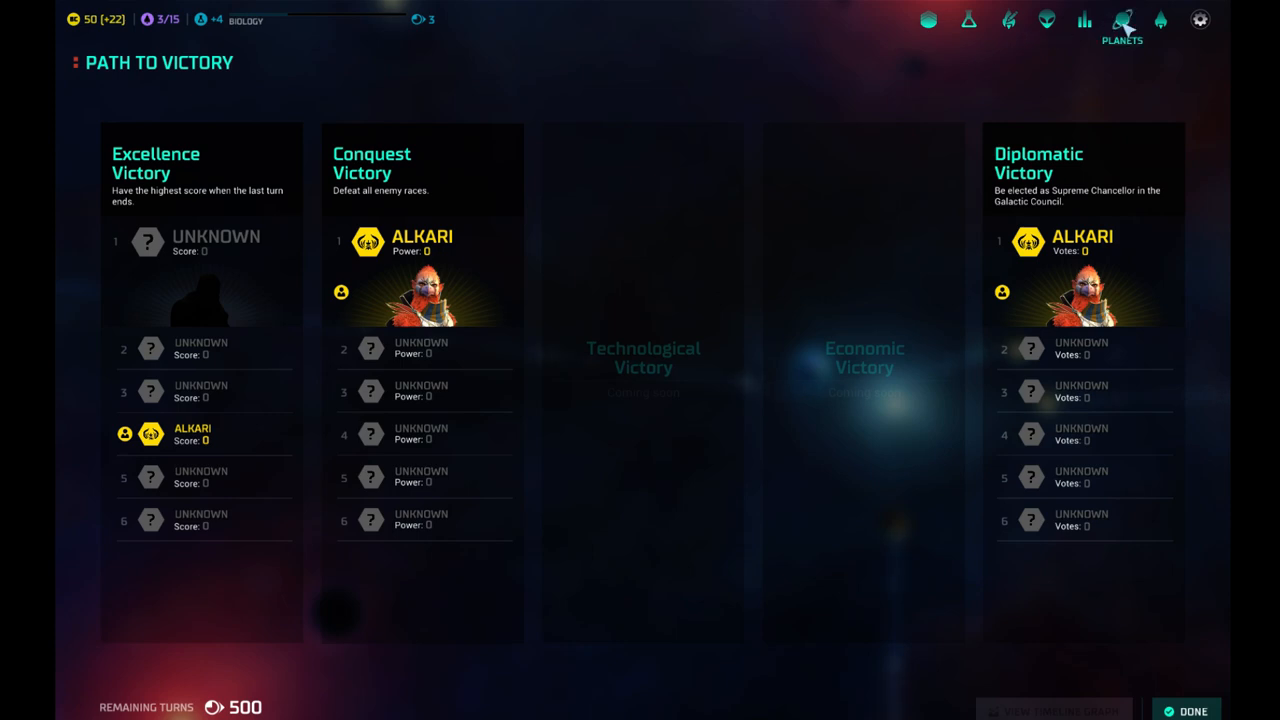
Bring up the Known Planets list from the top bar.
{"action": "left_click", "coordinate": [1121, 20]}
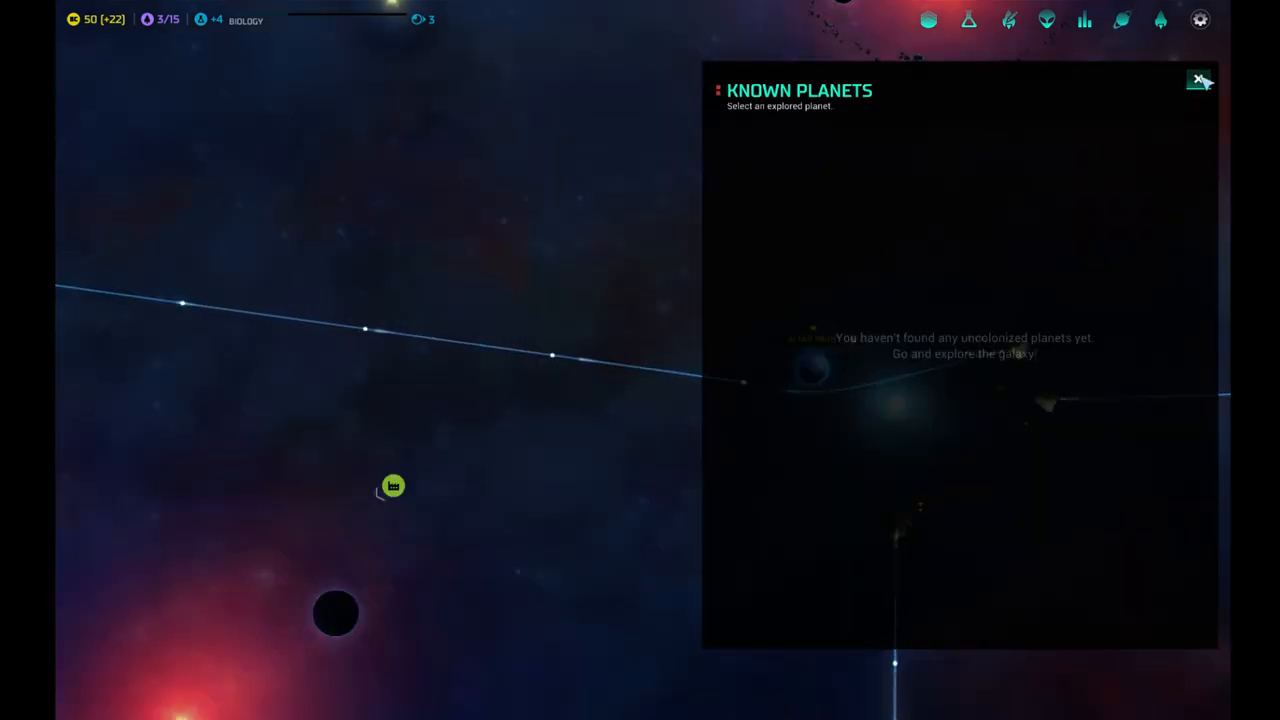
Close Known Planets, dismiss the colony ship and combat advisor tips, and open Altair Prime's build options.
{"action": "left_click", "coordinate": [1200, 81]}
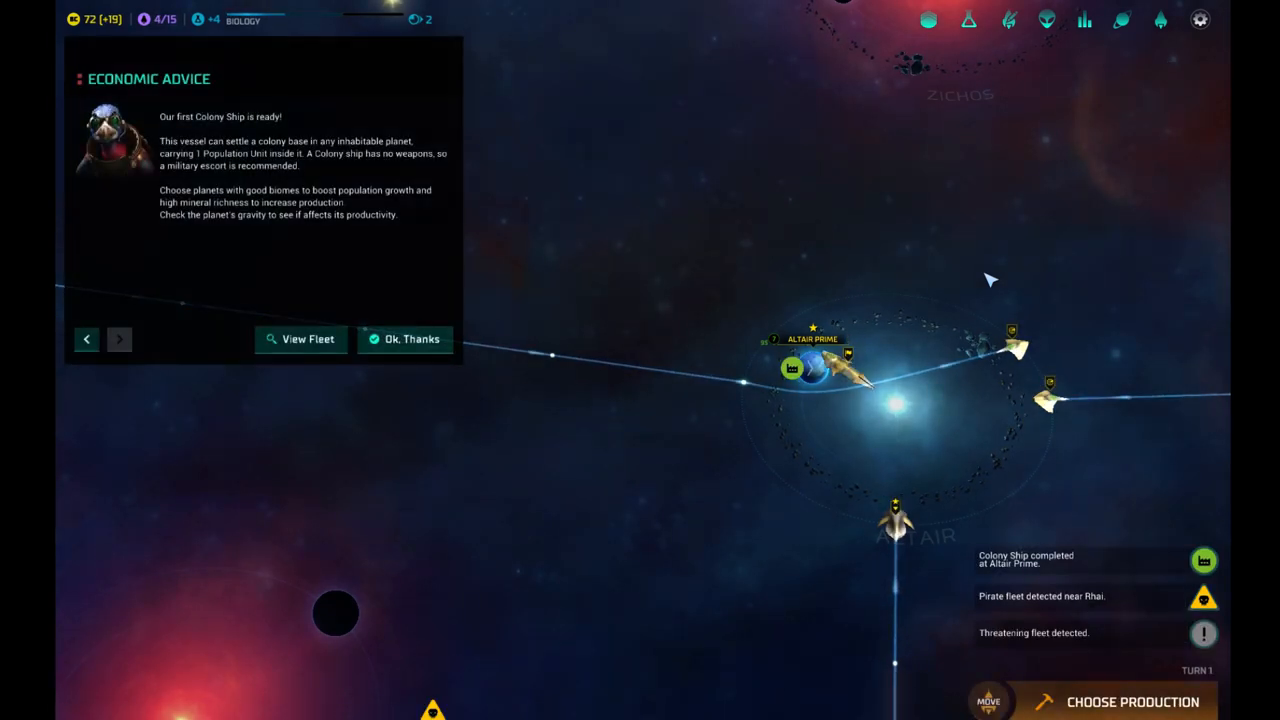
{"action": "left_click", "coordinate": [404, 339]}
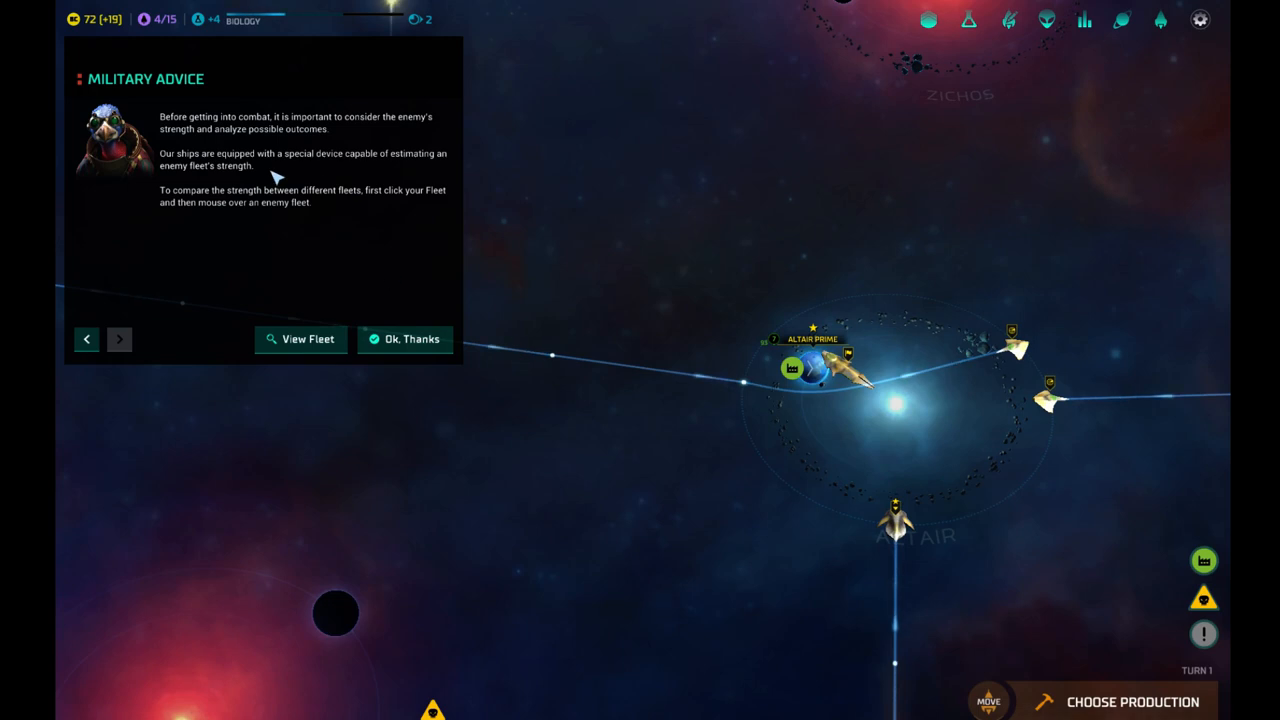
{"action": "left_click", "coordinate": [405, 339]}
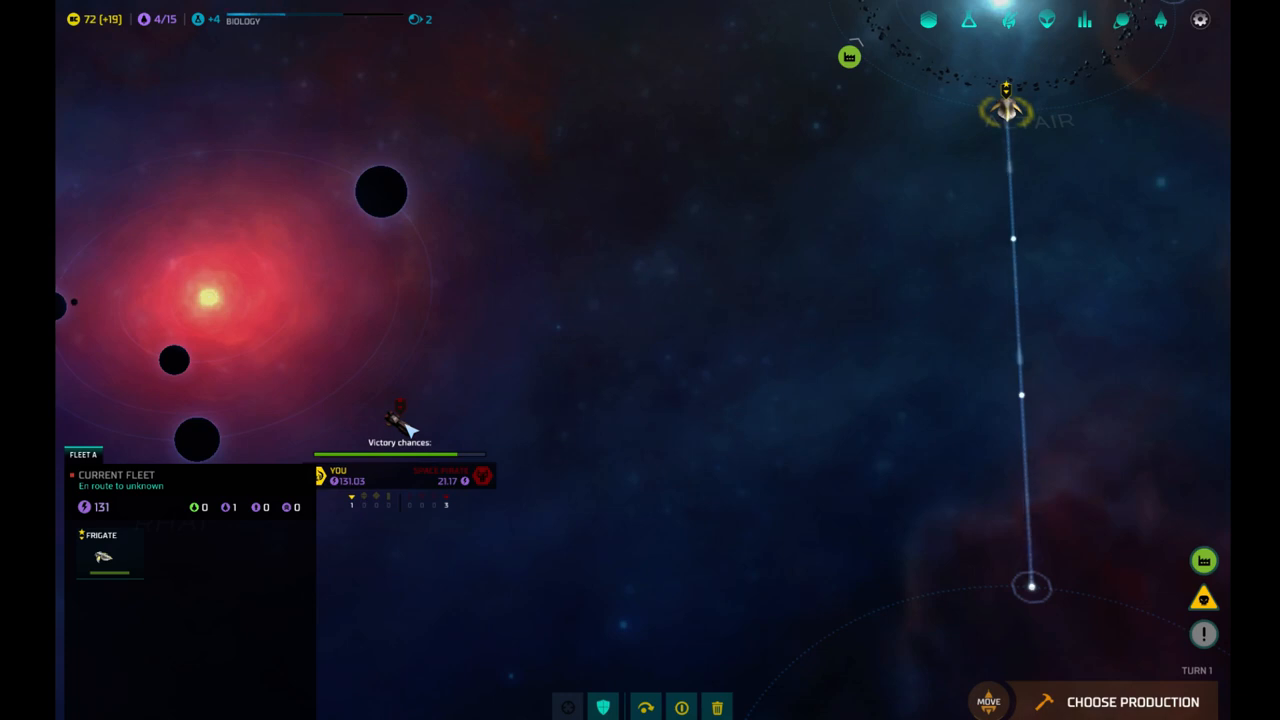
{"action": "mouse_move", "coordinate": [858, 492]}
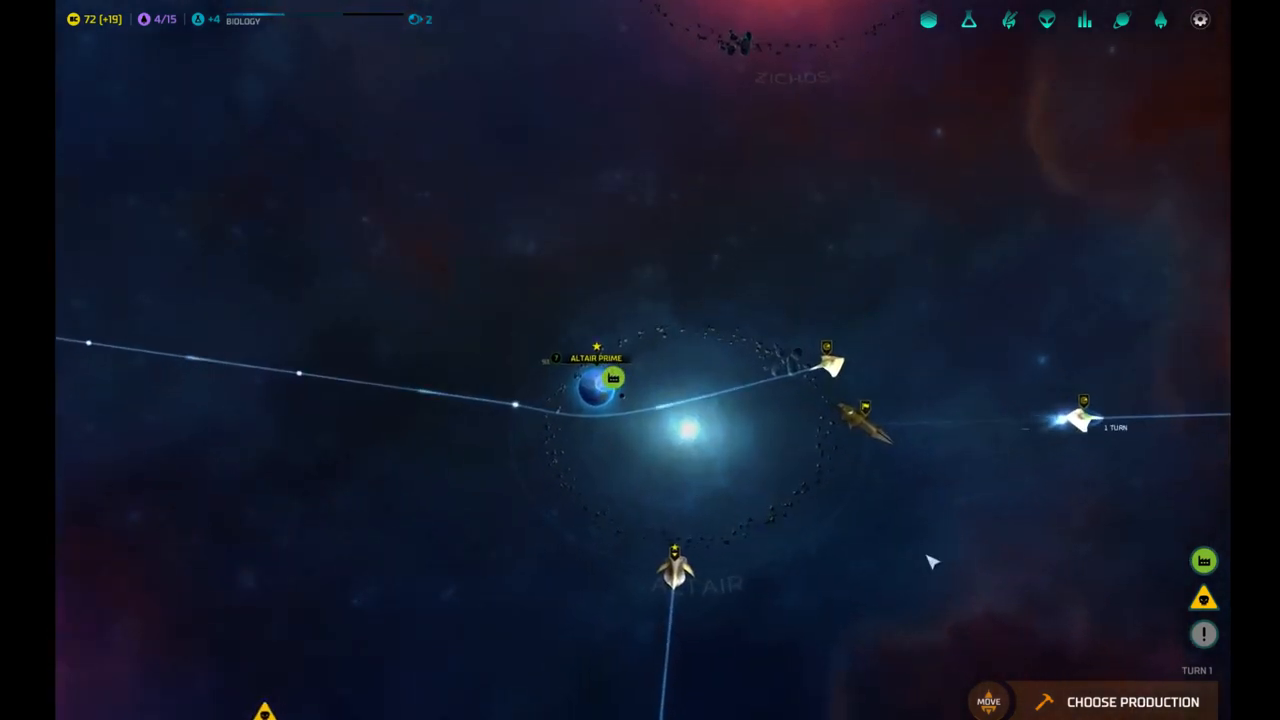
{"action": "left_click", "coordinate": [595, 390]}
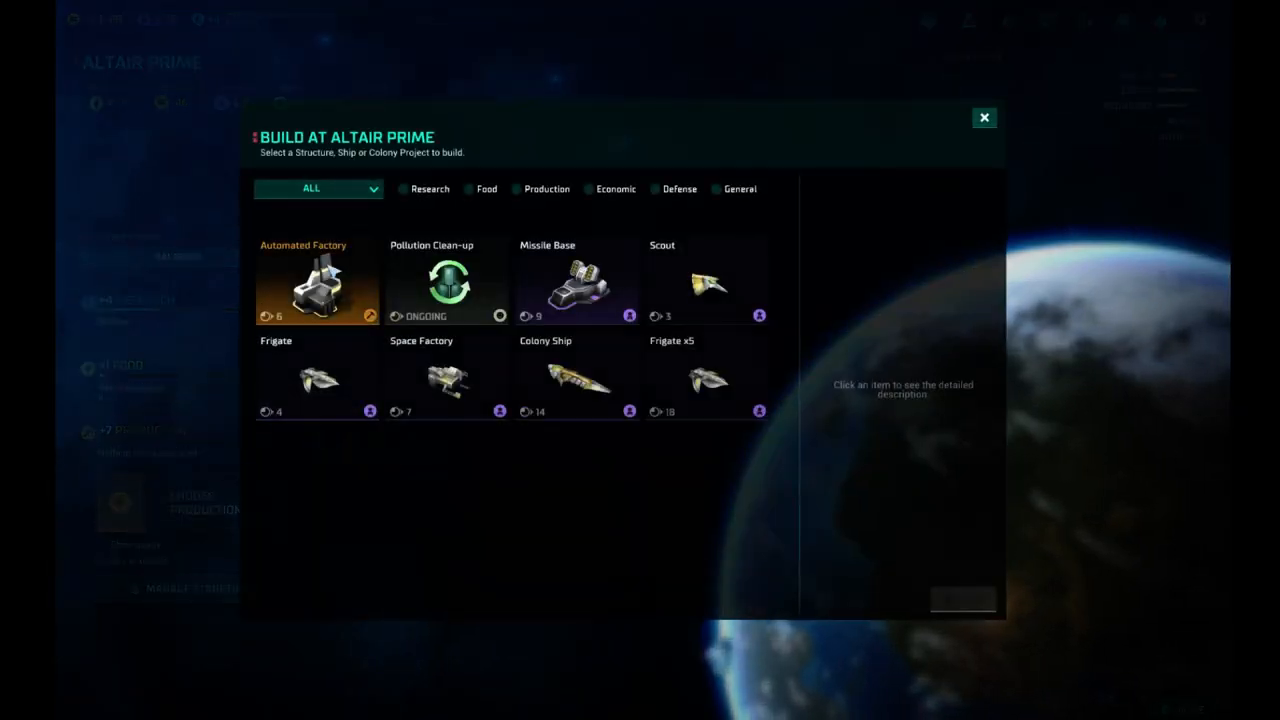
Queue an Automated Factory then a Space Factory at Altair Prime, shifting workers to food.
{"action": "left_click", "coordinate": [983, 117]}
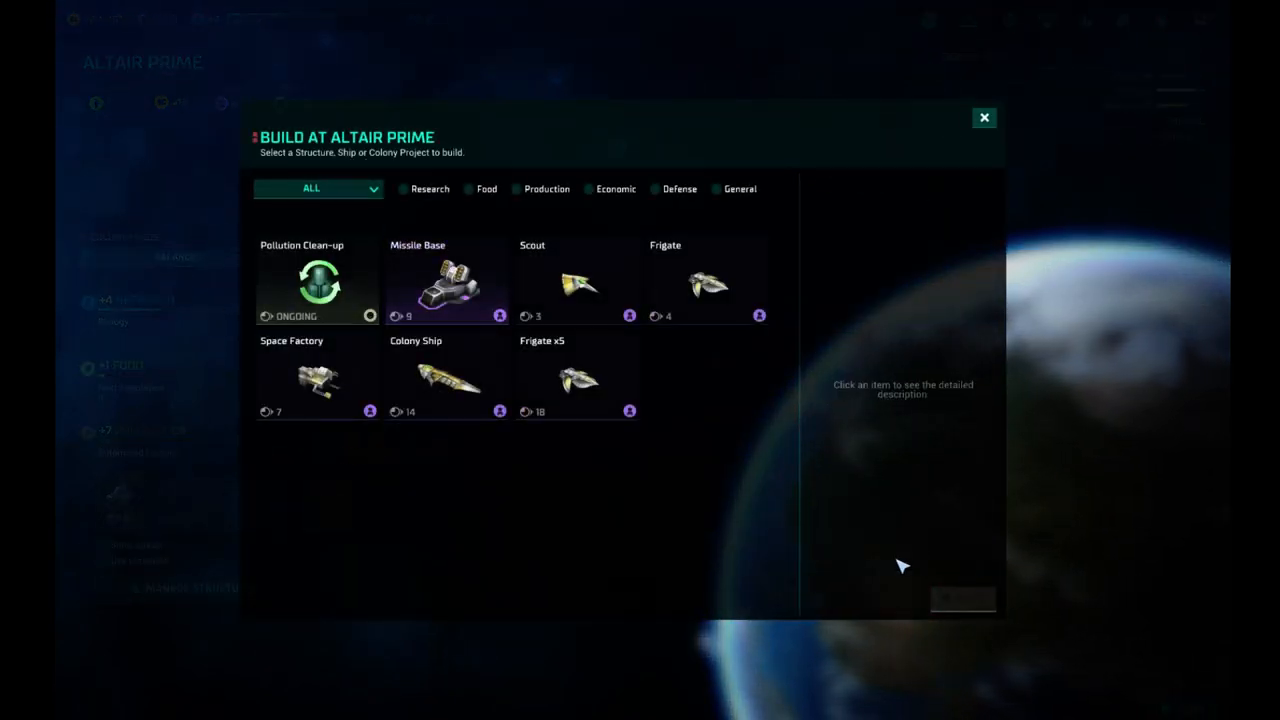
{"action": "left_click", "coordinate": [983, 117]}
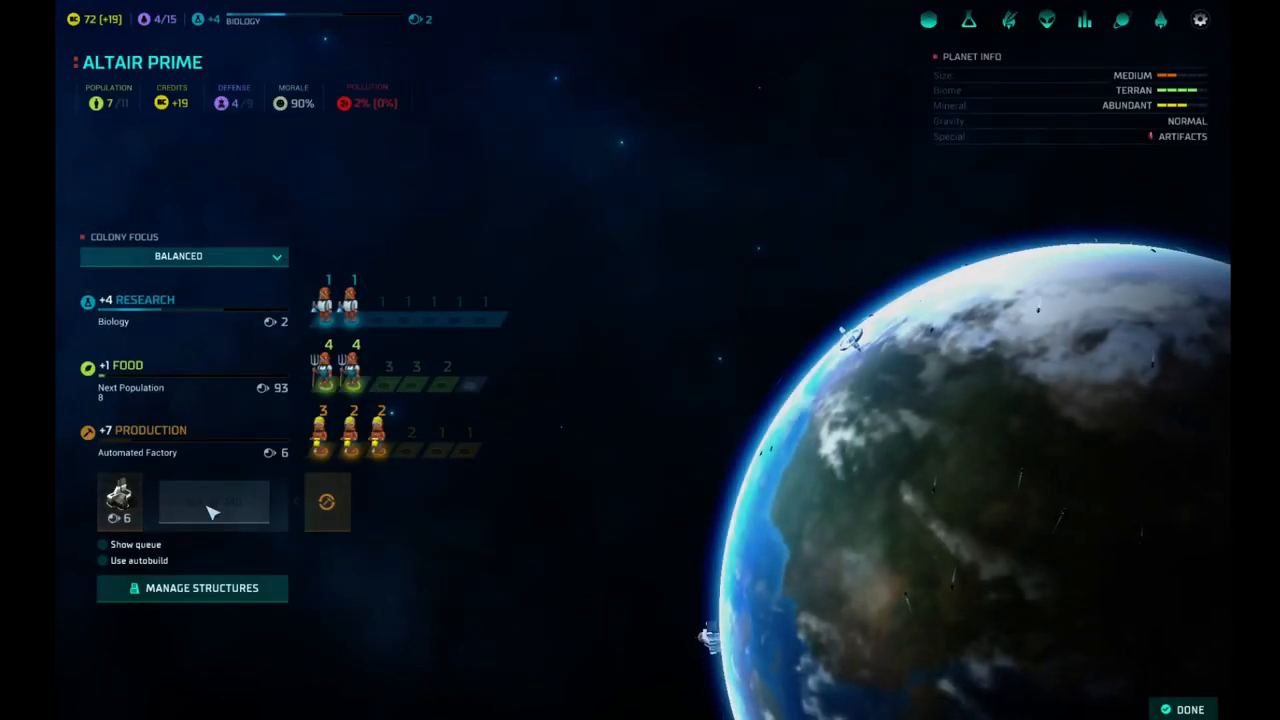
{"action": "left_click", "coordinate": [214, 502]}
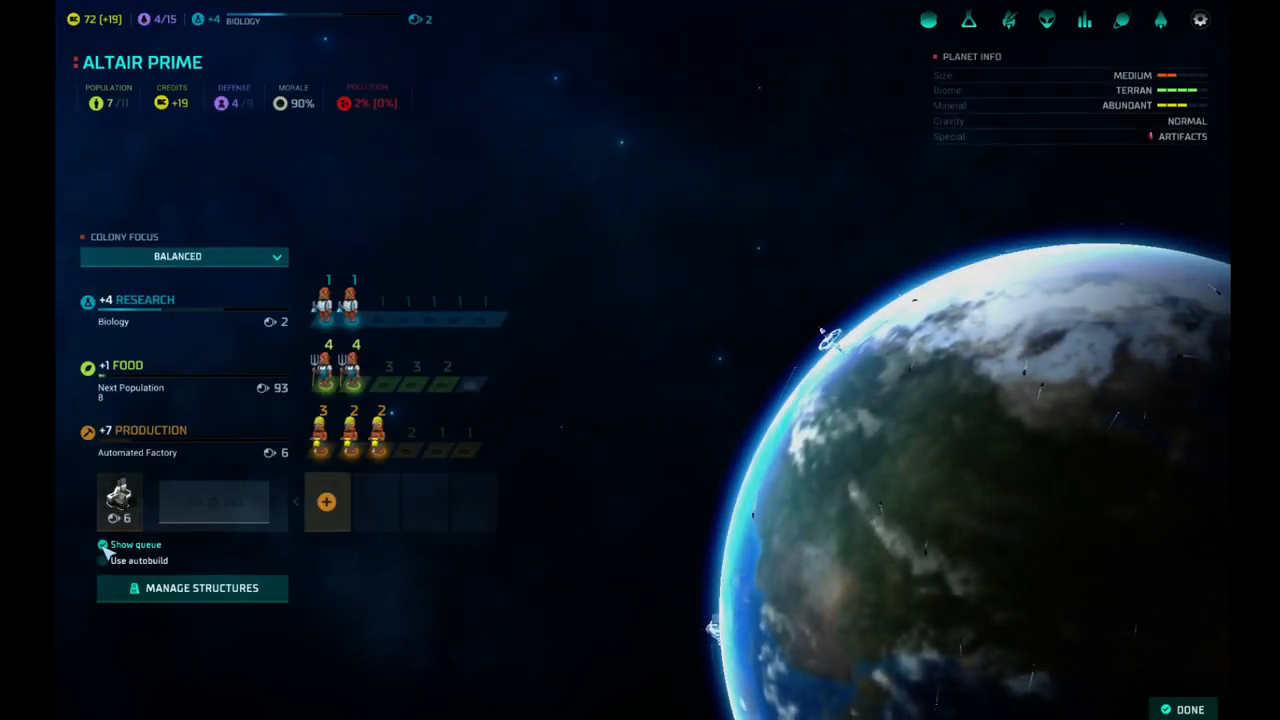
{"action": "left_click", "coordinate": [326, 502]}
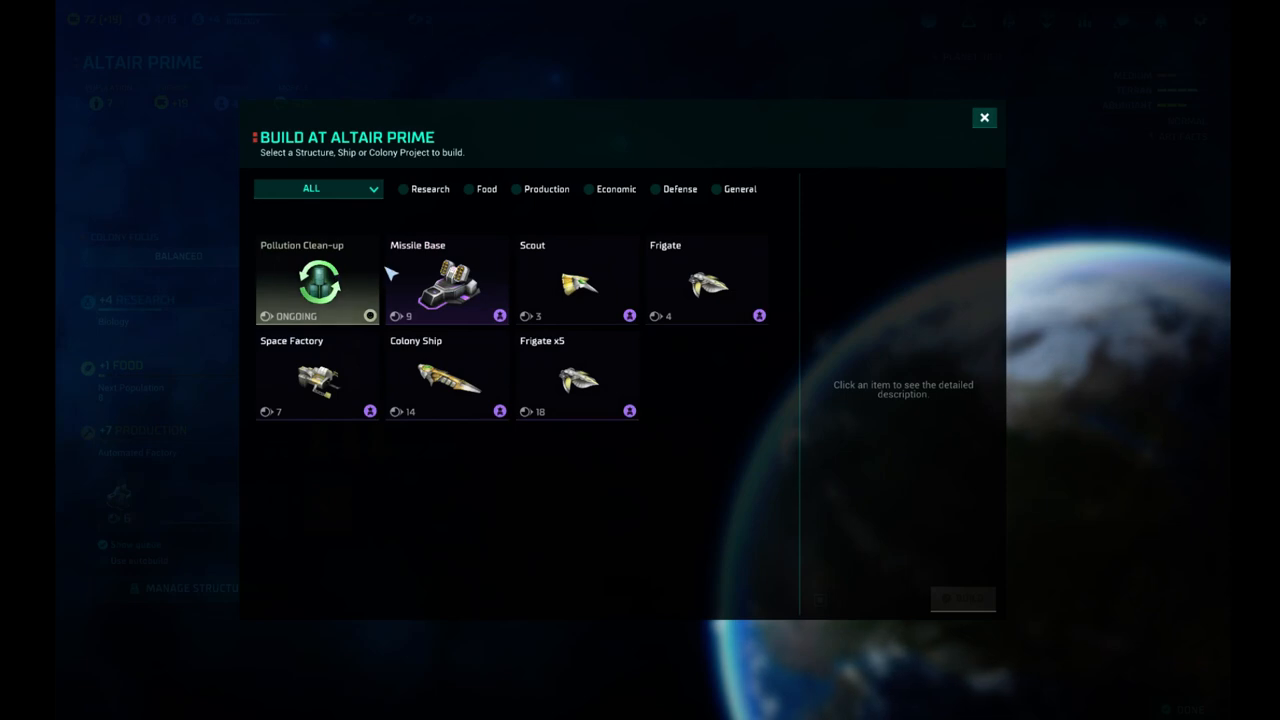
{"action": "mouse_move", "coordinate": [317, 385]}
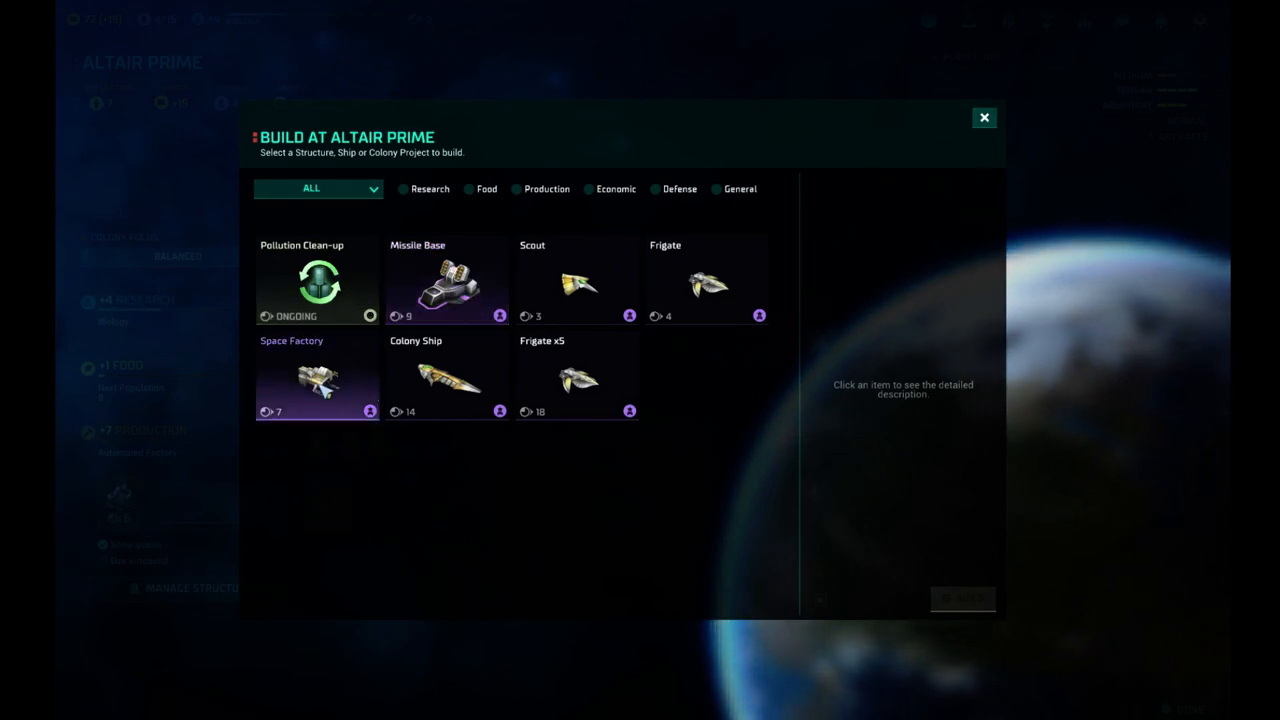
{"action": "left_click", "coordinate": [317, 378]}
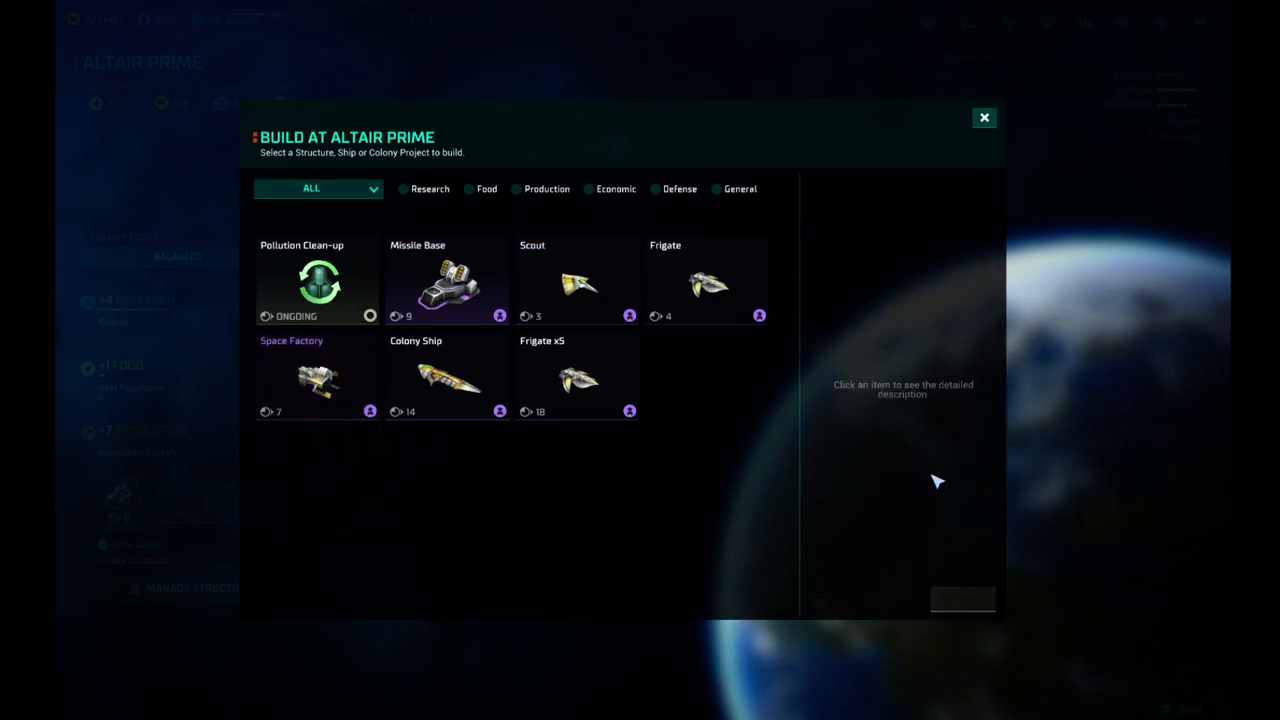
{"action": "left_click", "coordinate": [983, 117]}
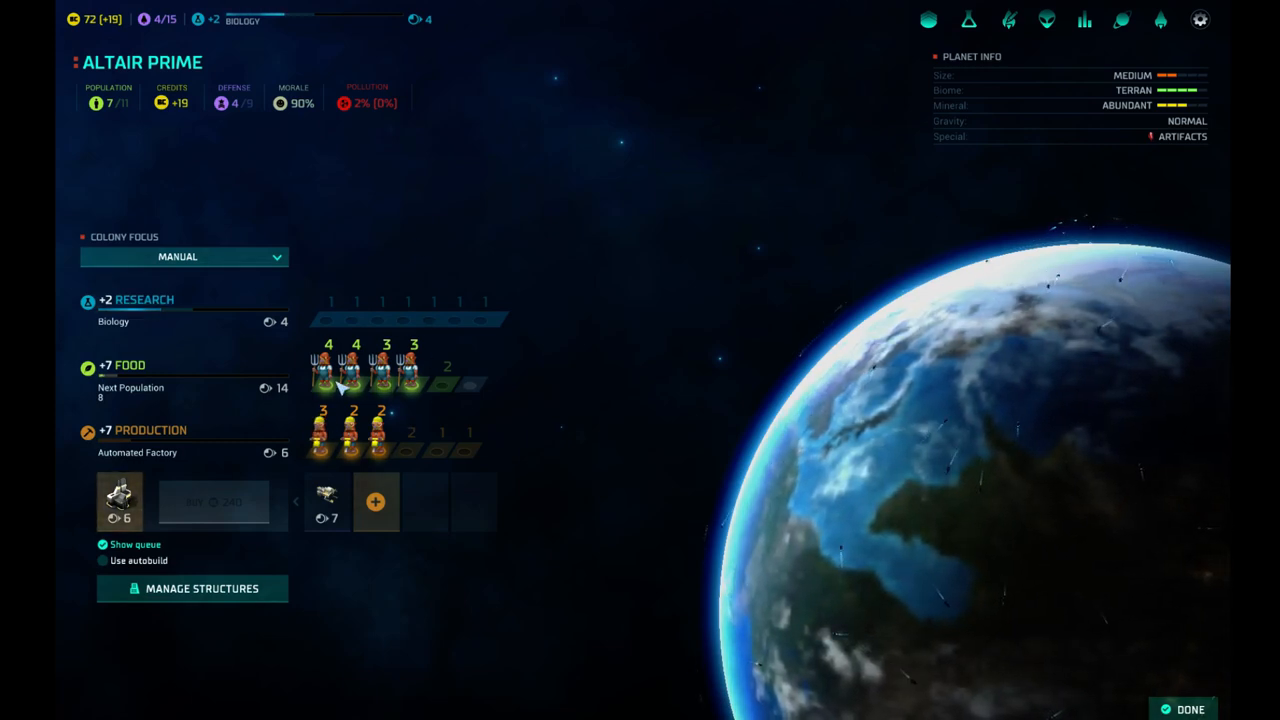
{"action": "mouse_move", "coordinate": [262, 220]}
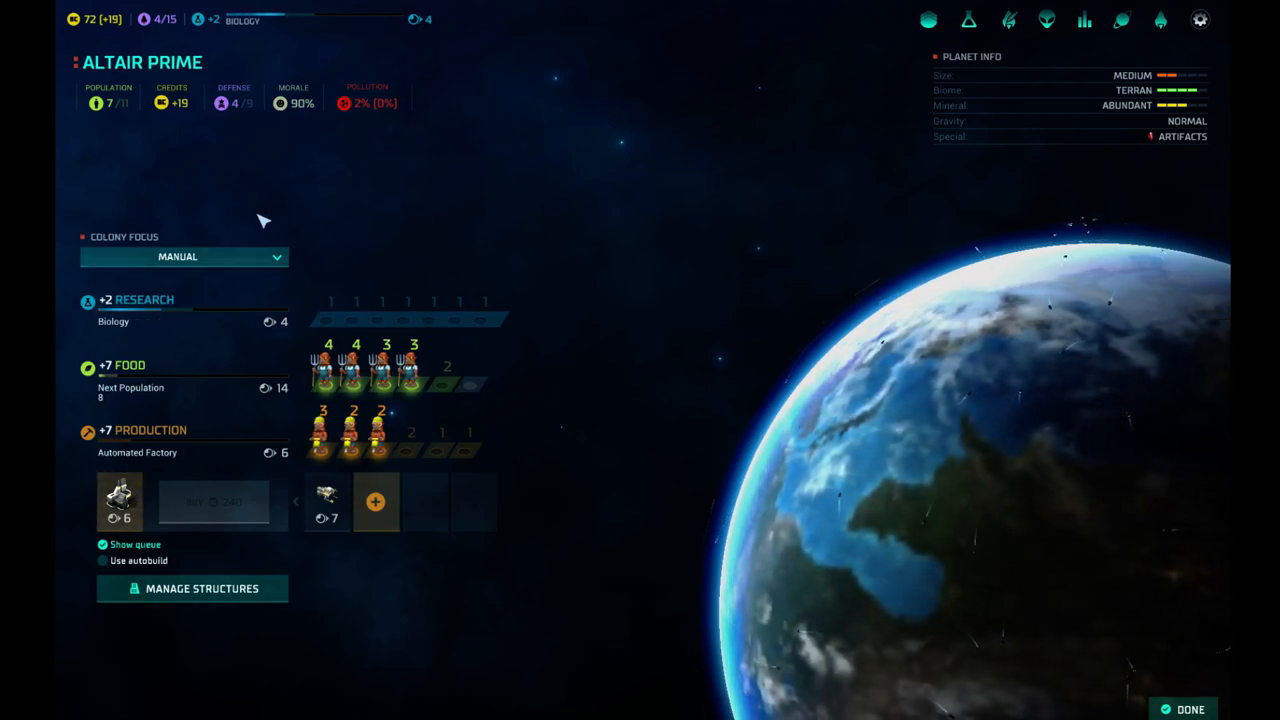
{"action": "left_click", "coordinate": [1189, 709]}
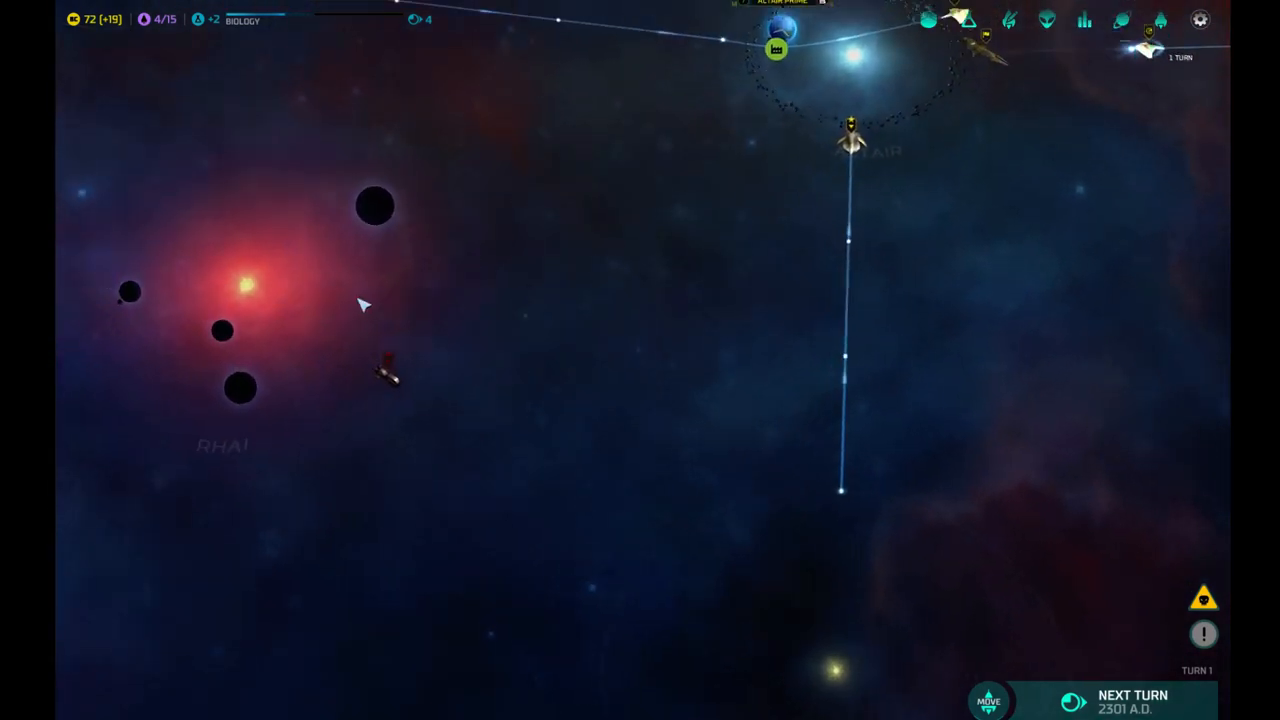
End turns 1 and 2 to reach turn 3 with 110 credits.
{"action": "left_click", "coordinate": [1072, 700]}
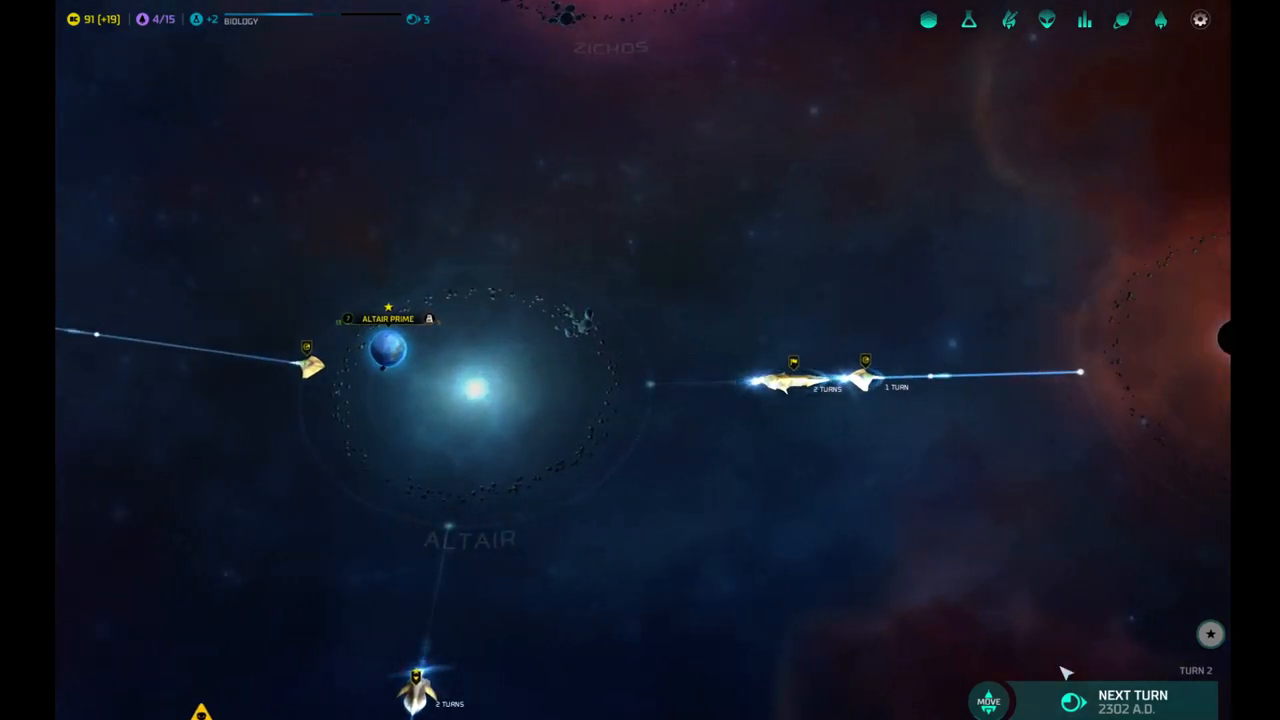
{"action": "left_click", "coordinate": [1133, 700]}
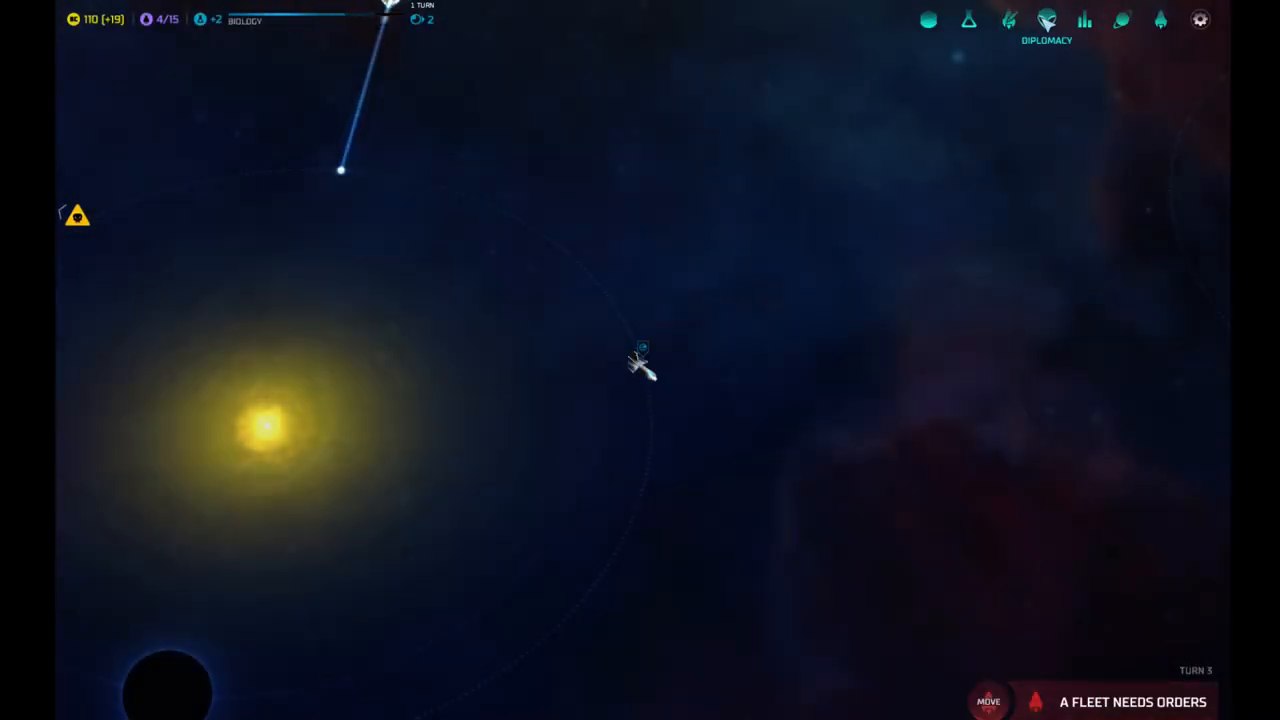
Offer Caesar of the Humans a chart-sharing trade, then say farewell after he declines.
{"action": "left_click", "coordinate": [1046, 19]}
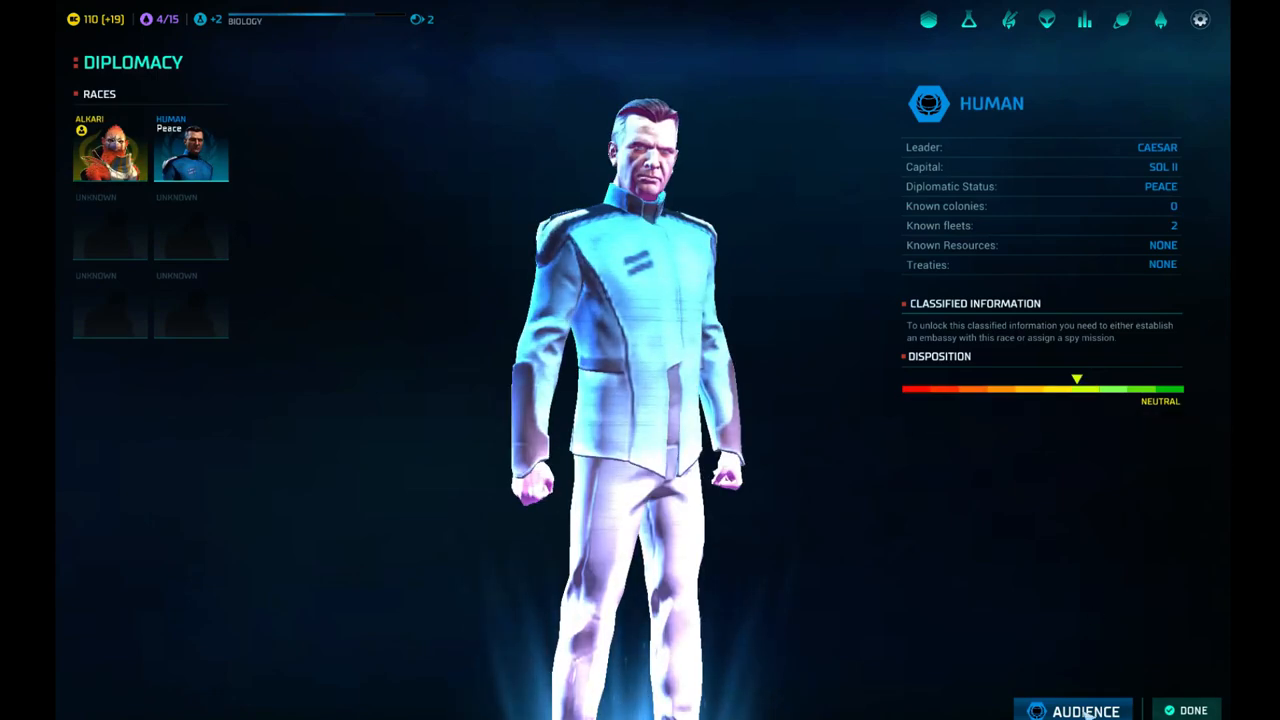
{"action": "left_click", "coordinate": [1072, 710]}
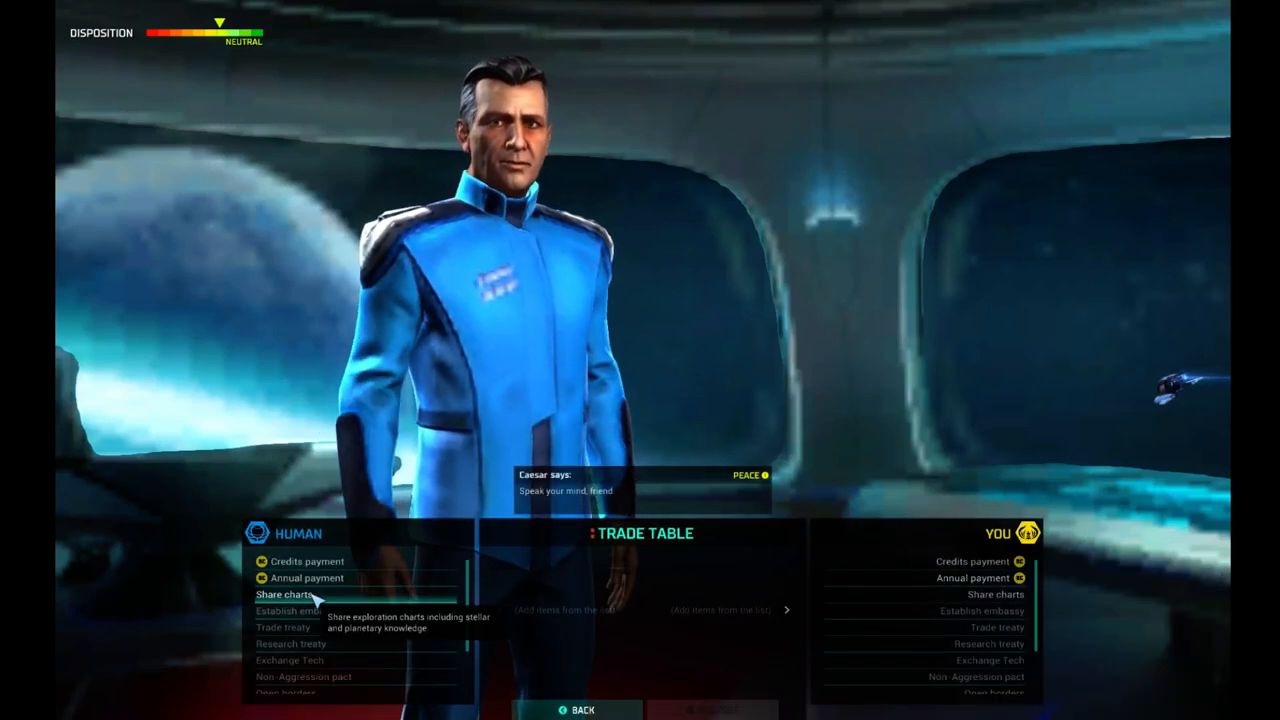
{"action": "left_click", "coordinate": [285, 594]}
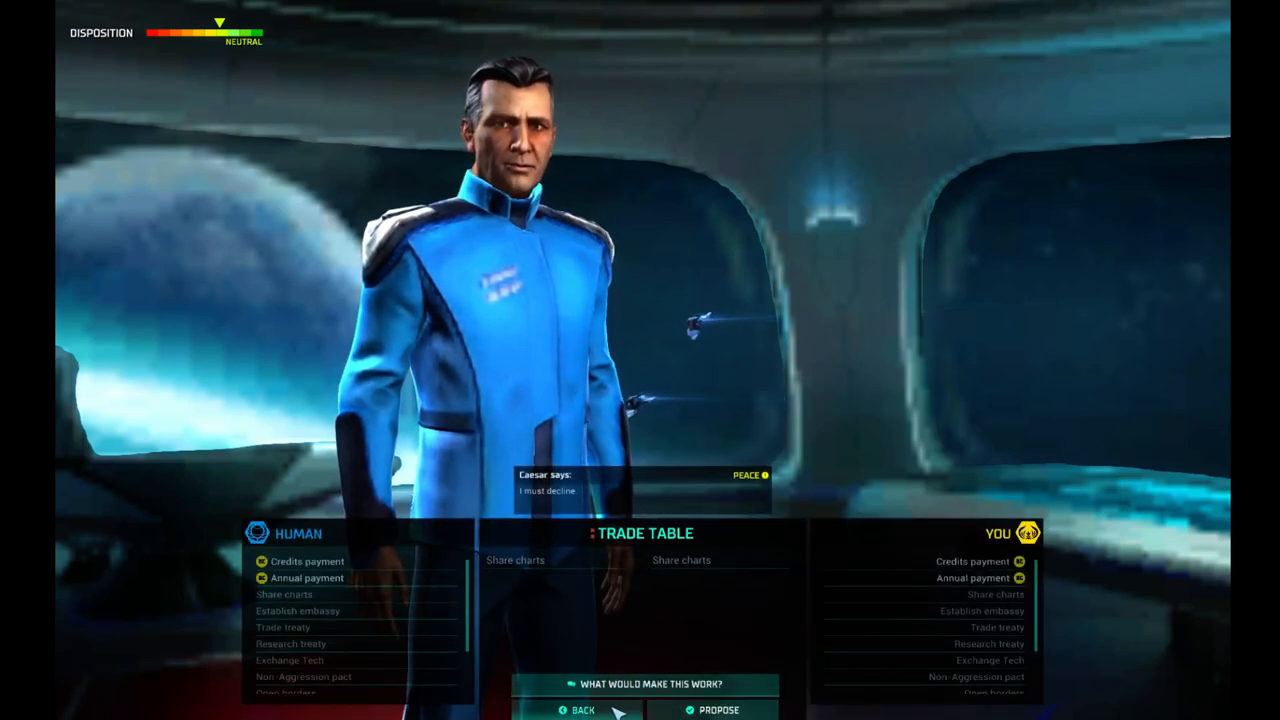
{"action": "left_click", "coordinate": [581, 710]}
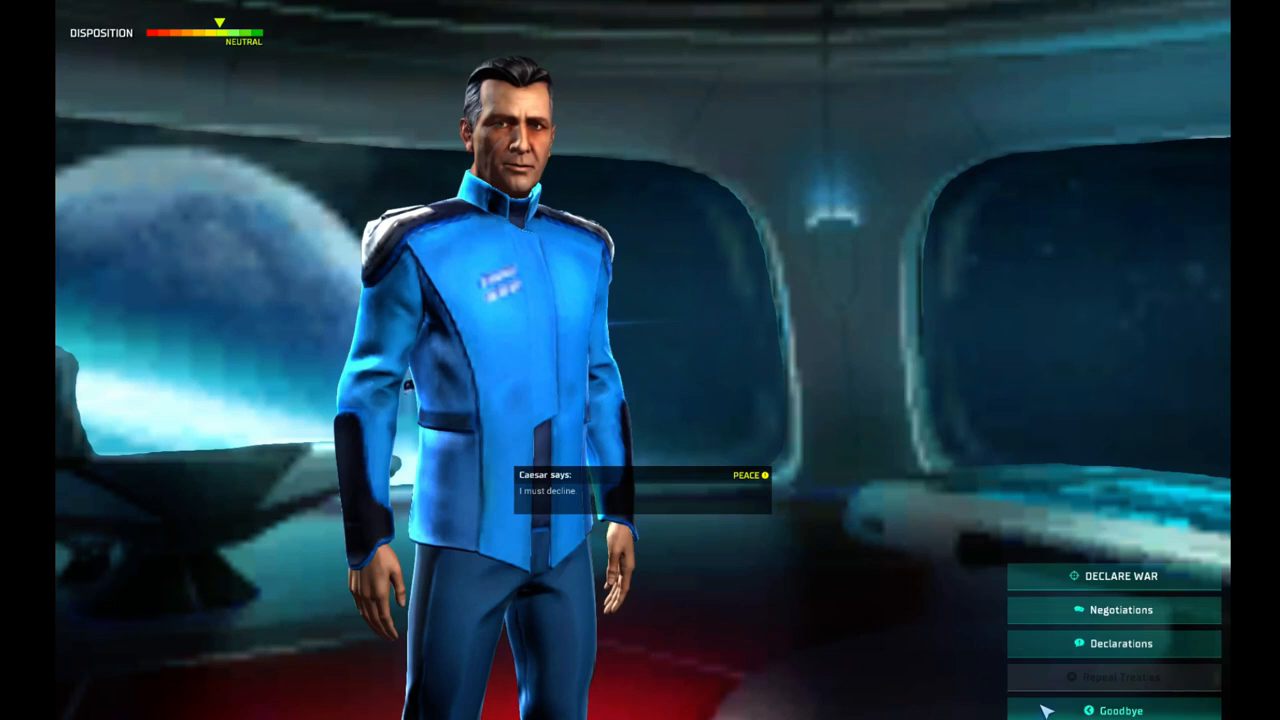
{"action": "left_click", "coordinate": [1124, 710]}
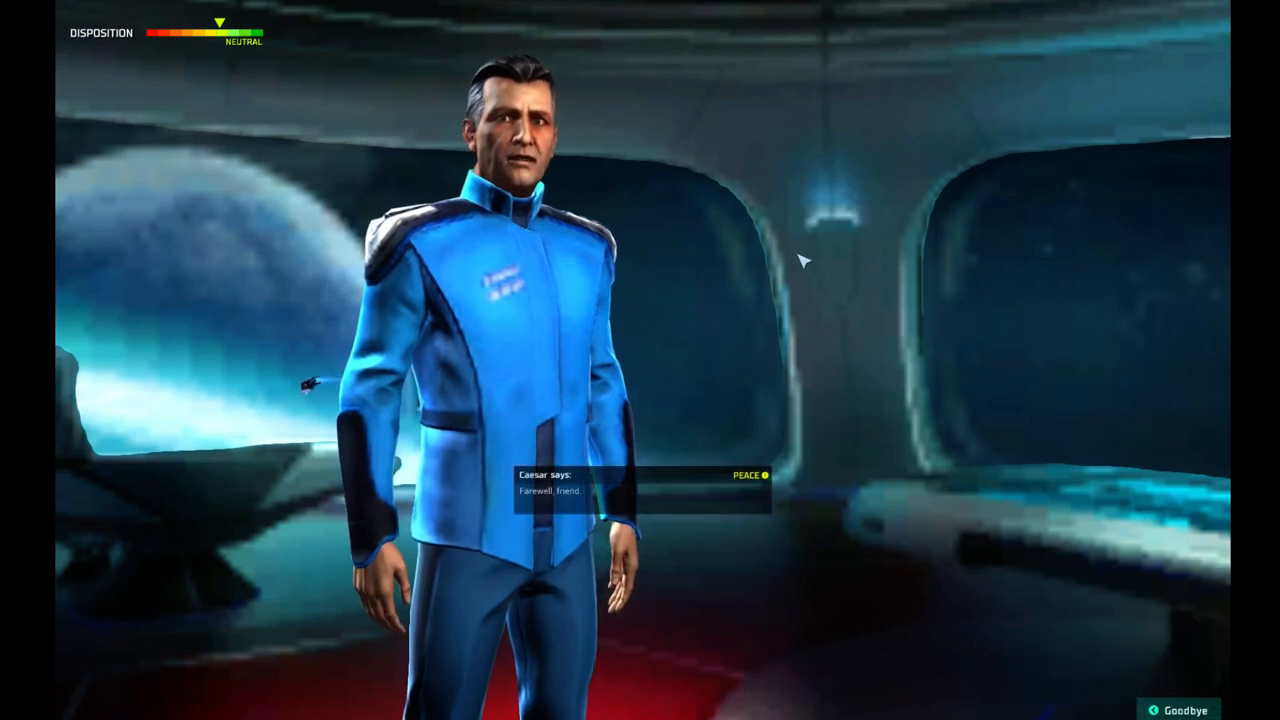
{"action": "left_click", "coordinate": [1175, 709]}
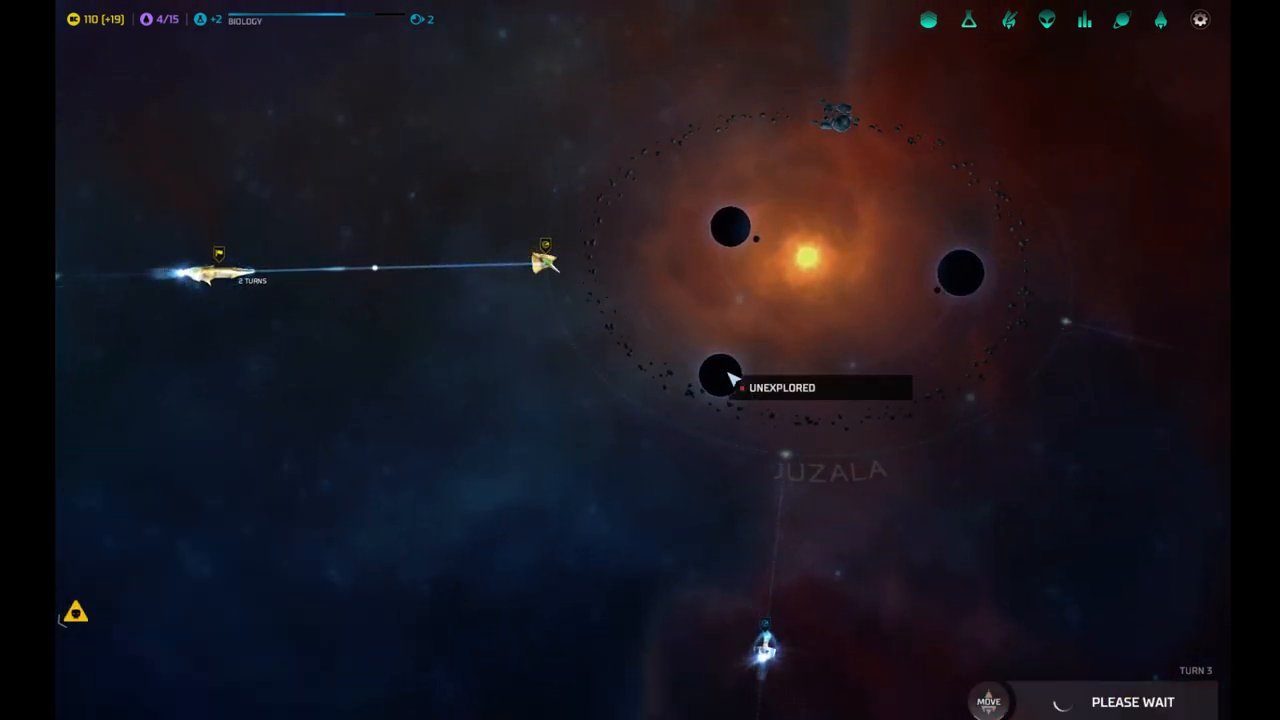
{"action": "left_click", "coordinate": [720, 378]}
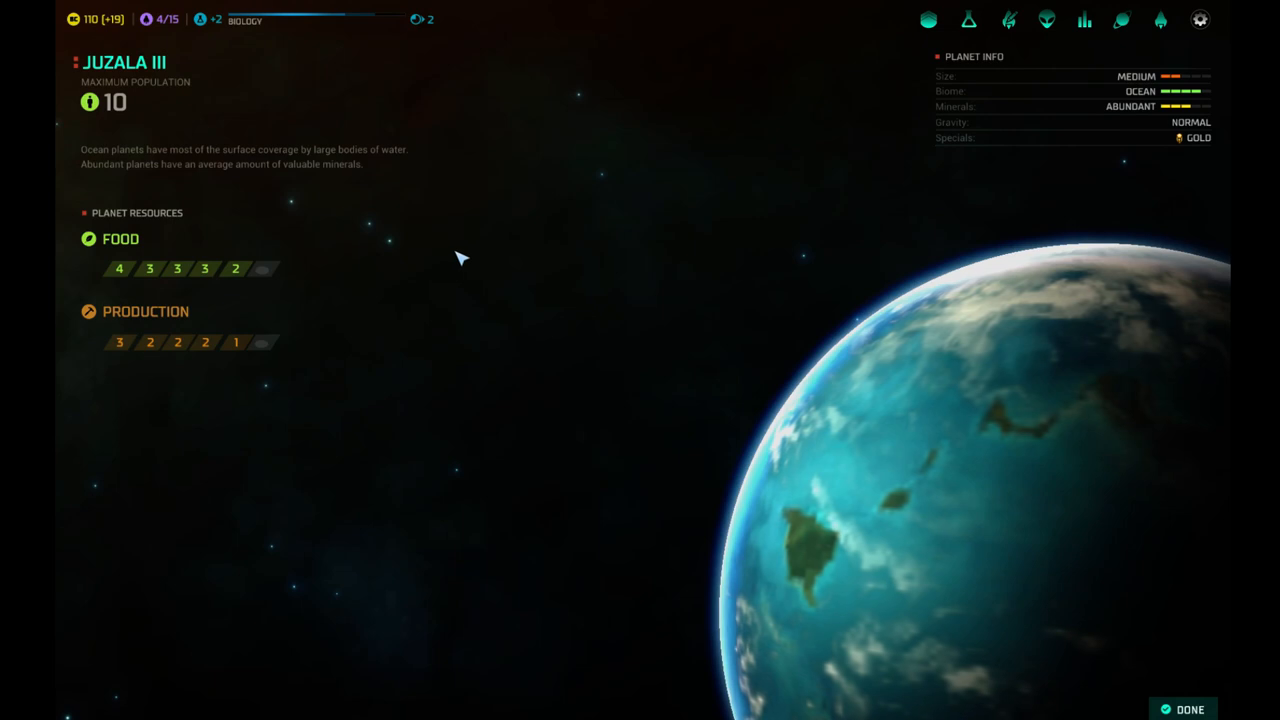
{"action": "mouse_move", "coordinate": [120, 110]}
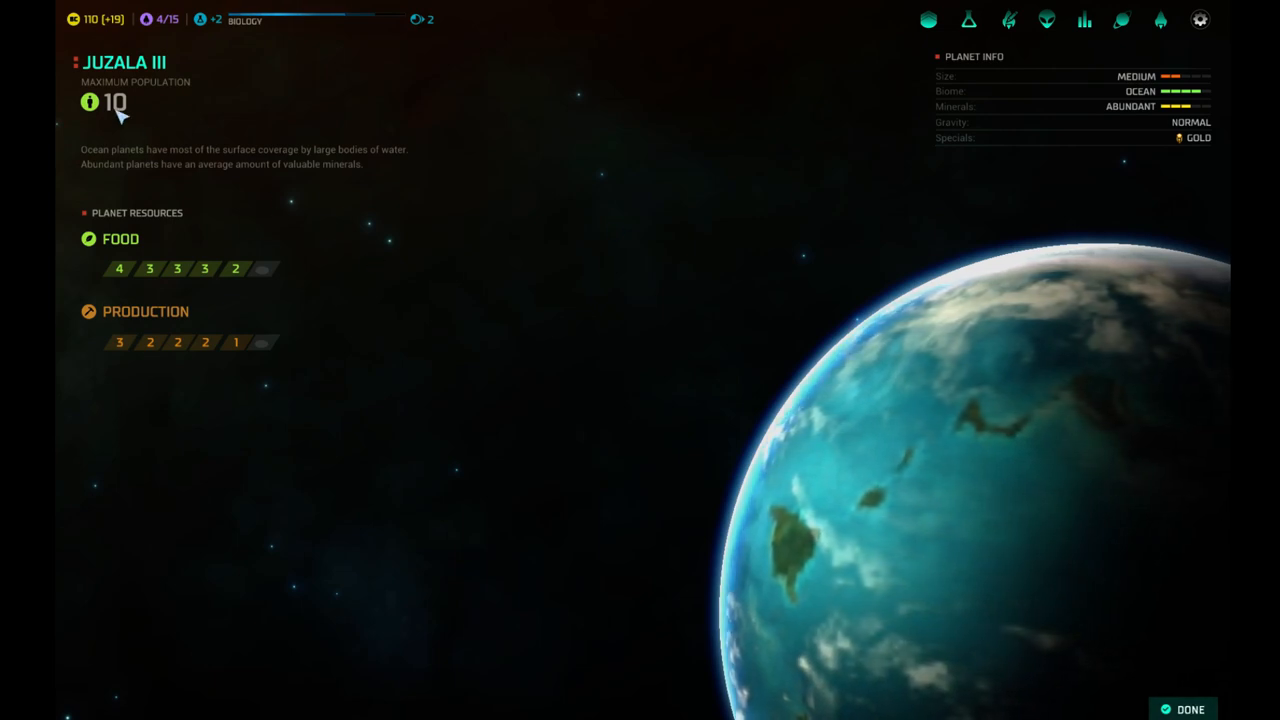
{"action": "mouse_move", "coordinate": [587, 210]}
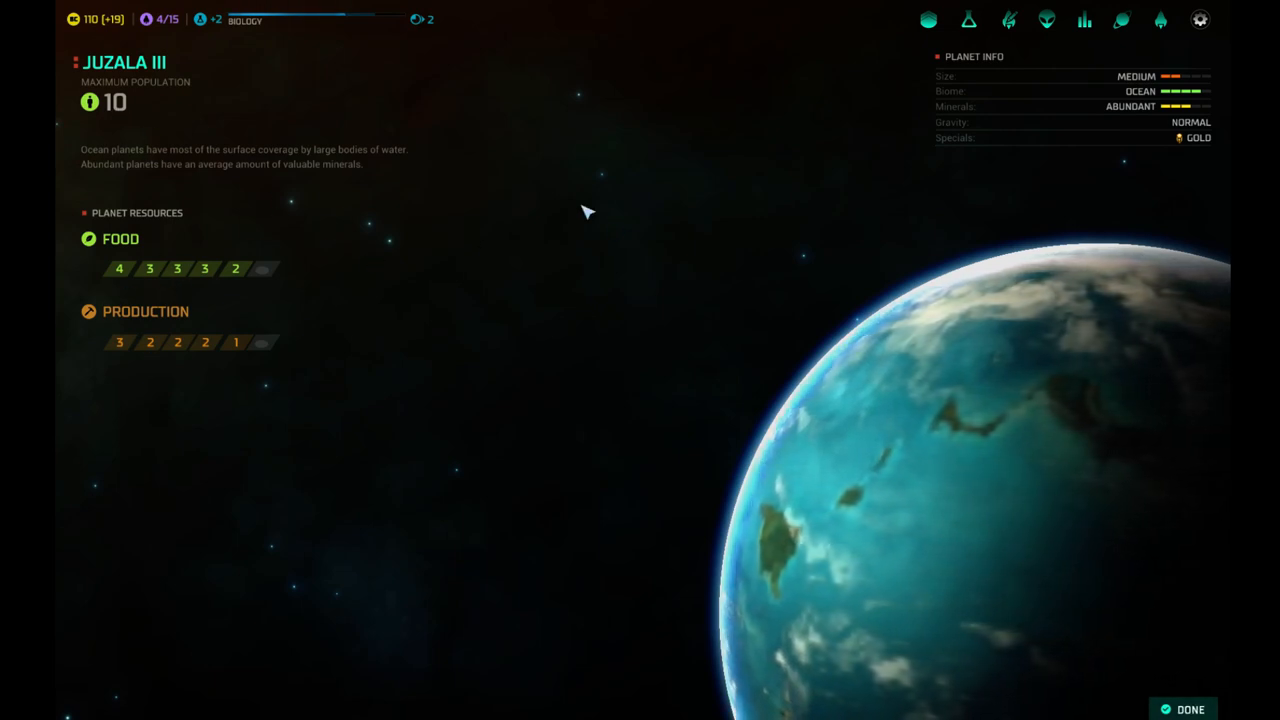
{"action": "mouse_move", "coordinate": [1035, 277]}
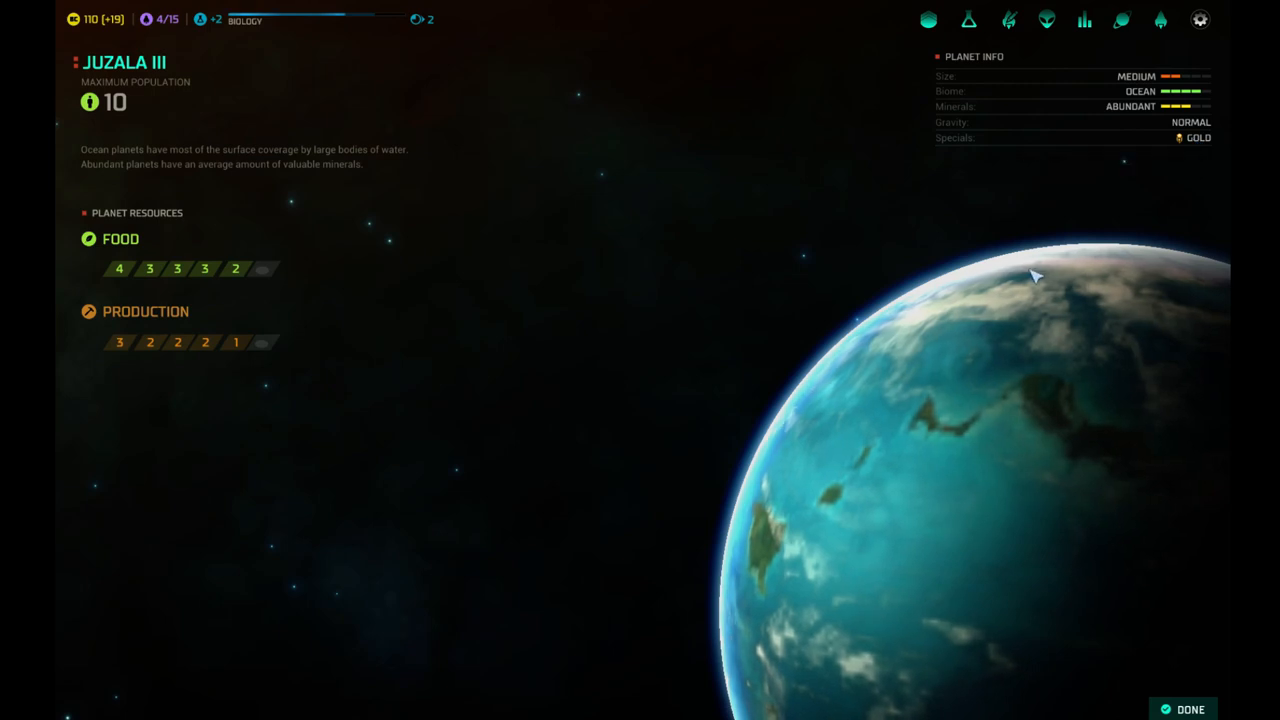
{"action": "left_click", "coordinate": [1189, 709]}
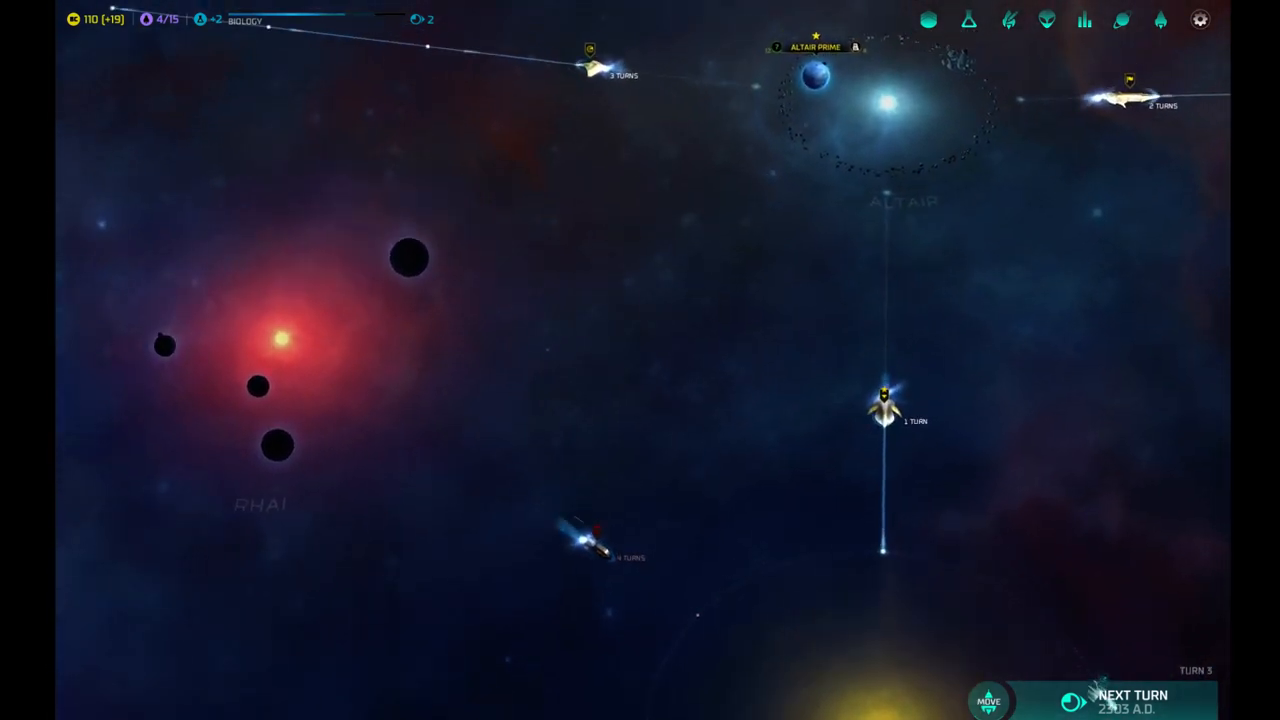
End turn 3 and select the frigate fleet awaiting orders near Tambiru.
{"action": "left_click", "coordinate": [1131, 695]}
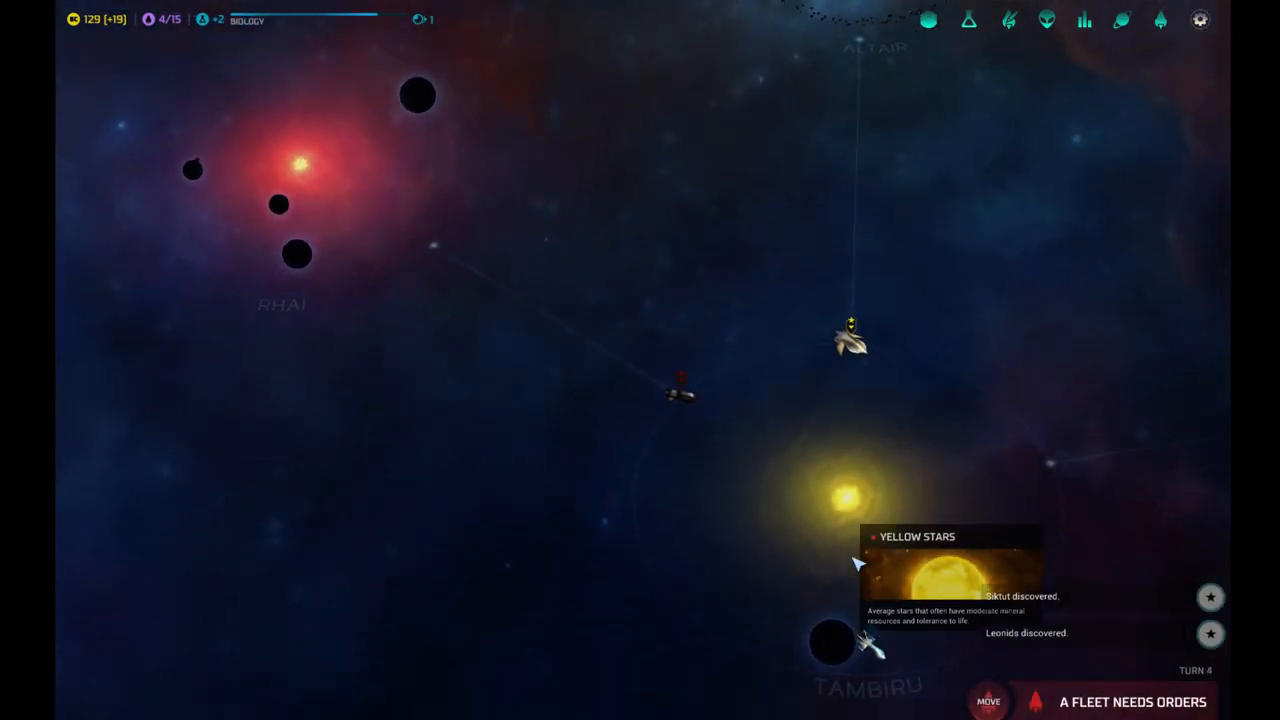
{"action": "left_click", "coordinate": [850, 343]}
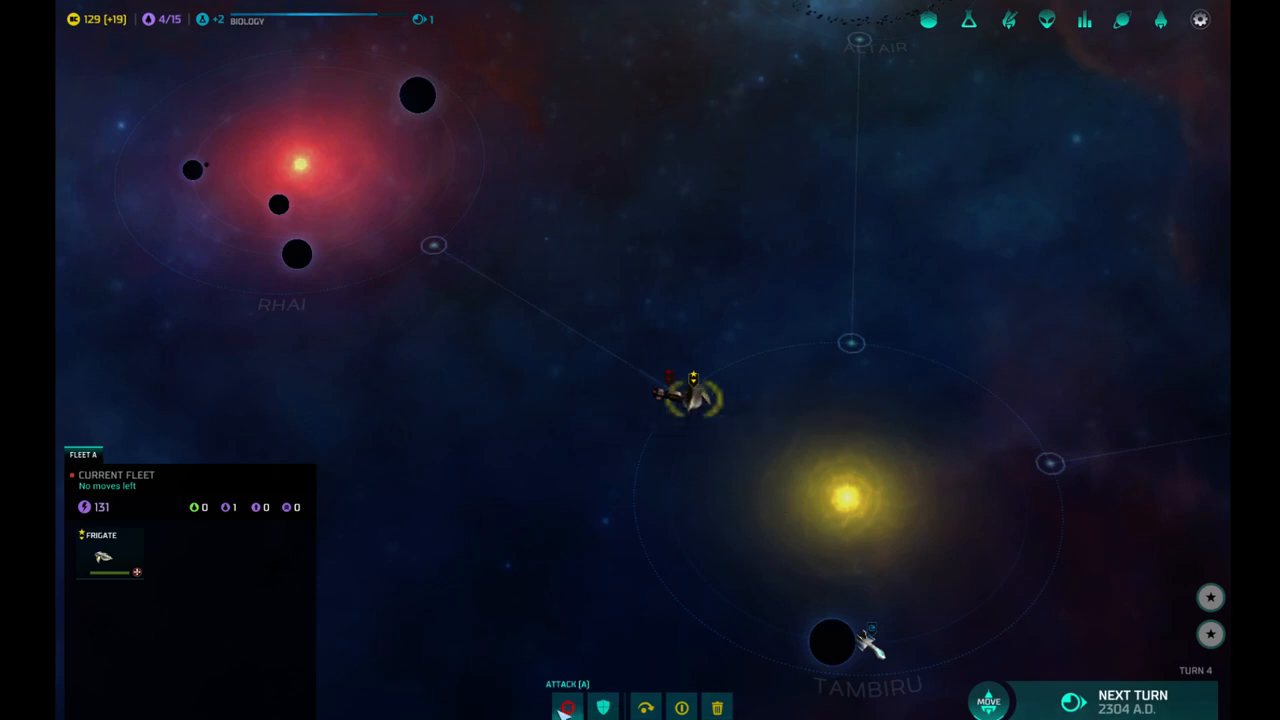
Attack the three pirate raiders at Tambiru and fight the battle in real time.
{"action": "left_click", "coordinate": [567, 707]}
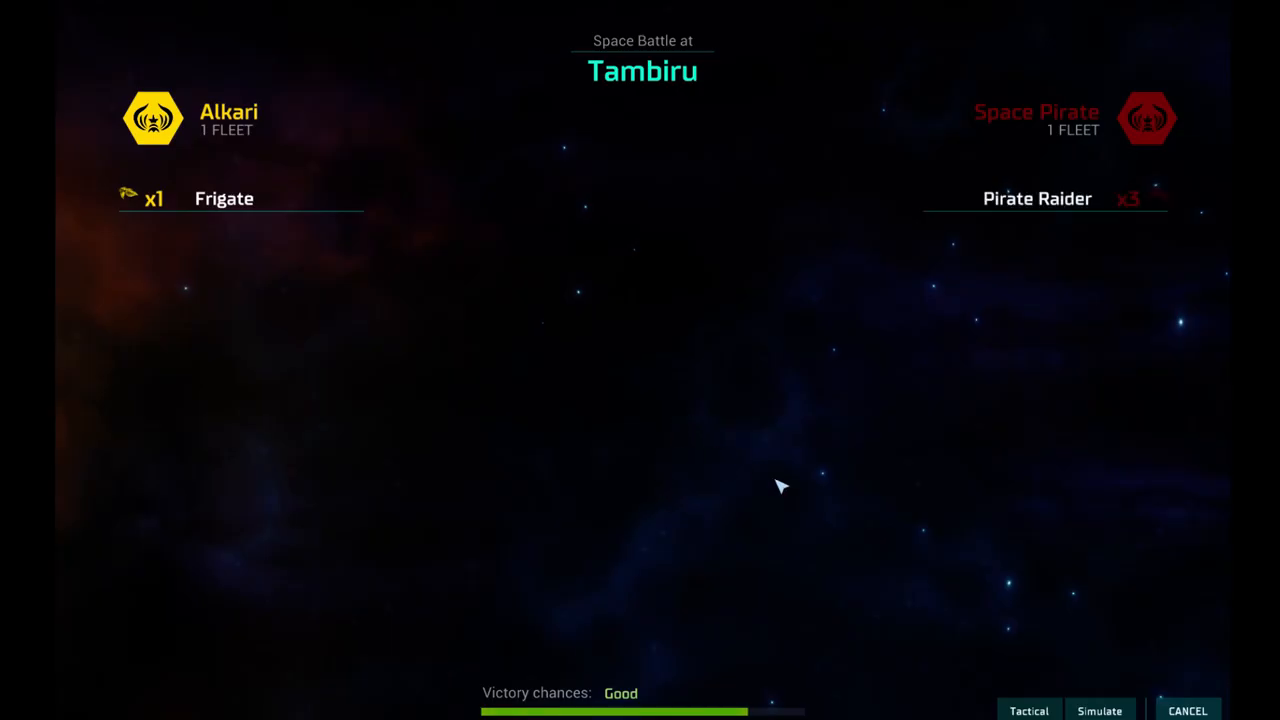
{"action": "mouse_move", "coordinate": [1028, 710]}
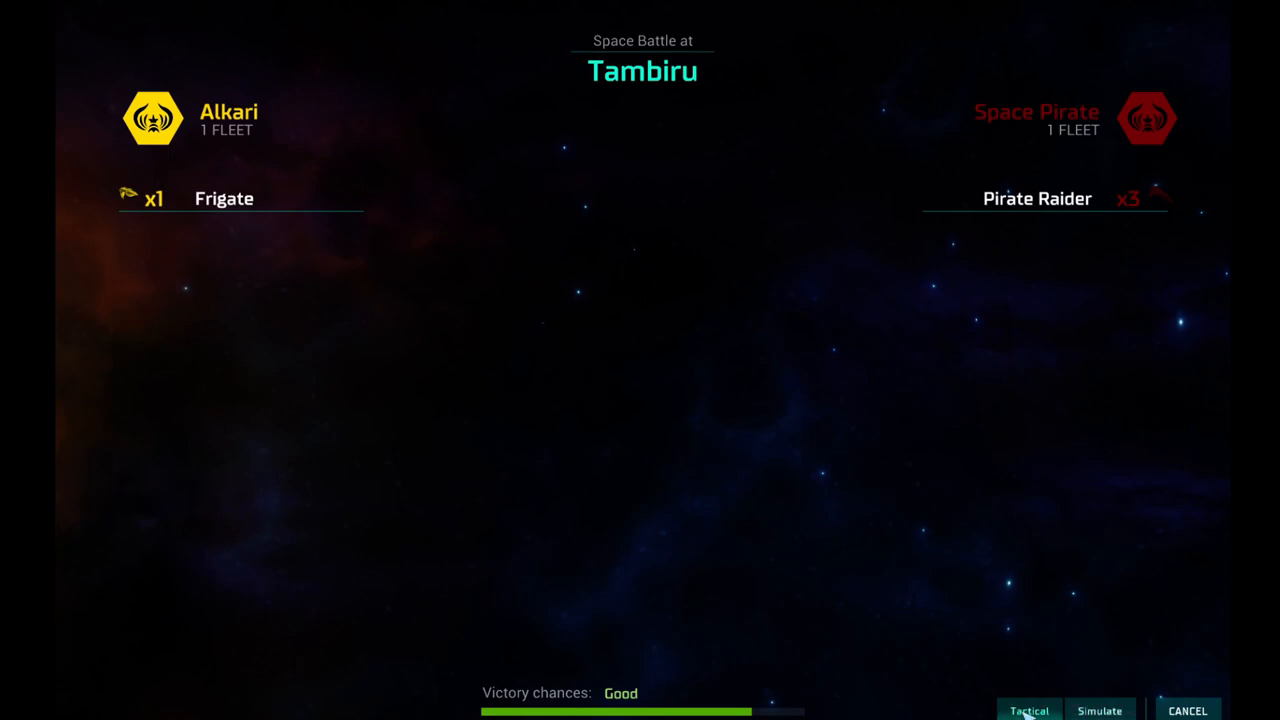
{"action": "left_click", "coordinate": [1098, 710]}
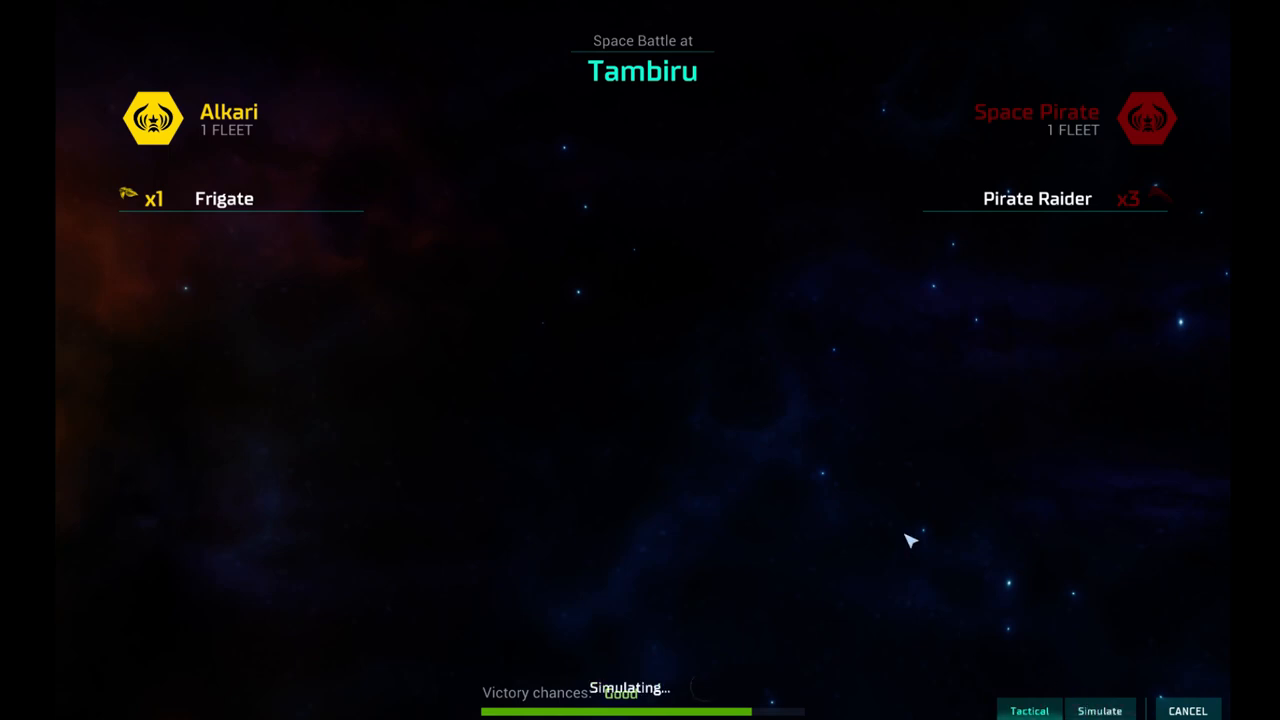
{"action": "mouse_move", "coordinate": [1022, 632]}
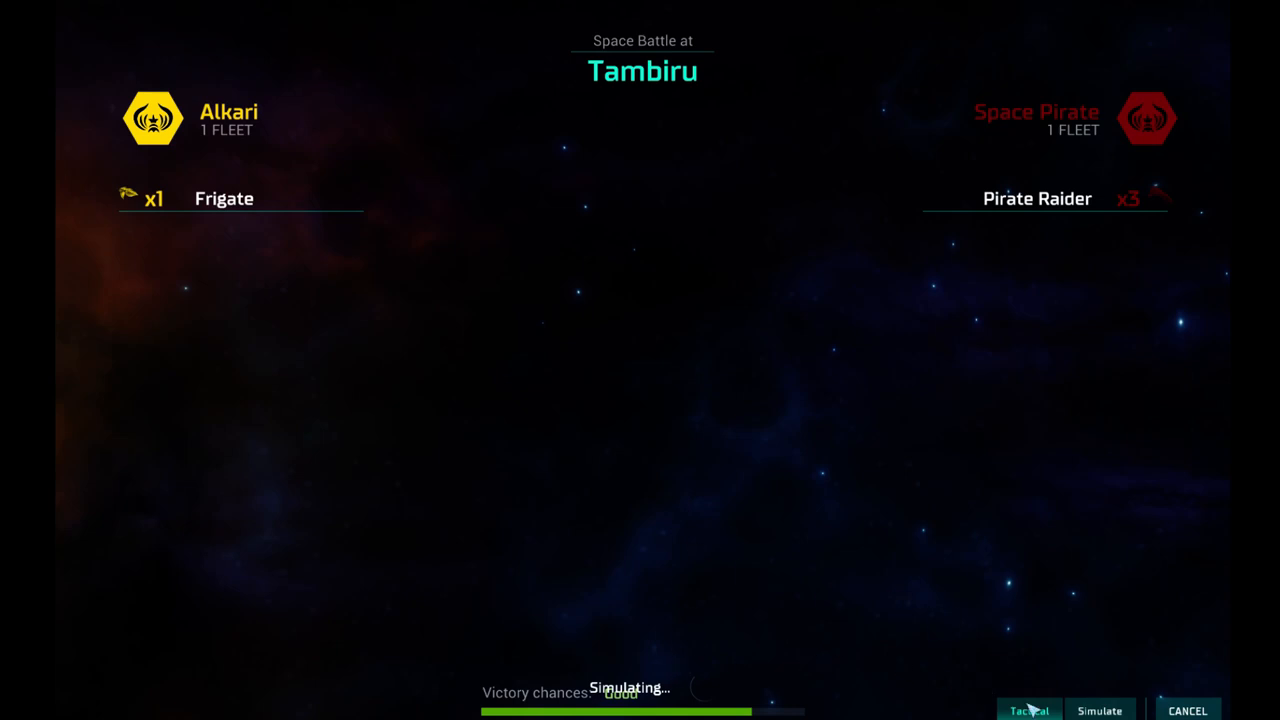
{"action": "left_click", "coordinate": [1028, 710]}
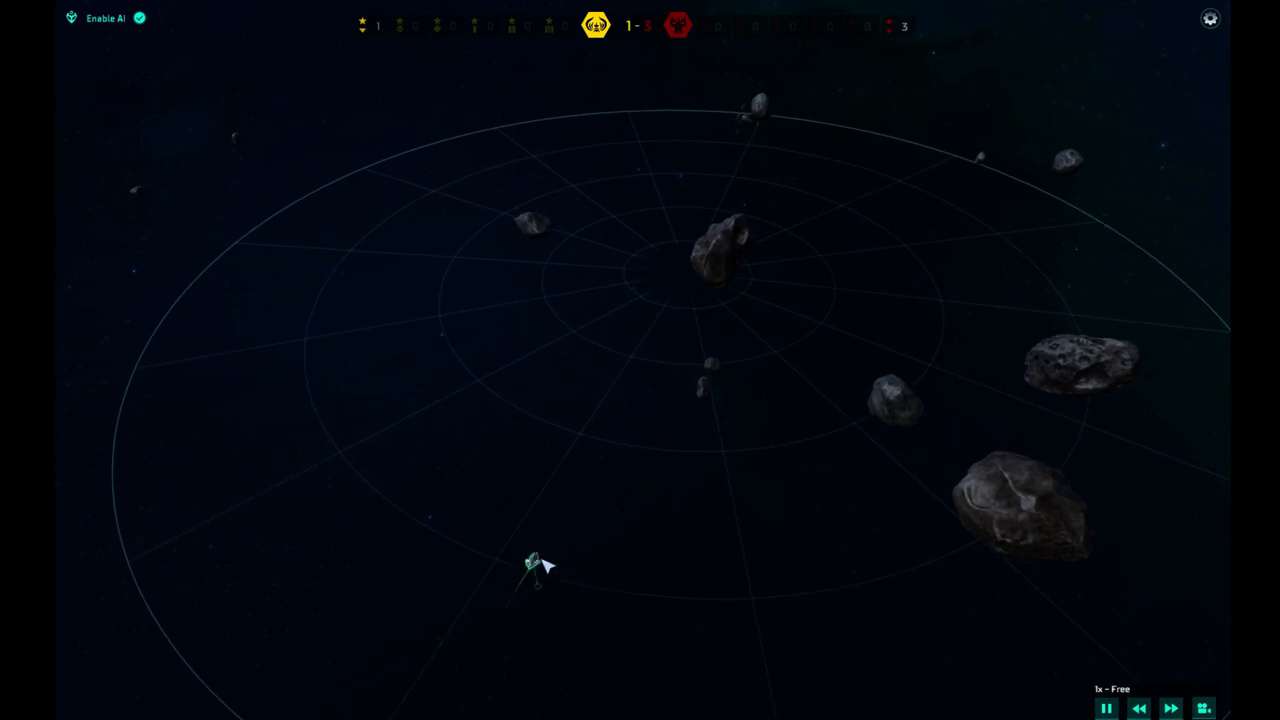
{"action": "left_click", "coordinate": [538, 567]}
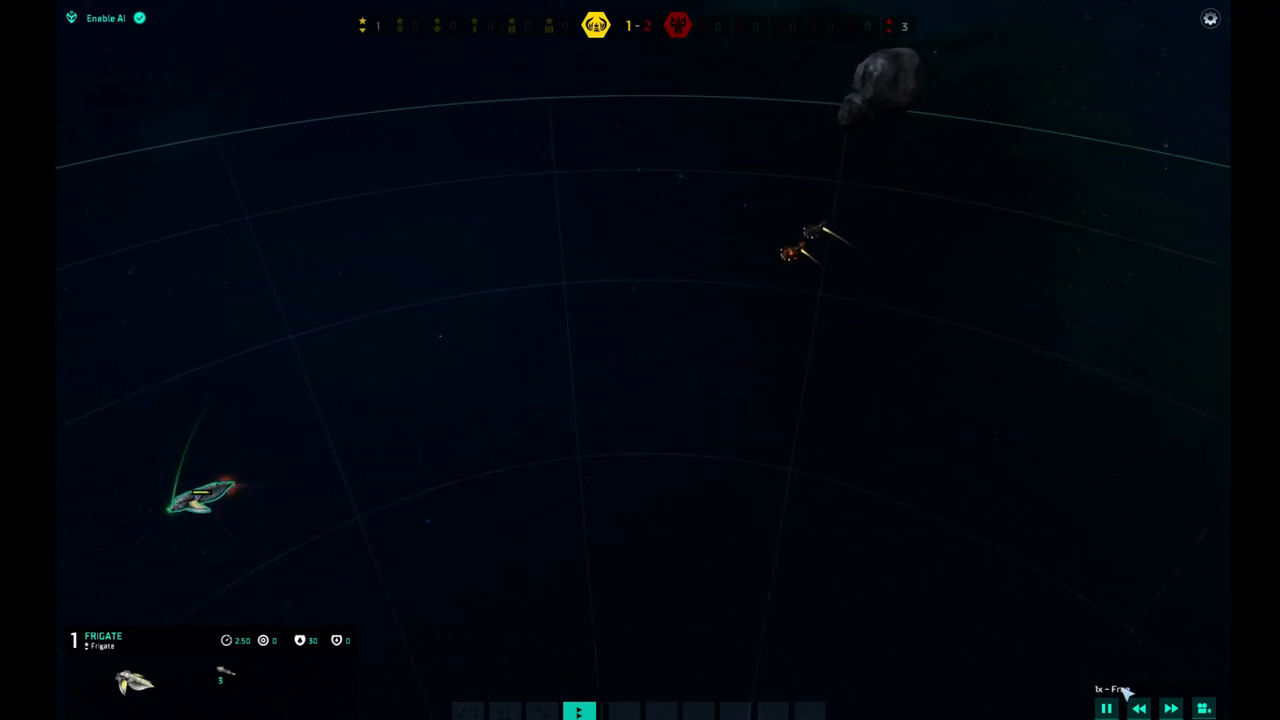
{"action": "left_click", "coordinate": [1170, 708]}
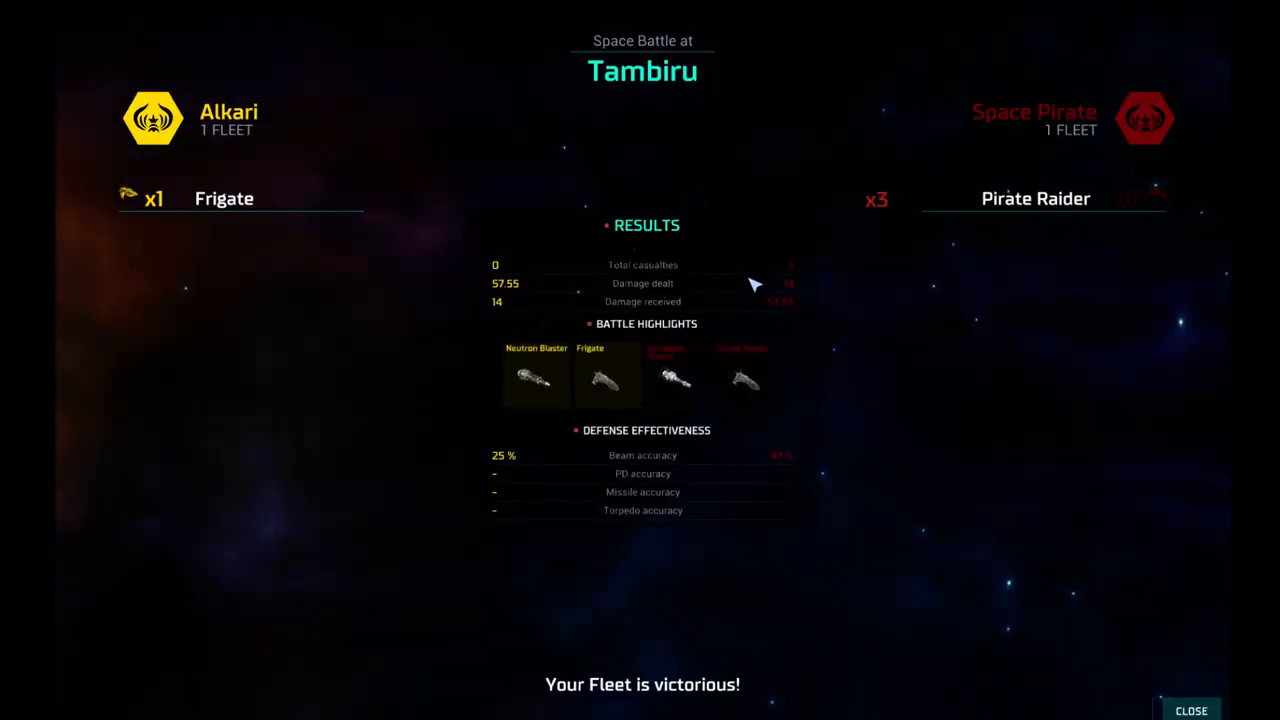
{"action": "mouse_move", "coordinate": [1191, 710]}
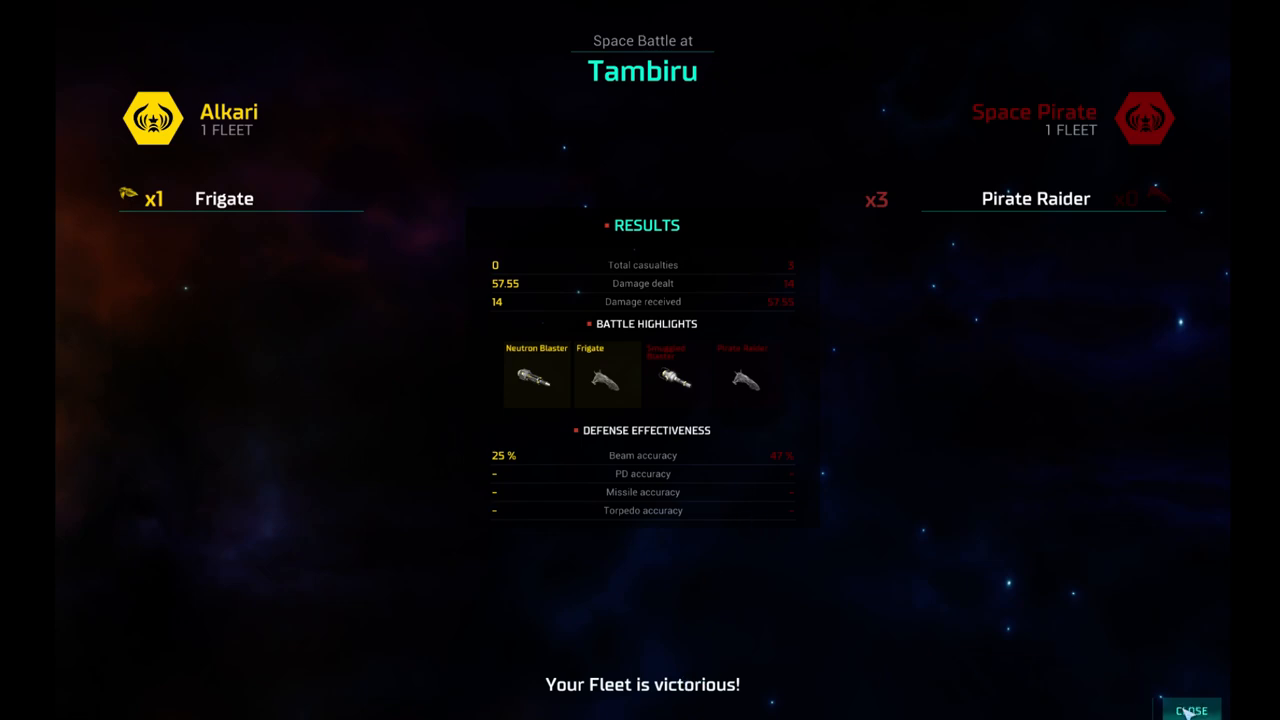
Close the battle results, end the turn, and dismiss the Juzala II gem world details.
{"action": "left_click", "coordinate": [1190, 709]}
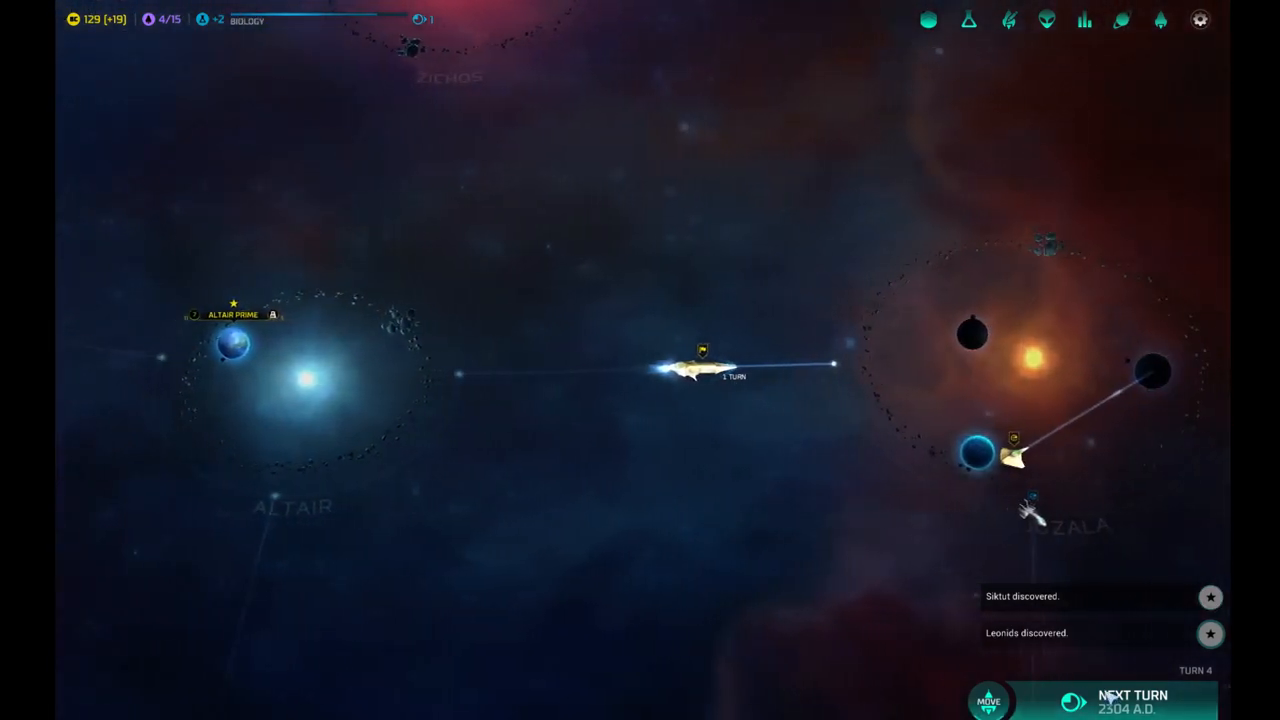
{"action": "left_click", "coordinate": [1130, 701]}
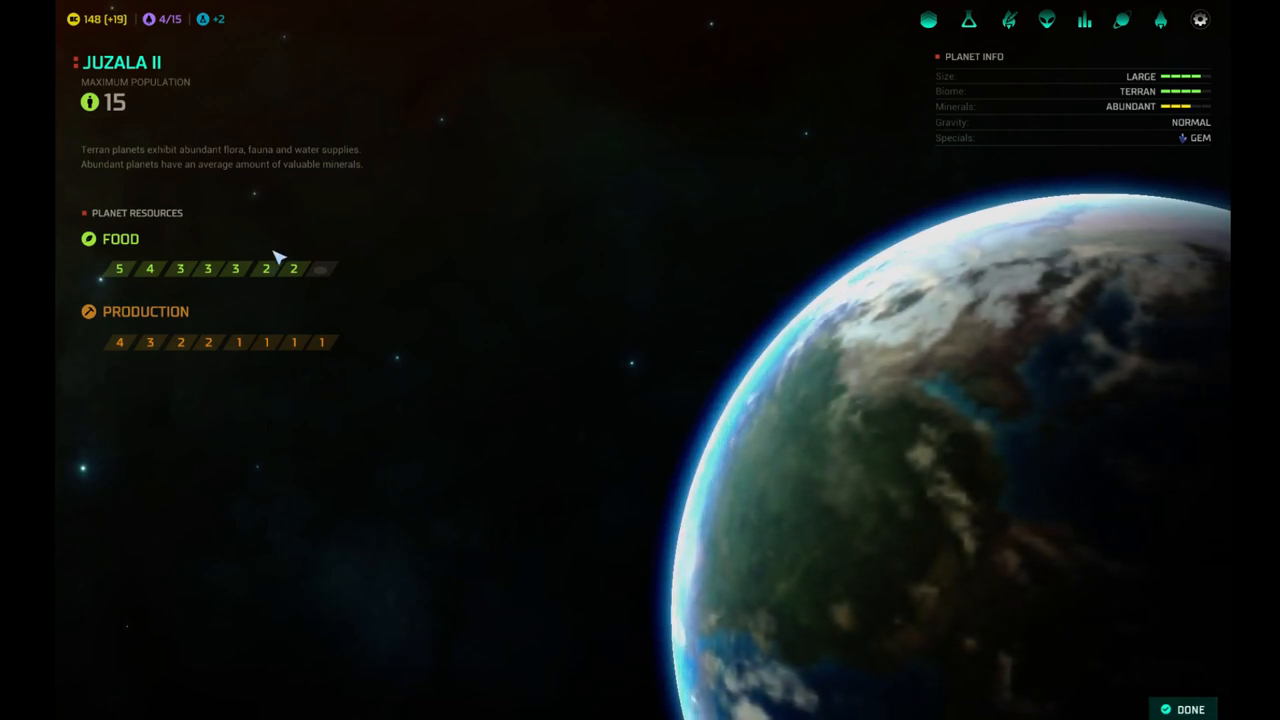
{"action": "mouse_move", "coordinate": [205, 138]}
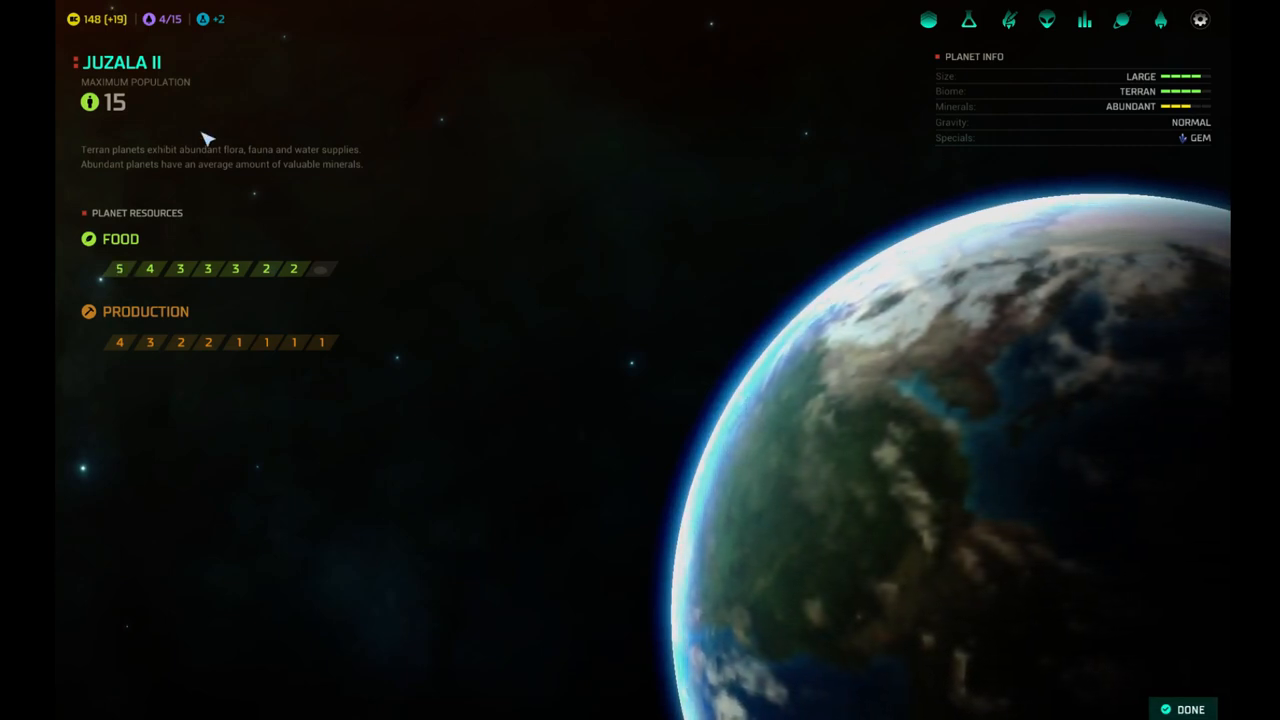
{"action": "left_click", "coordinate": [1189, 709]}
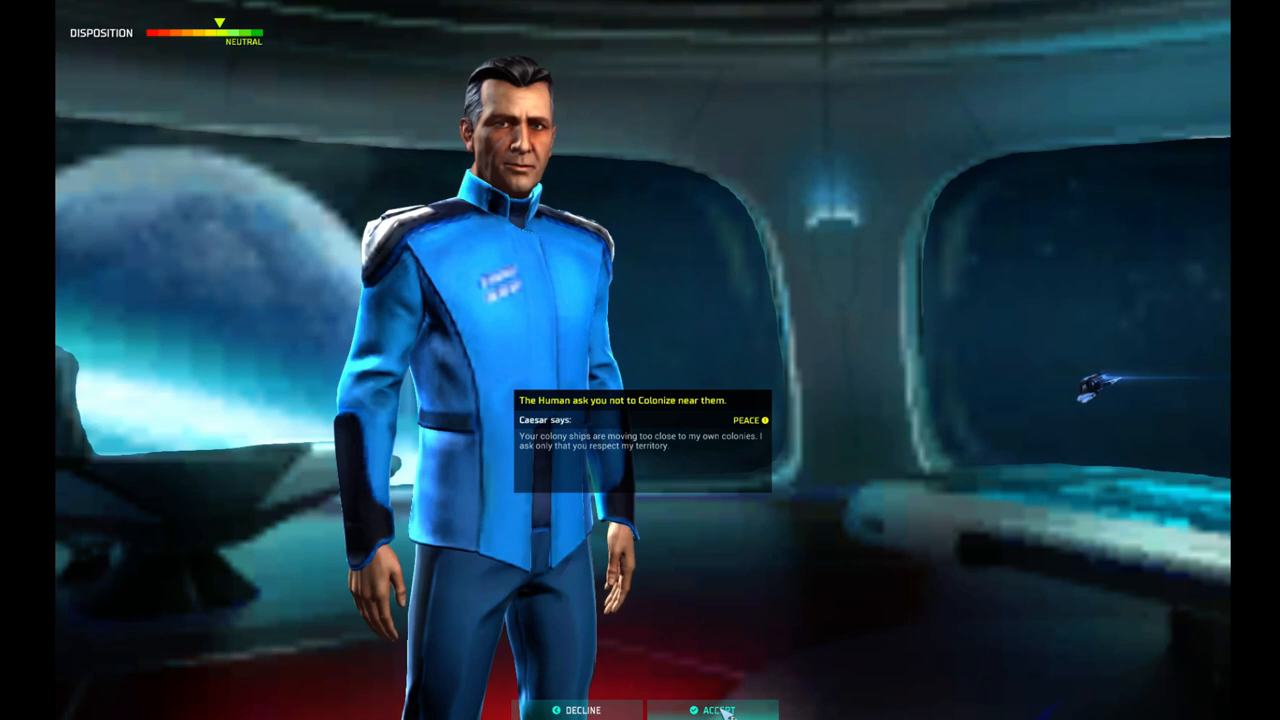
Answer Caesar's demand not to colonize near the Humans and leave diplomacy.
{"action": "left_click", "coordinate": [715, 710]}
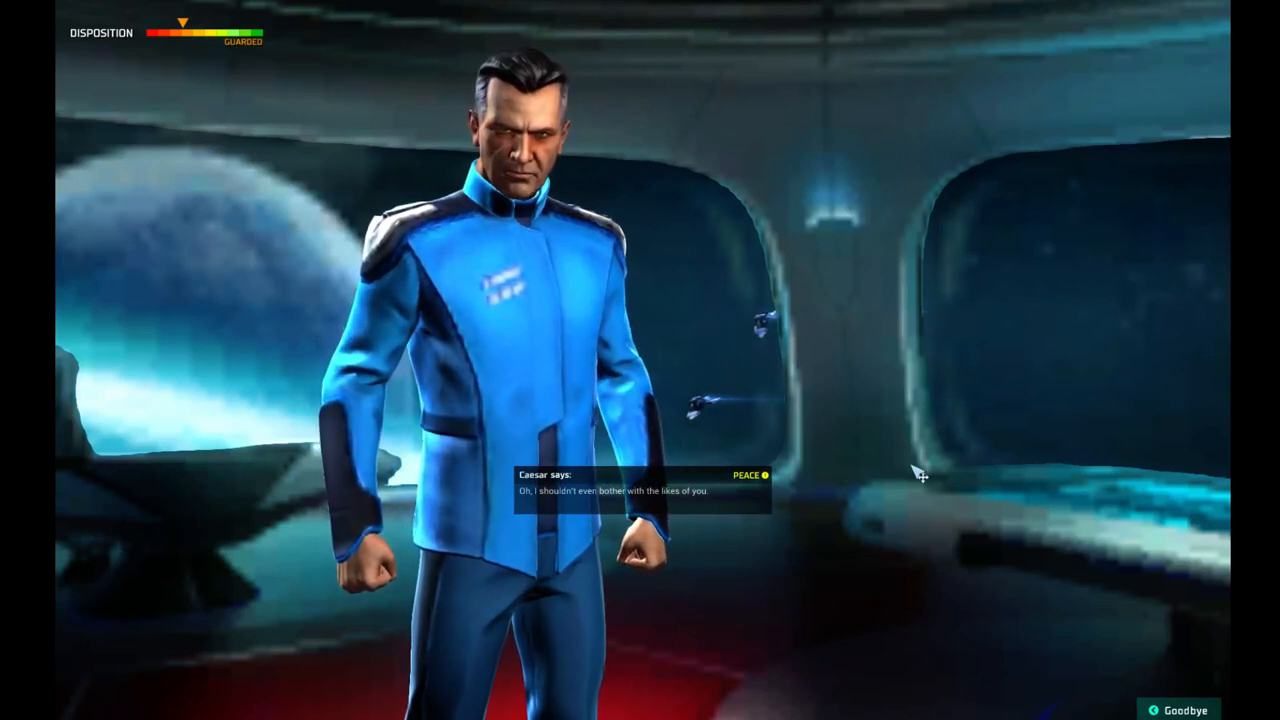
{"action": "left_click", "coordinate": [1180, 705]}
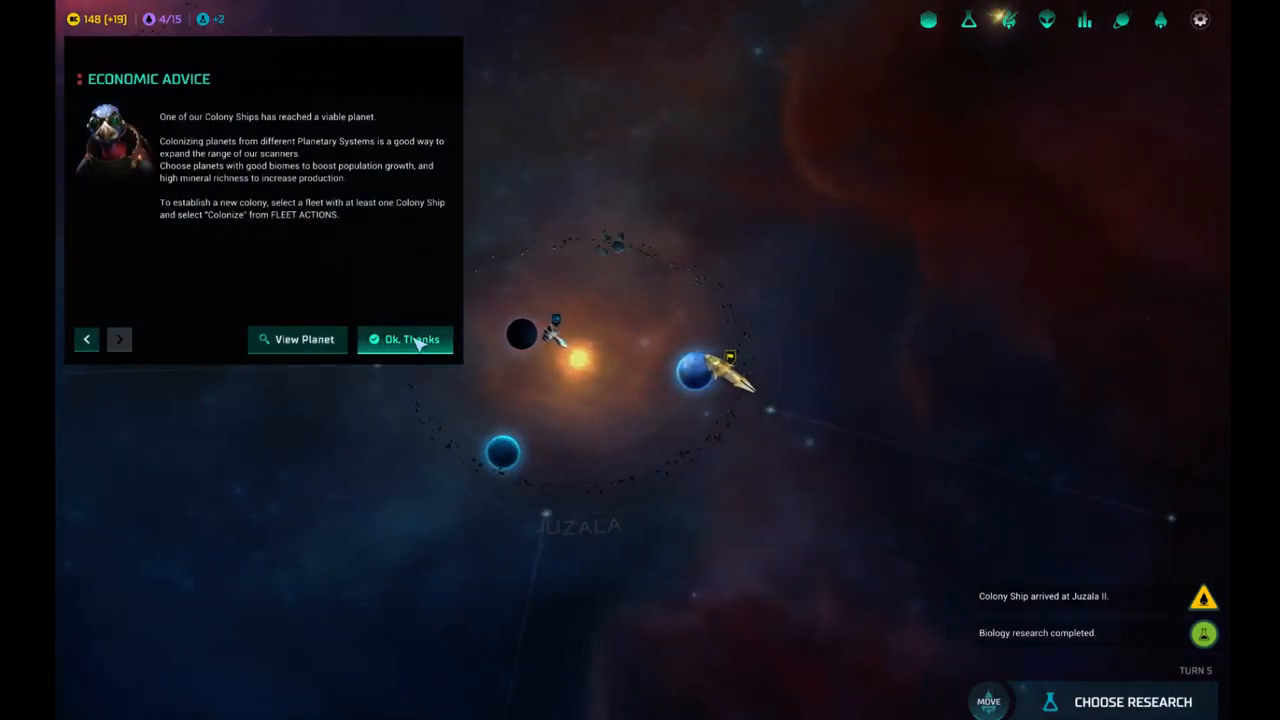
Queue an Automated Factory at Juzala II after dismissing the colonization advice.
{"action": "left_click", "coordinate": [405, 339]}
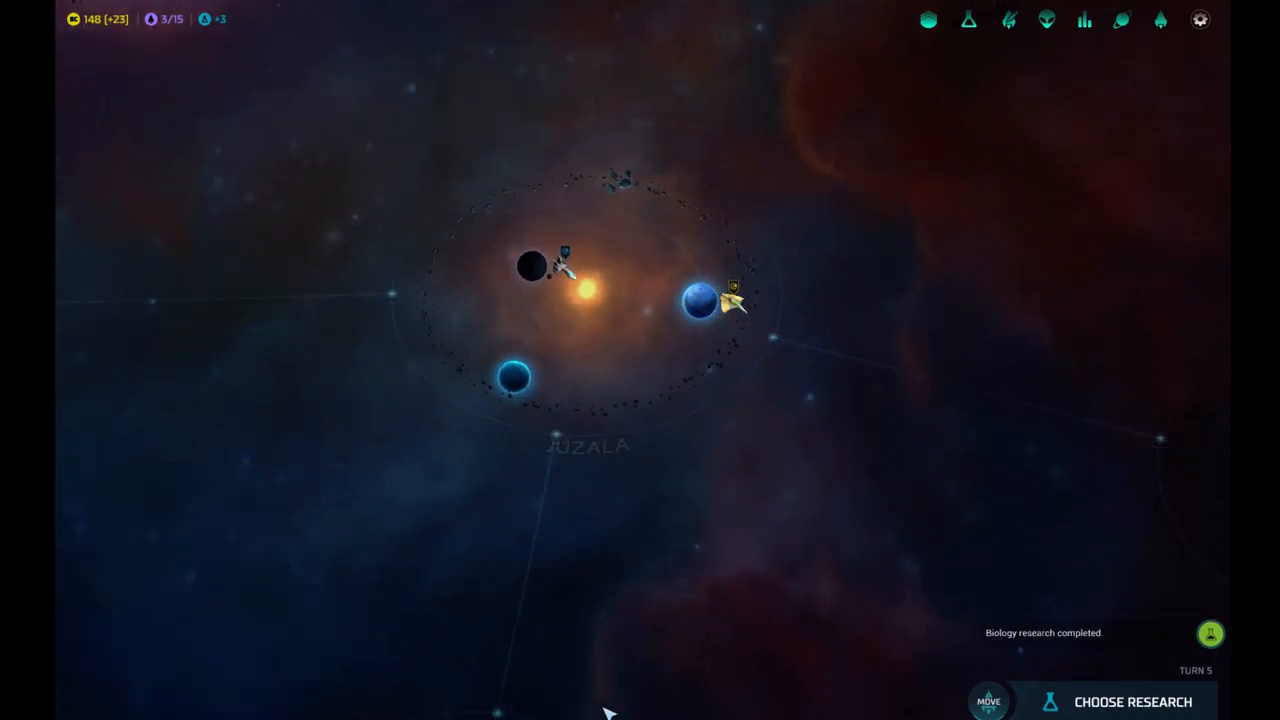
{"action": "left_click", "coordinate": [700, 305]}
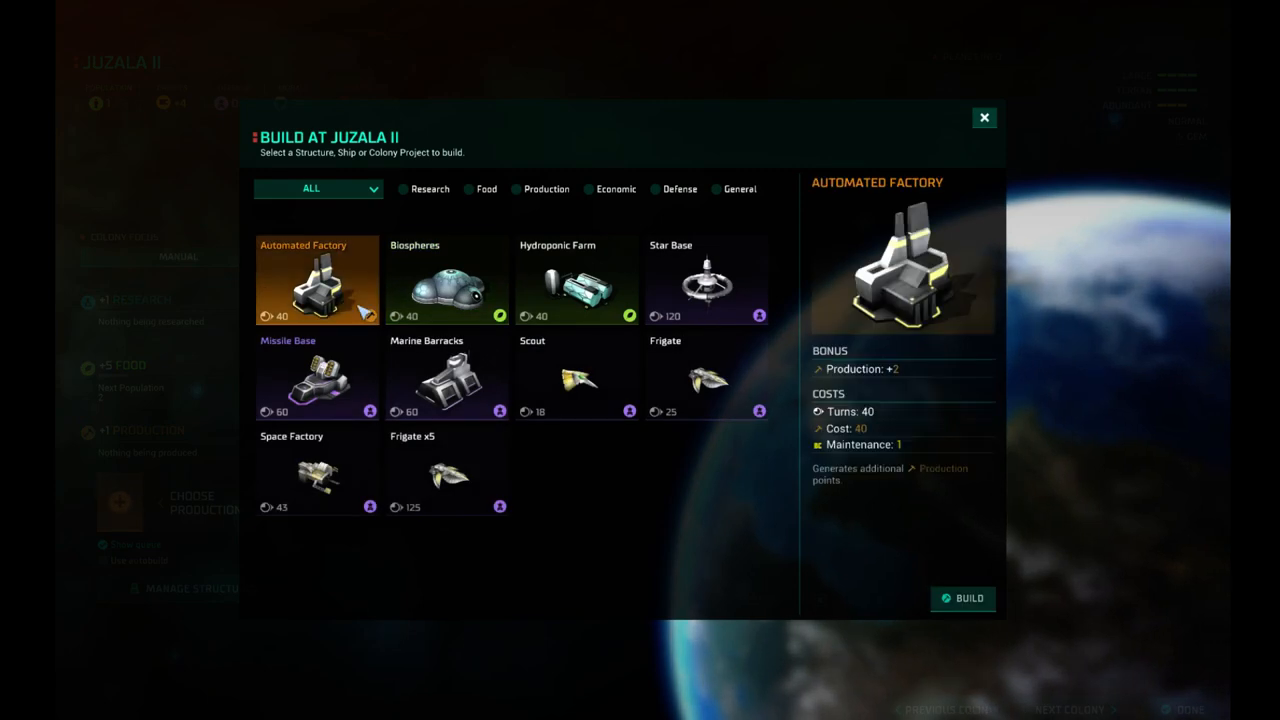
{"action": "mouse_move", "coordinate": [1016, 569]}
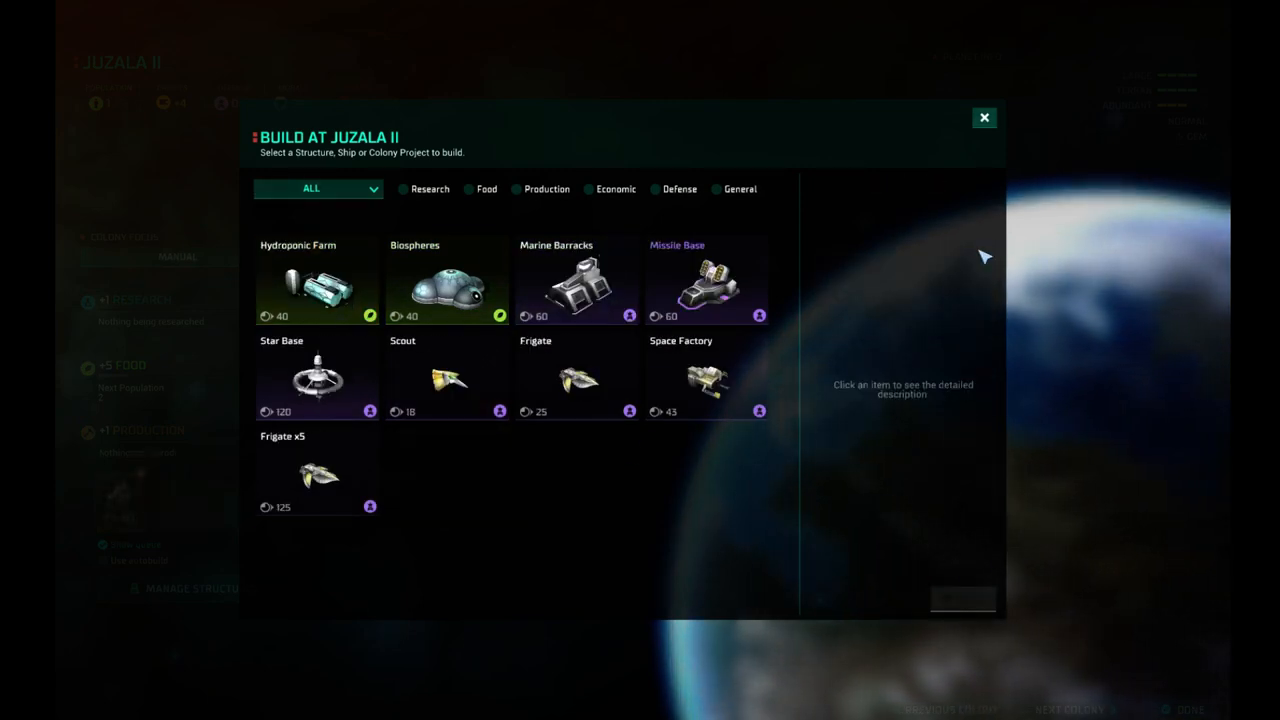
{"action": "left_click", "coordinate": [983, 117]}
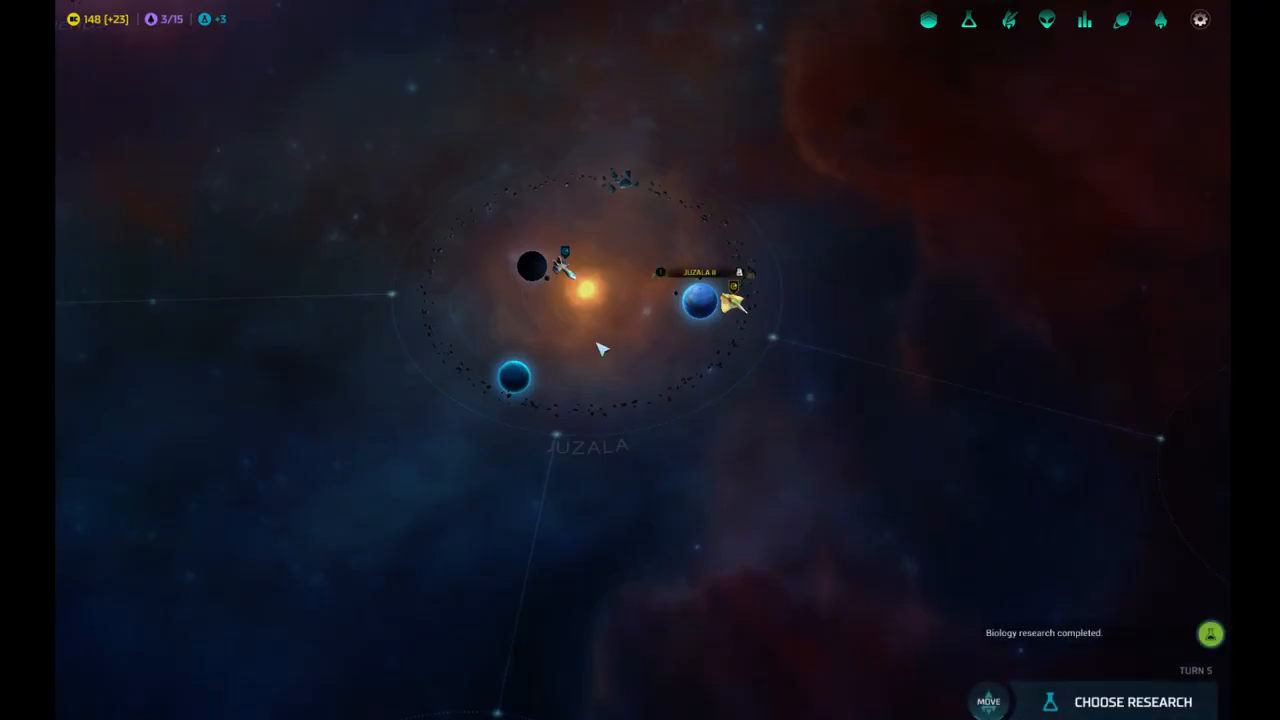
{"action": "mouse_move", "coordinate": [530, 268]}
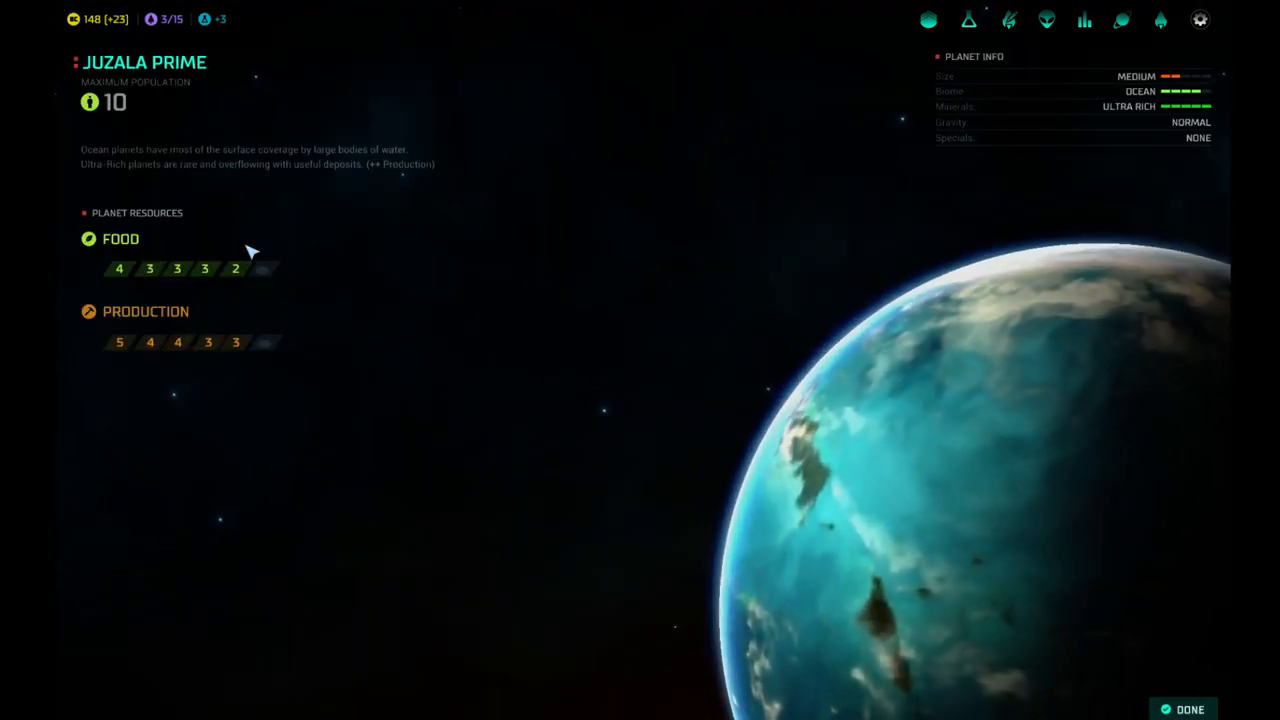
Confirm Altair Prime's Colony Ship and Space Factory queue and return to the galaxy map.
{"action": "left_click", "coordinate": [1189, 709]}
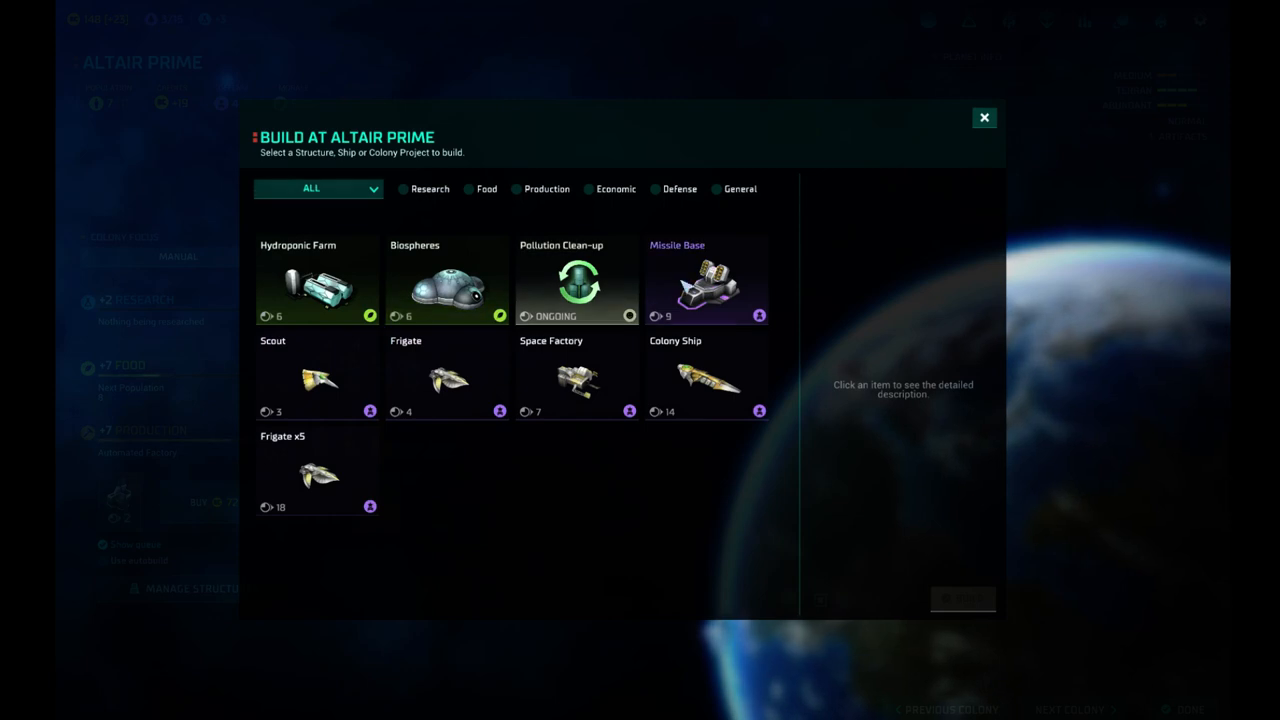
{"action": "left_click", "coordinate": [707, 377]}
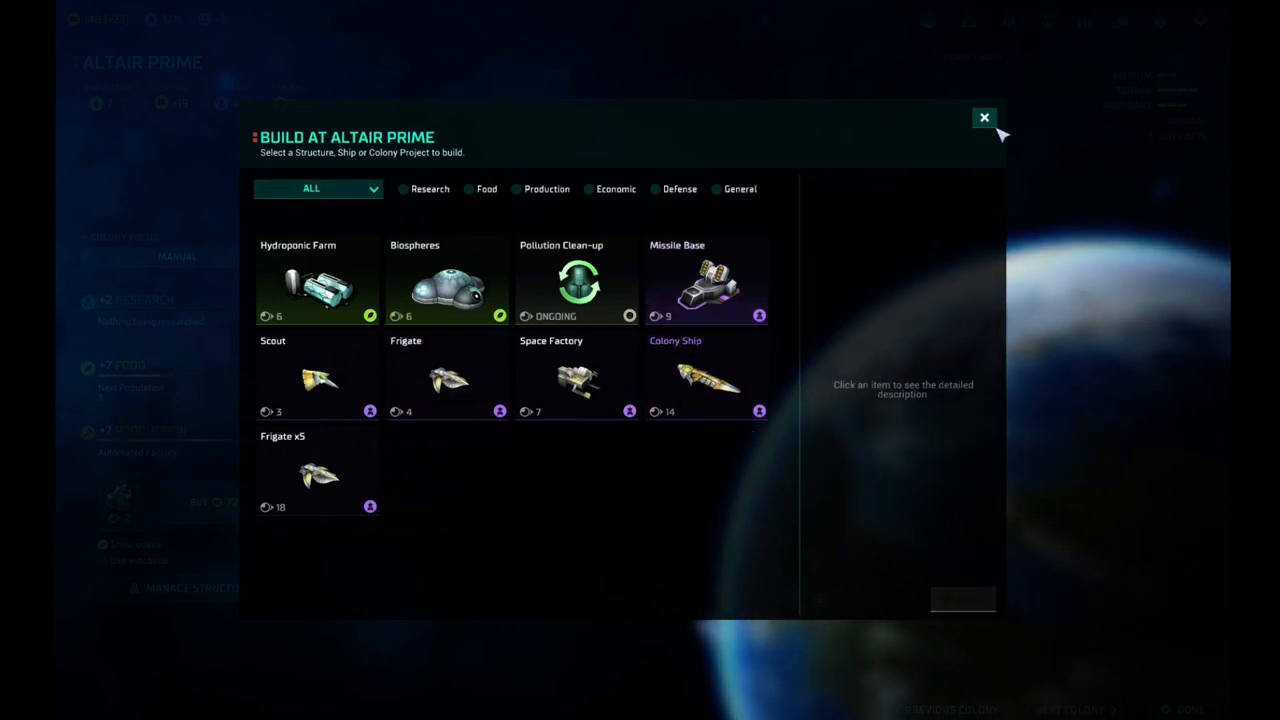
{"action": "left_click", "coordinate": [984, 117]}
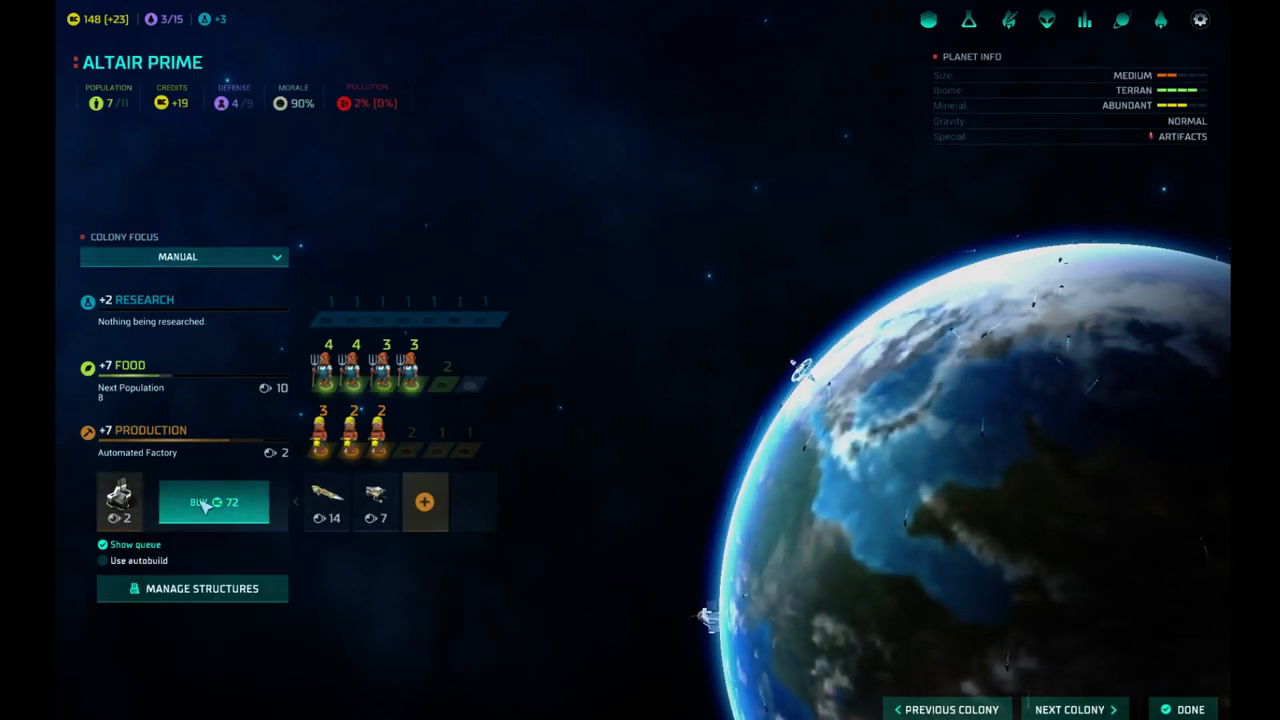
{"action": "mouse_move", "coordinate": [325, 500]}
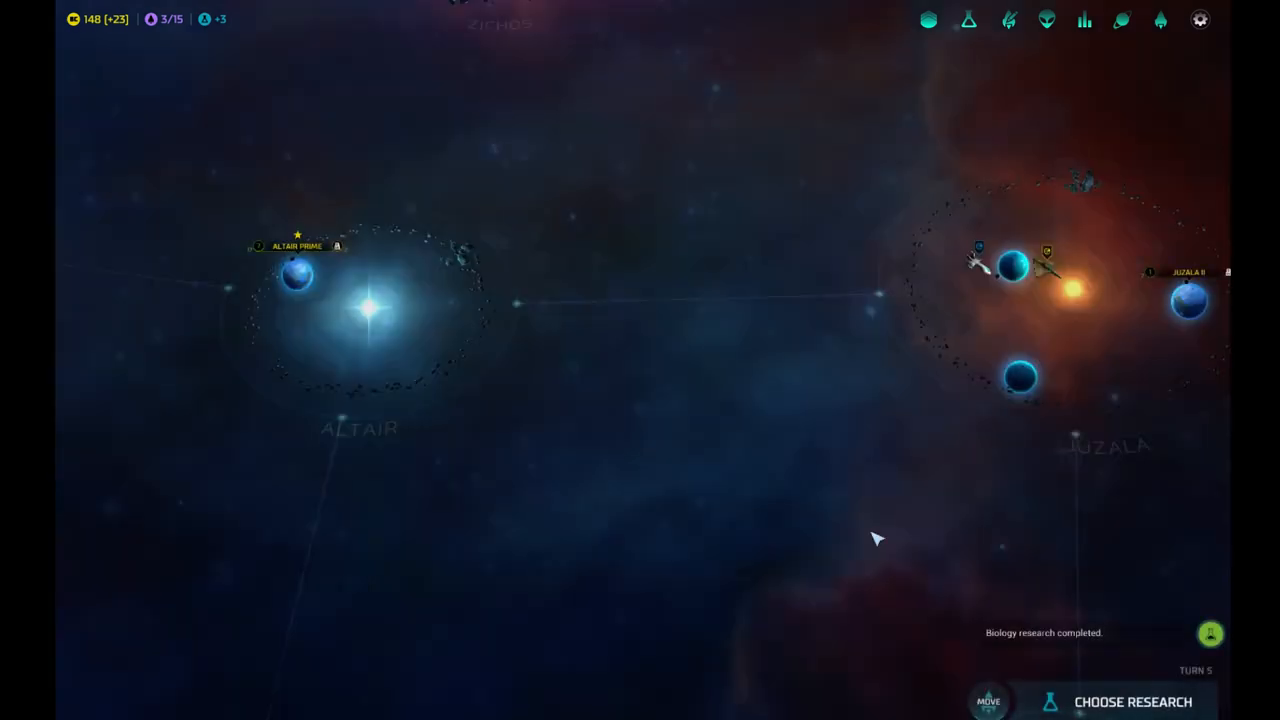
{"action": "left_click", "coordinate": [1189, 300]}
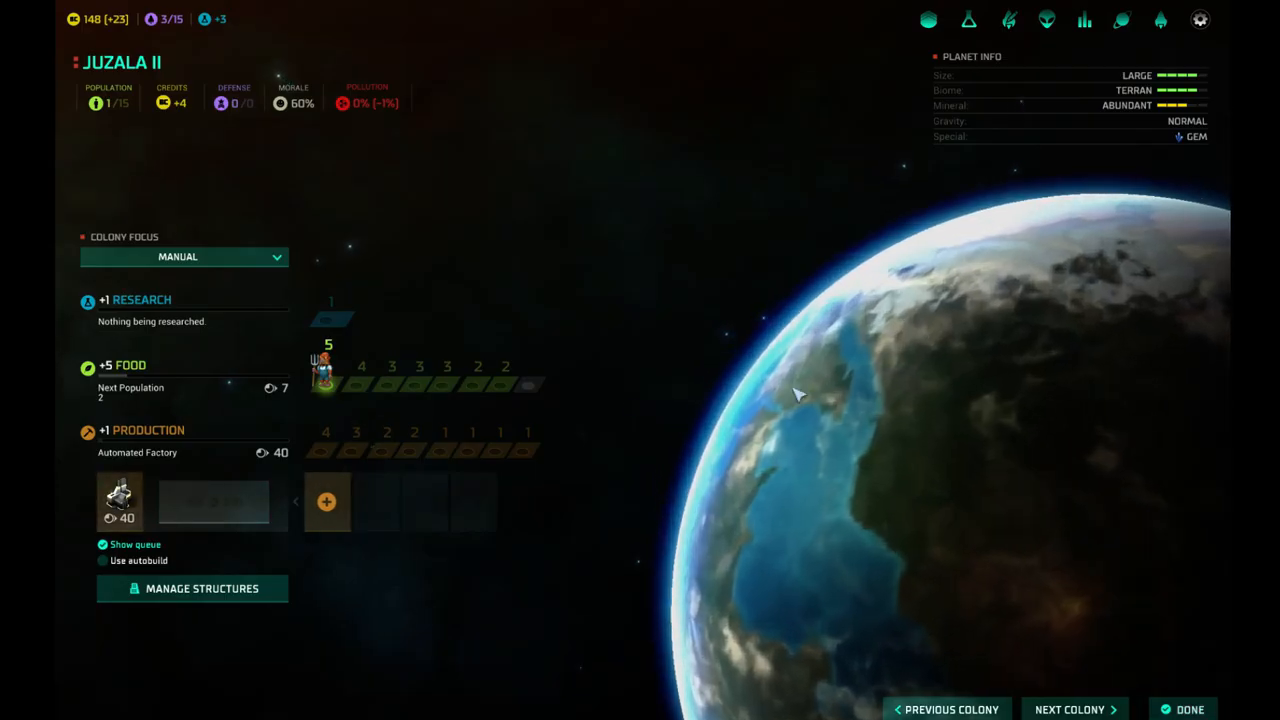
{"action": "left_click", "coordinate": [327, 502]}
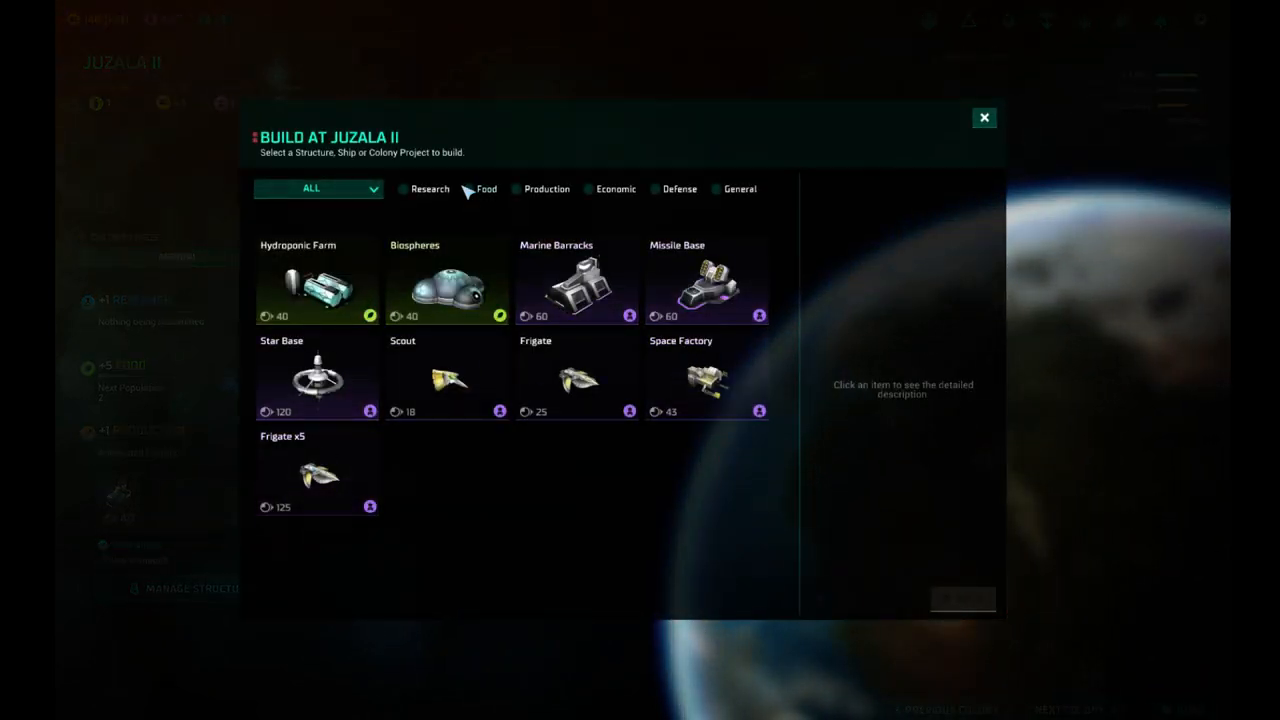
{"action": "mouse_move", "coordinate": [560, 390]}
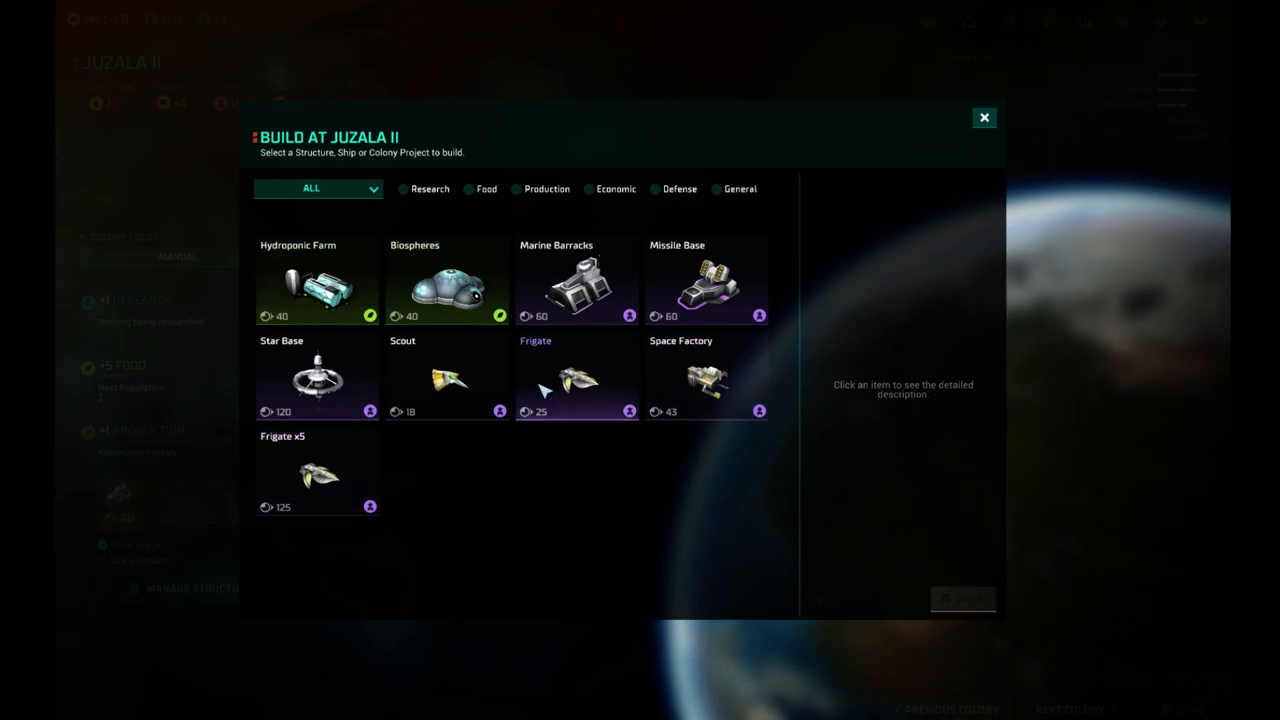
{"action": "mouse_move", "coordinate": [317, 375]}
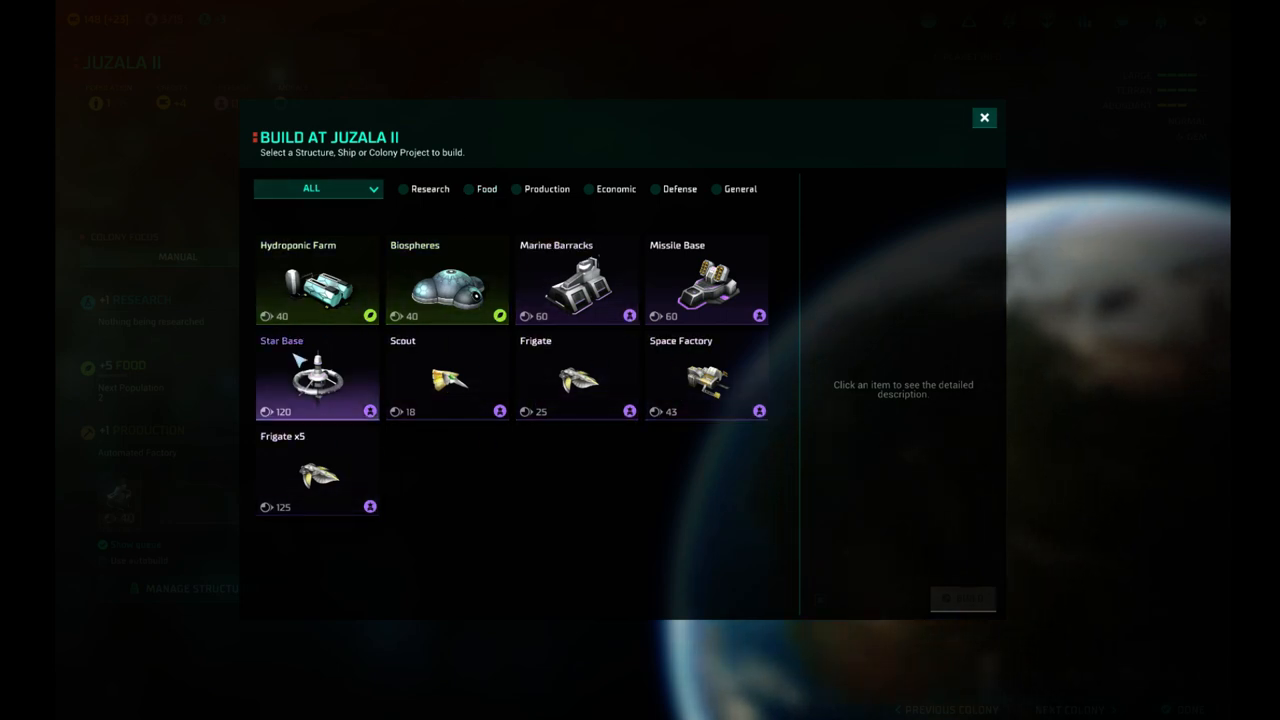
{"action": "left_click", "coordinate": [317, 375]}
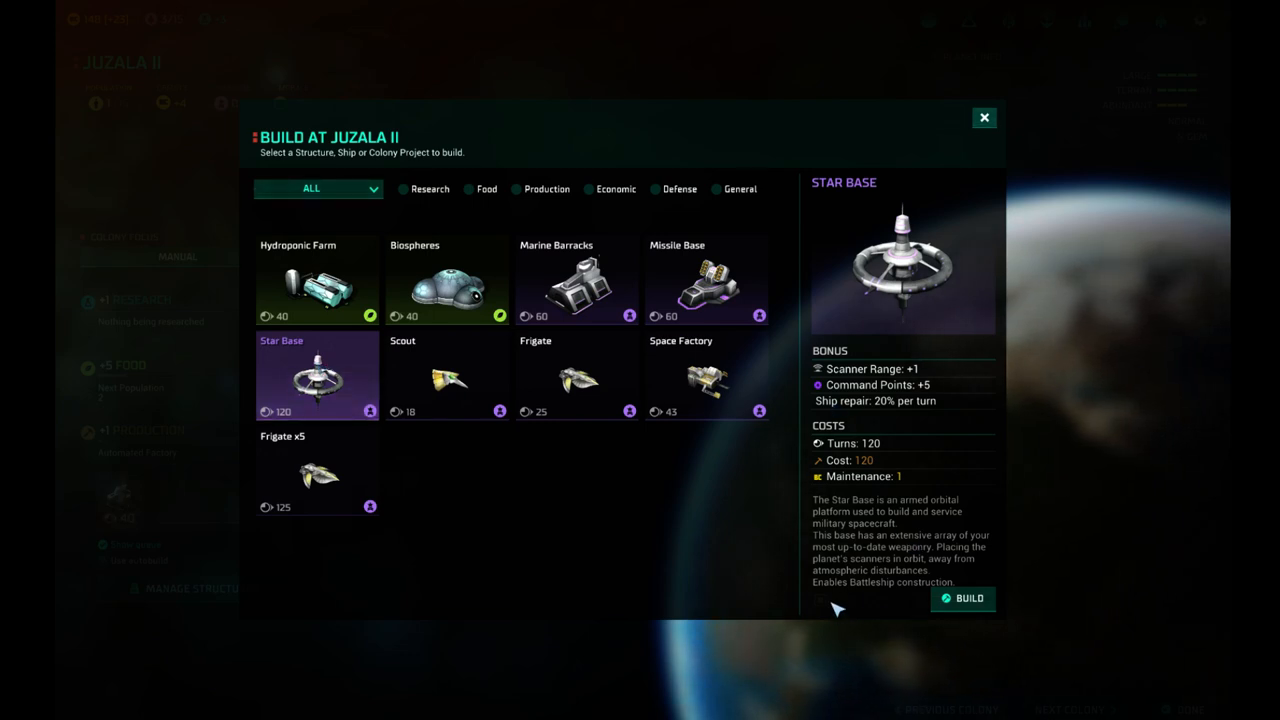
{"action": "mouse_move", "coordinate": [862, 568]}
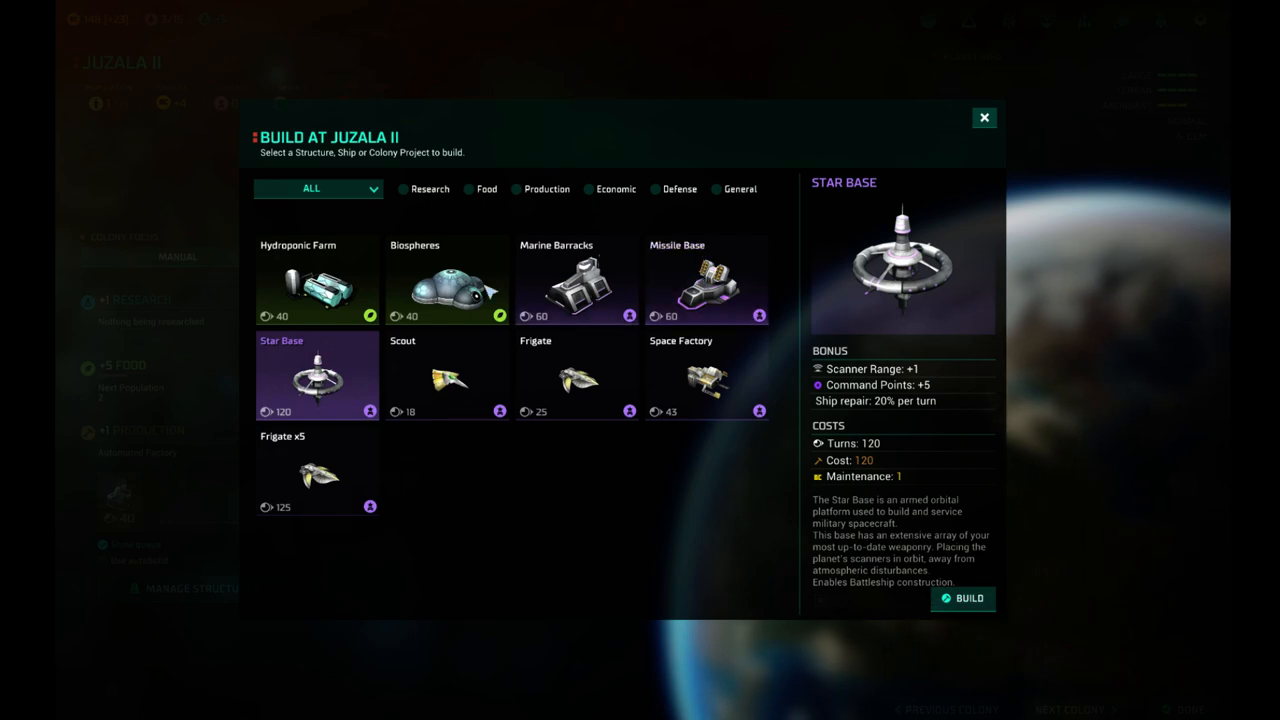
{"action": "mouse_move", "coordinate": [955, 138]}
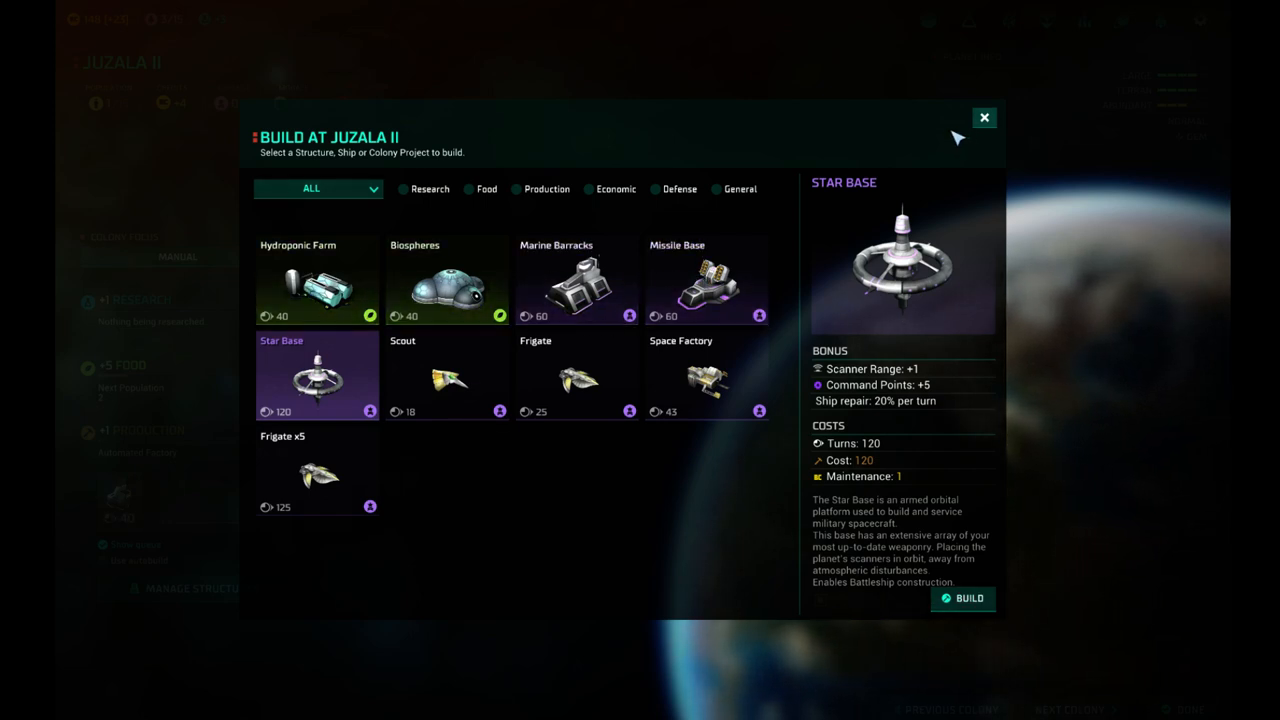
{"action": "left_click", "coordinate": [983, 117]}
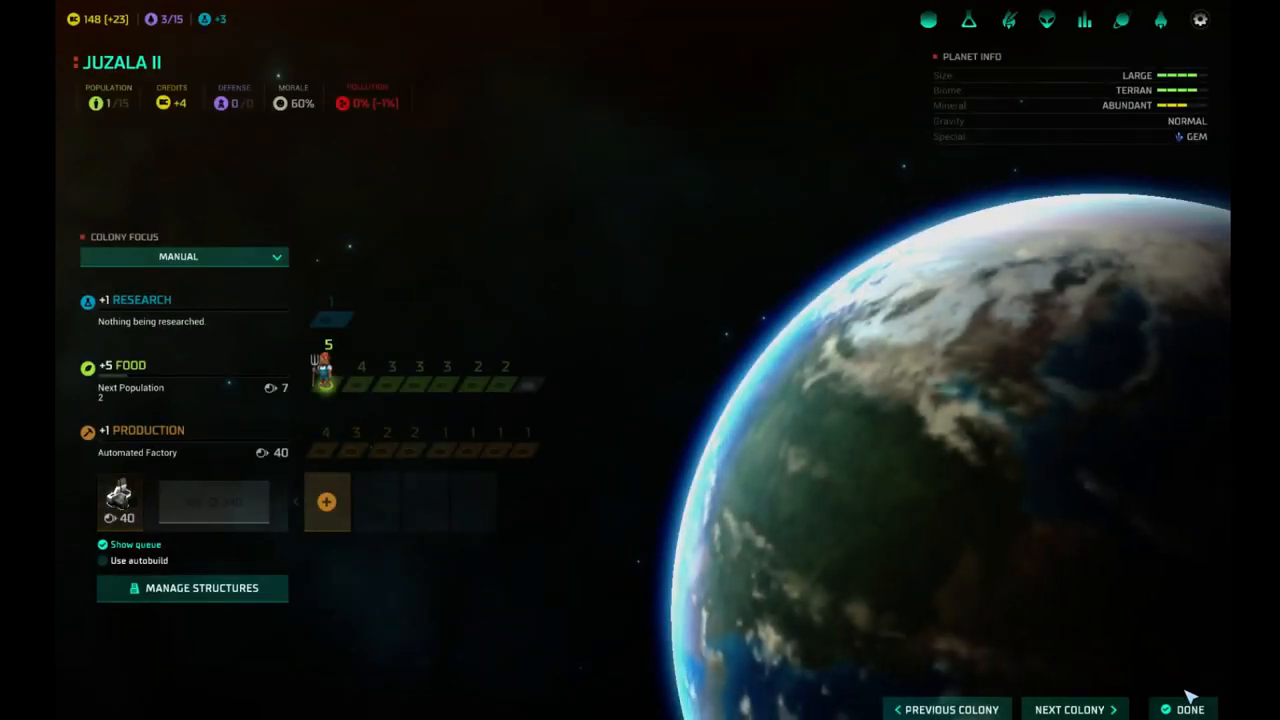
{"action": "left_click", "coordinate": [1189, 709]}
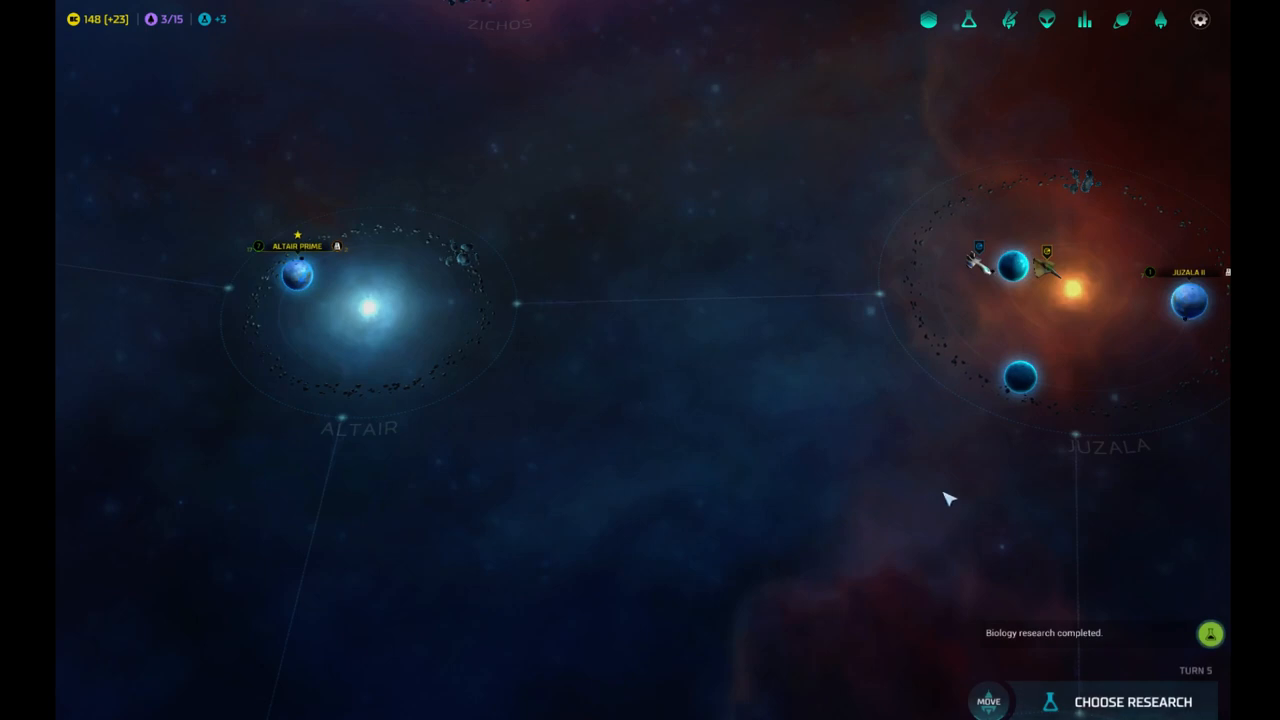
Review the Biology breakthrough (Hydroponic Farm, Biospheres) and open the full tech tree.
{"action": "left_click", "coordinate": [1130, 701]}
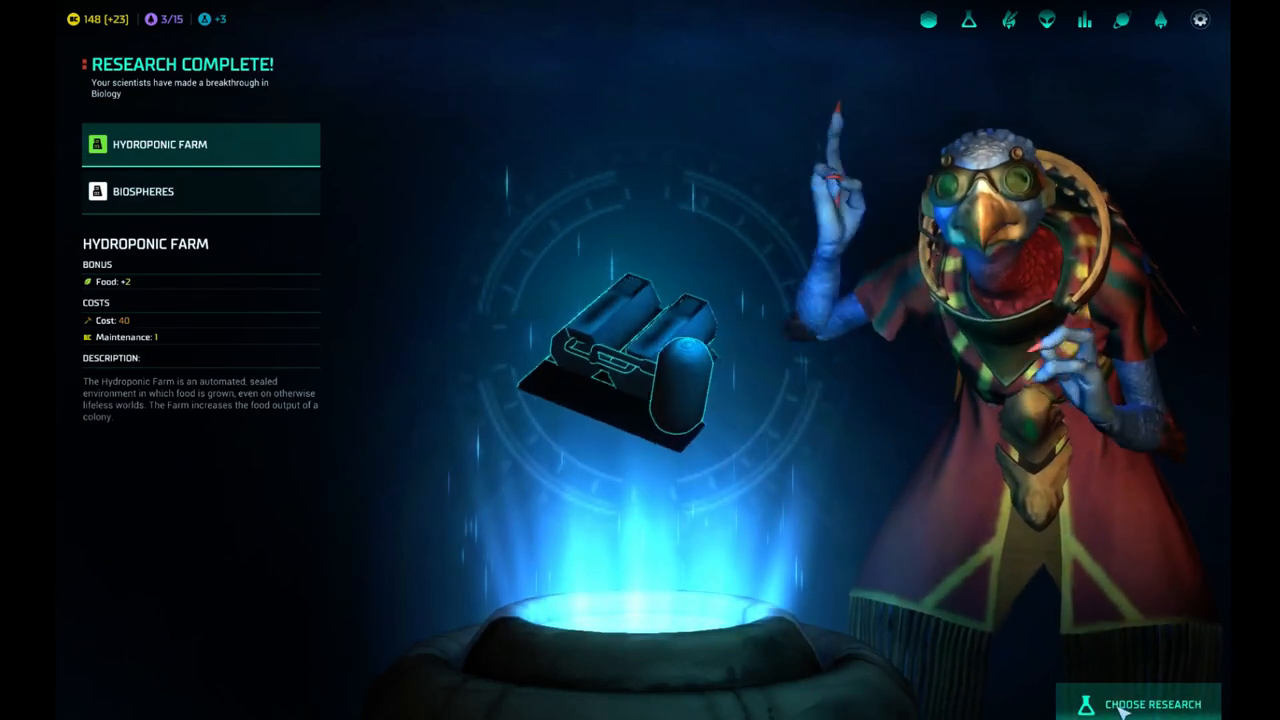
{"action": "left_click", "coordinate": [1138, 703]}
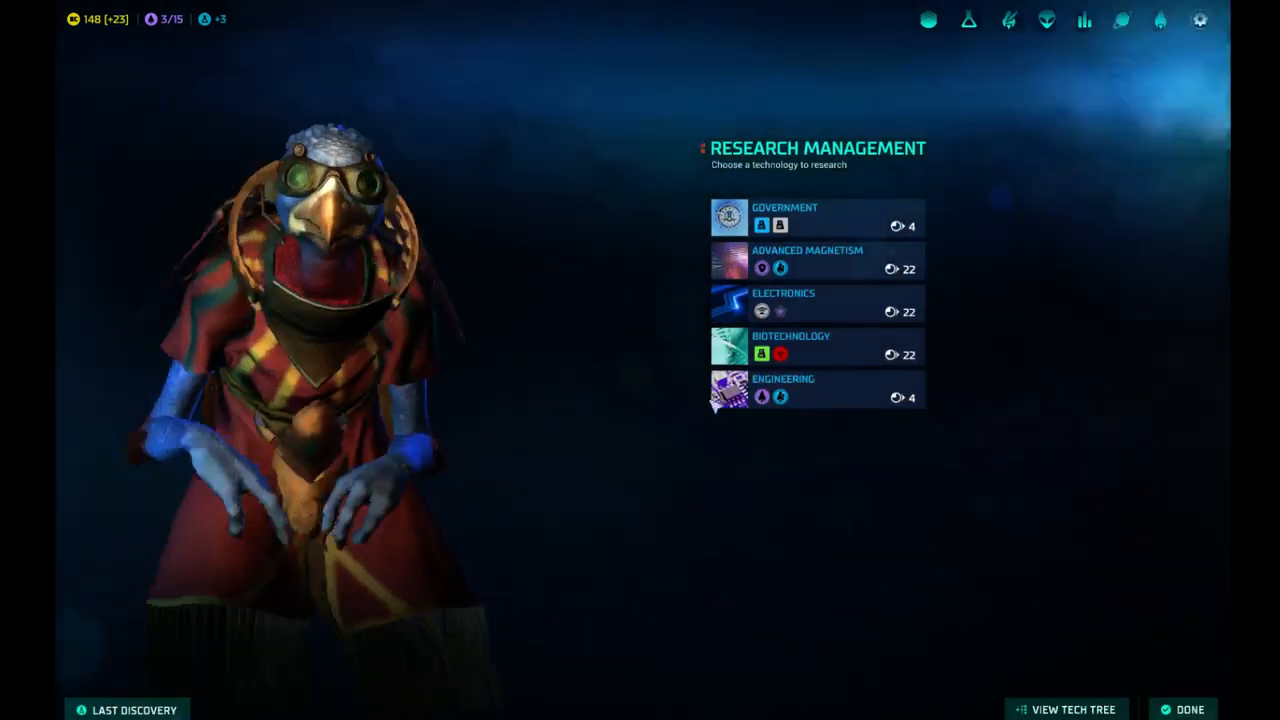
{"action": "left_click", "coordinate": [1067, 709]}
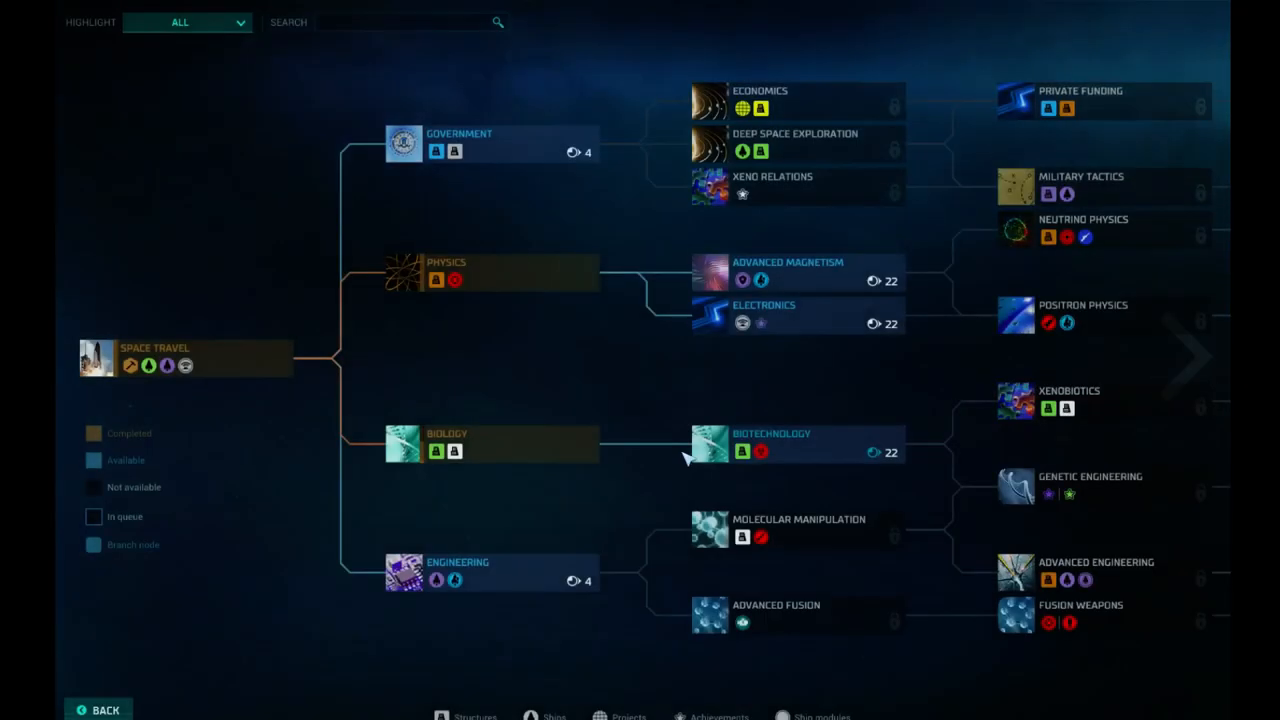
{"action": "mouse_move", "coordinate": [478, 148]}
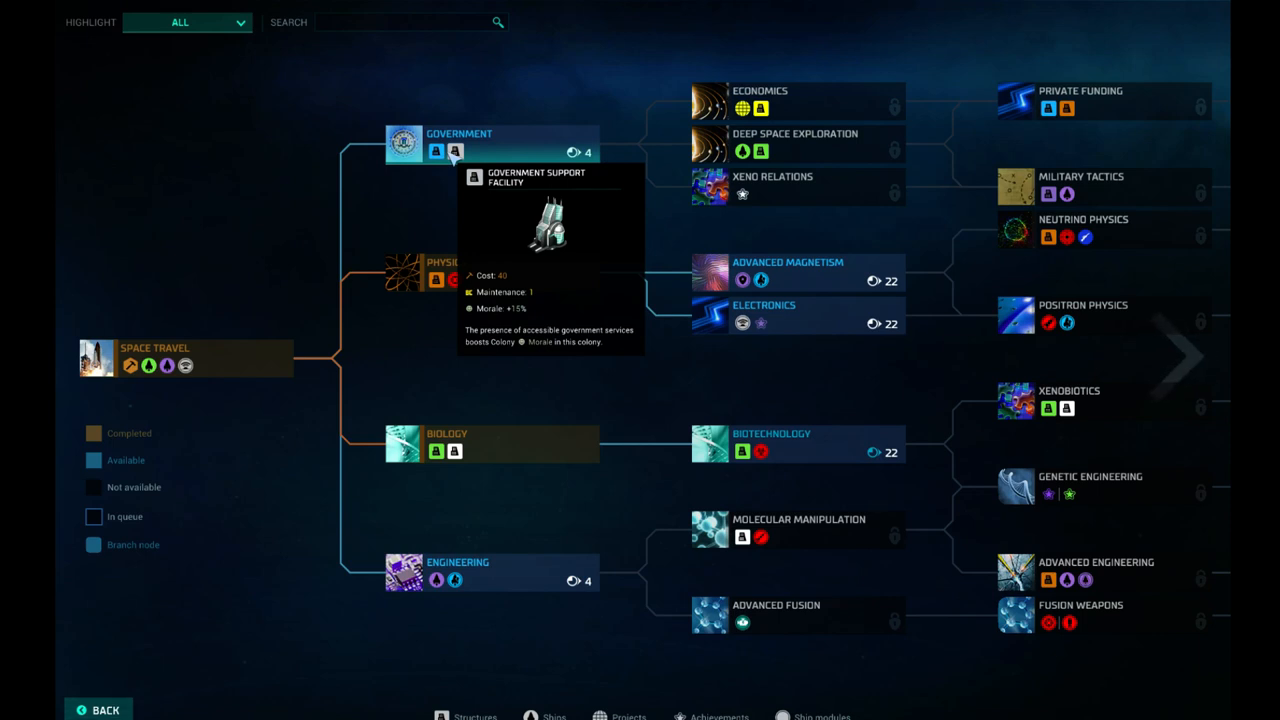
{"action": "mouse_move", "coordinate": [500, 575]}
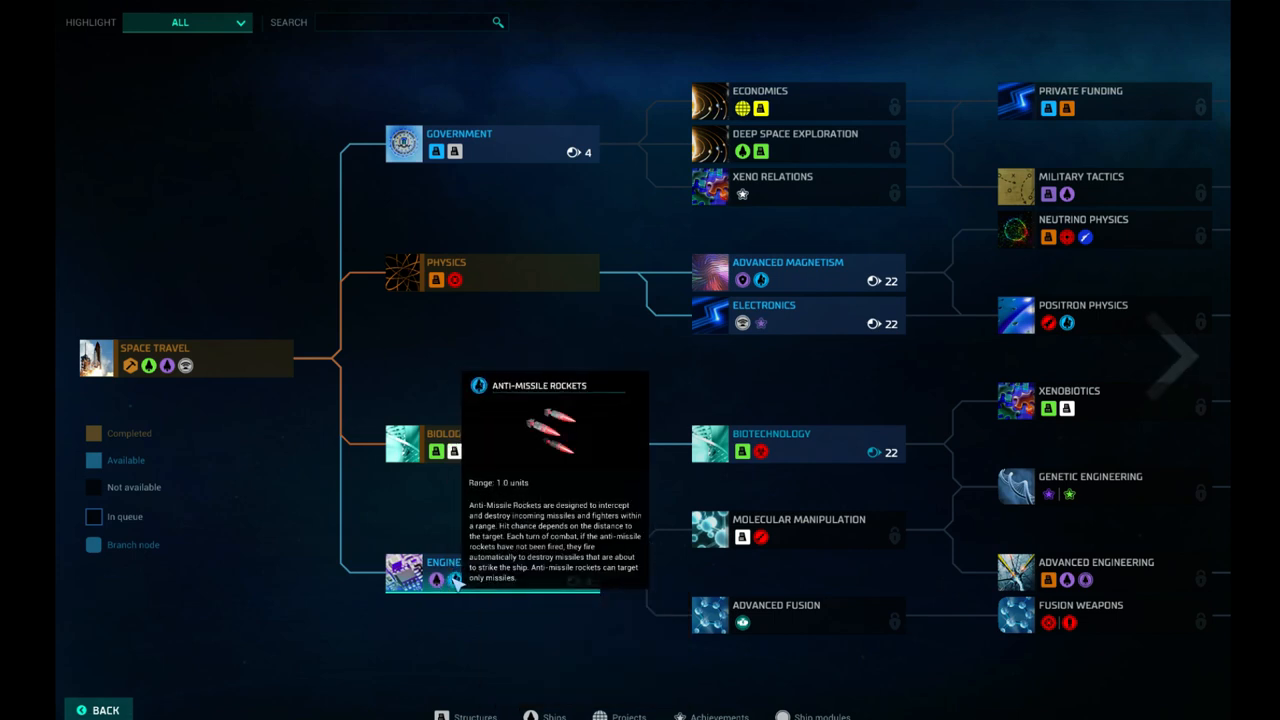
{"action": "mouse_move", "coordinate": [540, 220]}
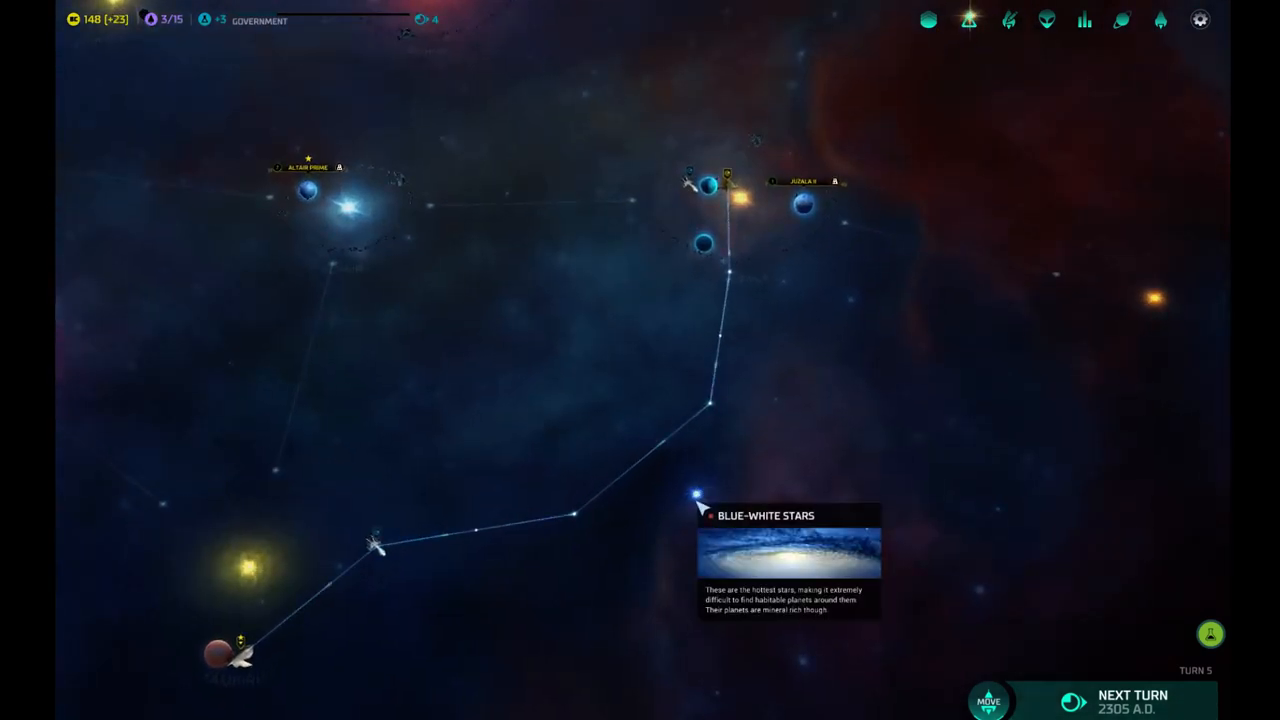
{"action": "mouse_move", "coordinate": [670, 500]}
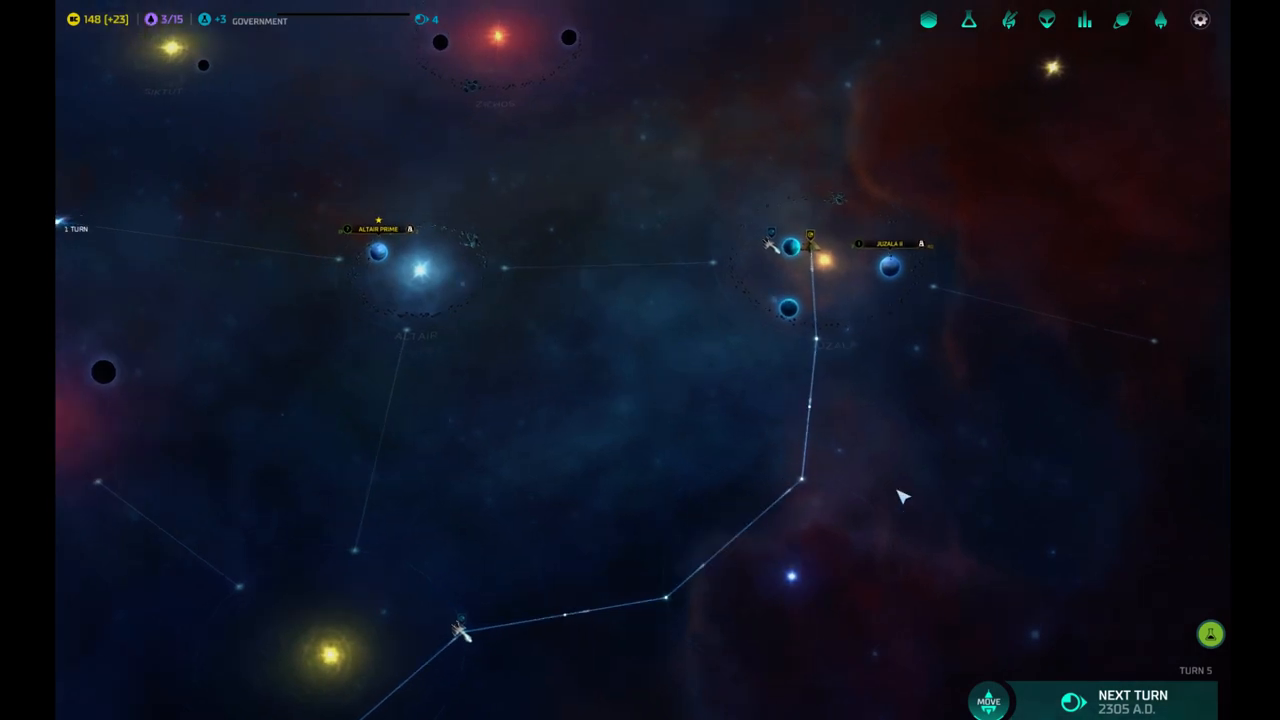
Select Government as the next research from the tech tree.
{"action": "left_click", "coordinate": [1133, 701]}
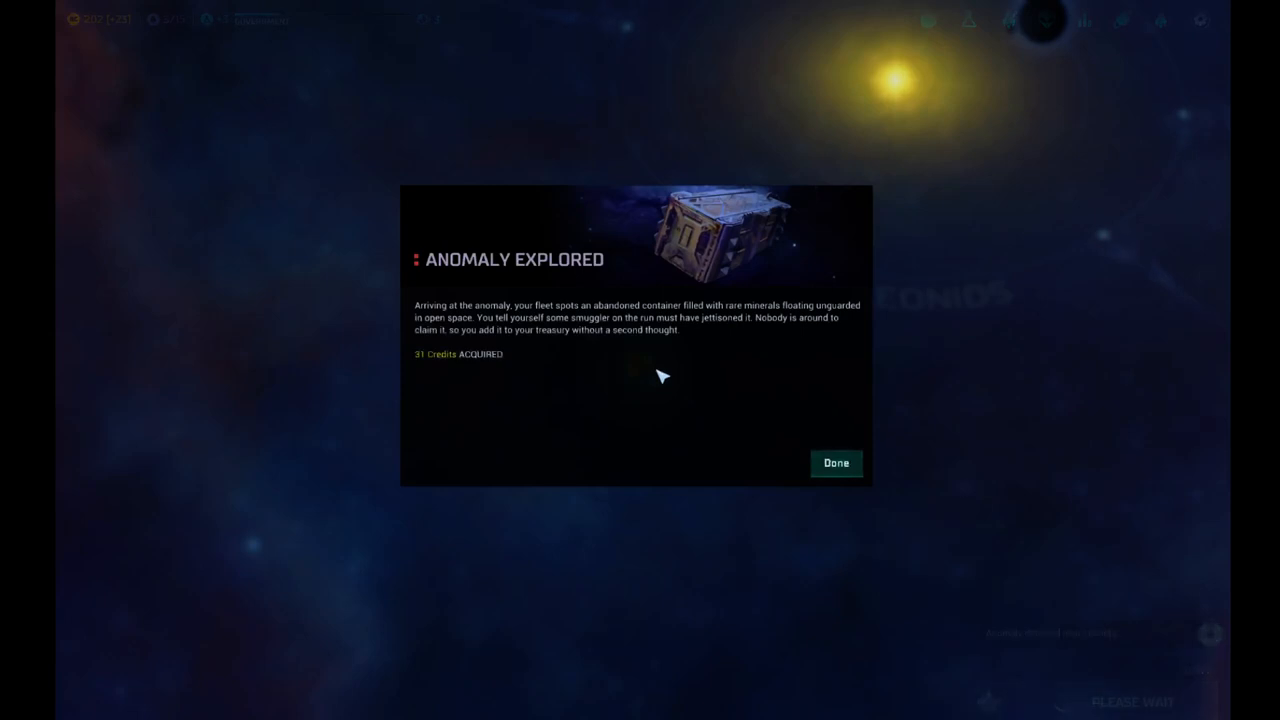
{"action": "mouse_move", "coordinate": [753, 158]}
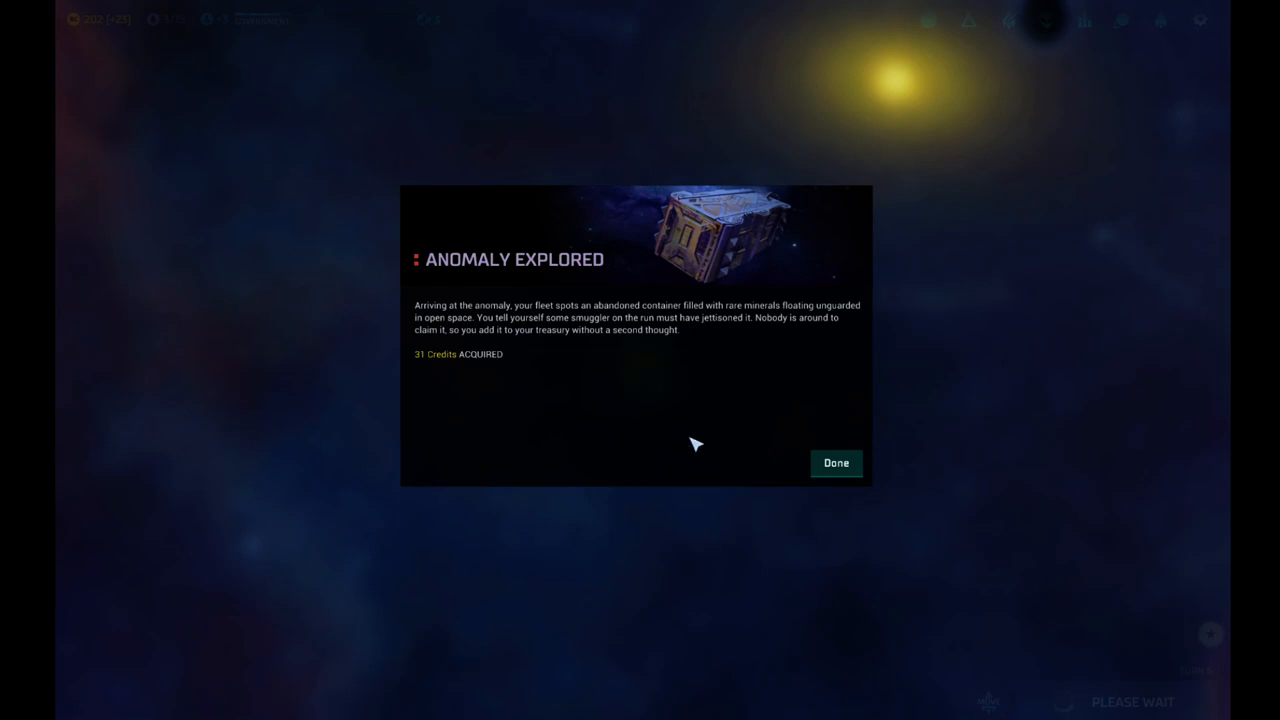
{"action": "mouse_move", "coordinate": [795, 460]}
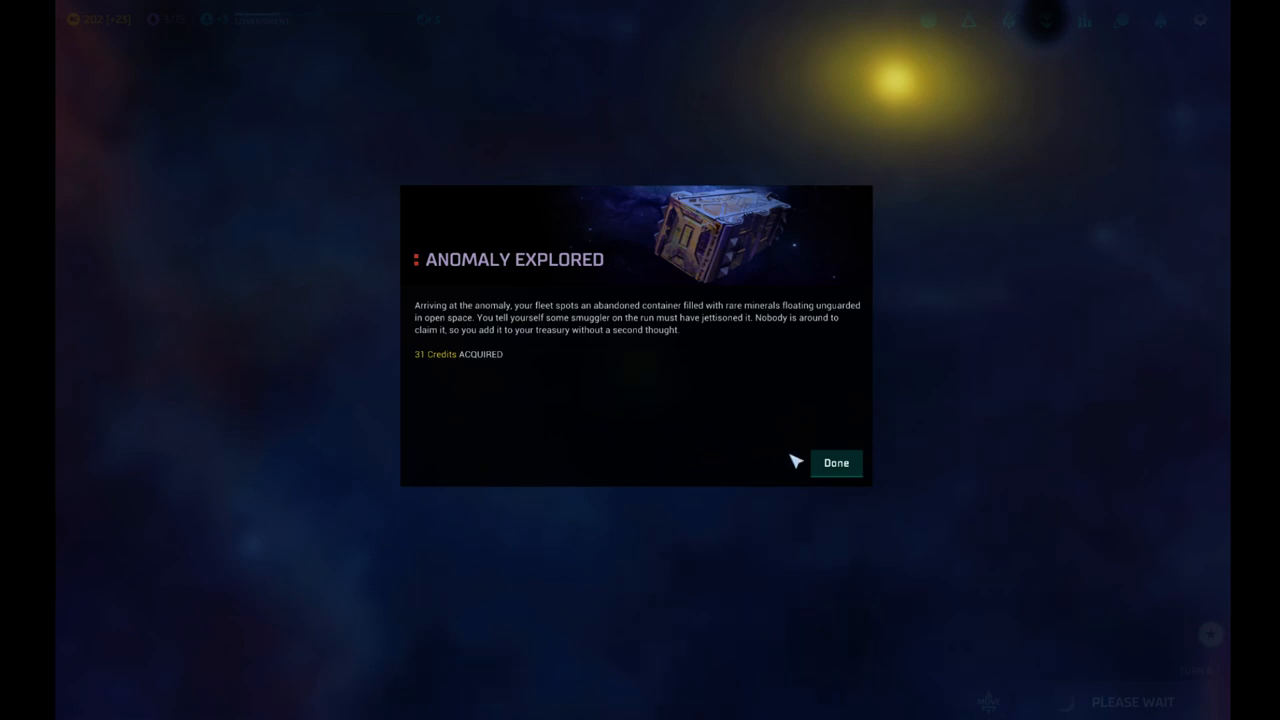
Accept the 31-credit anomaly reward and inspect the Fleet A scouts bound for Leonids.
{"action": "left_click", "coordinate": [835, 463]}
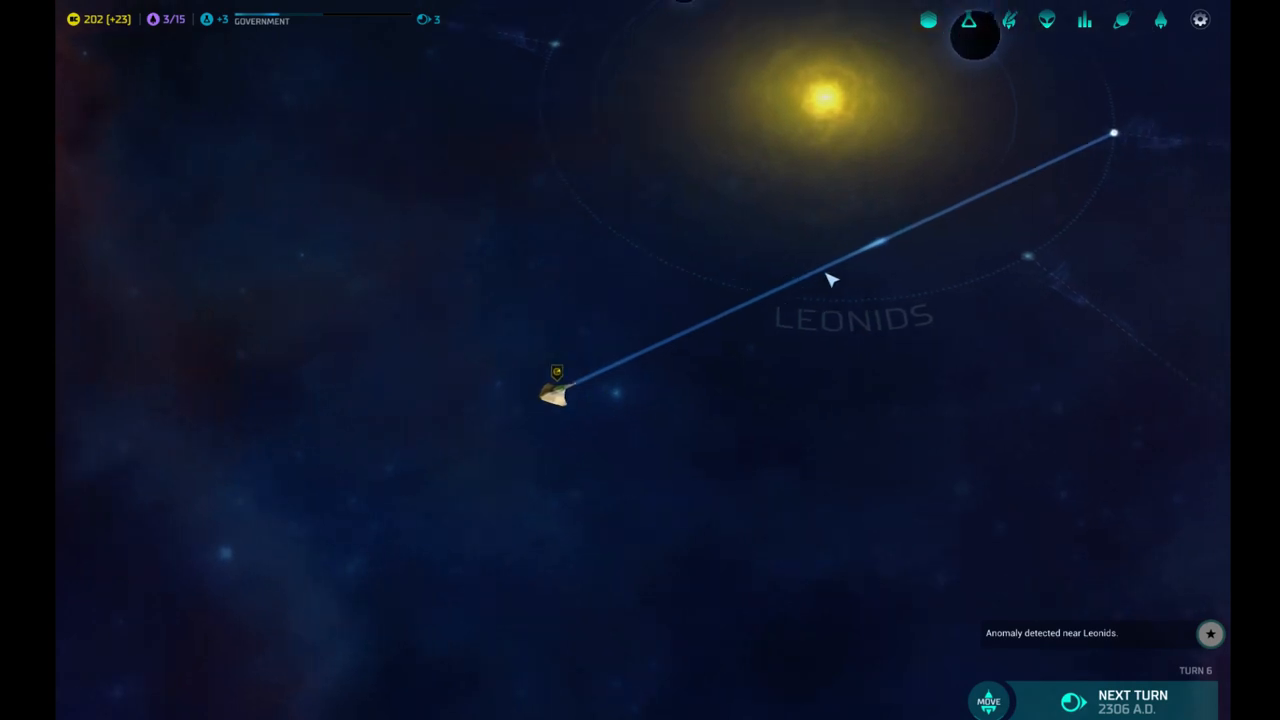
{"action": "left_click", "coordinate": [557, 385]}
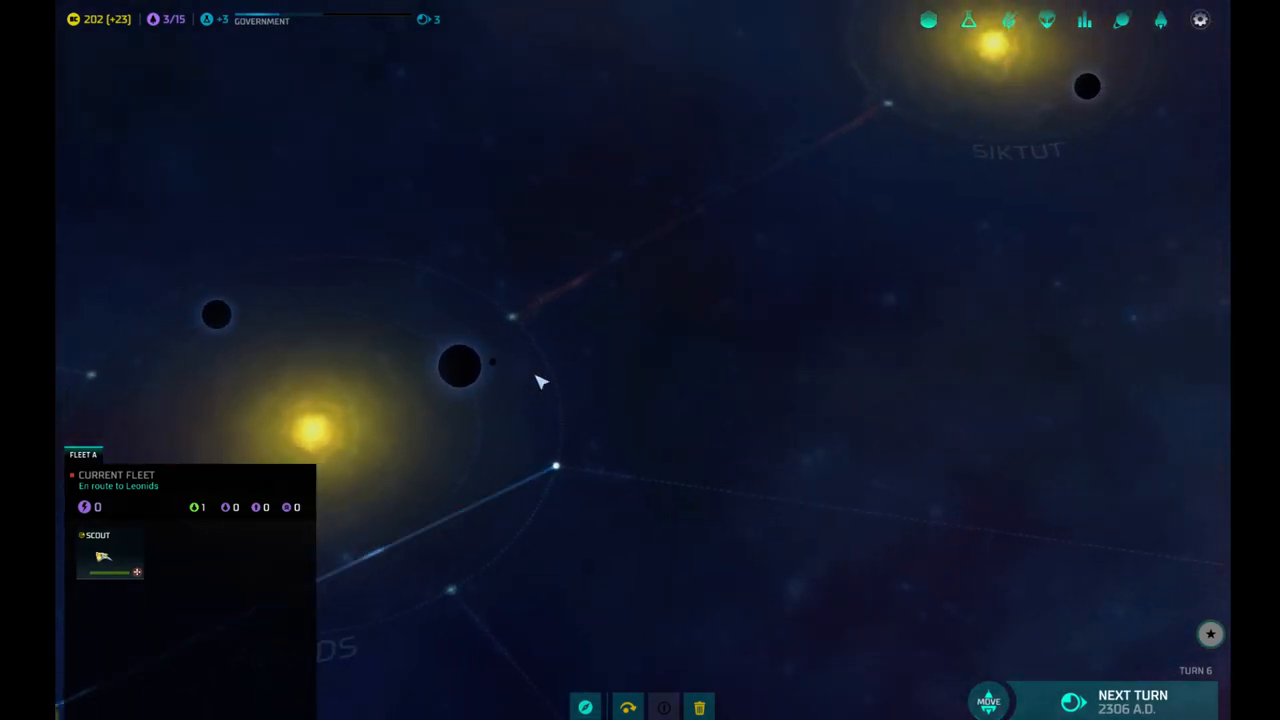
{"action": "mouse_move", "coordinate": [645, 263]}
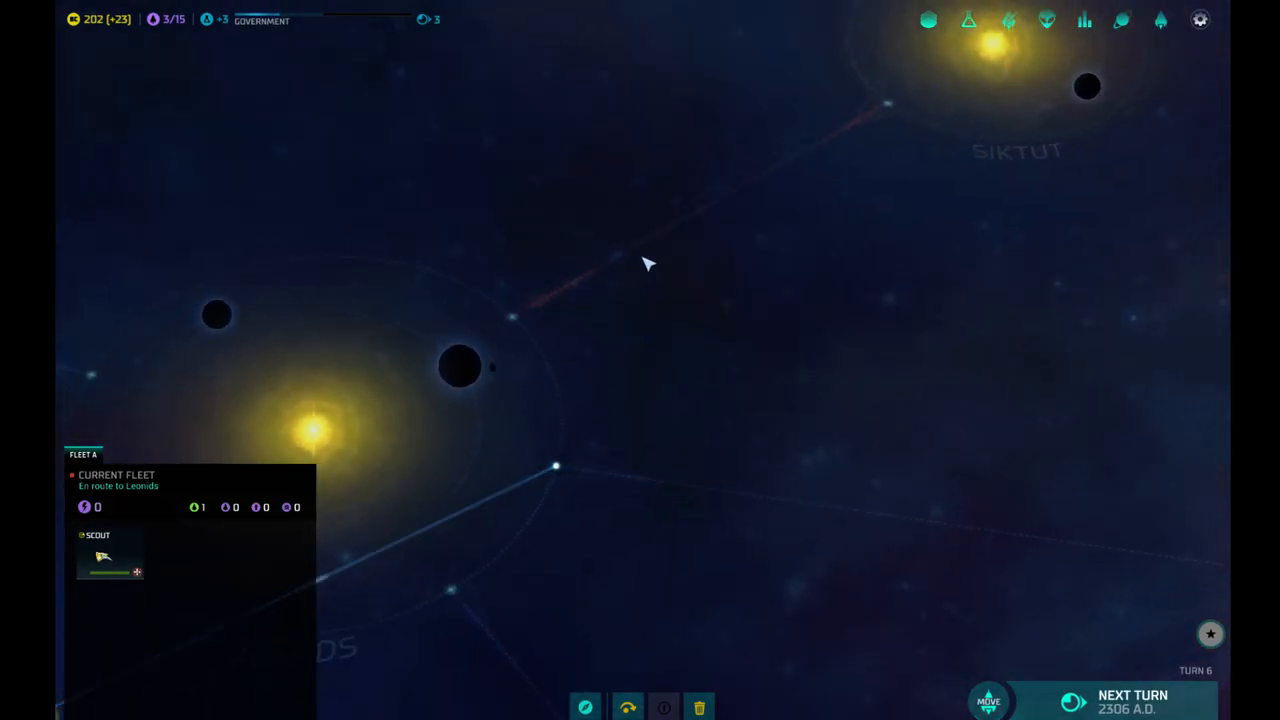